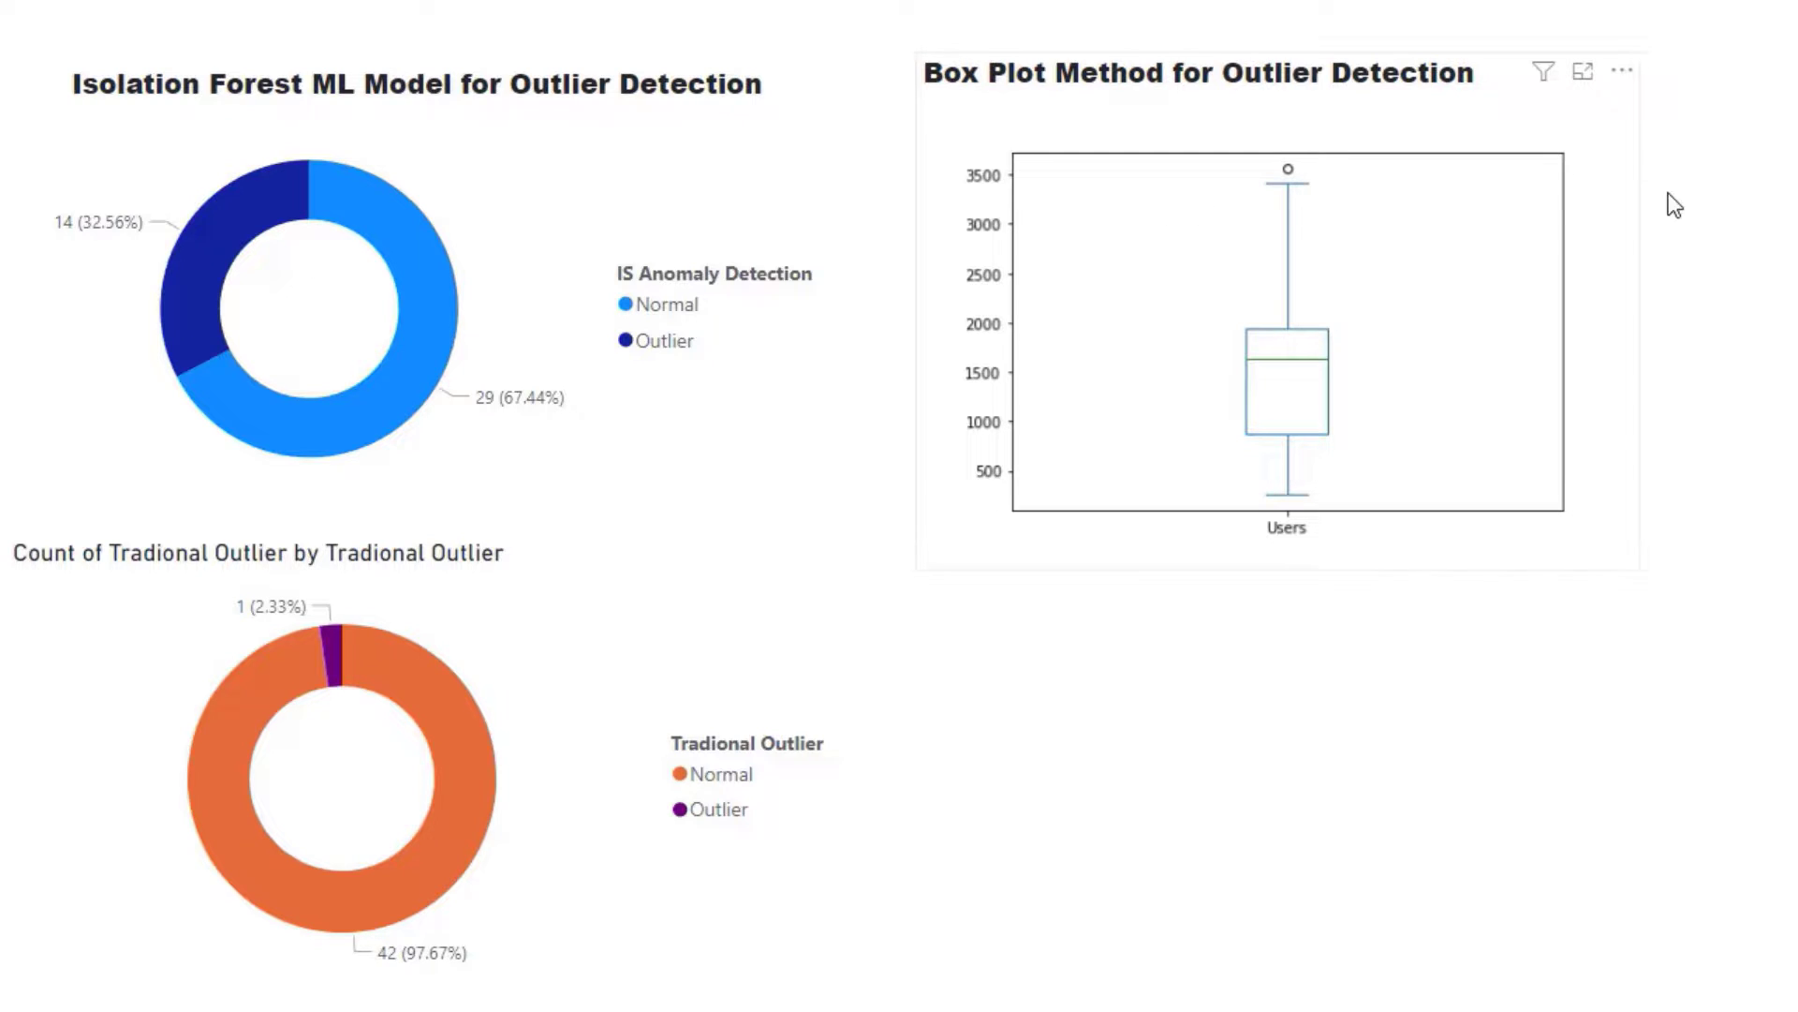
mouse_move(307, 103)
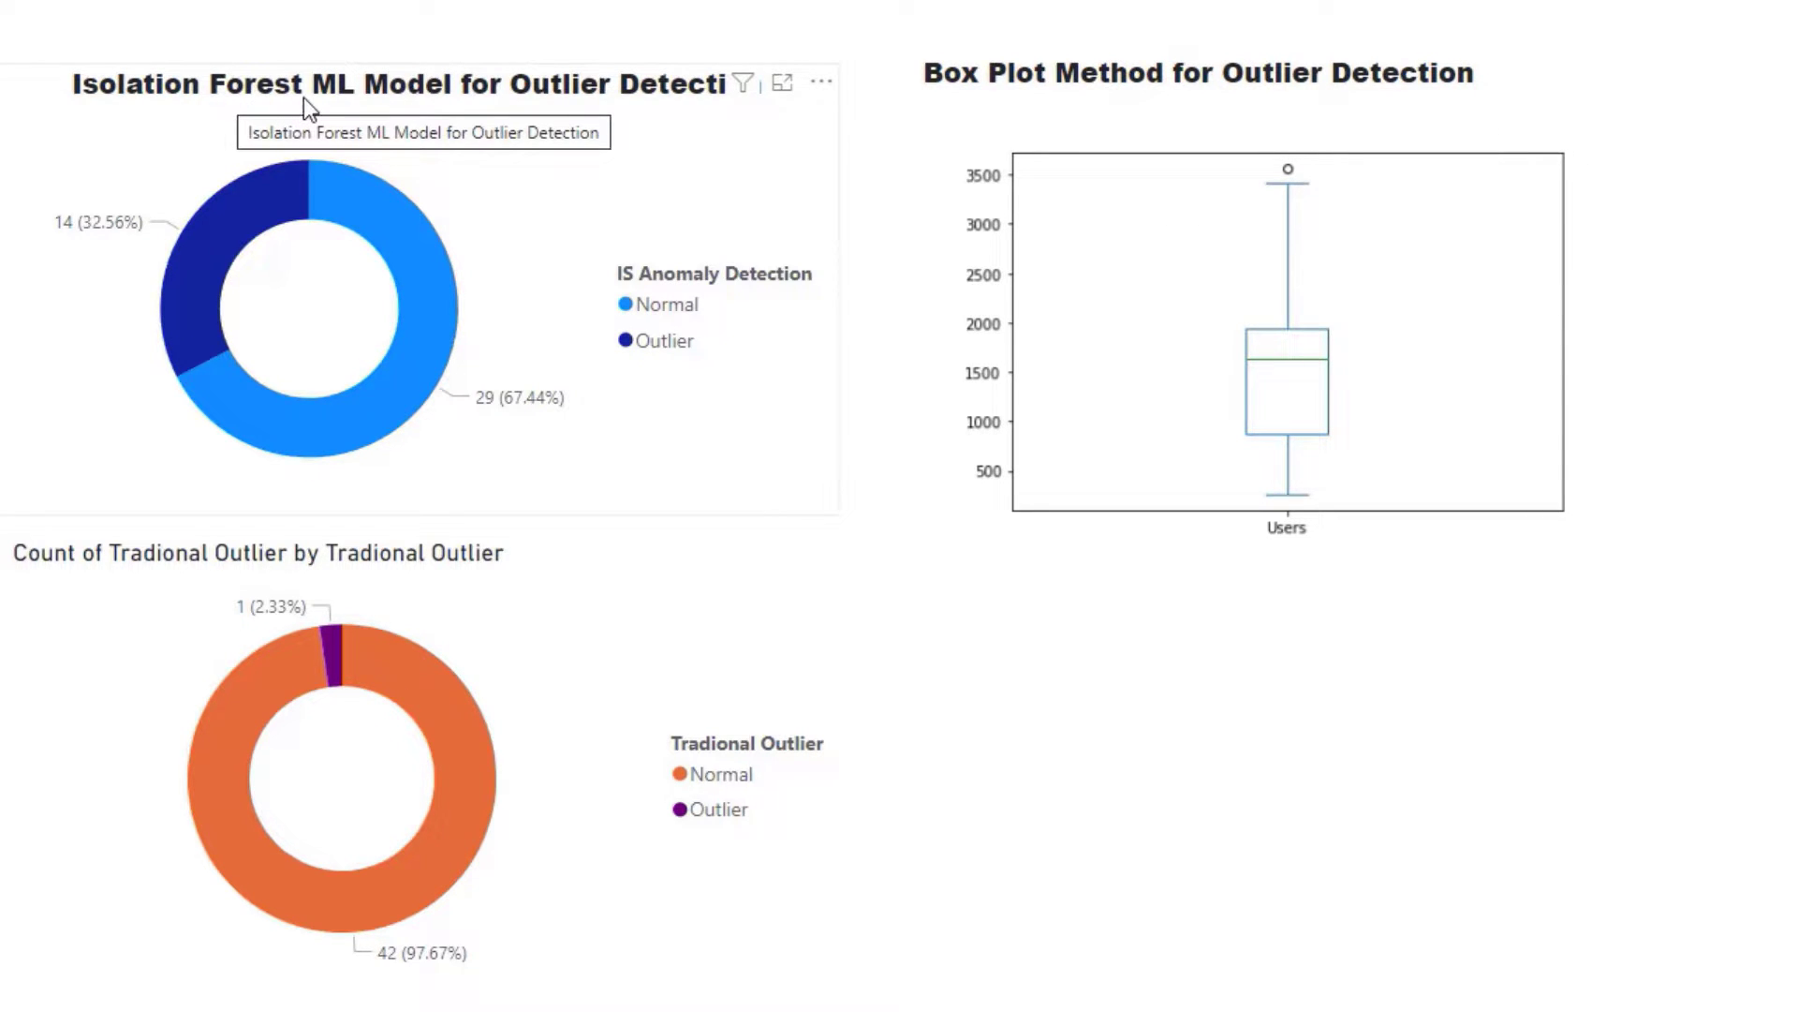
mouse_move(906, 229)
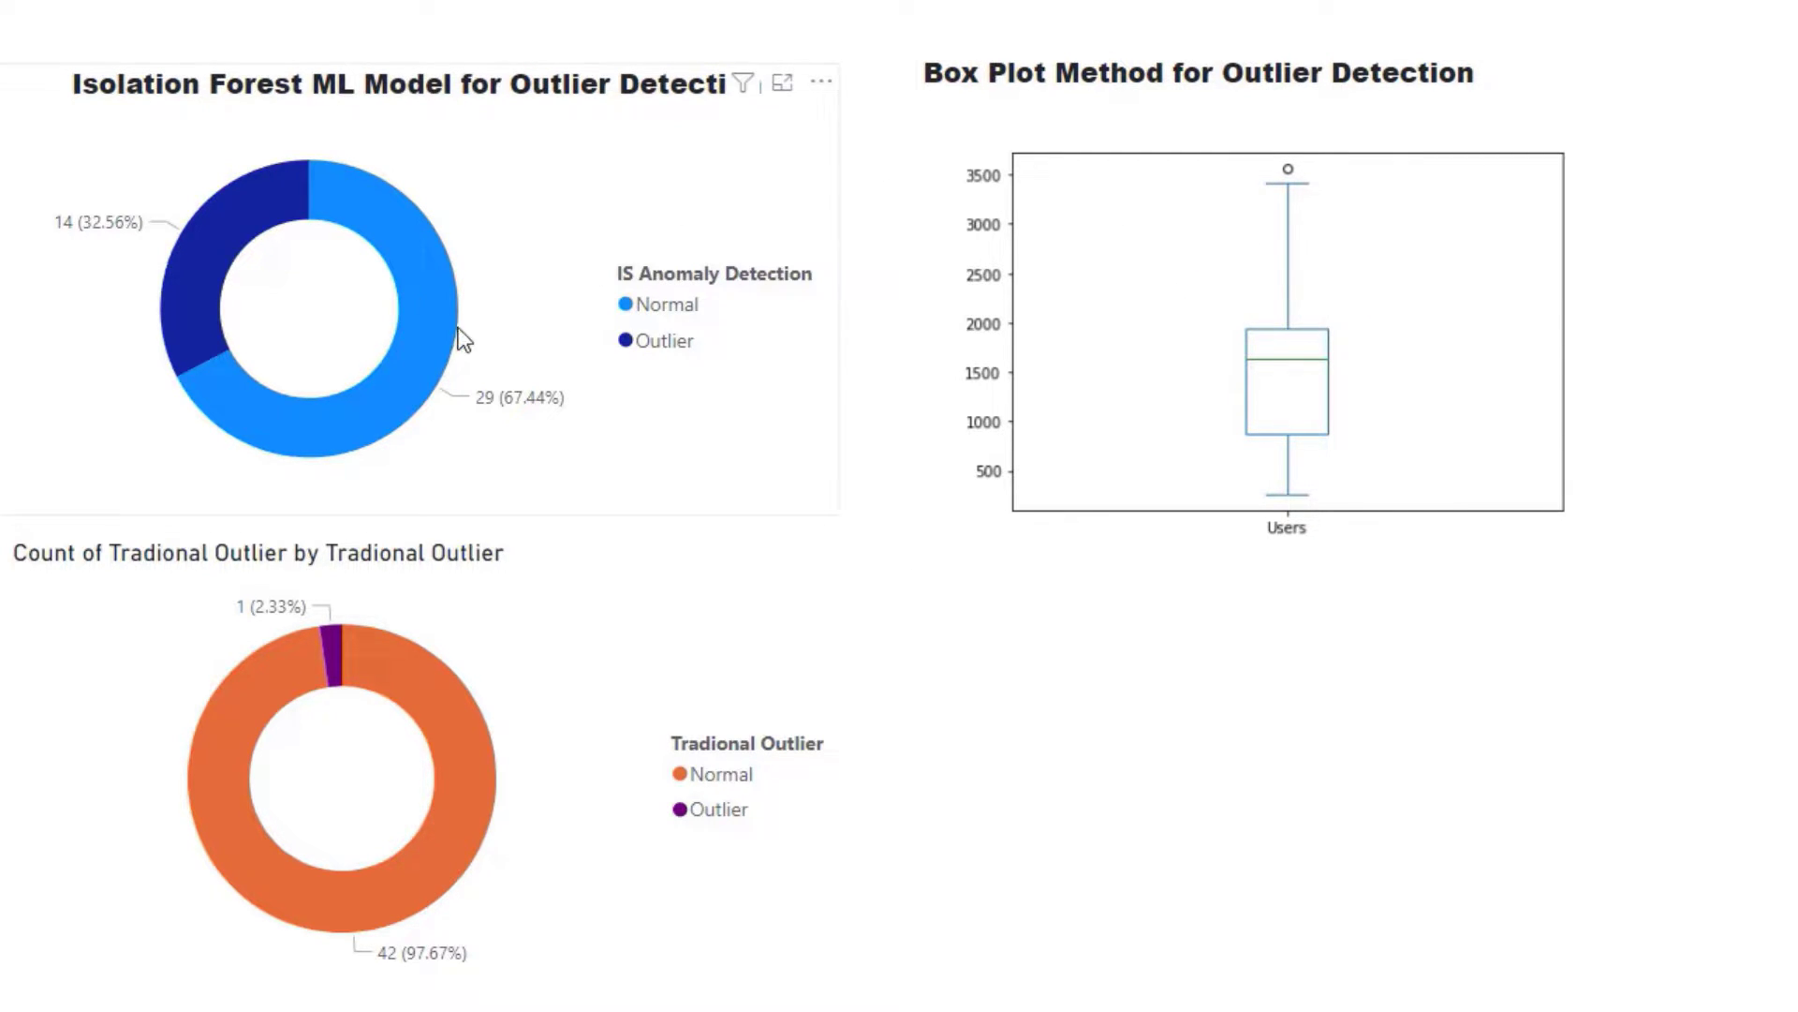
mouse_move(1086, 364)
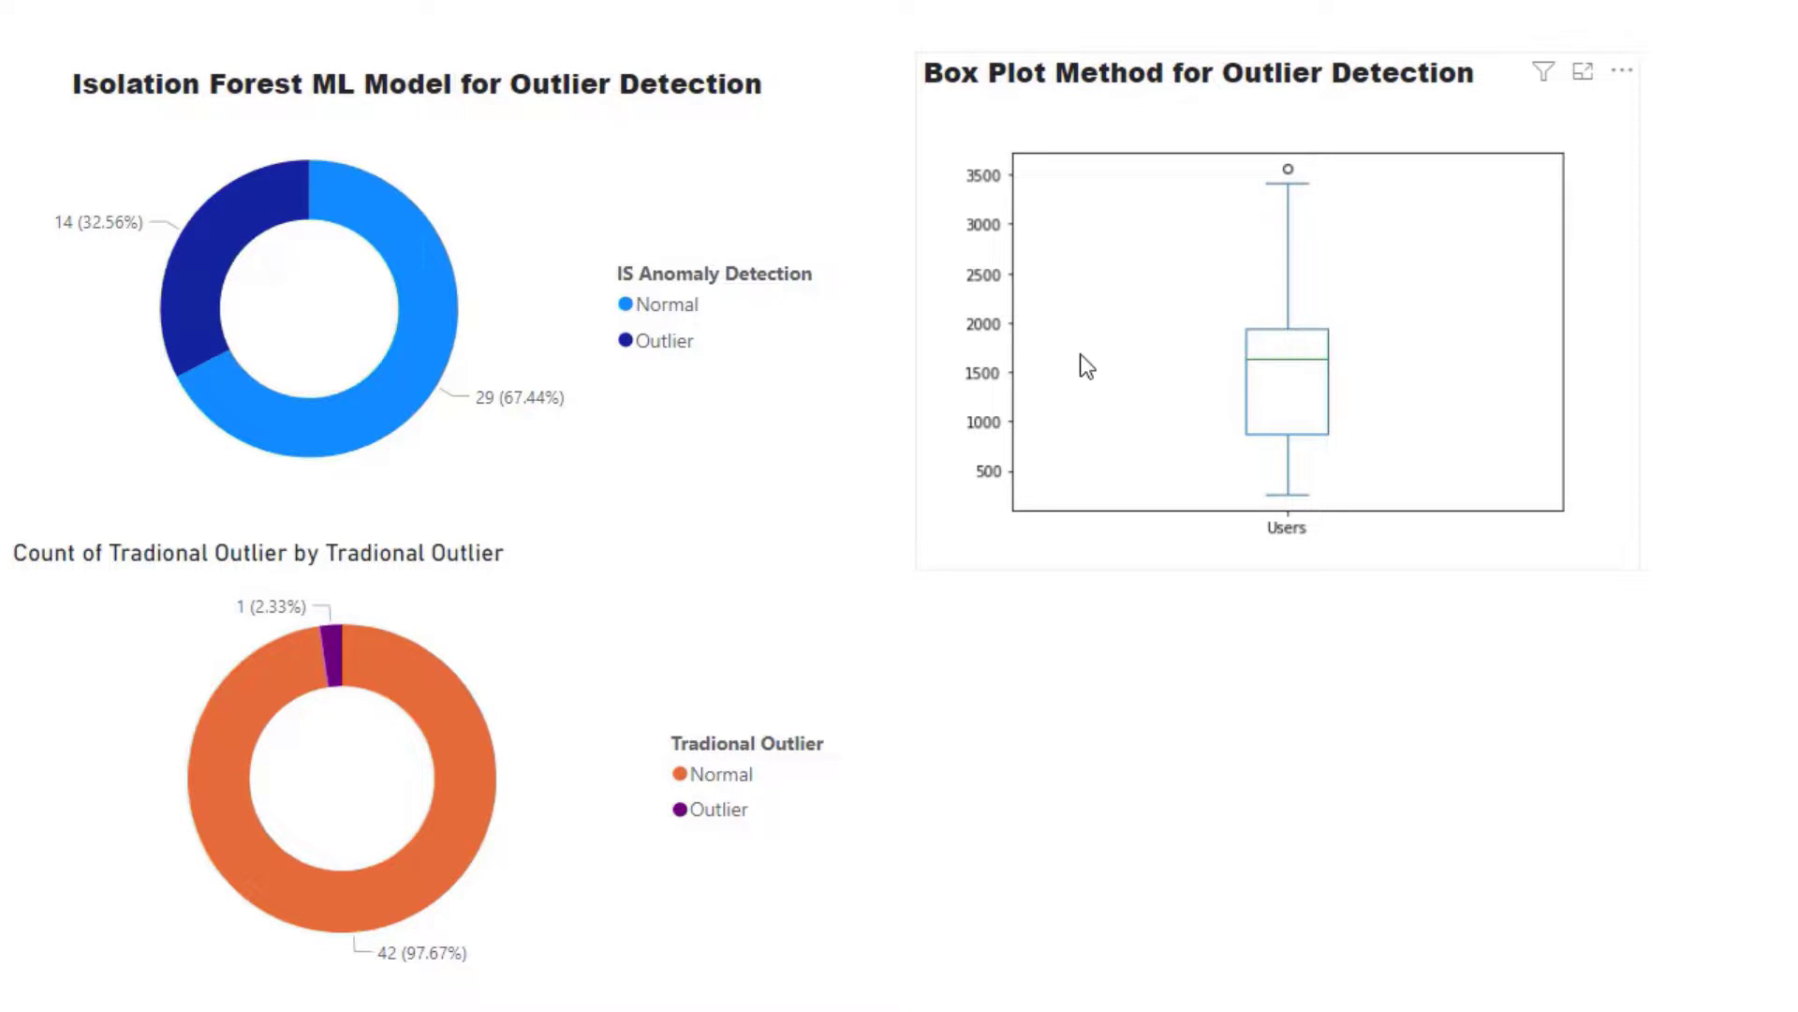
mouse_move(710, 348)
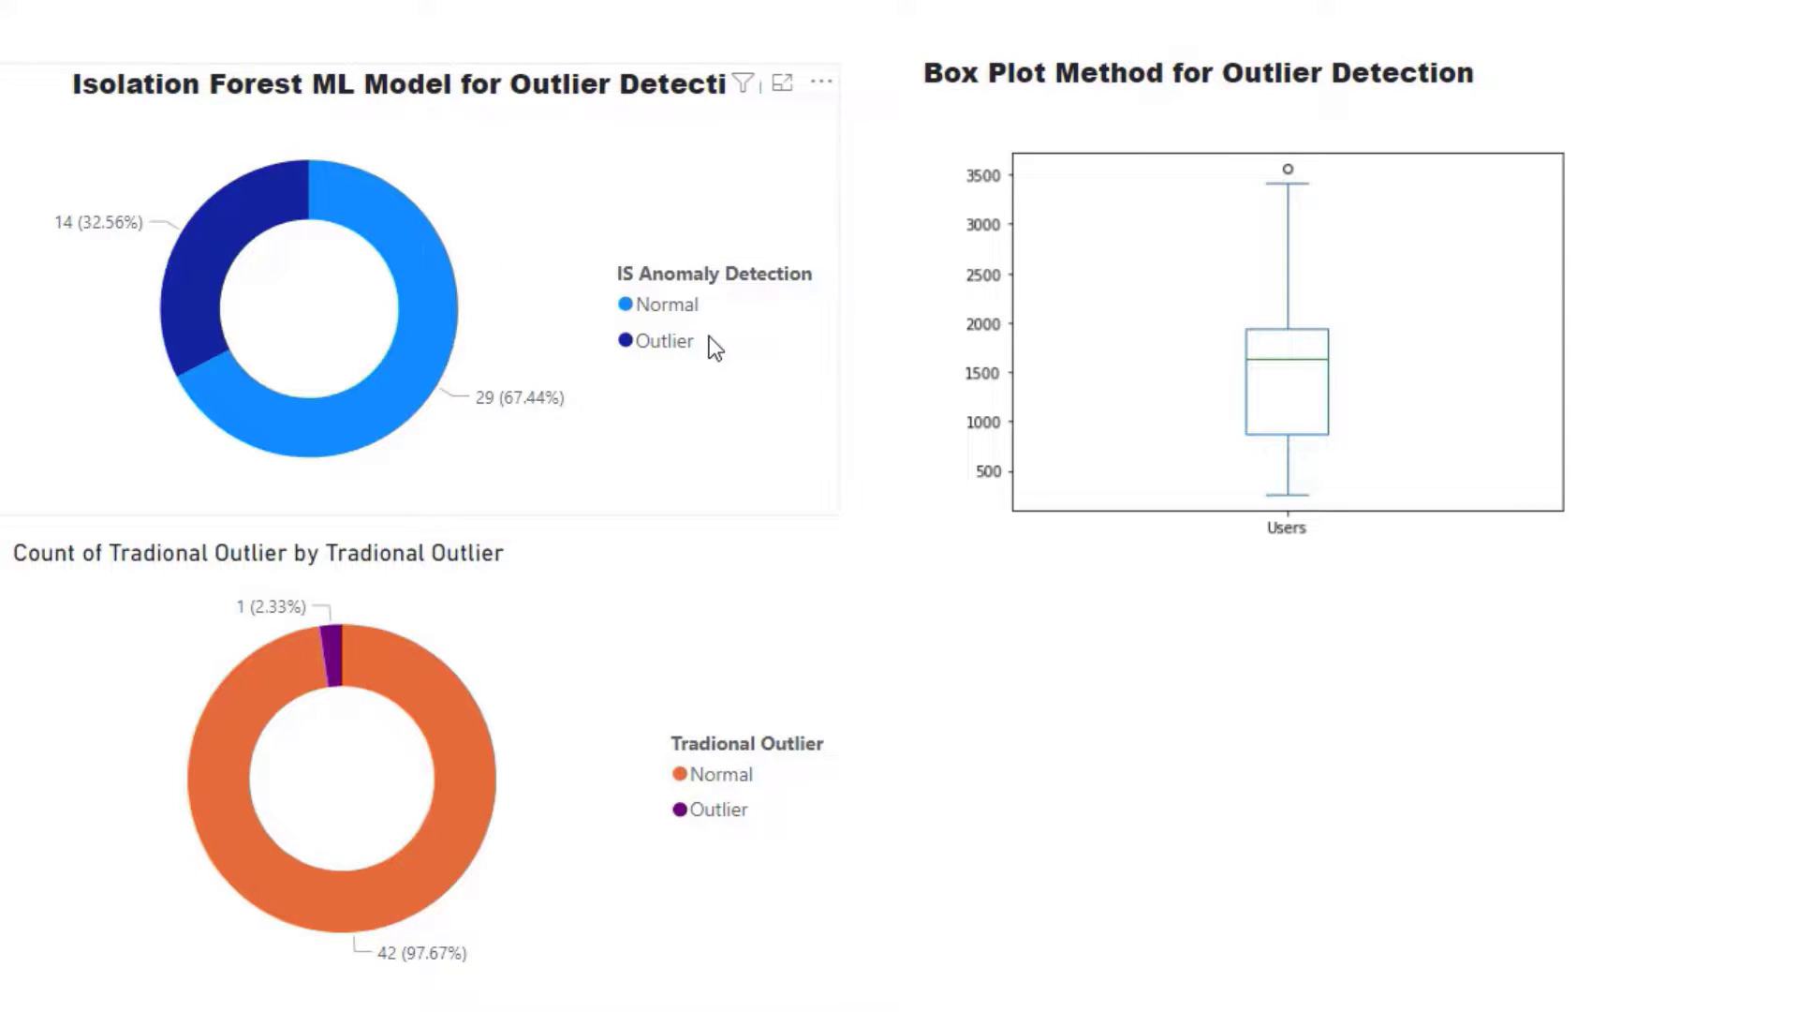
mouse_move(671, 290)
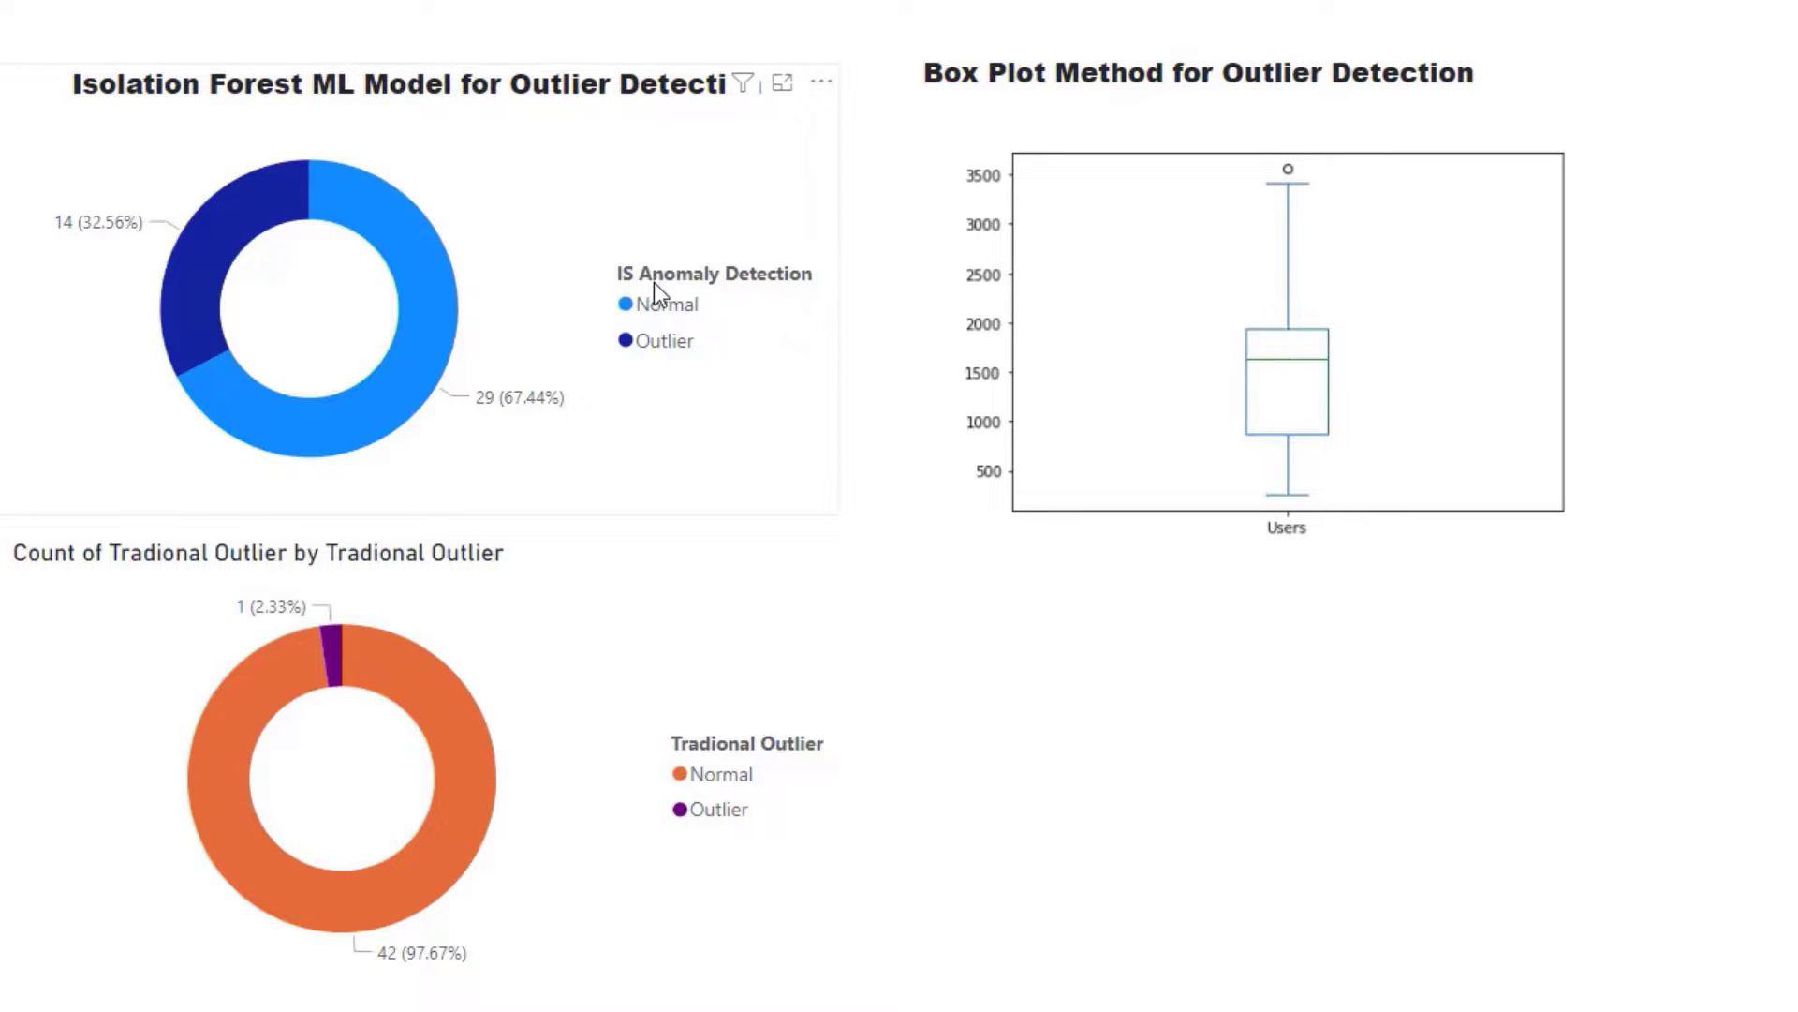
mouse_move(149, 243)
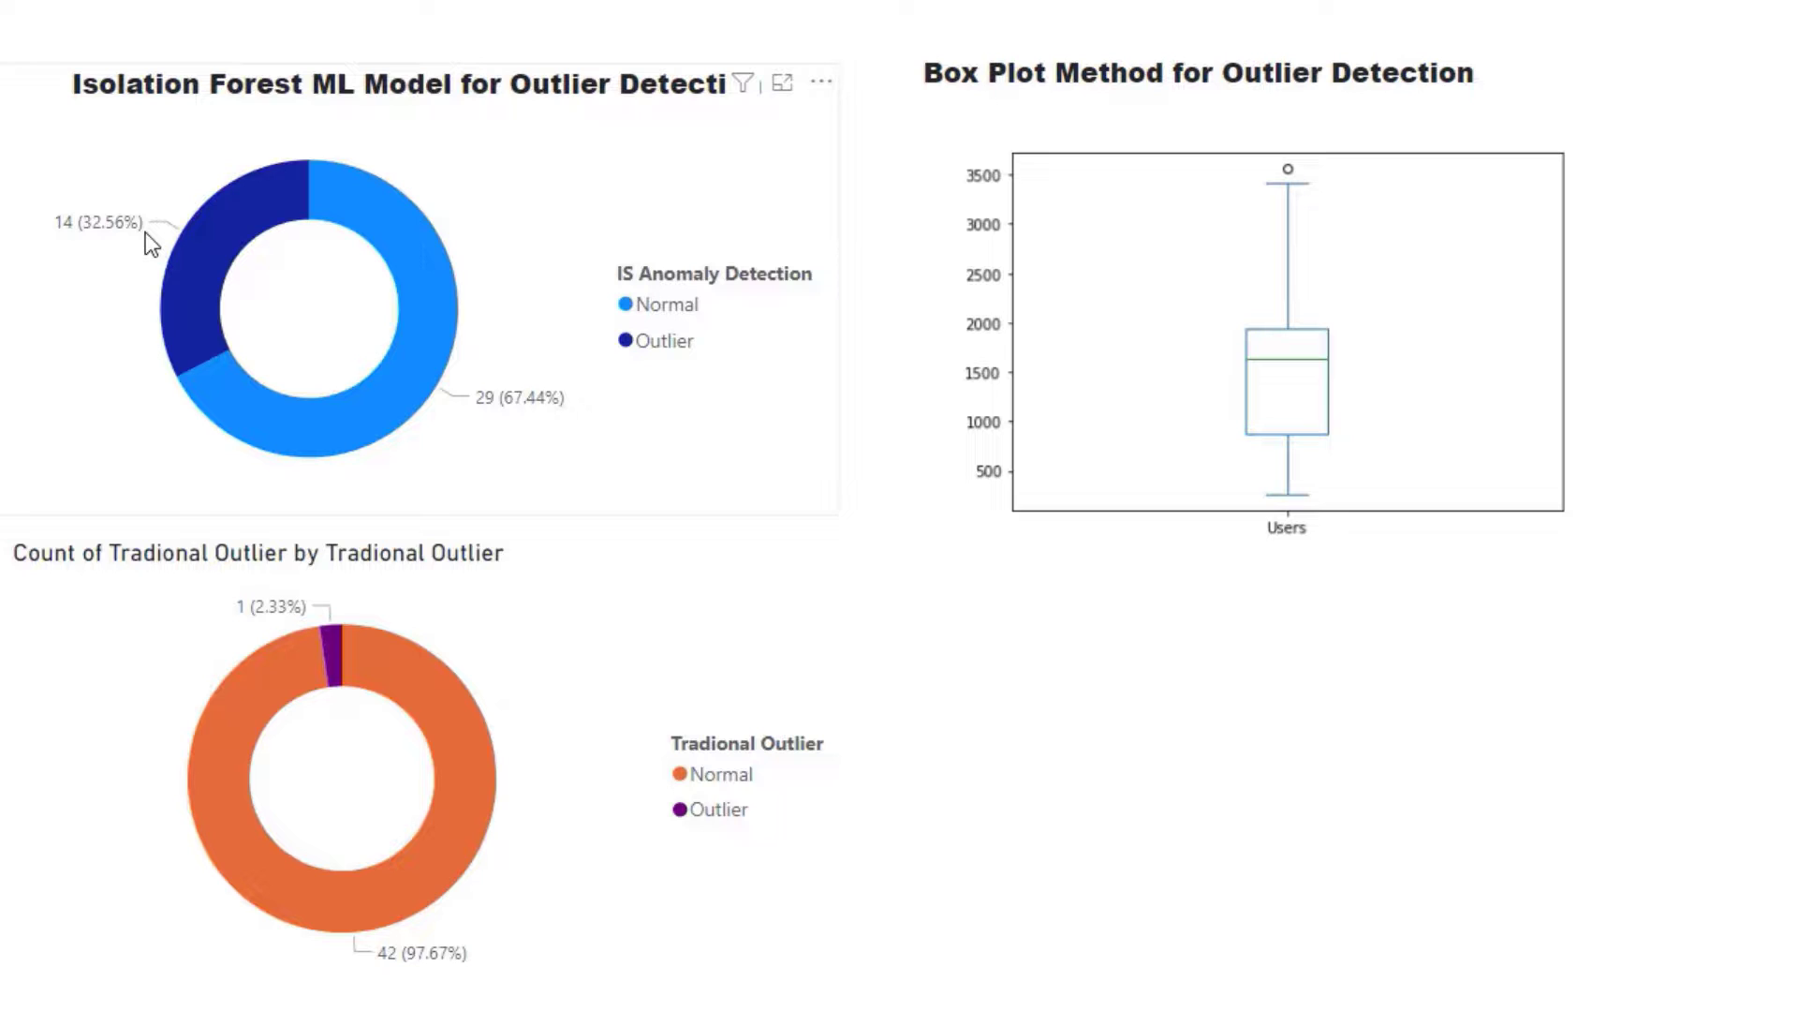
mouse_move(487, 378)
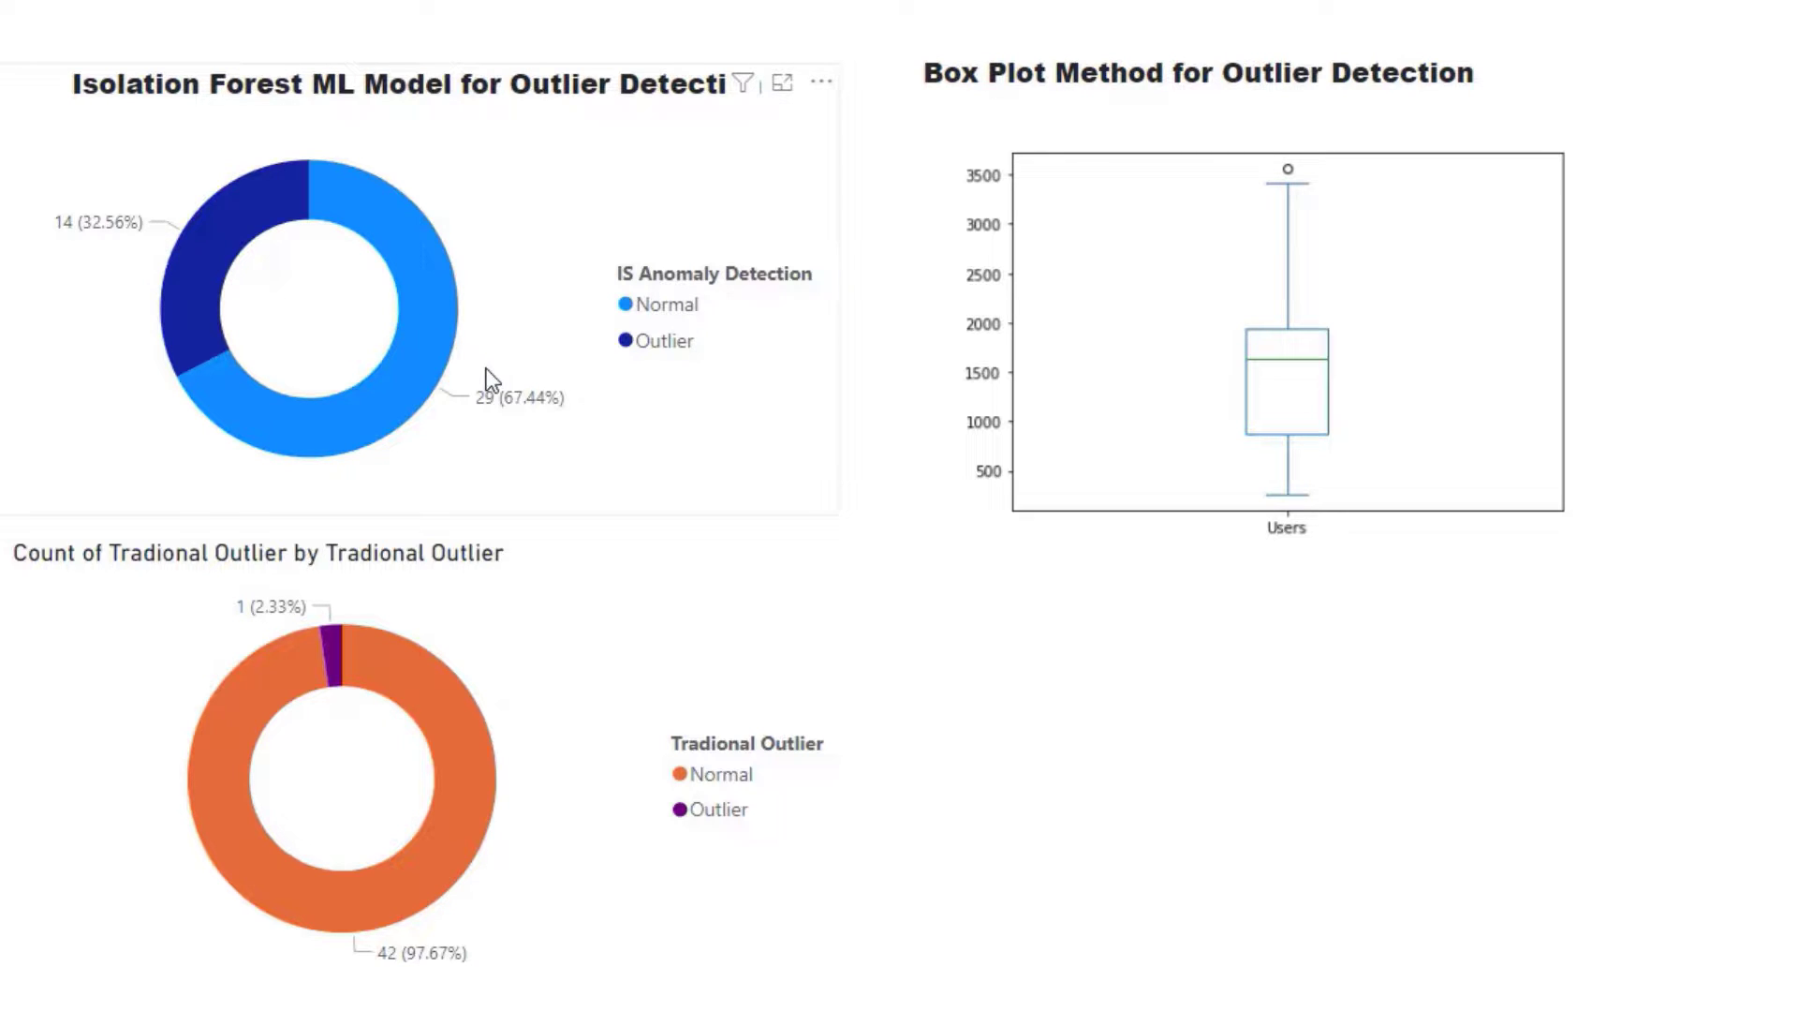
mouse_move(516, 393)
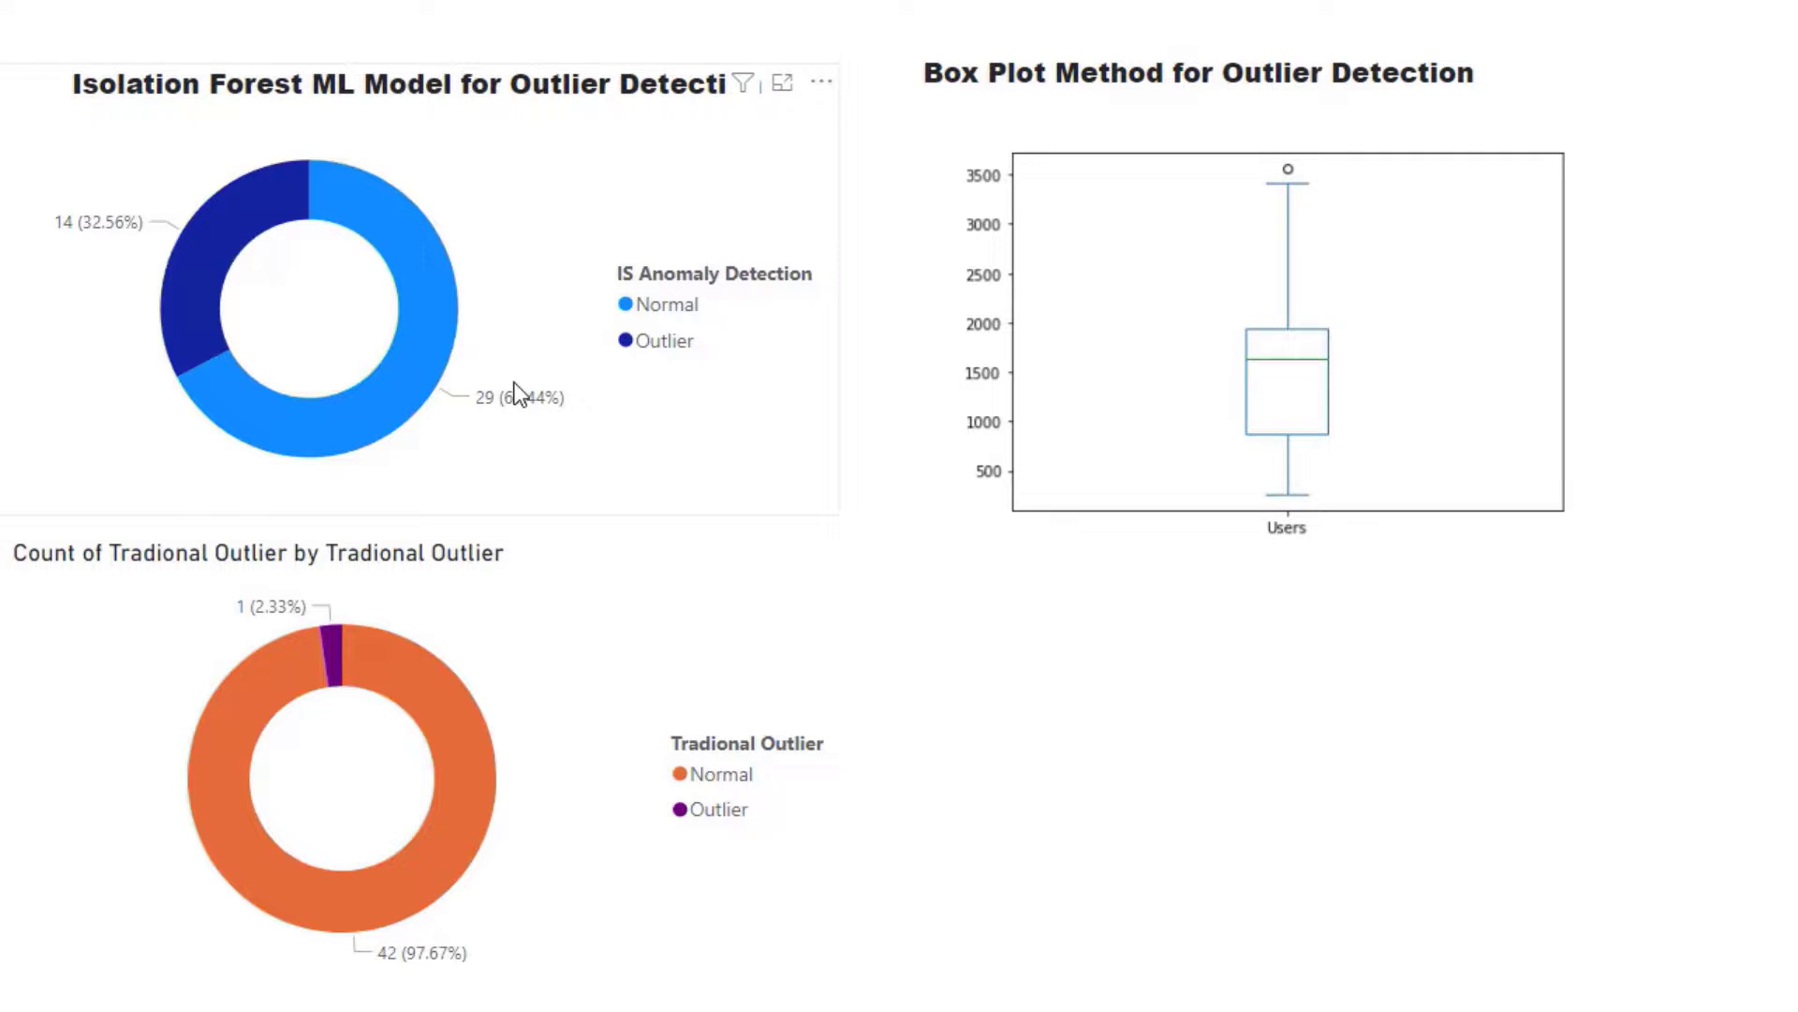
mouse_move(269, 210)
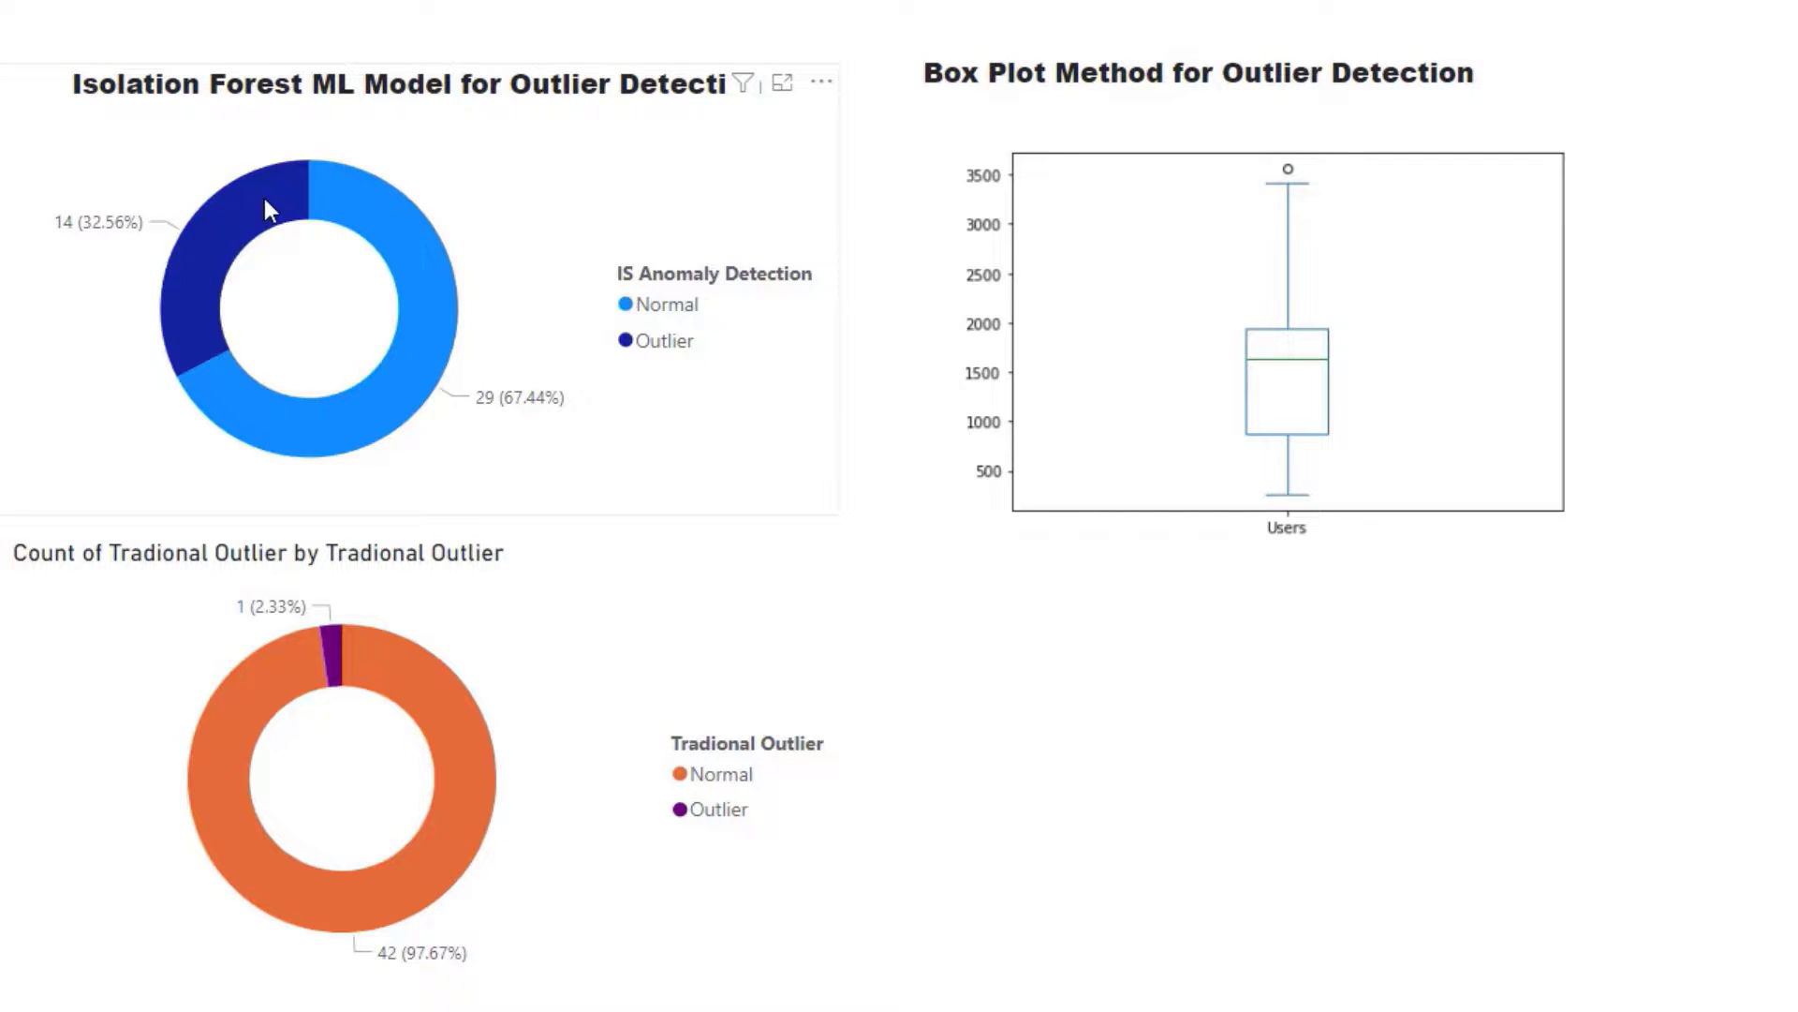
mouse_move(265, 209)
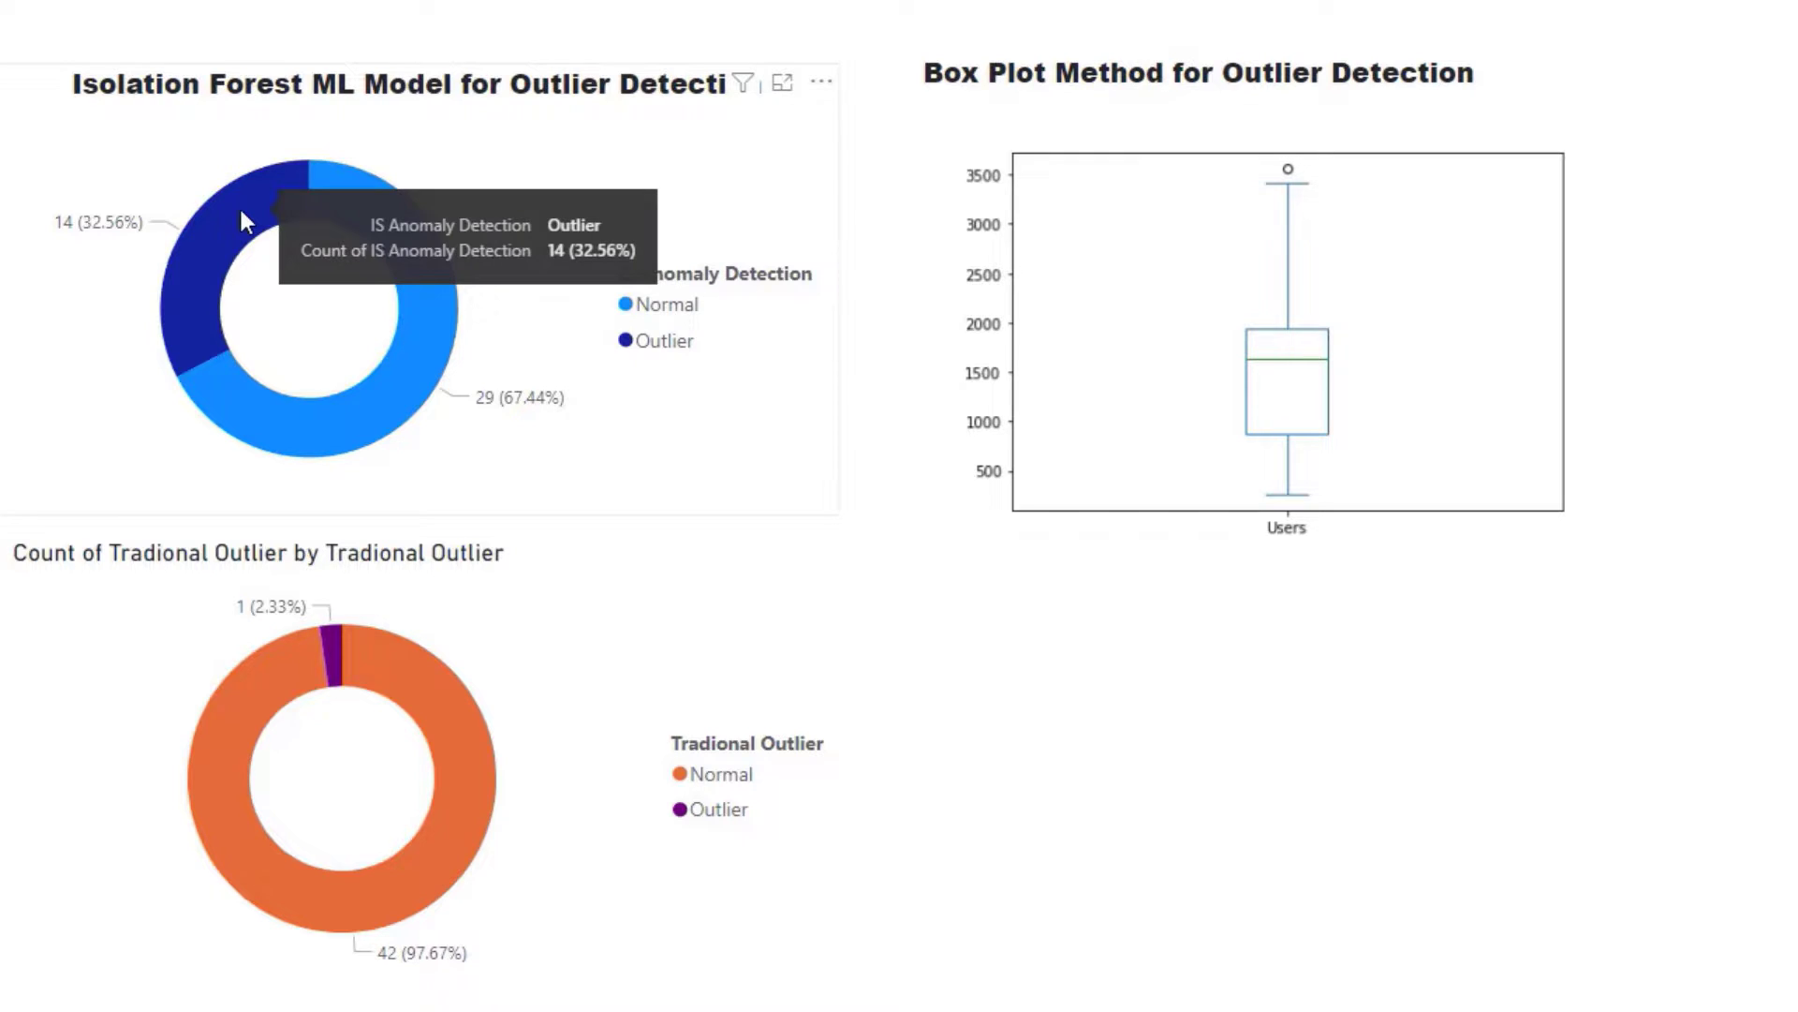
mouse_move(318, 235)
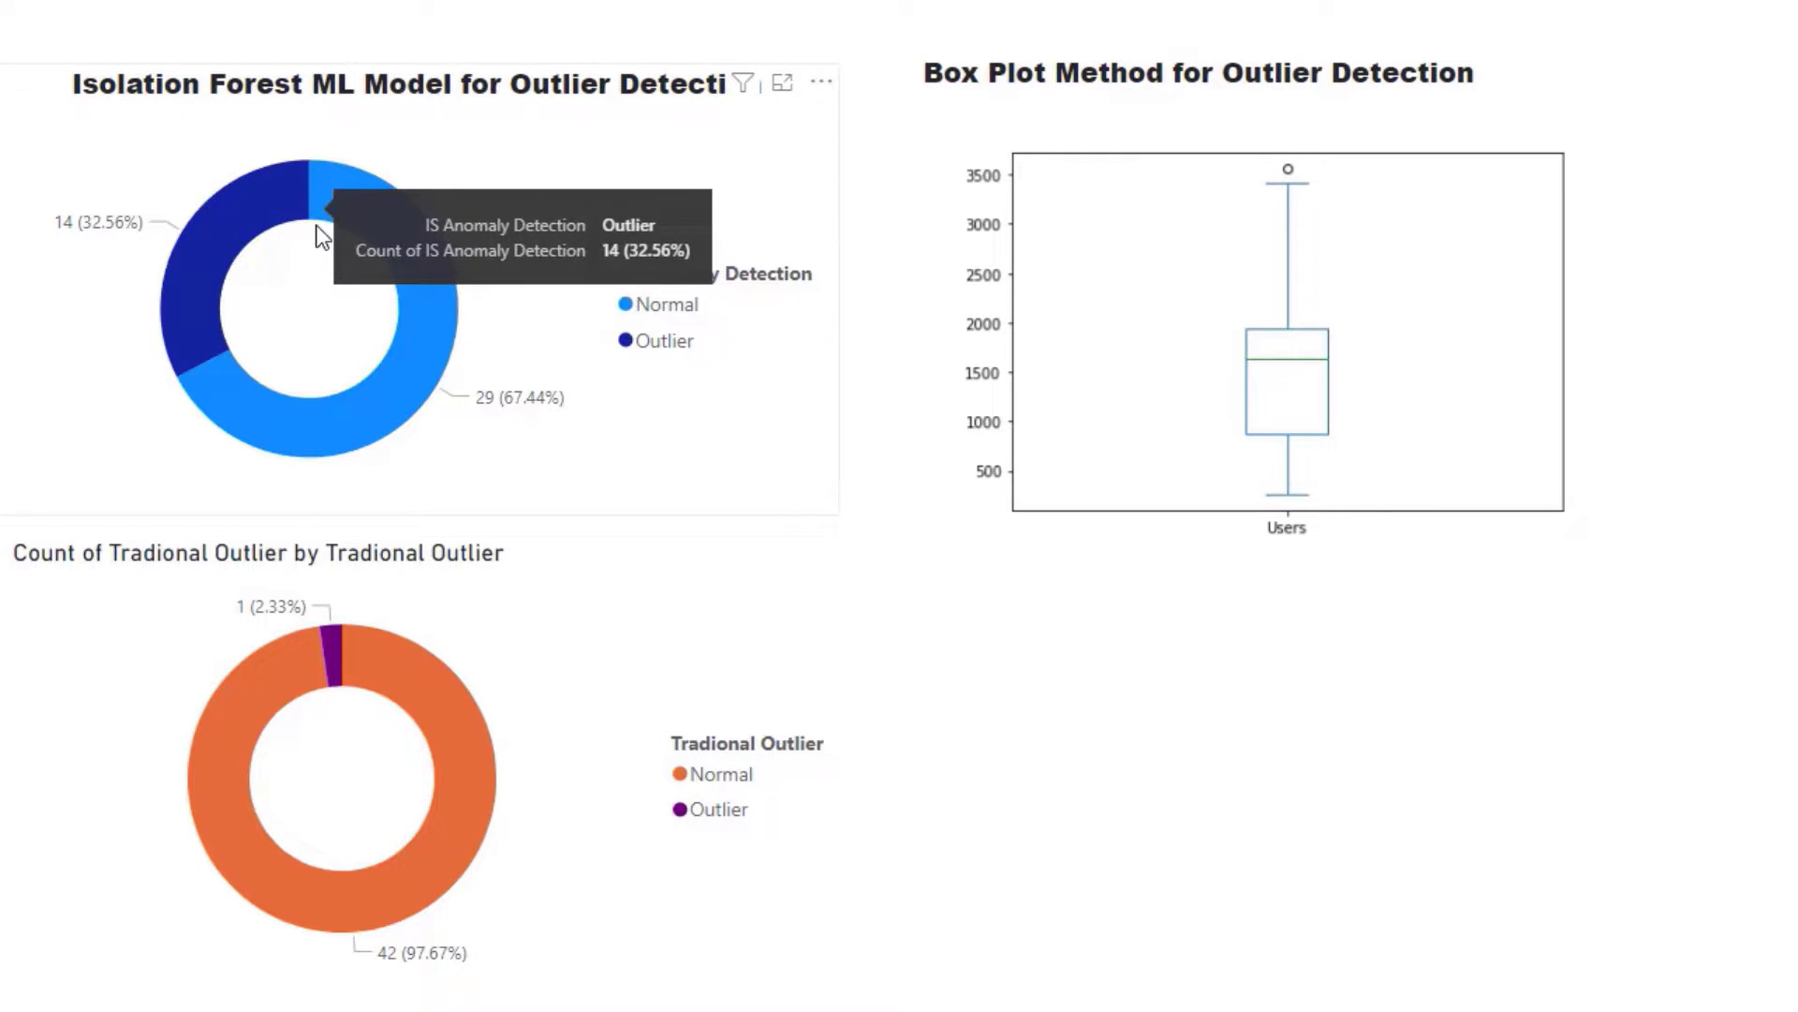
mouse_move(1440, 348)
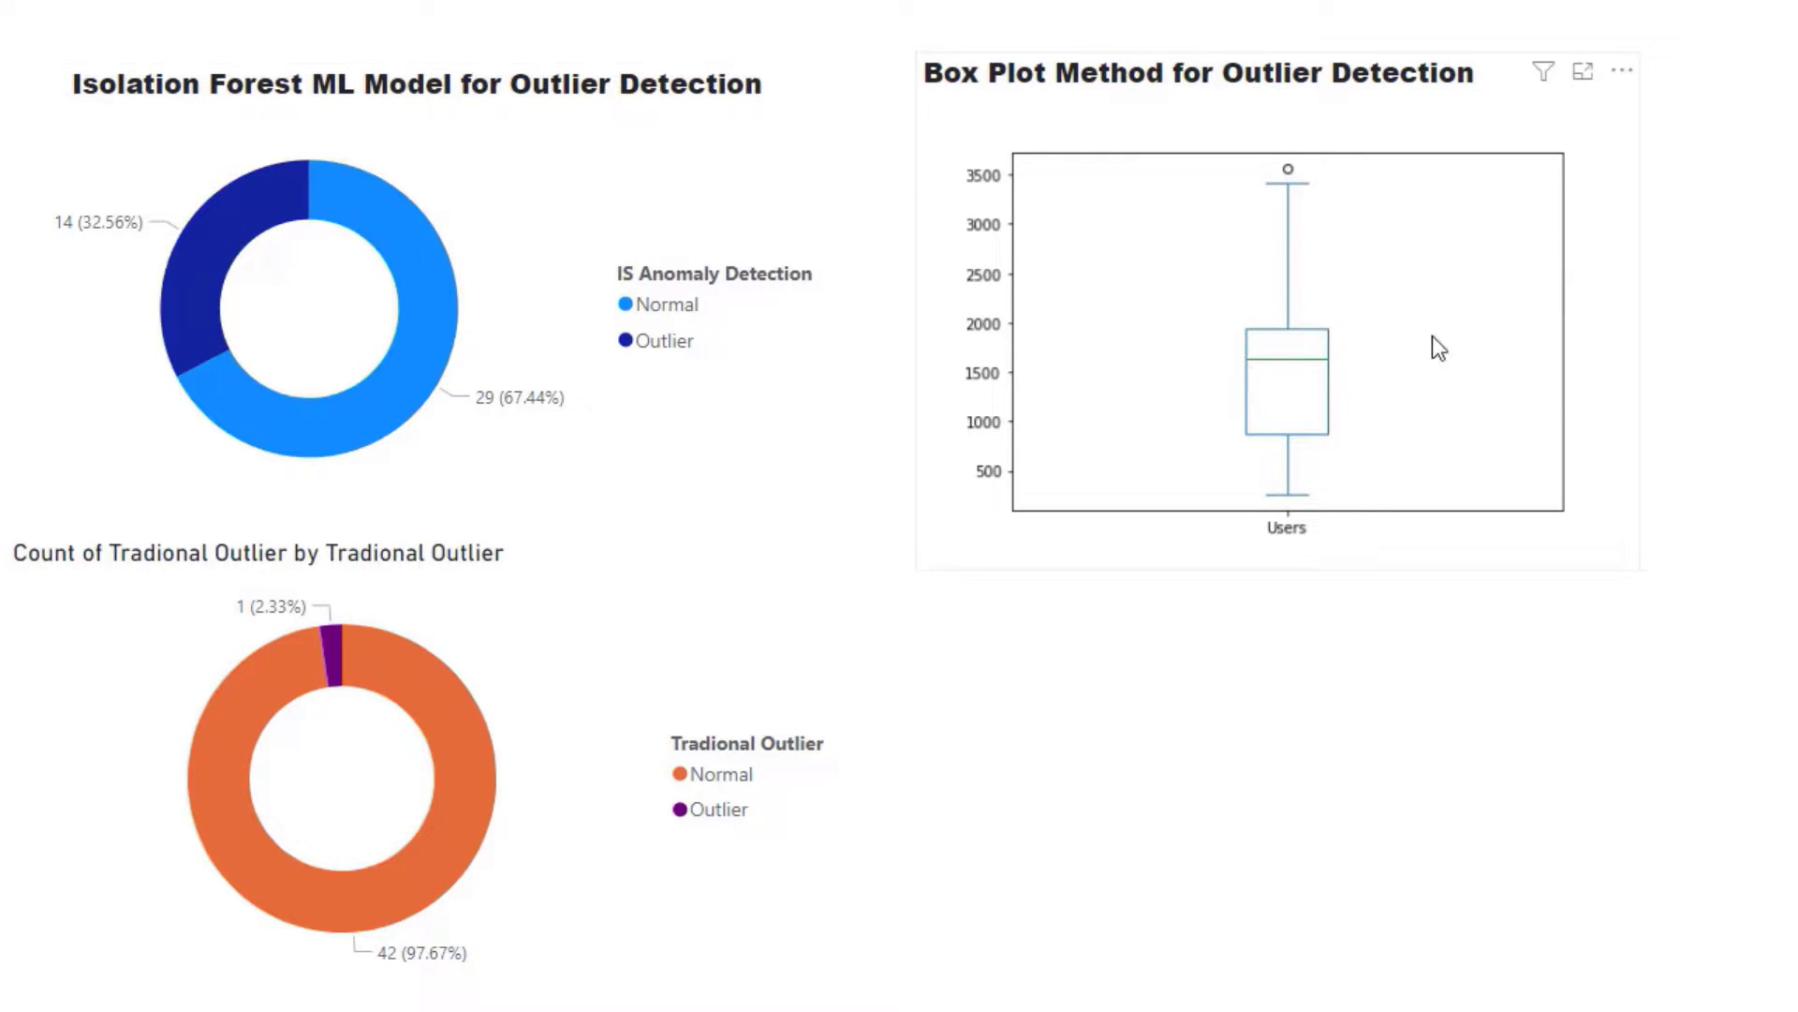
mouse_move(1417, 400)
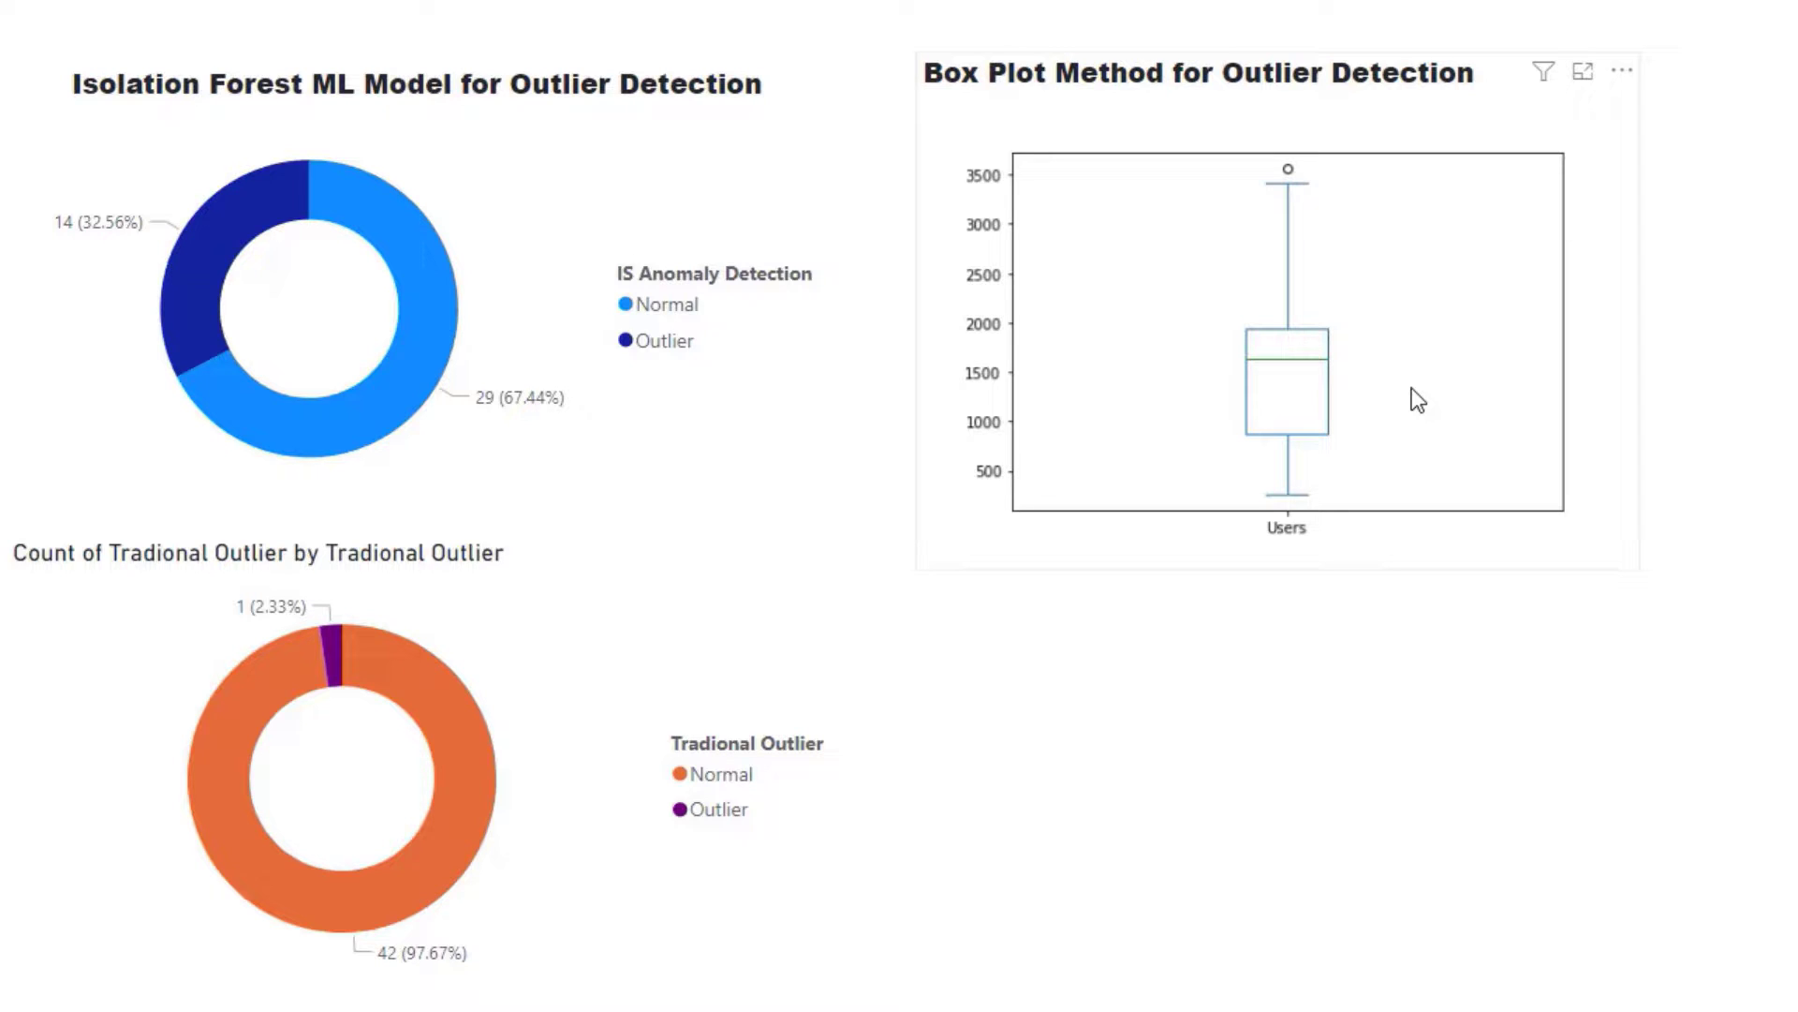
mouse_move(1291, 189)
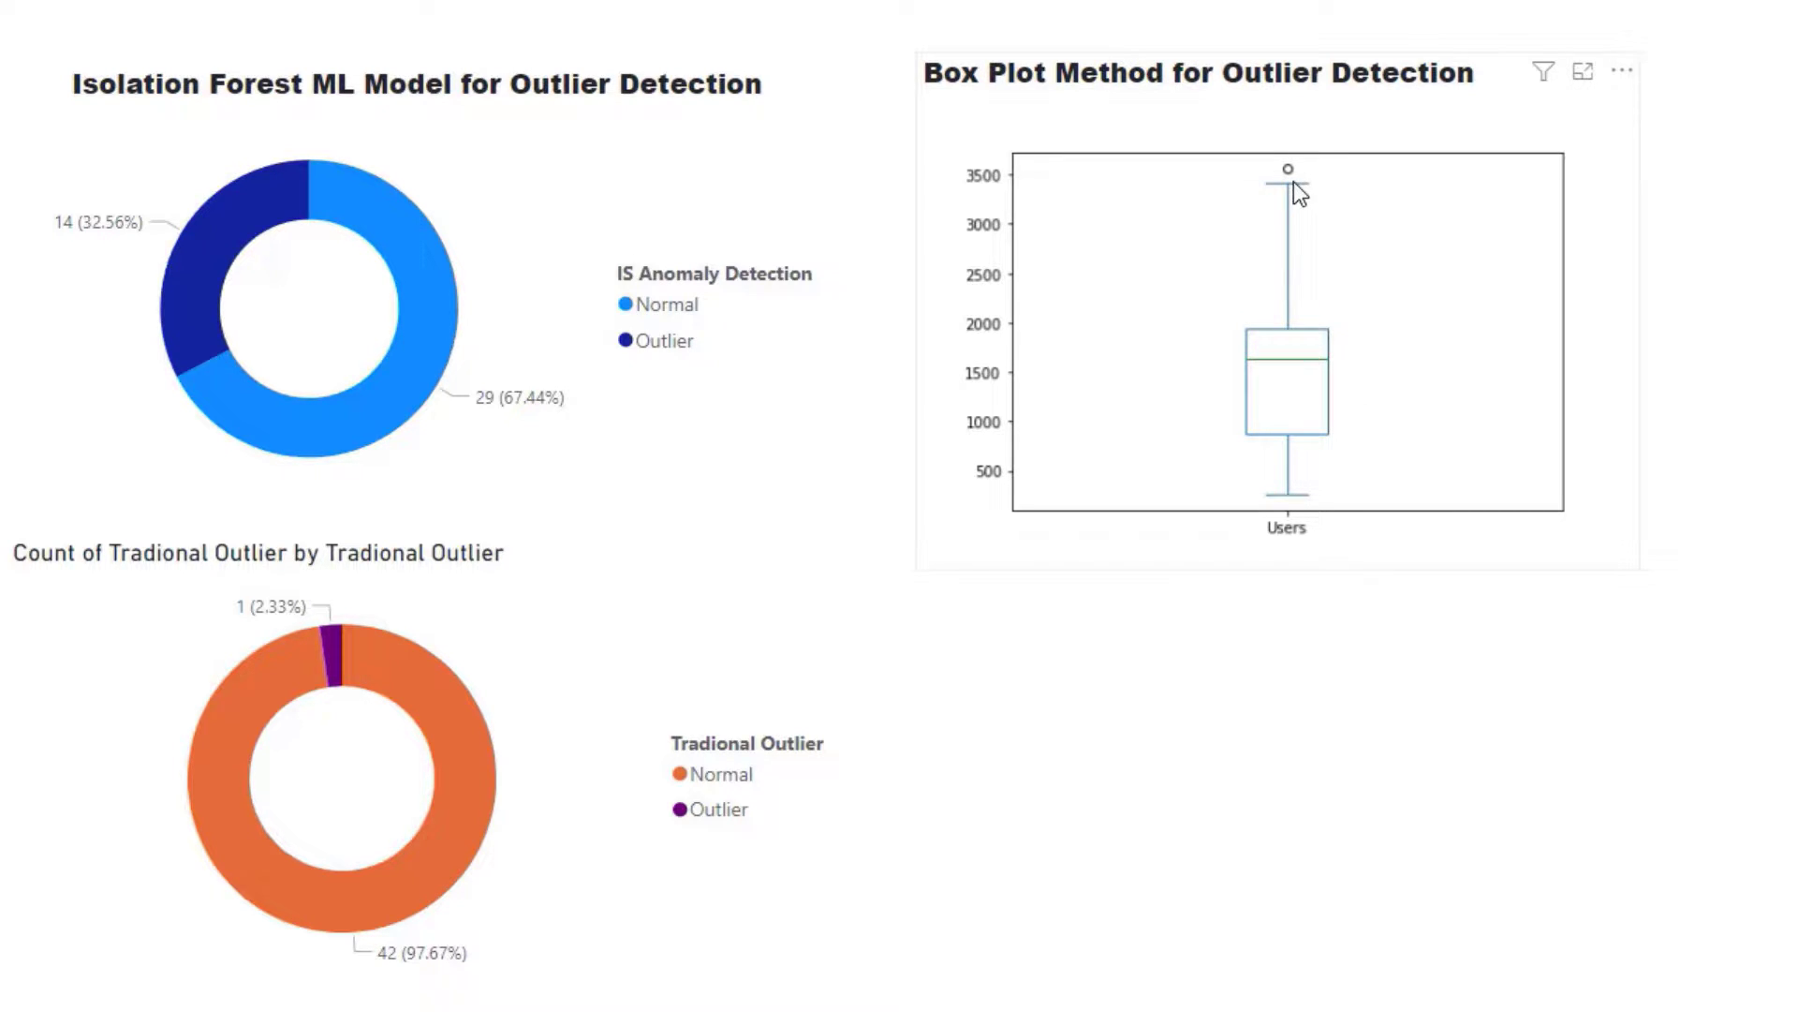
mouse_move(1276, 237)
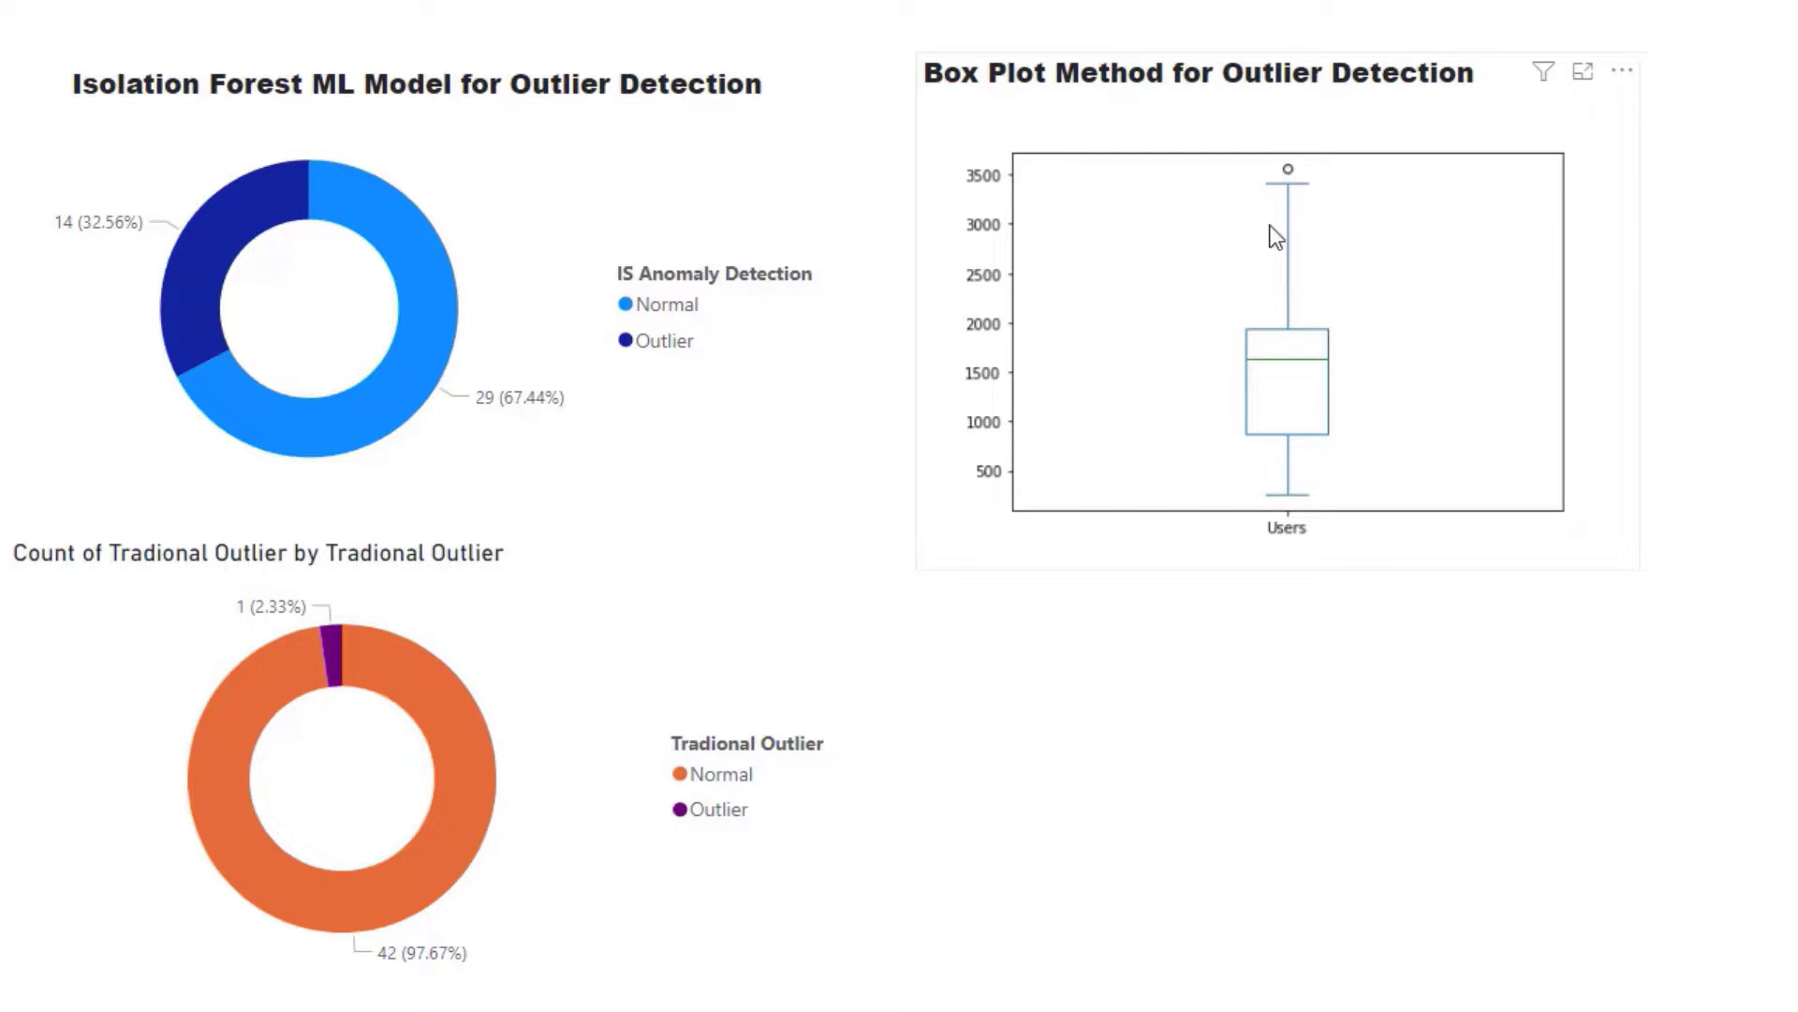
mouse_move(1205, 286)
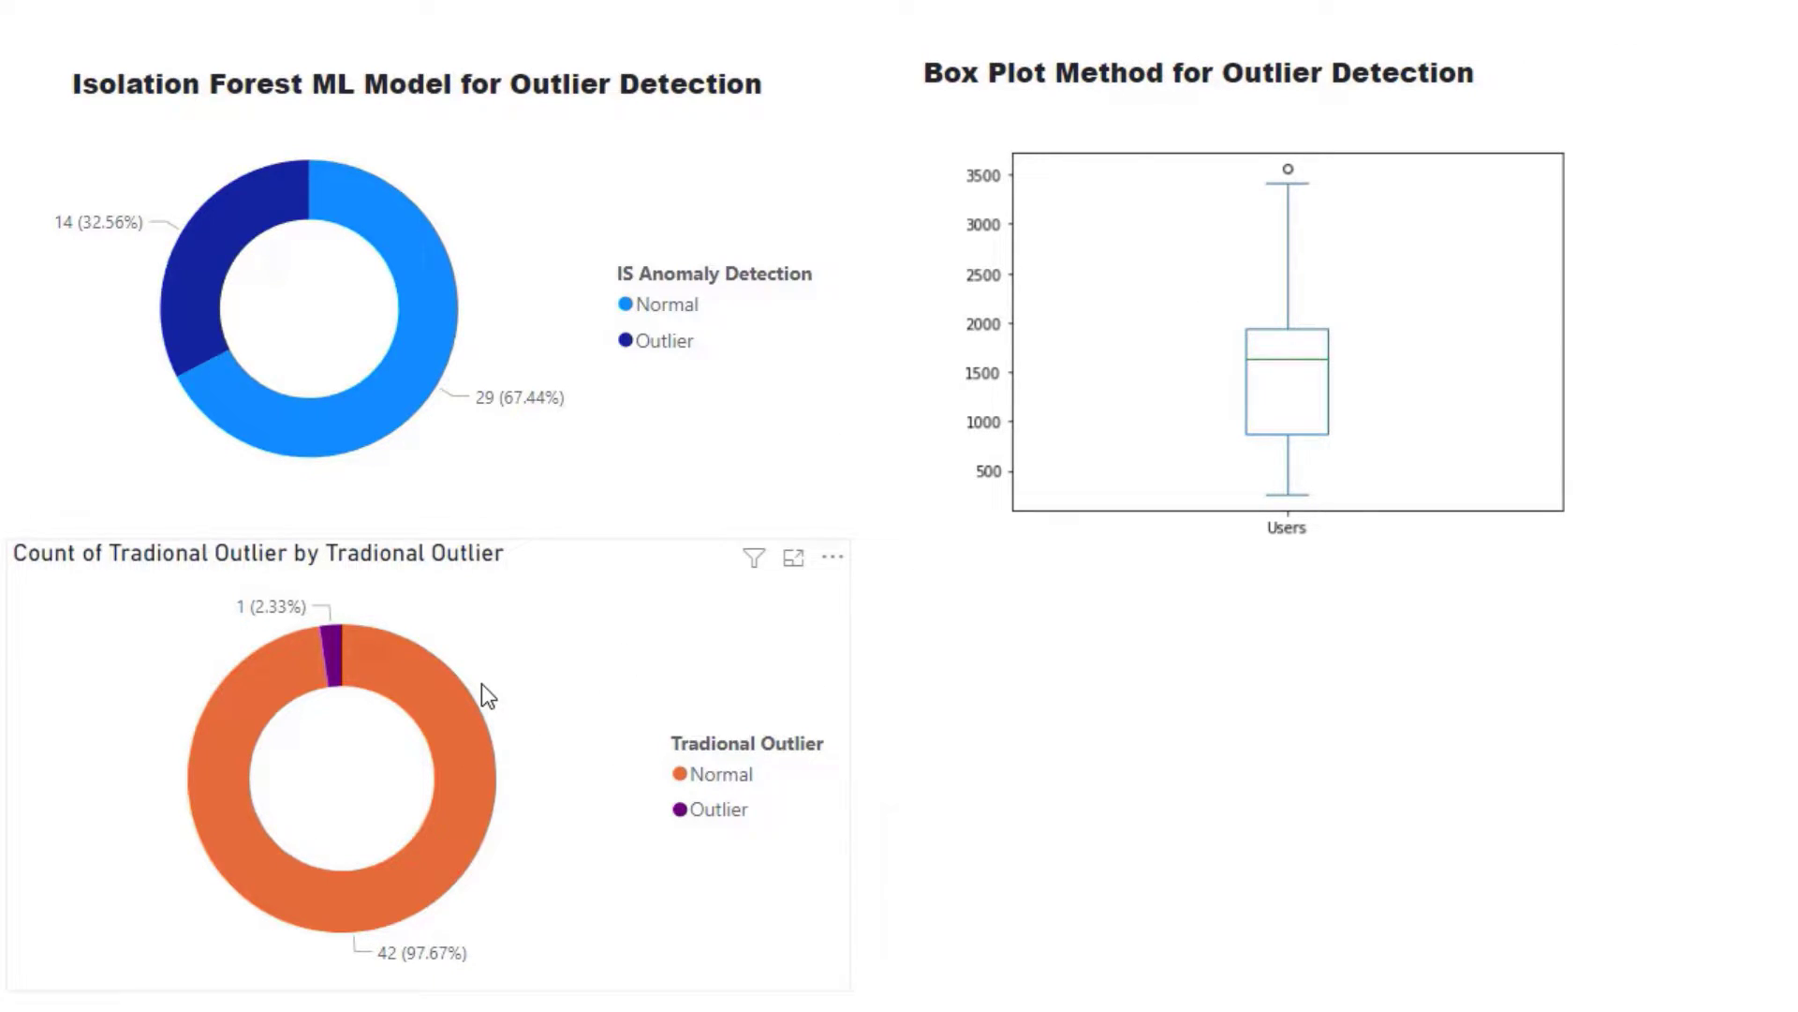
mouse_move(333, 649)
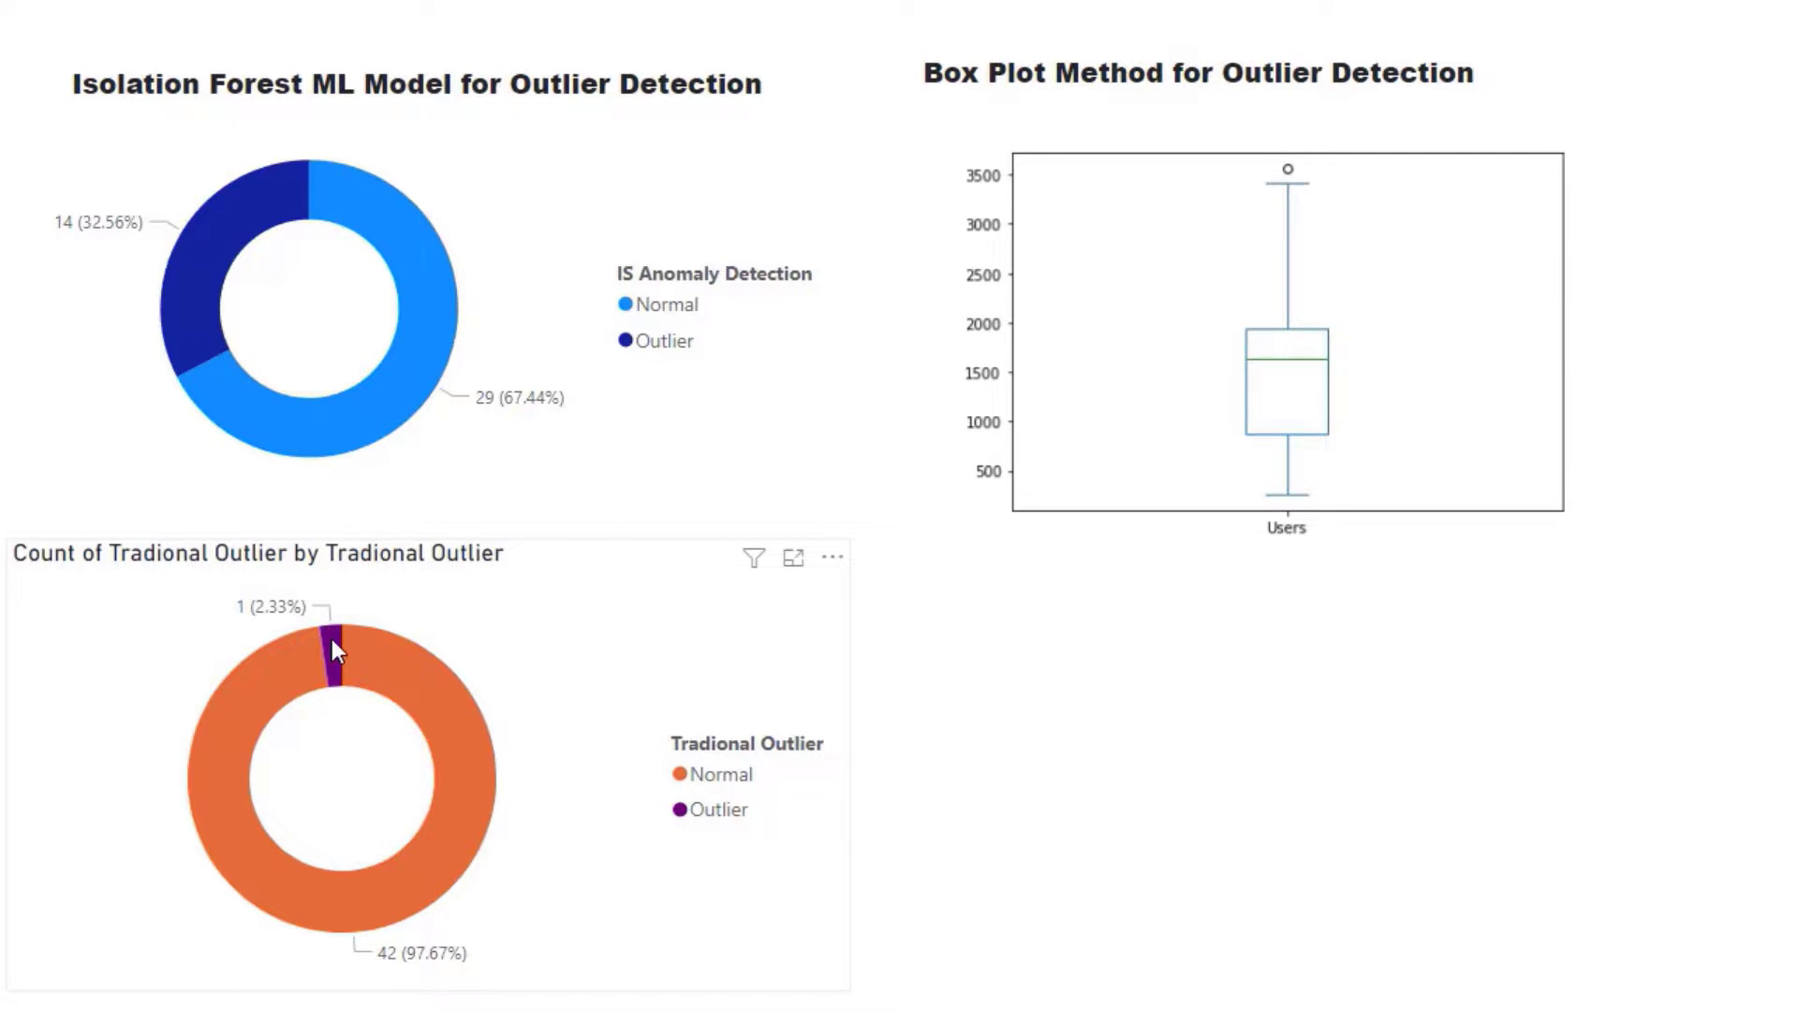
mouse_move(333, 643)
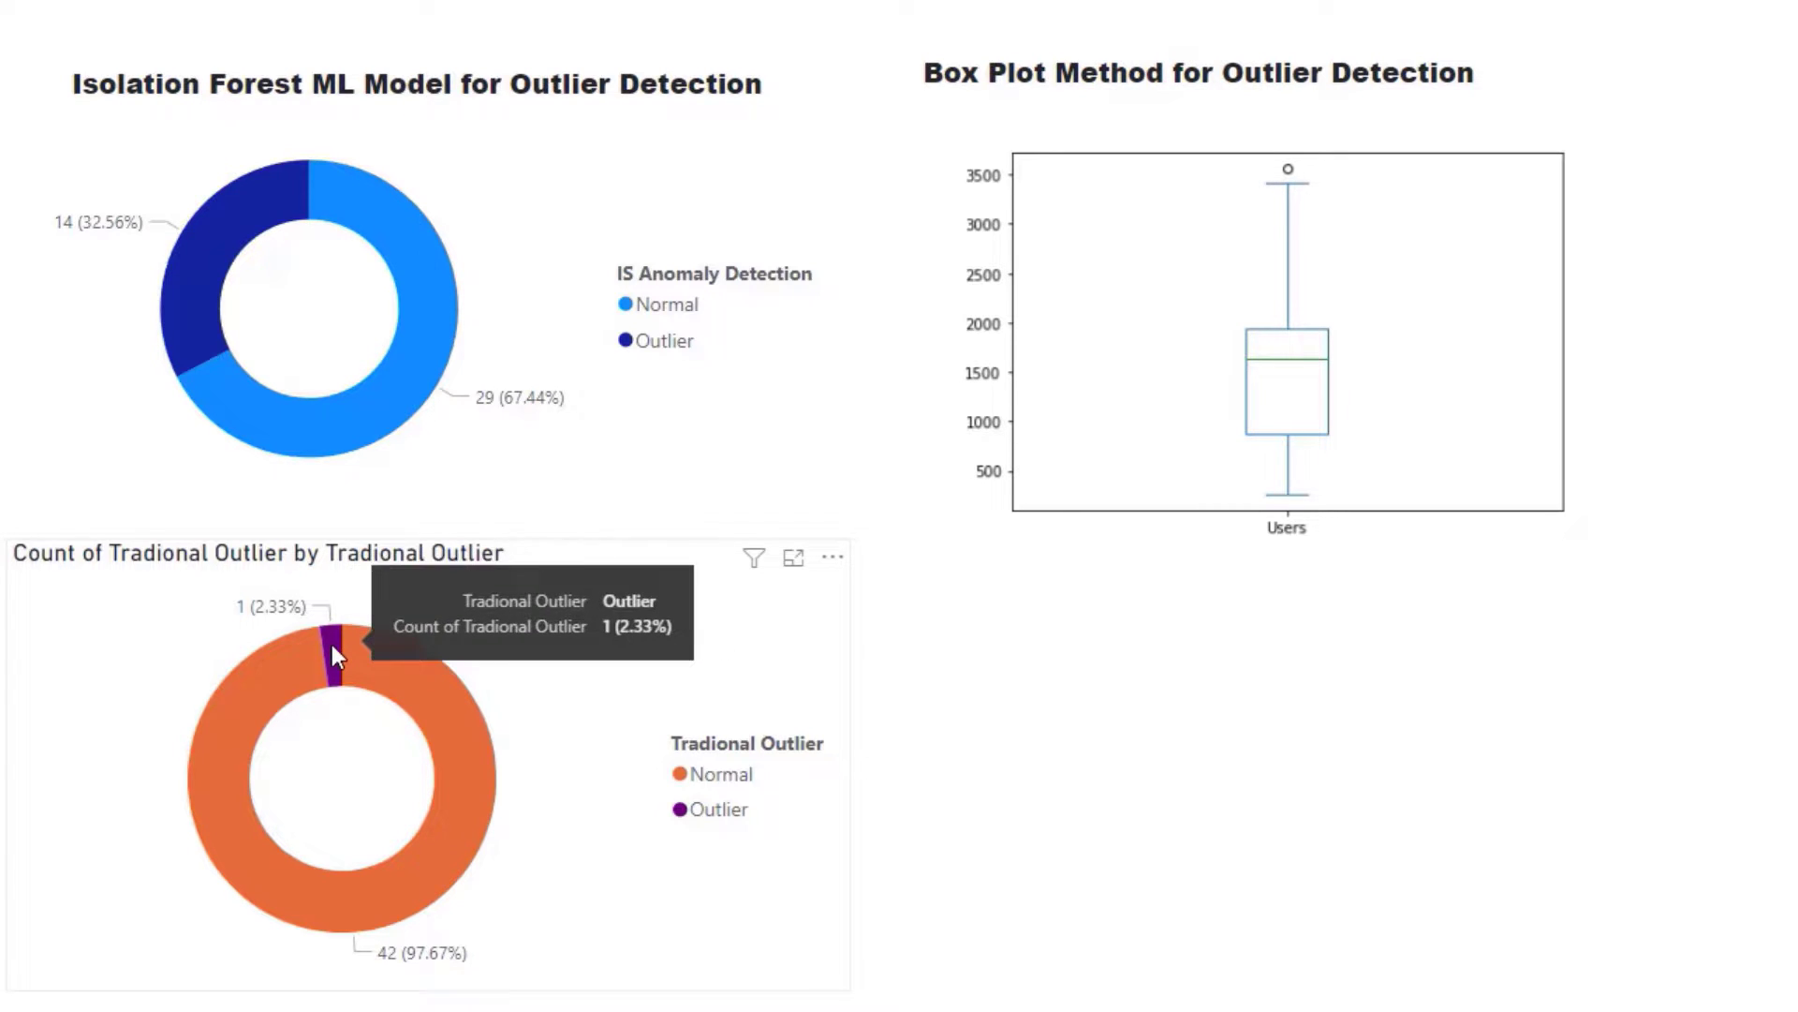
mouse_move(269, 866)
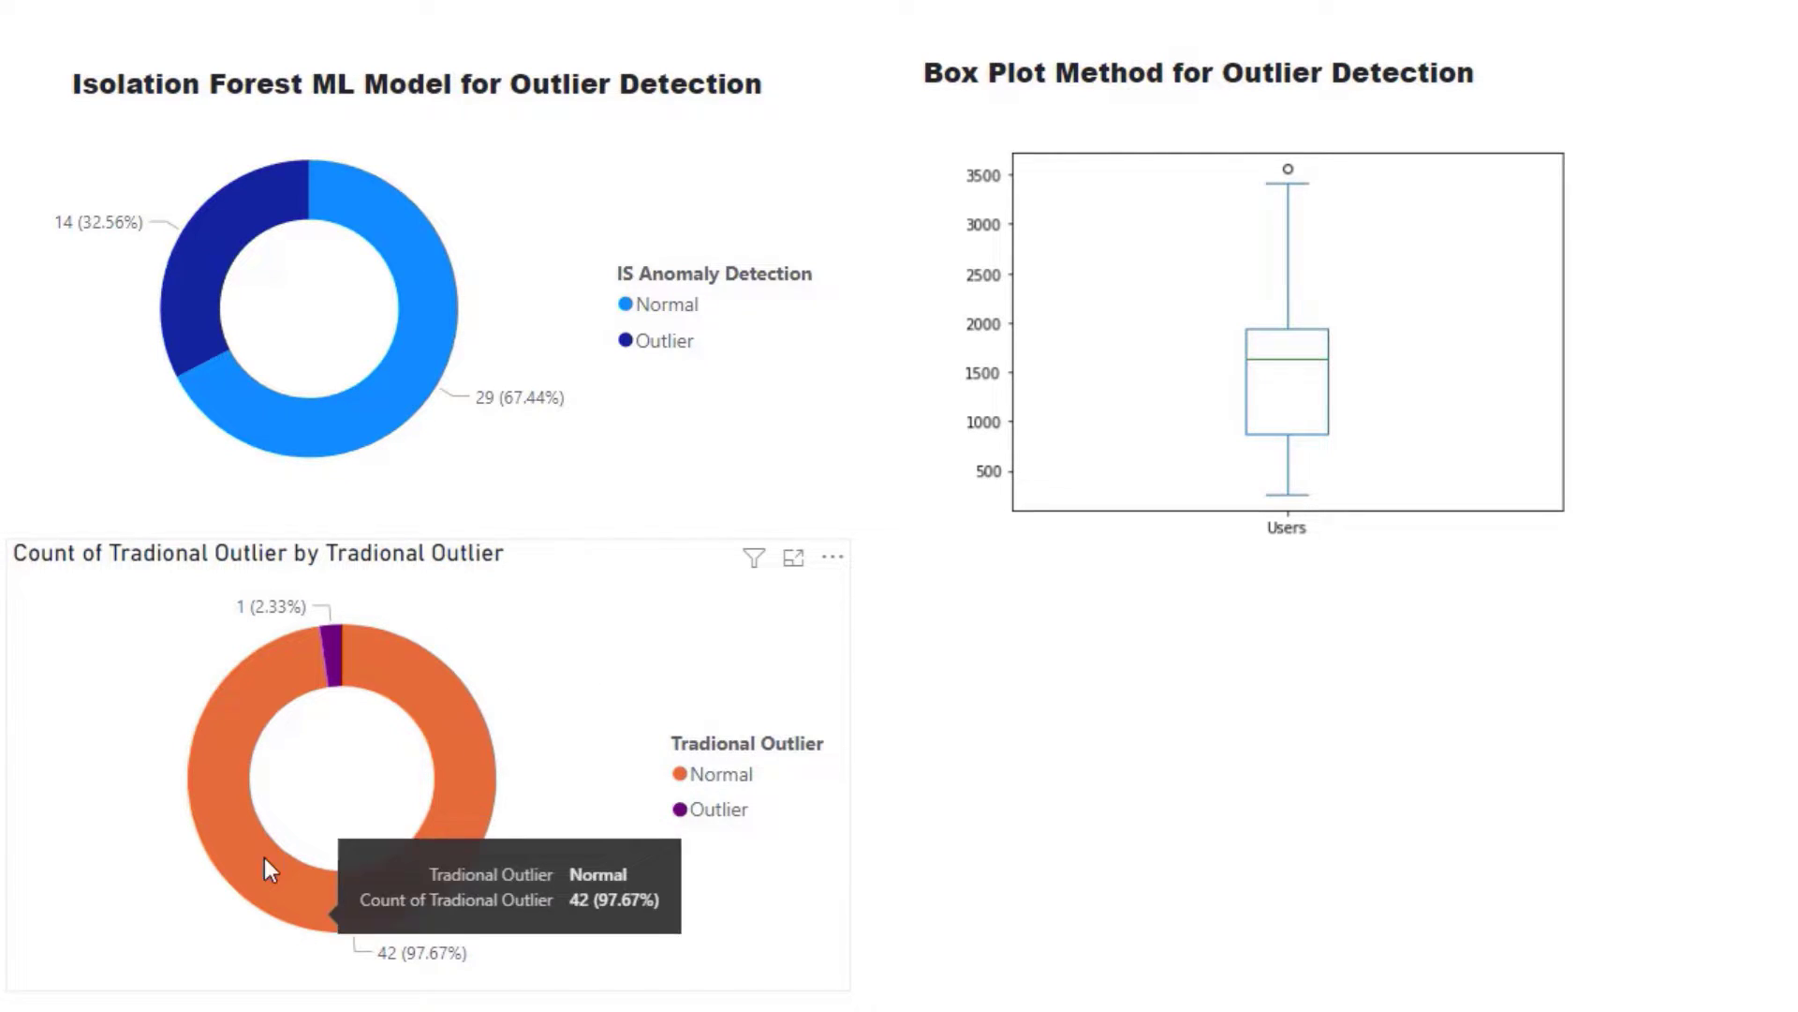
mouse_move(634, 668)
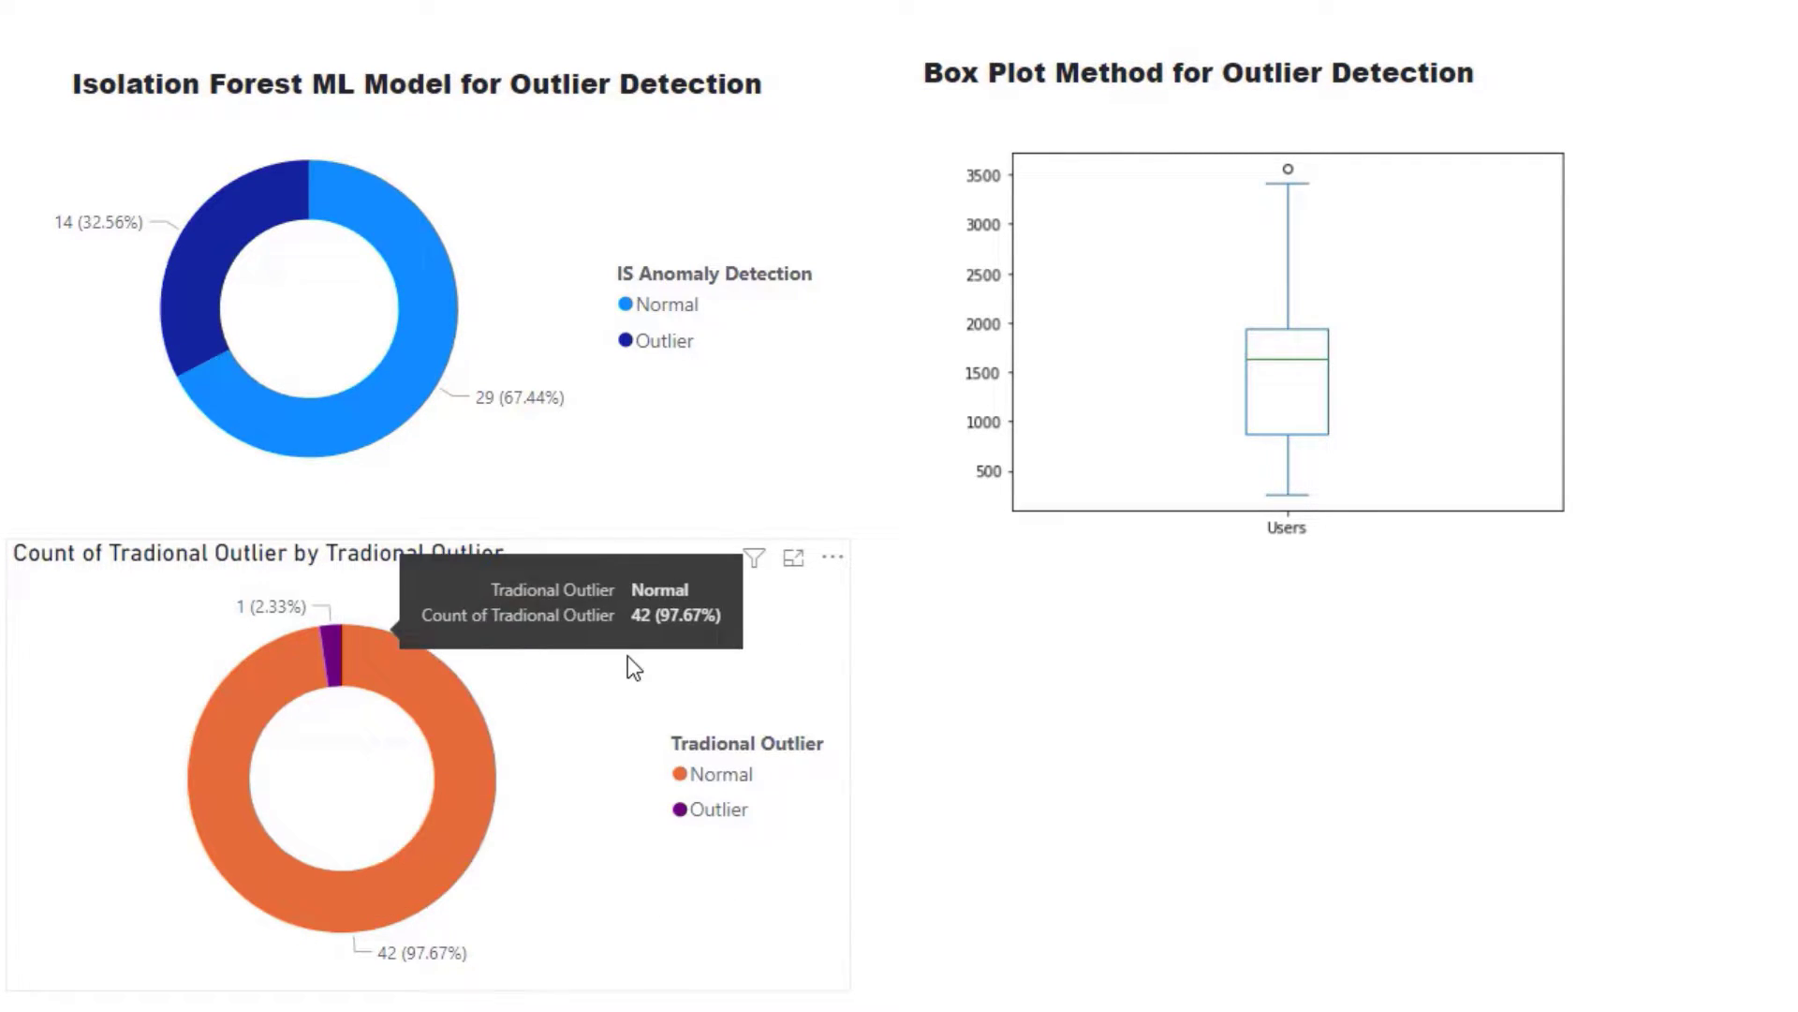
mouse_move(402, 241)
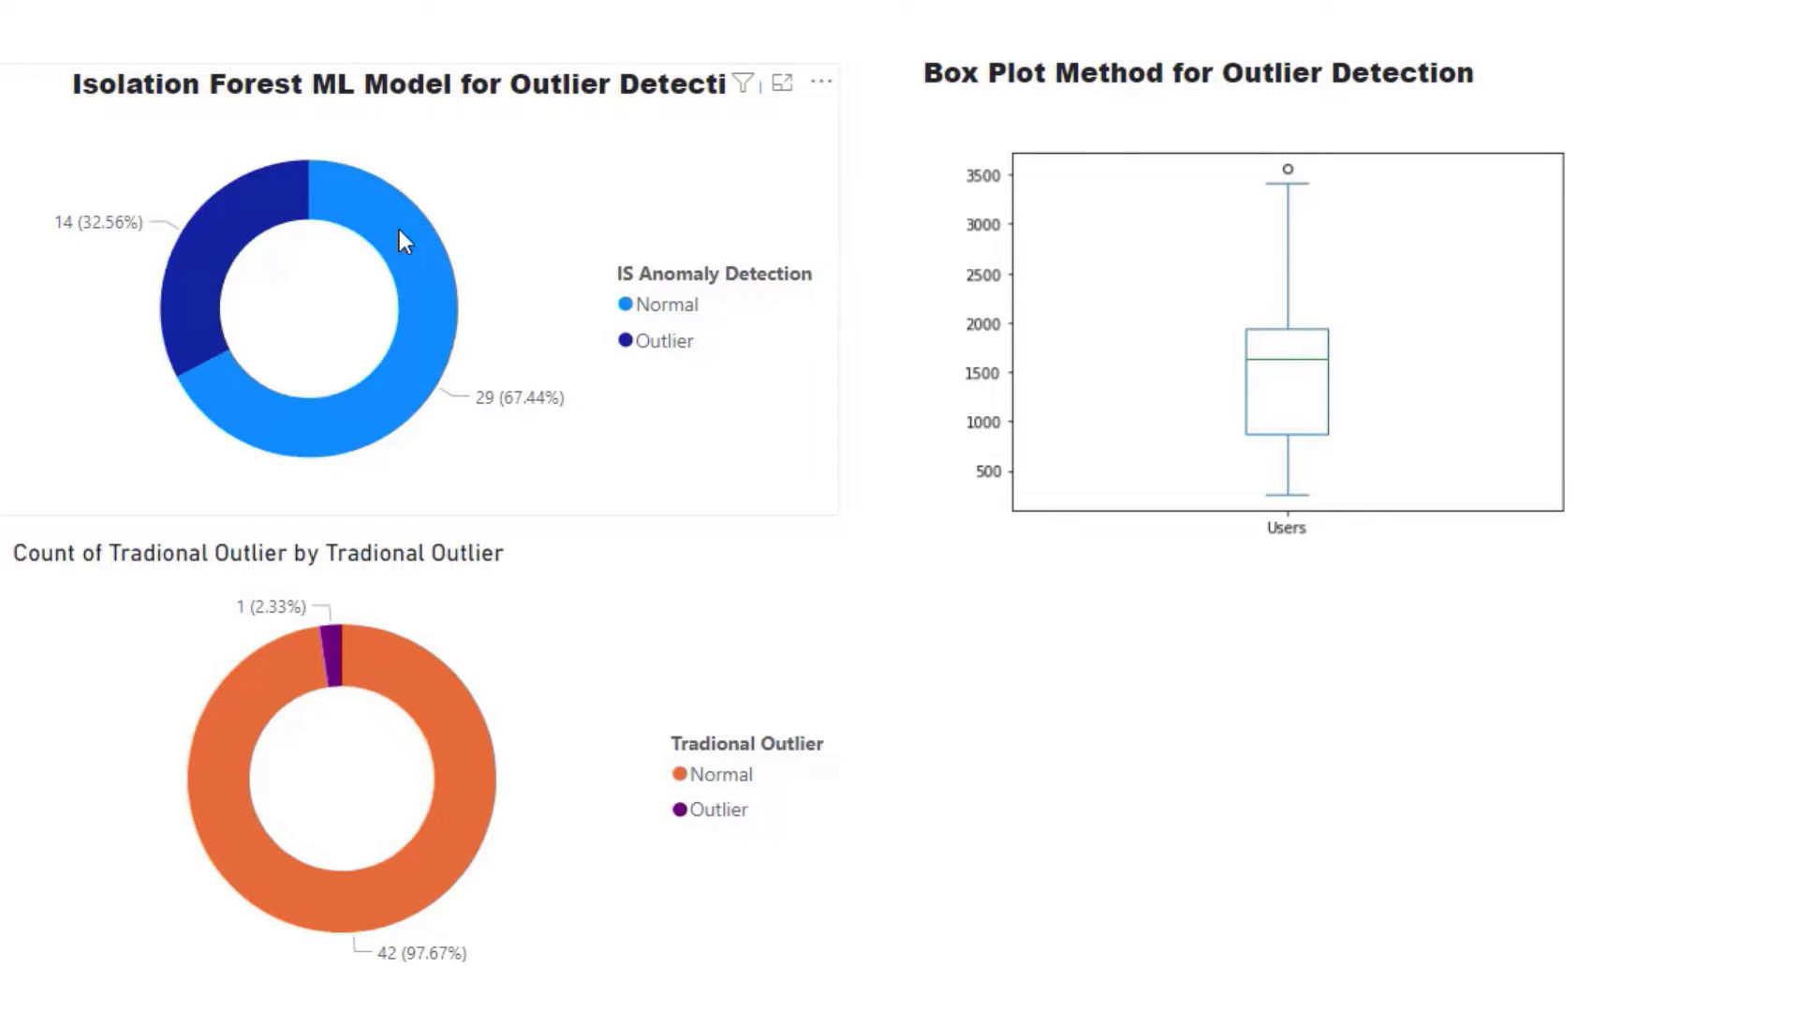
mouse_move(511, 306)
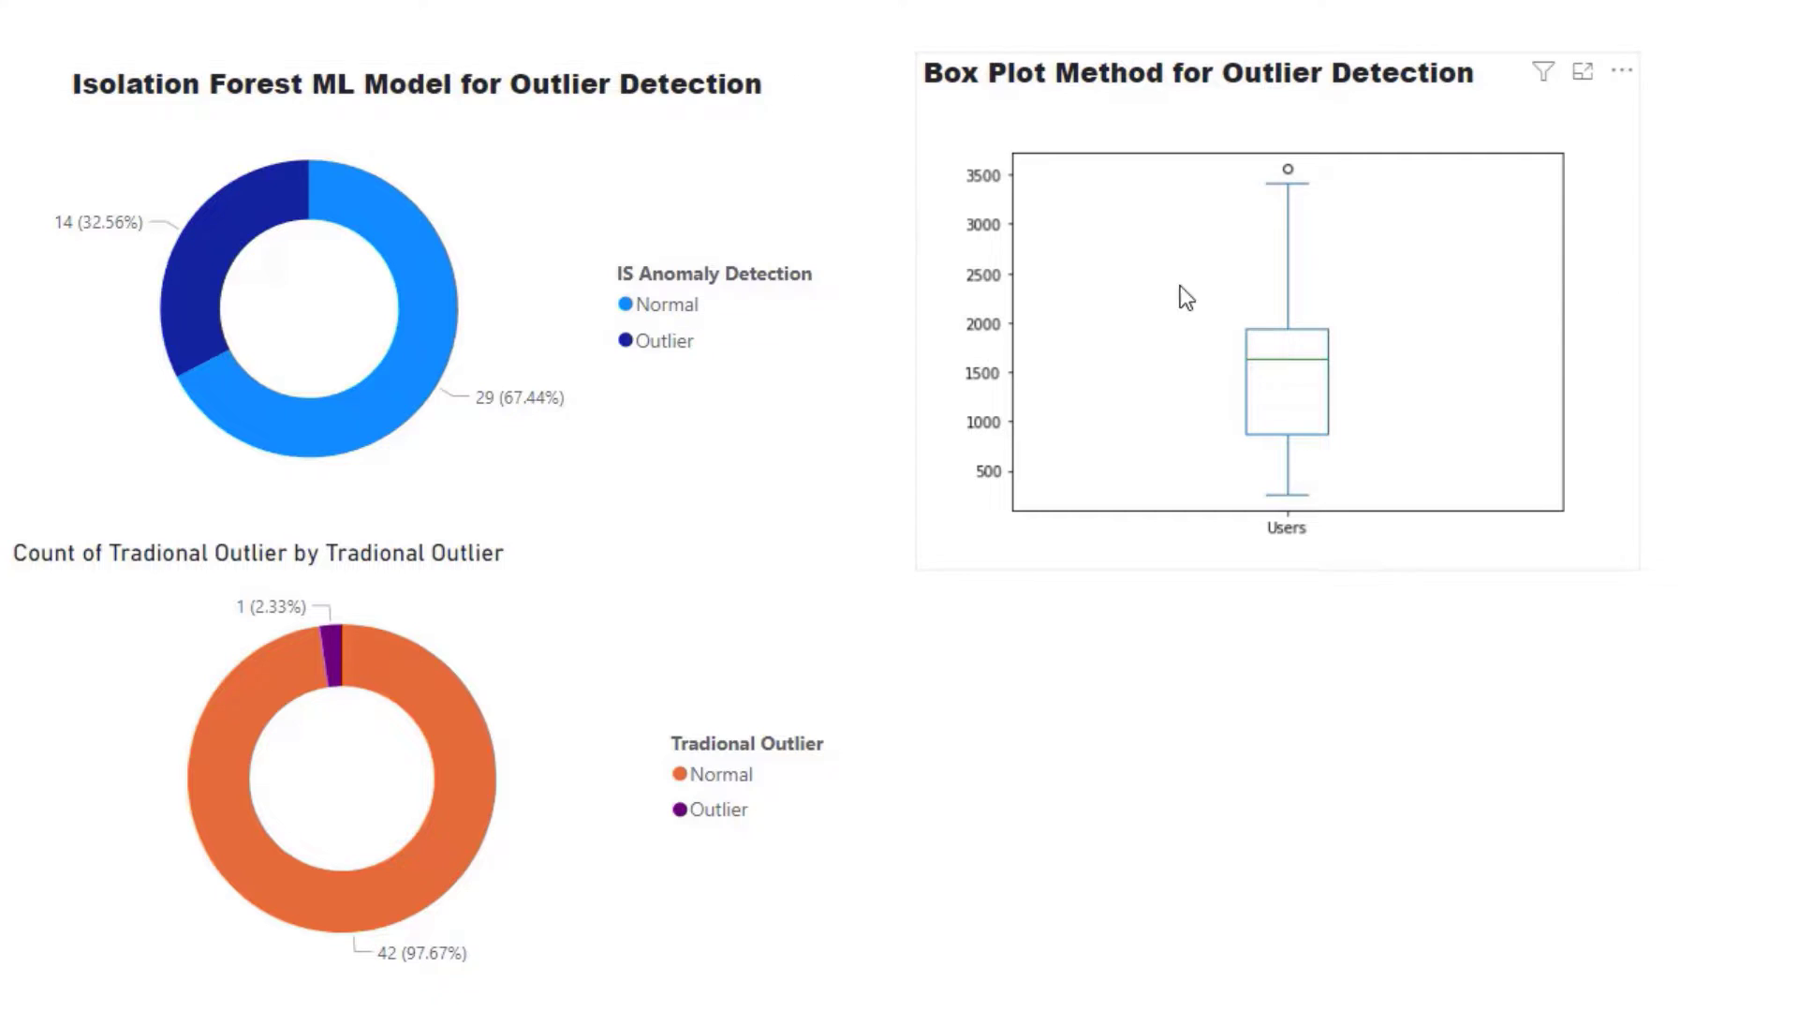
mouse_move(1200, 487)
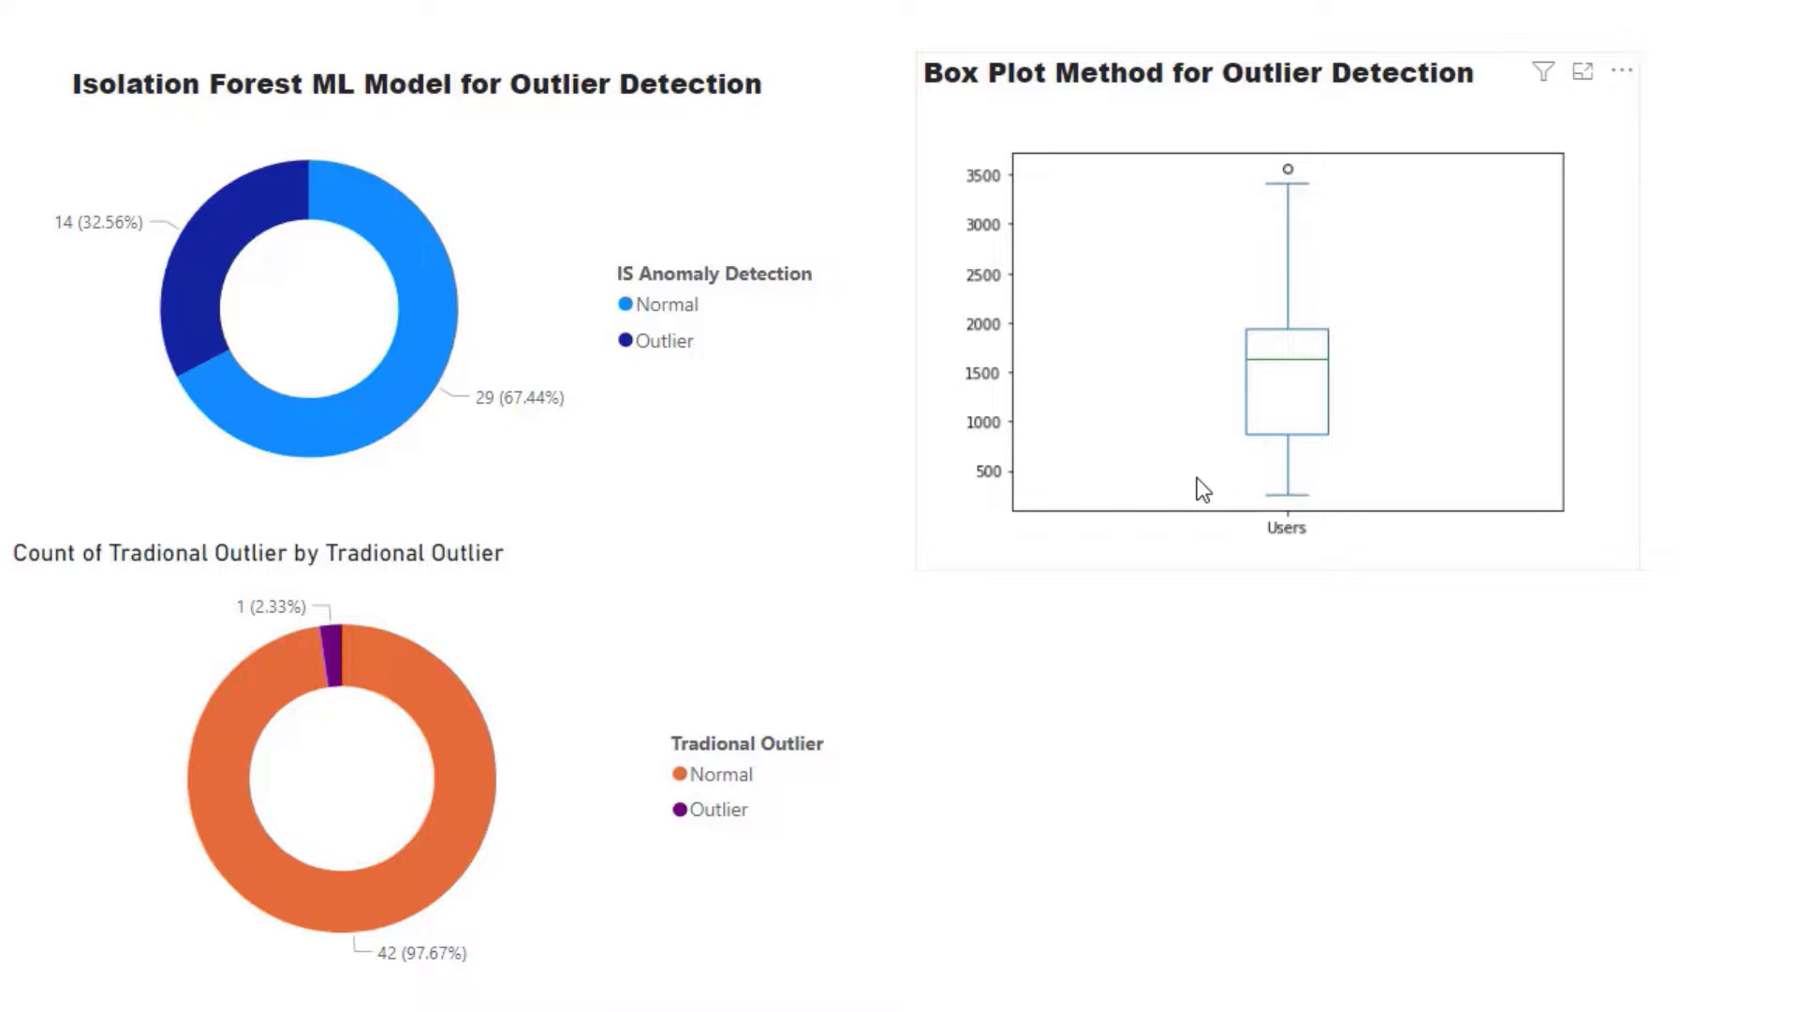
mouse_move(1261, 576)
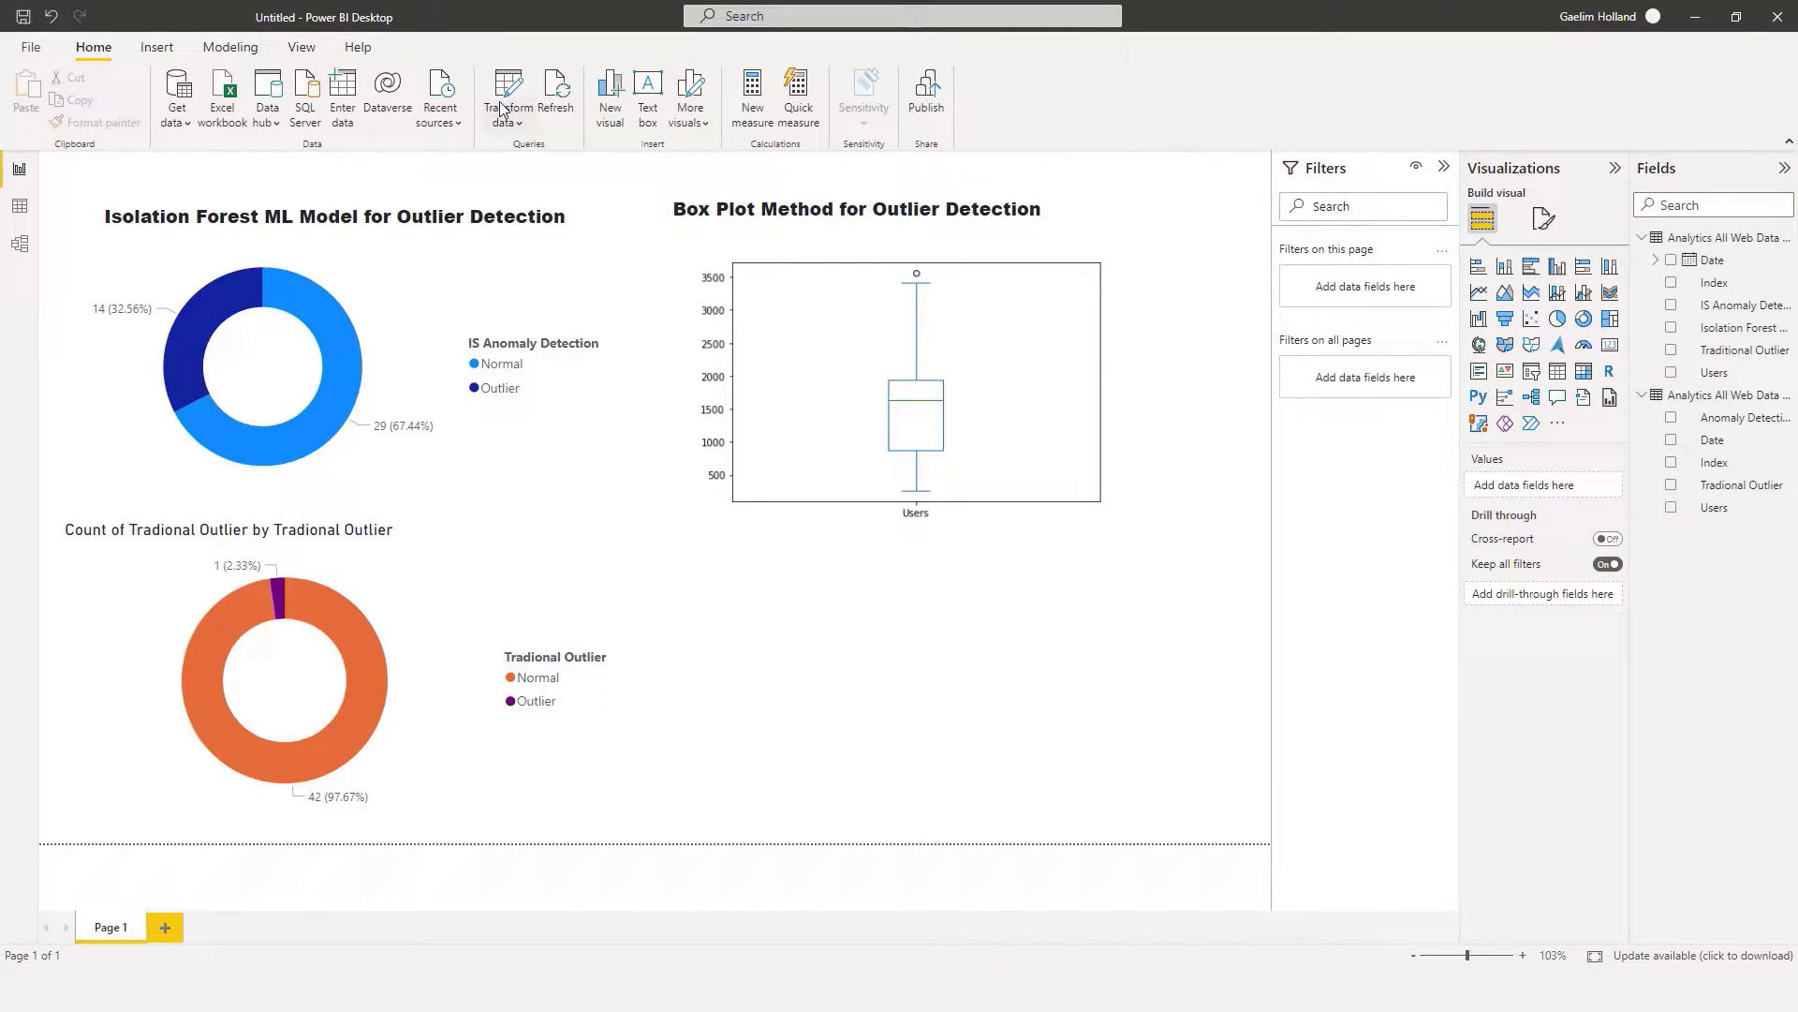
In the query editor, select Analytics All Web Data Channels (2) and review its applied steps
left_click(502, 93)
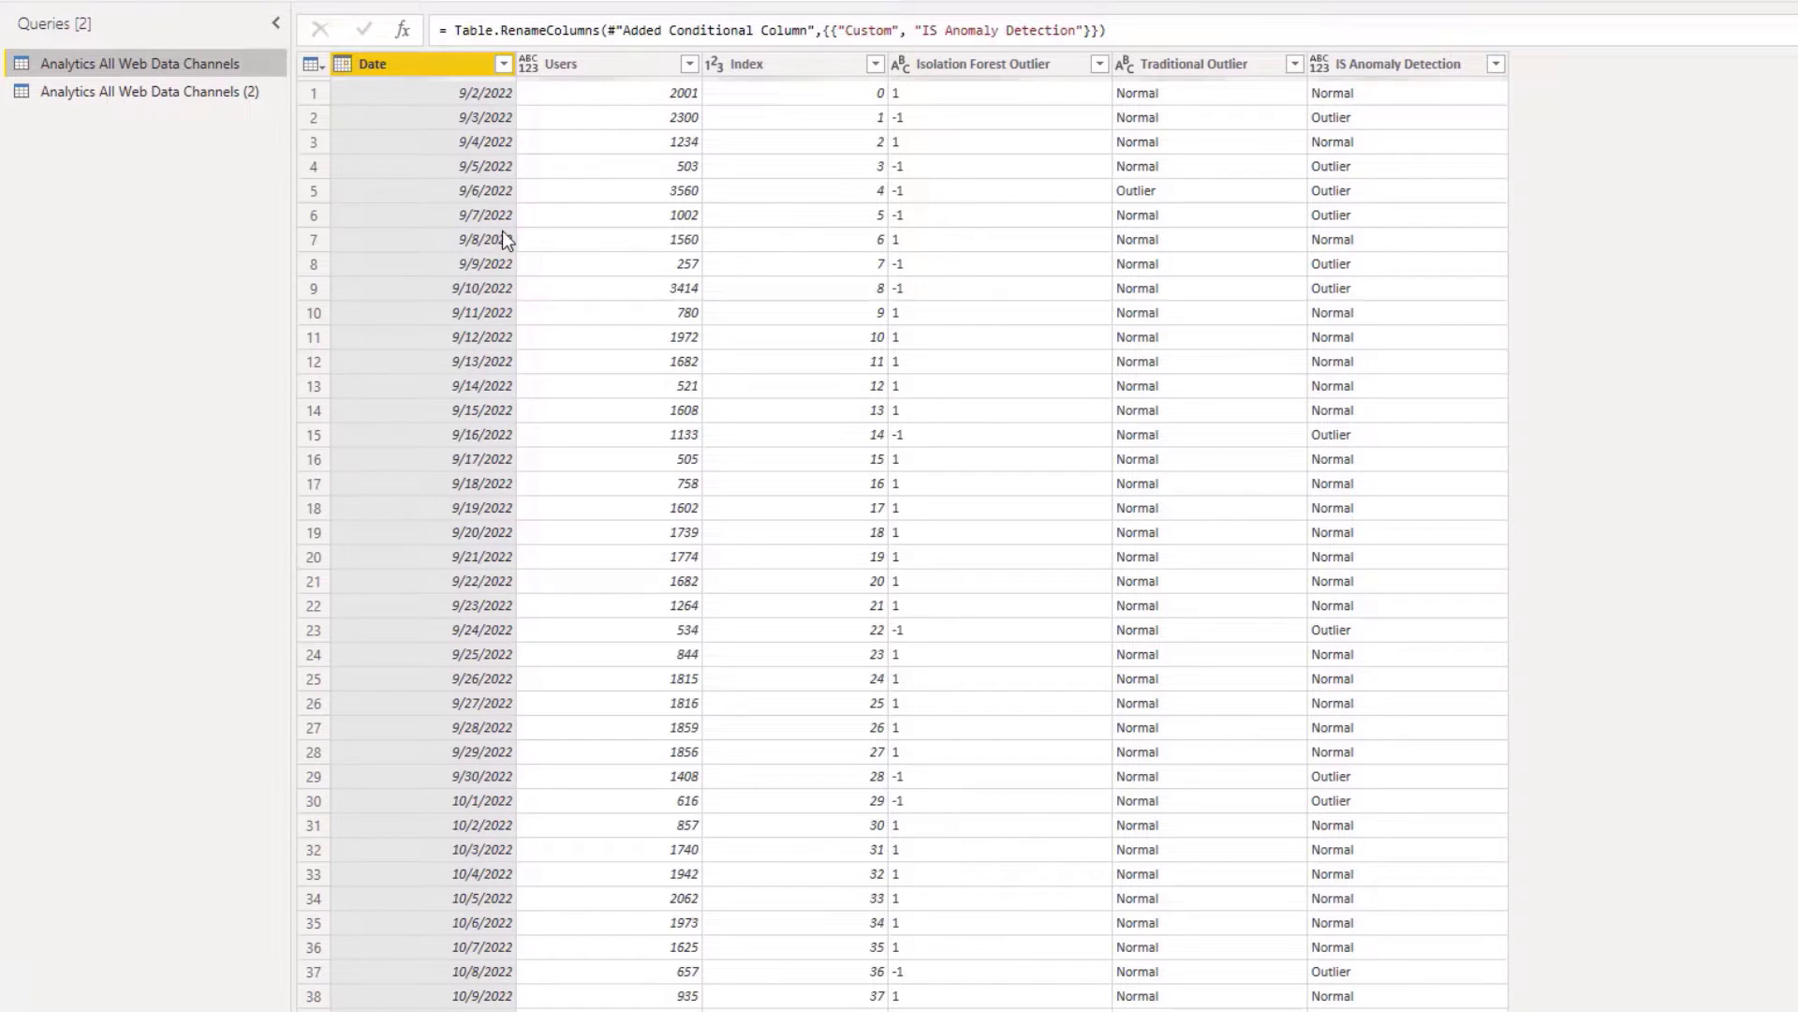
mouse_move(531, 807)
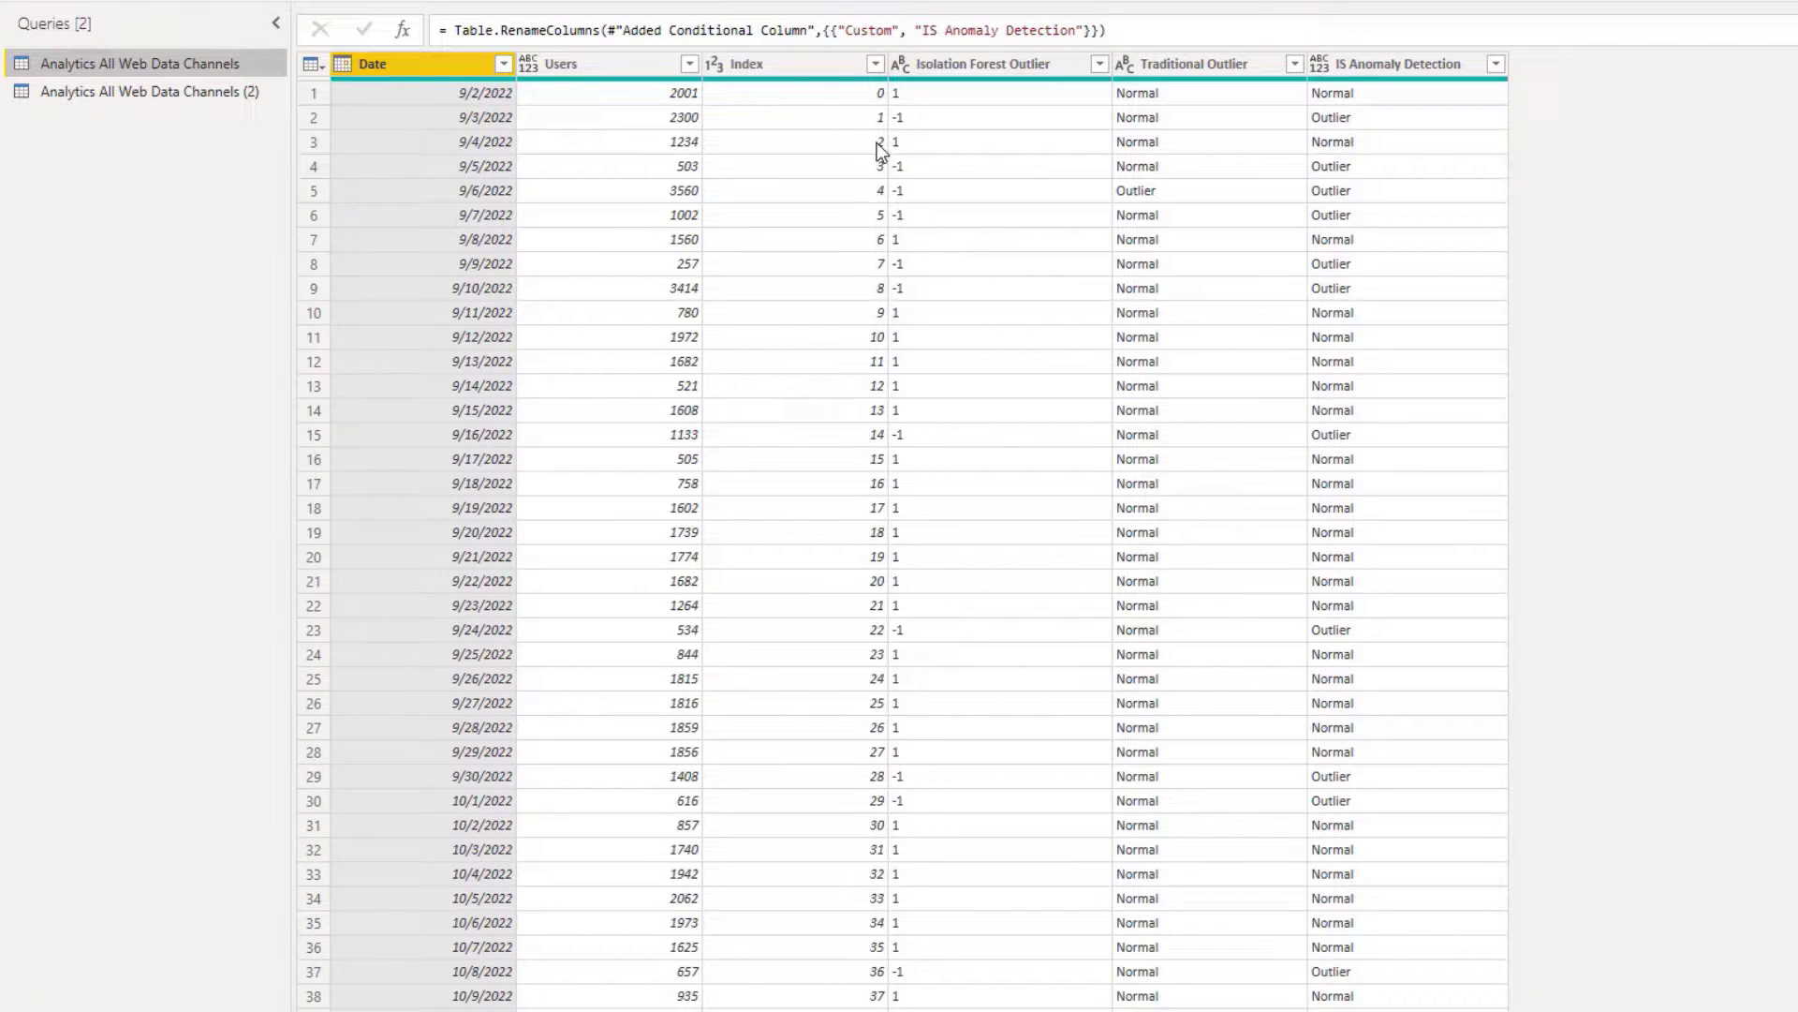
mouse_move(813, 378)
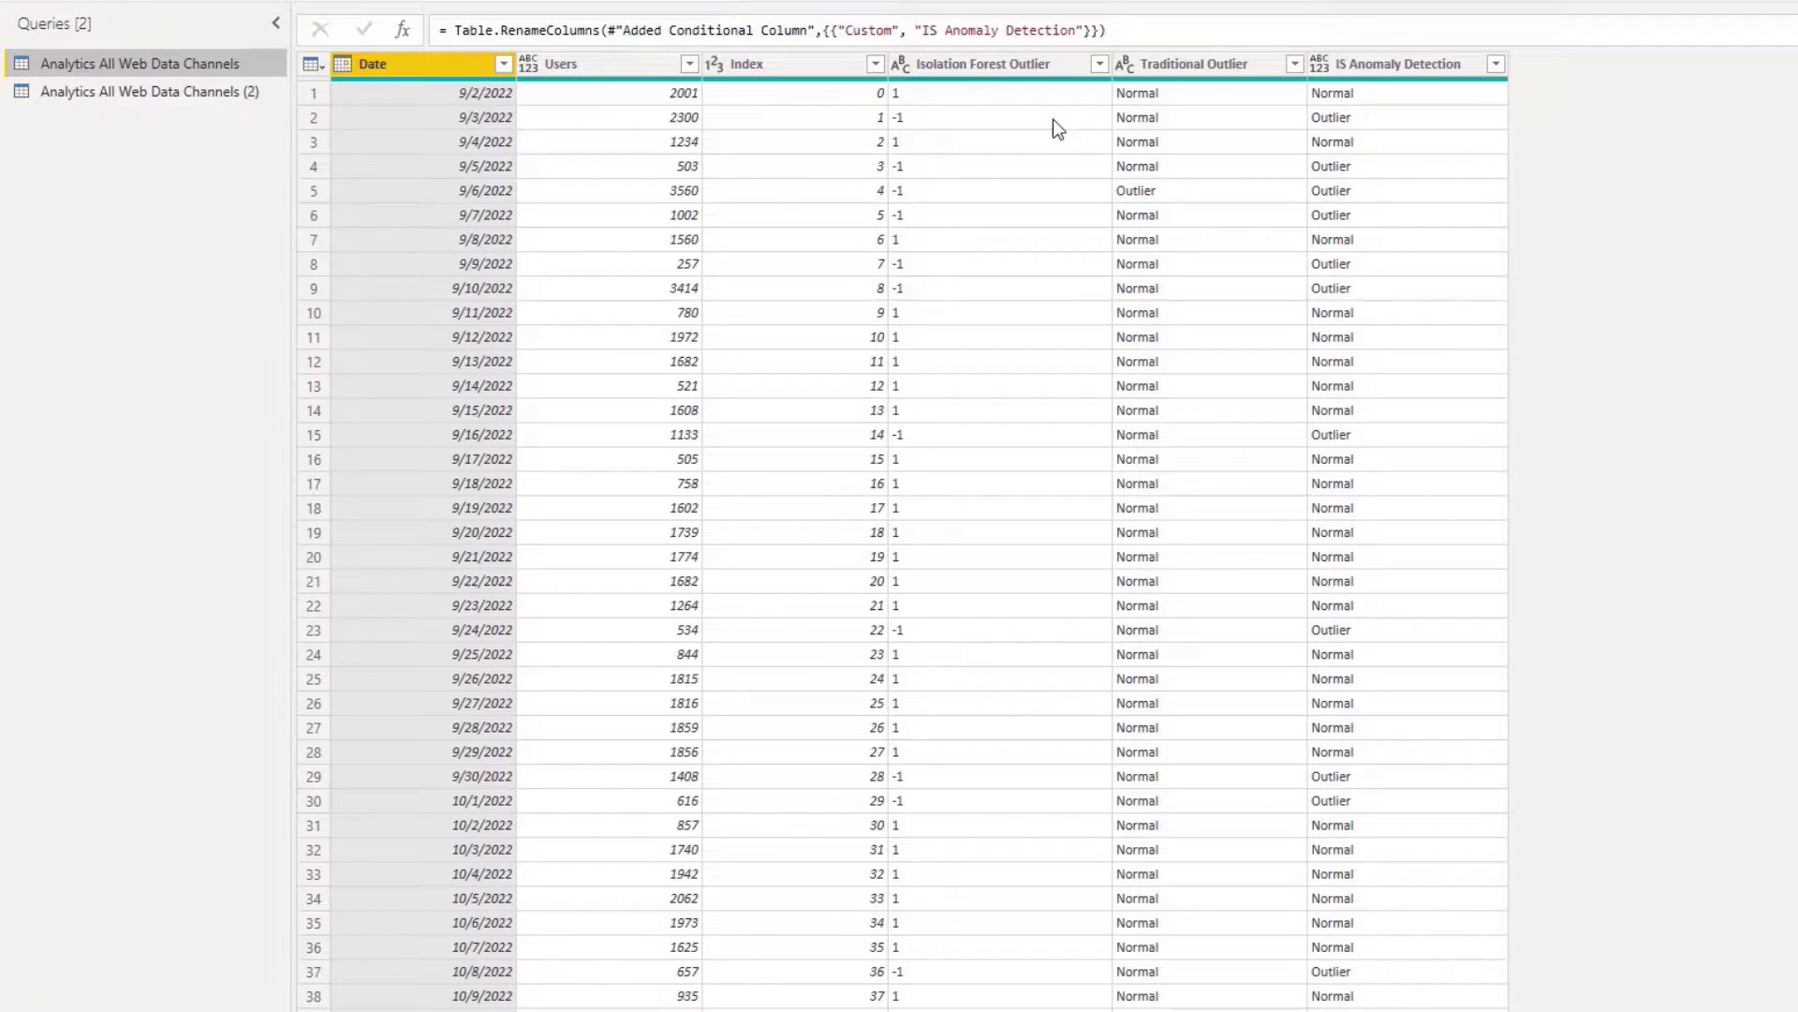
mouse_move(1017, 133)
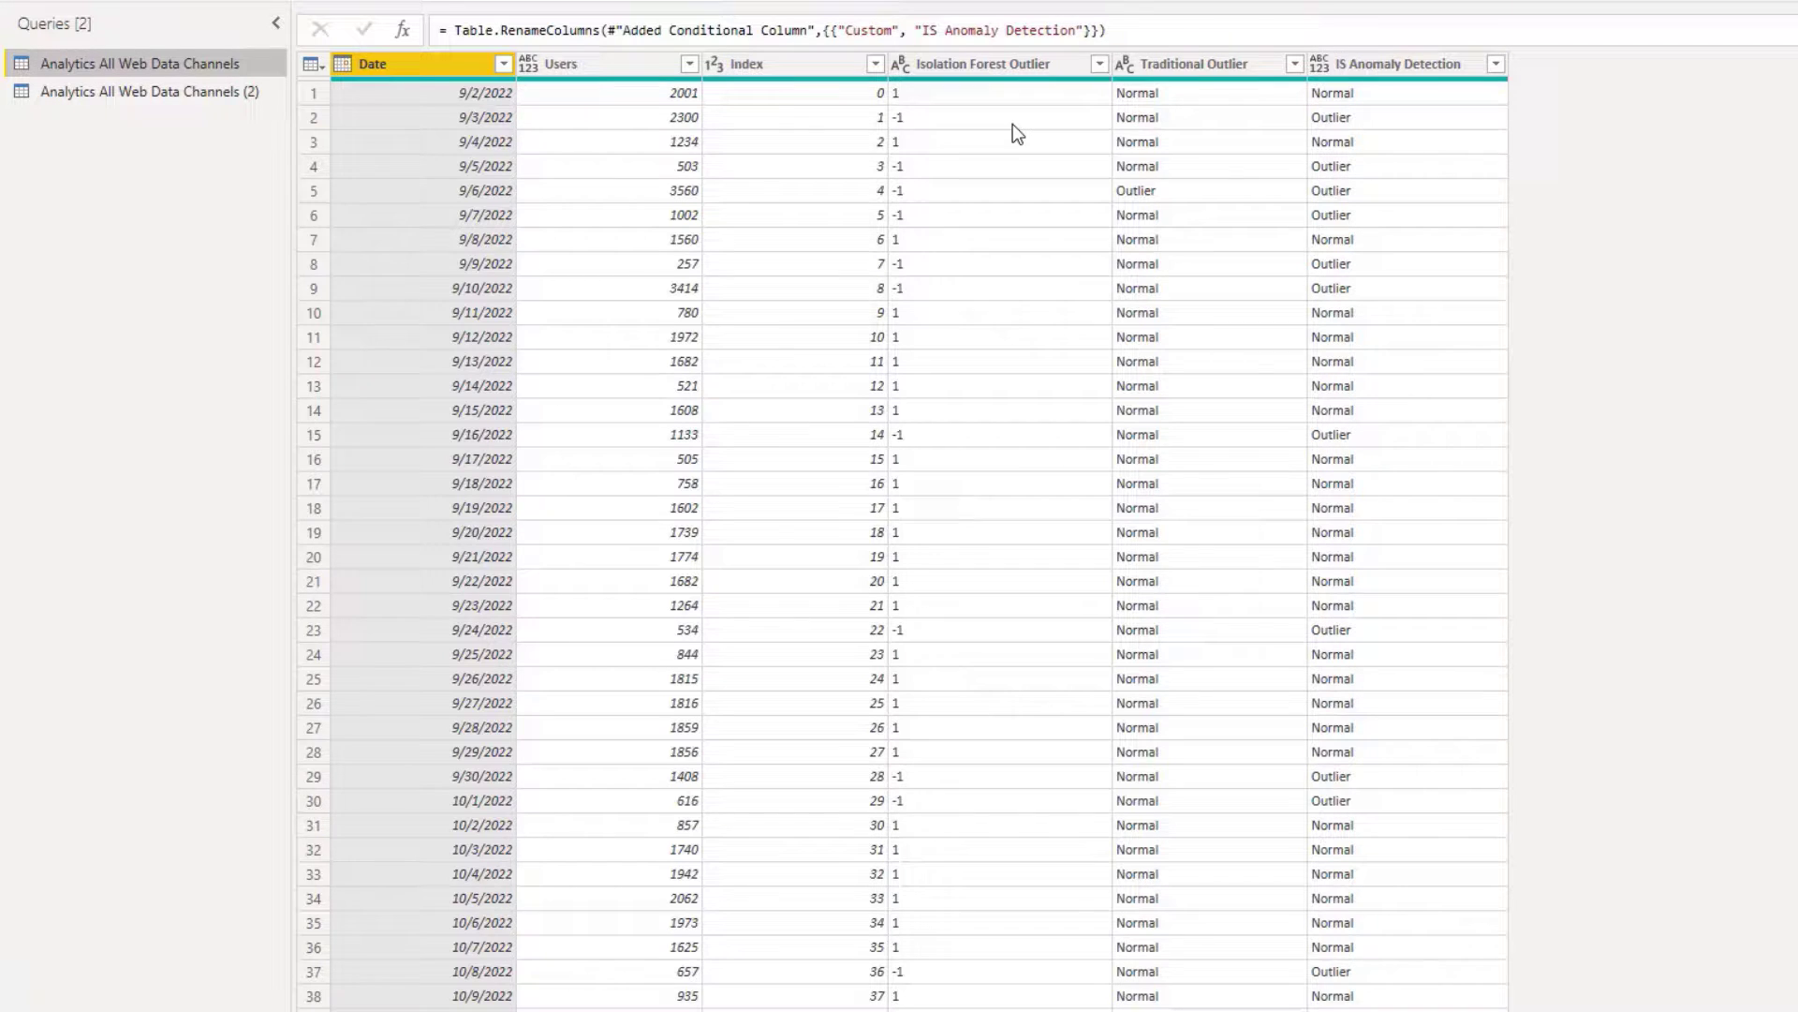
mouse_move(1153, 403)
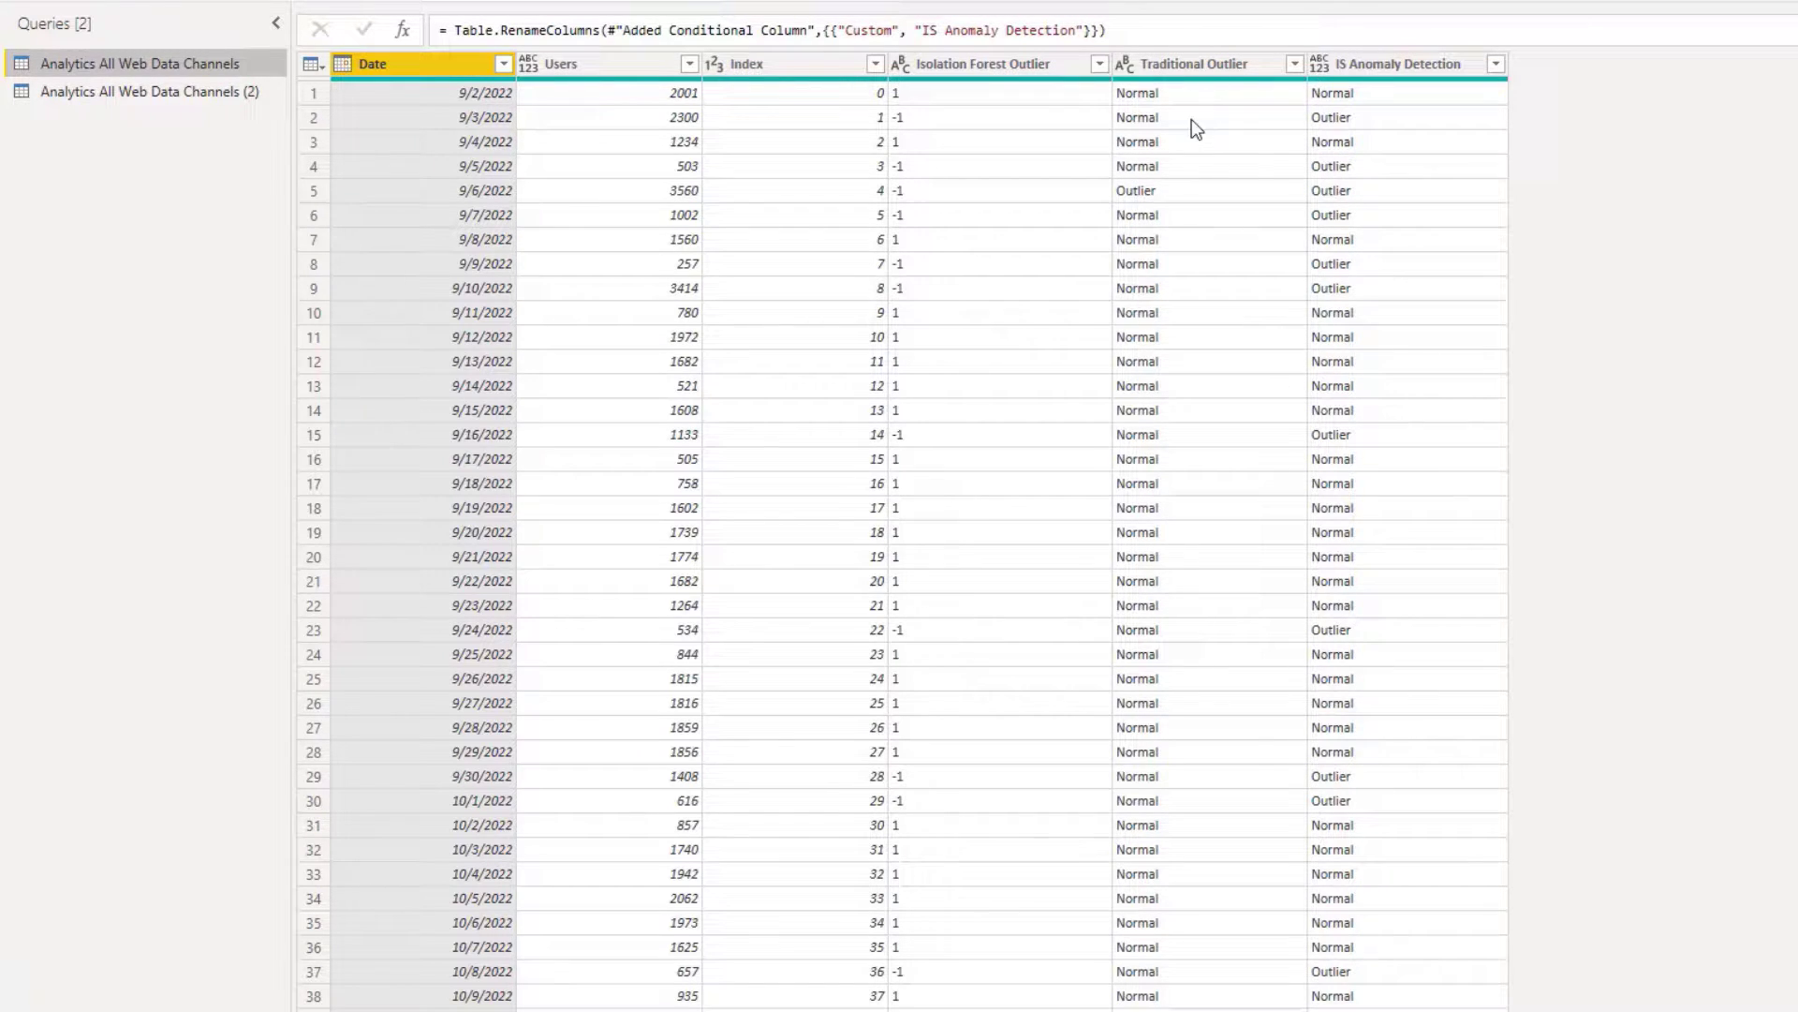
mouse_move(1166, 432)
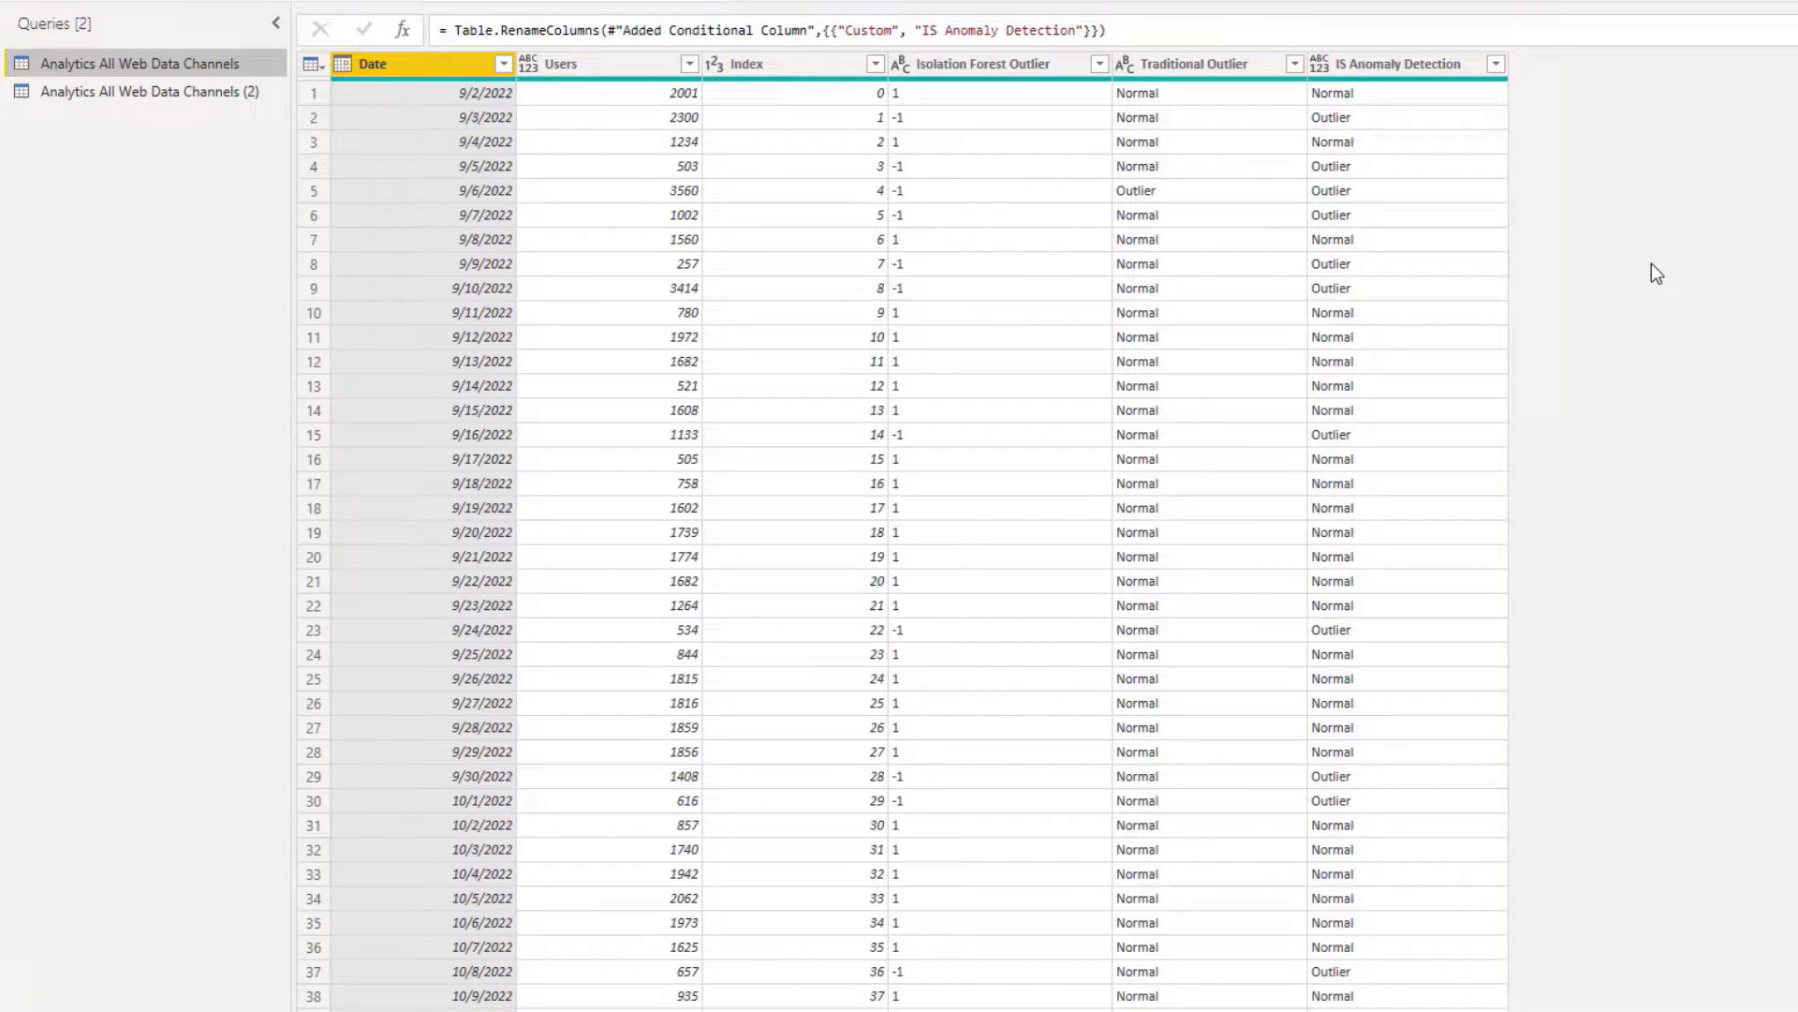
mouse_move(1132, 242)
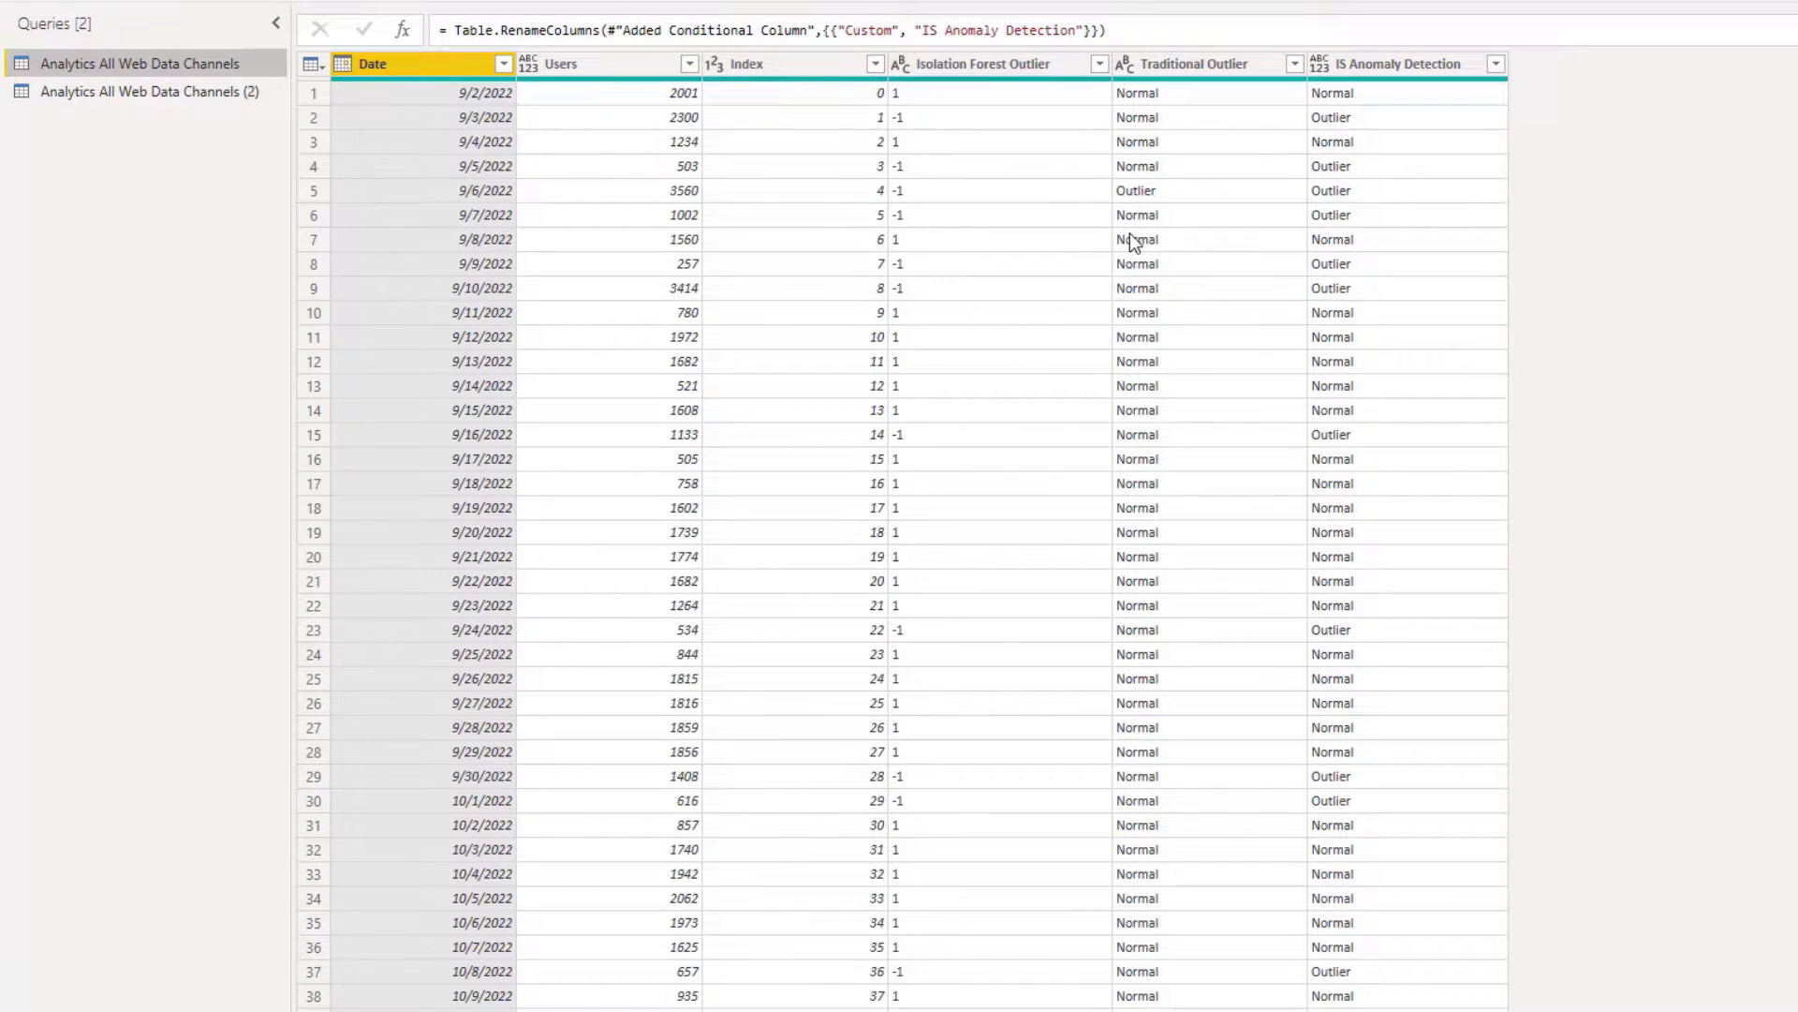
mouse_move(1053, 158)
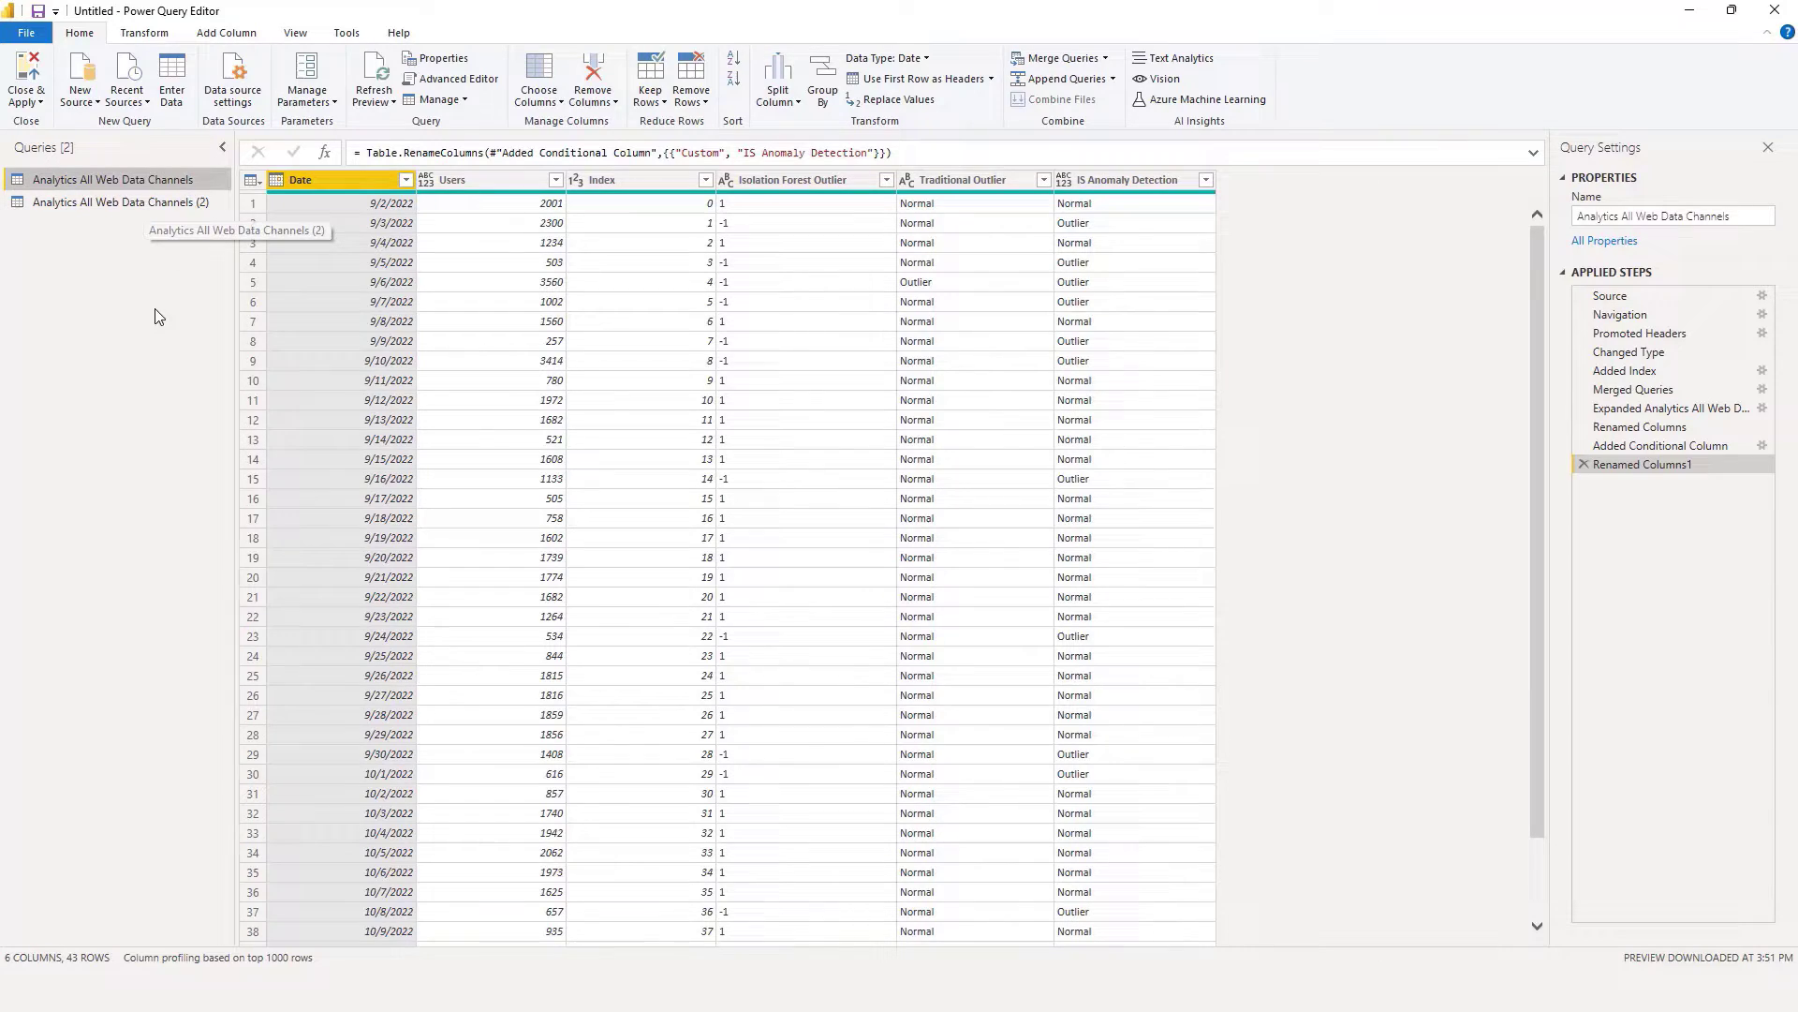
left_click(121, 202)
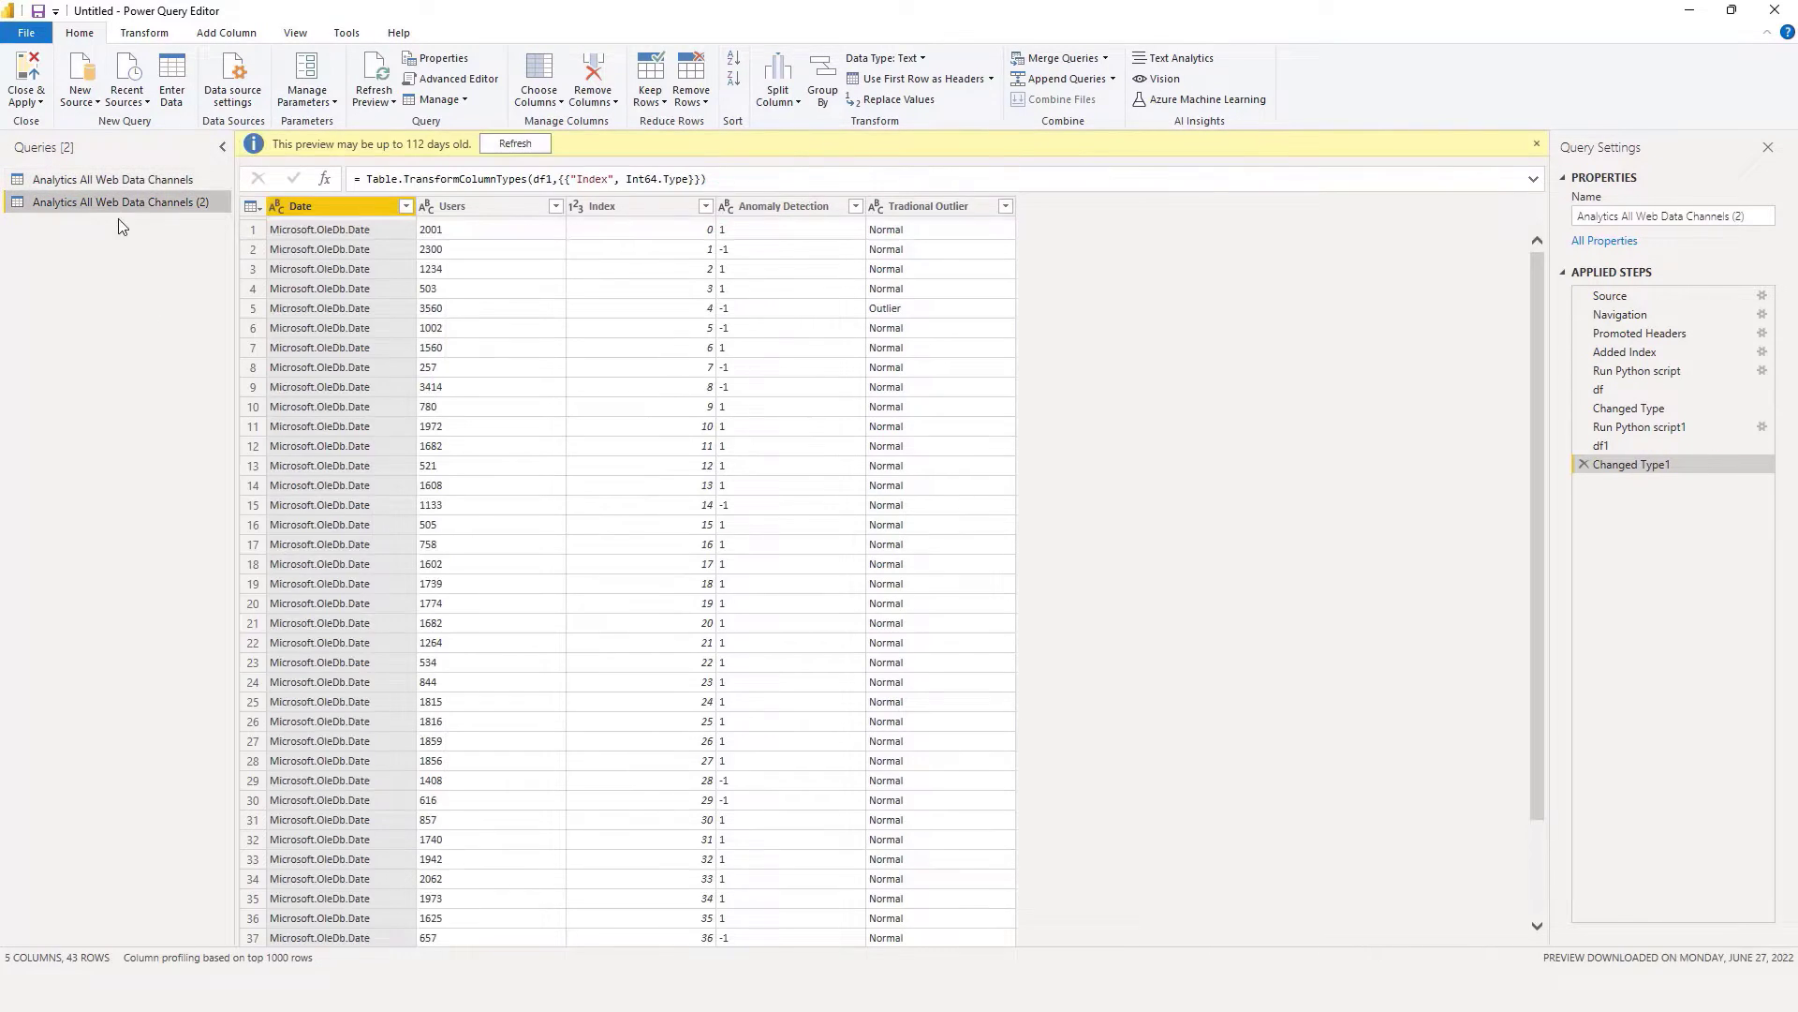
mouse_move(1629, 466)
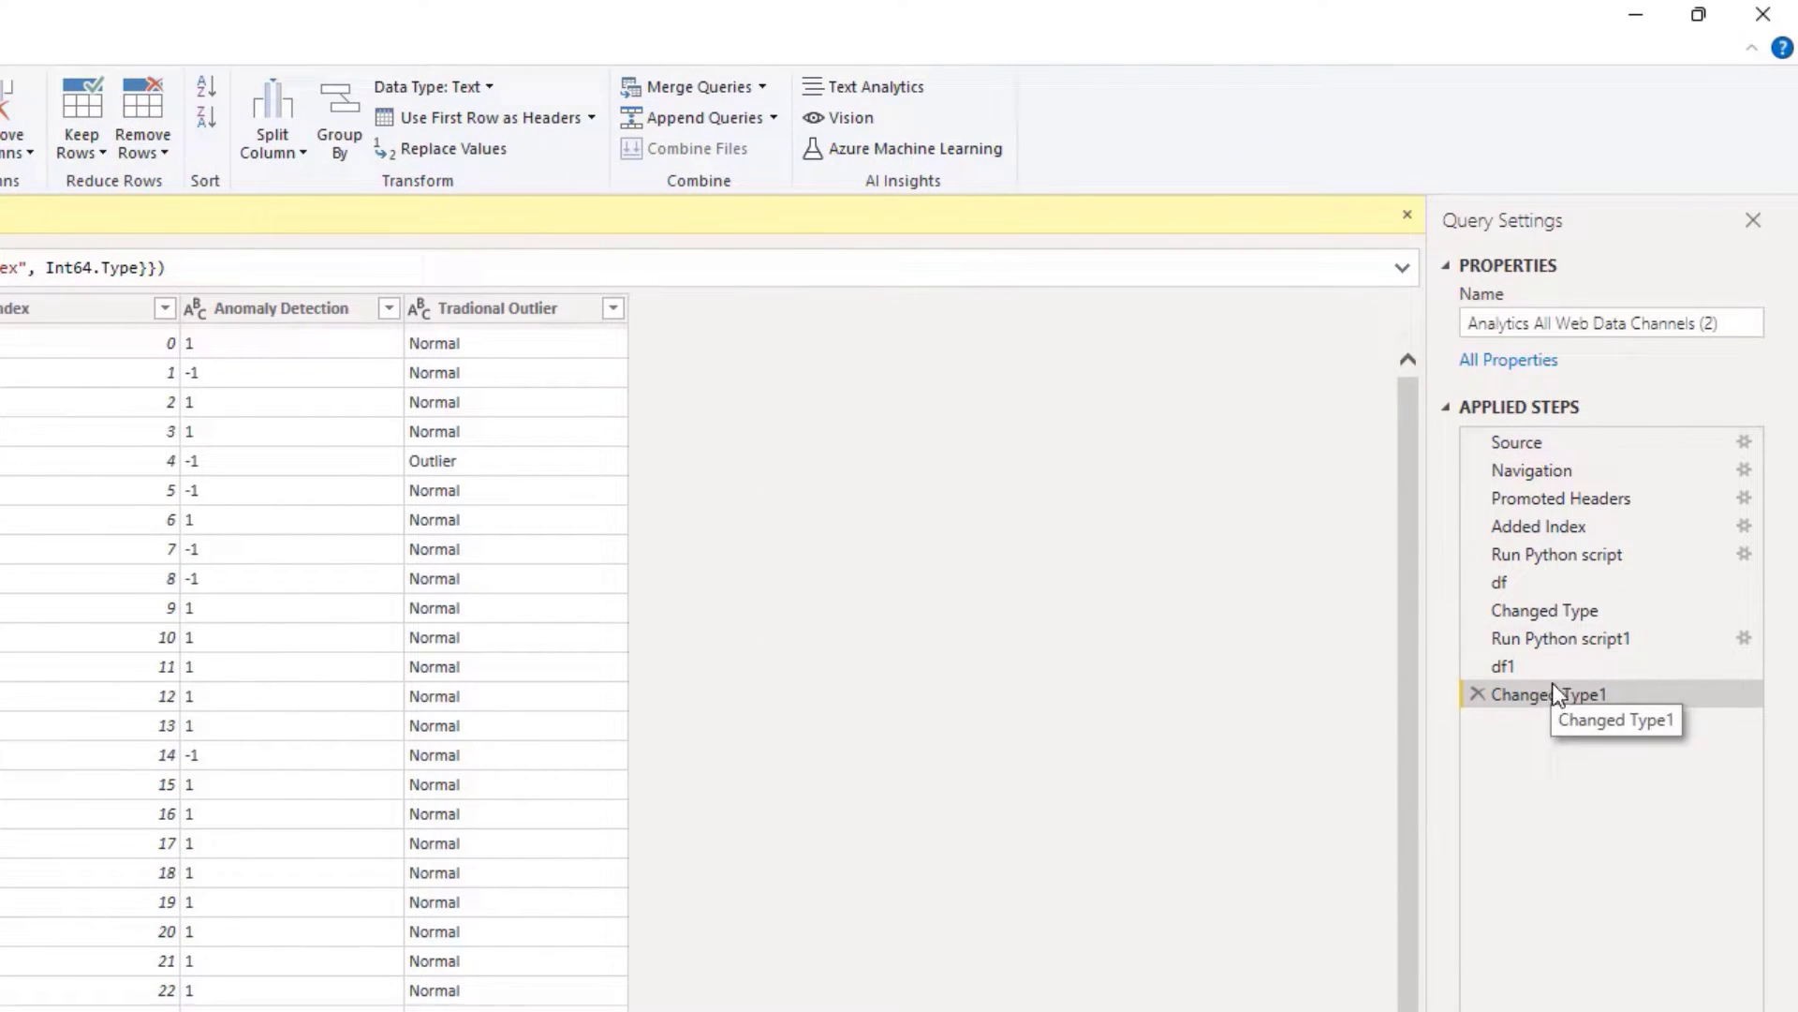
mouse_move(1557, 553)
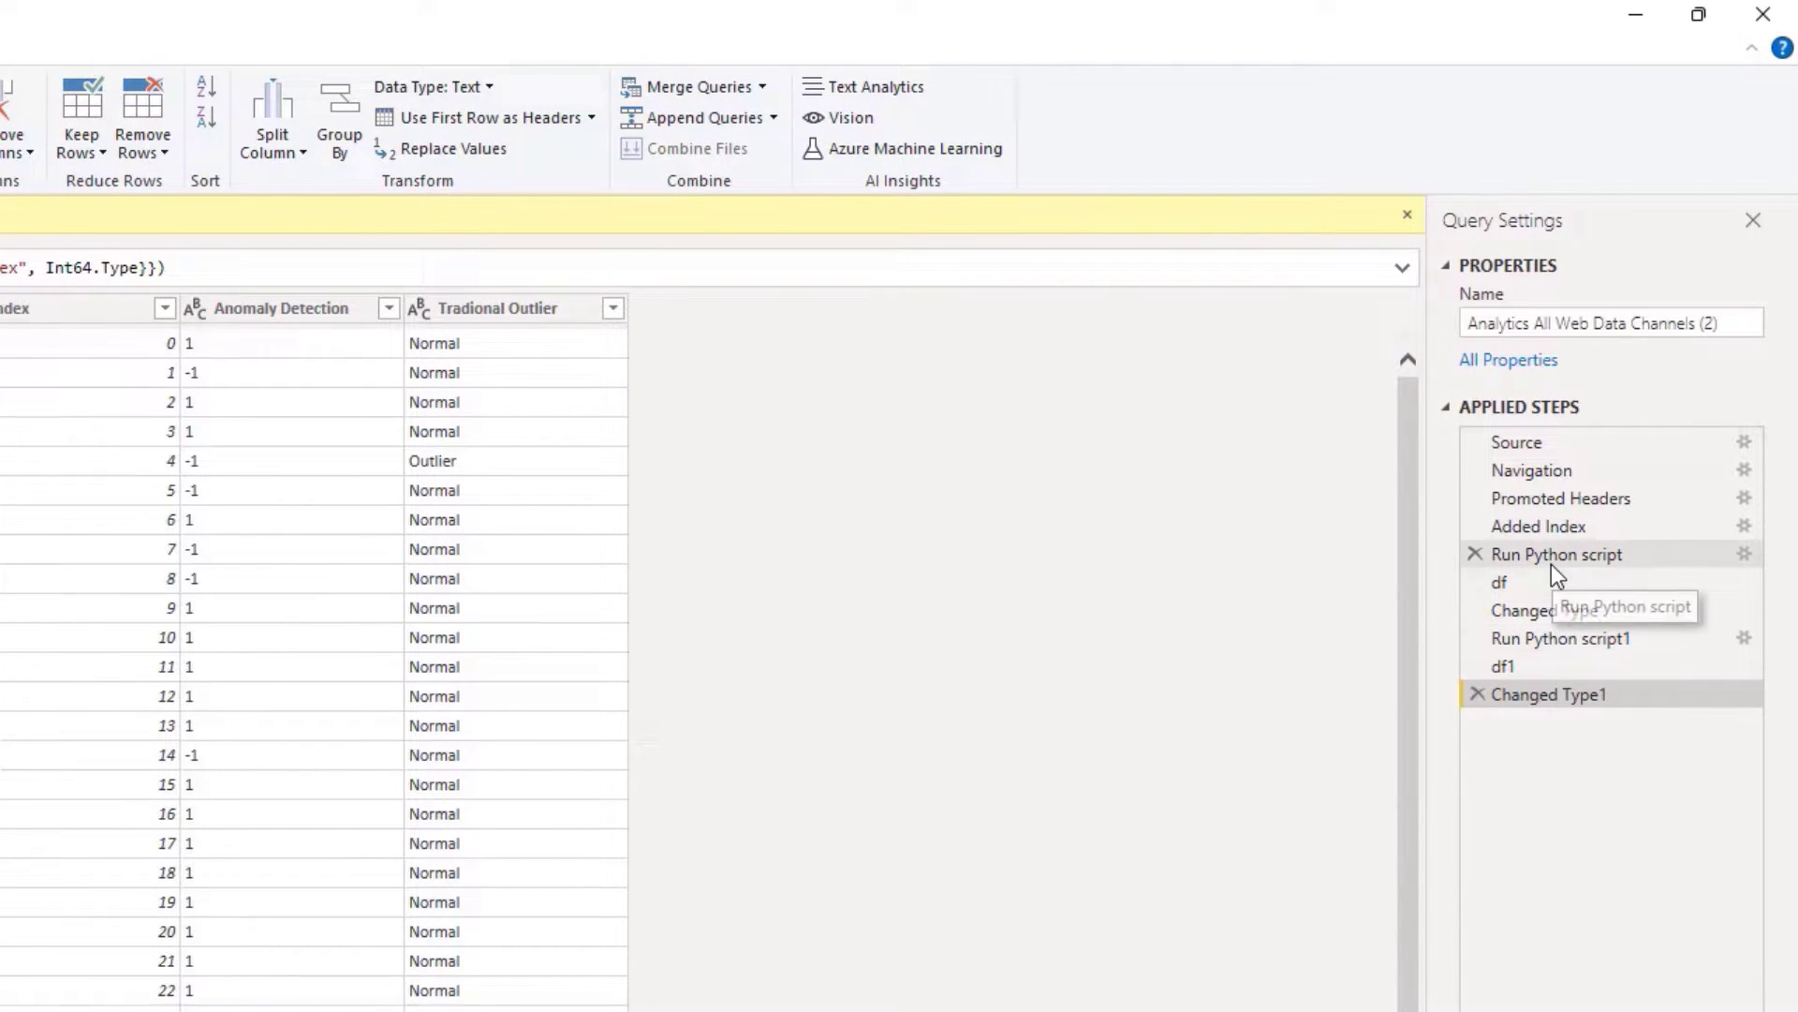
mouse_move(1364, 533)
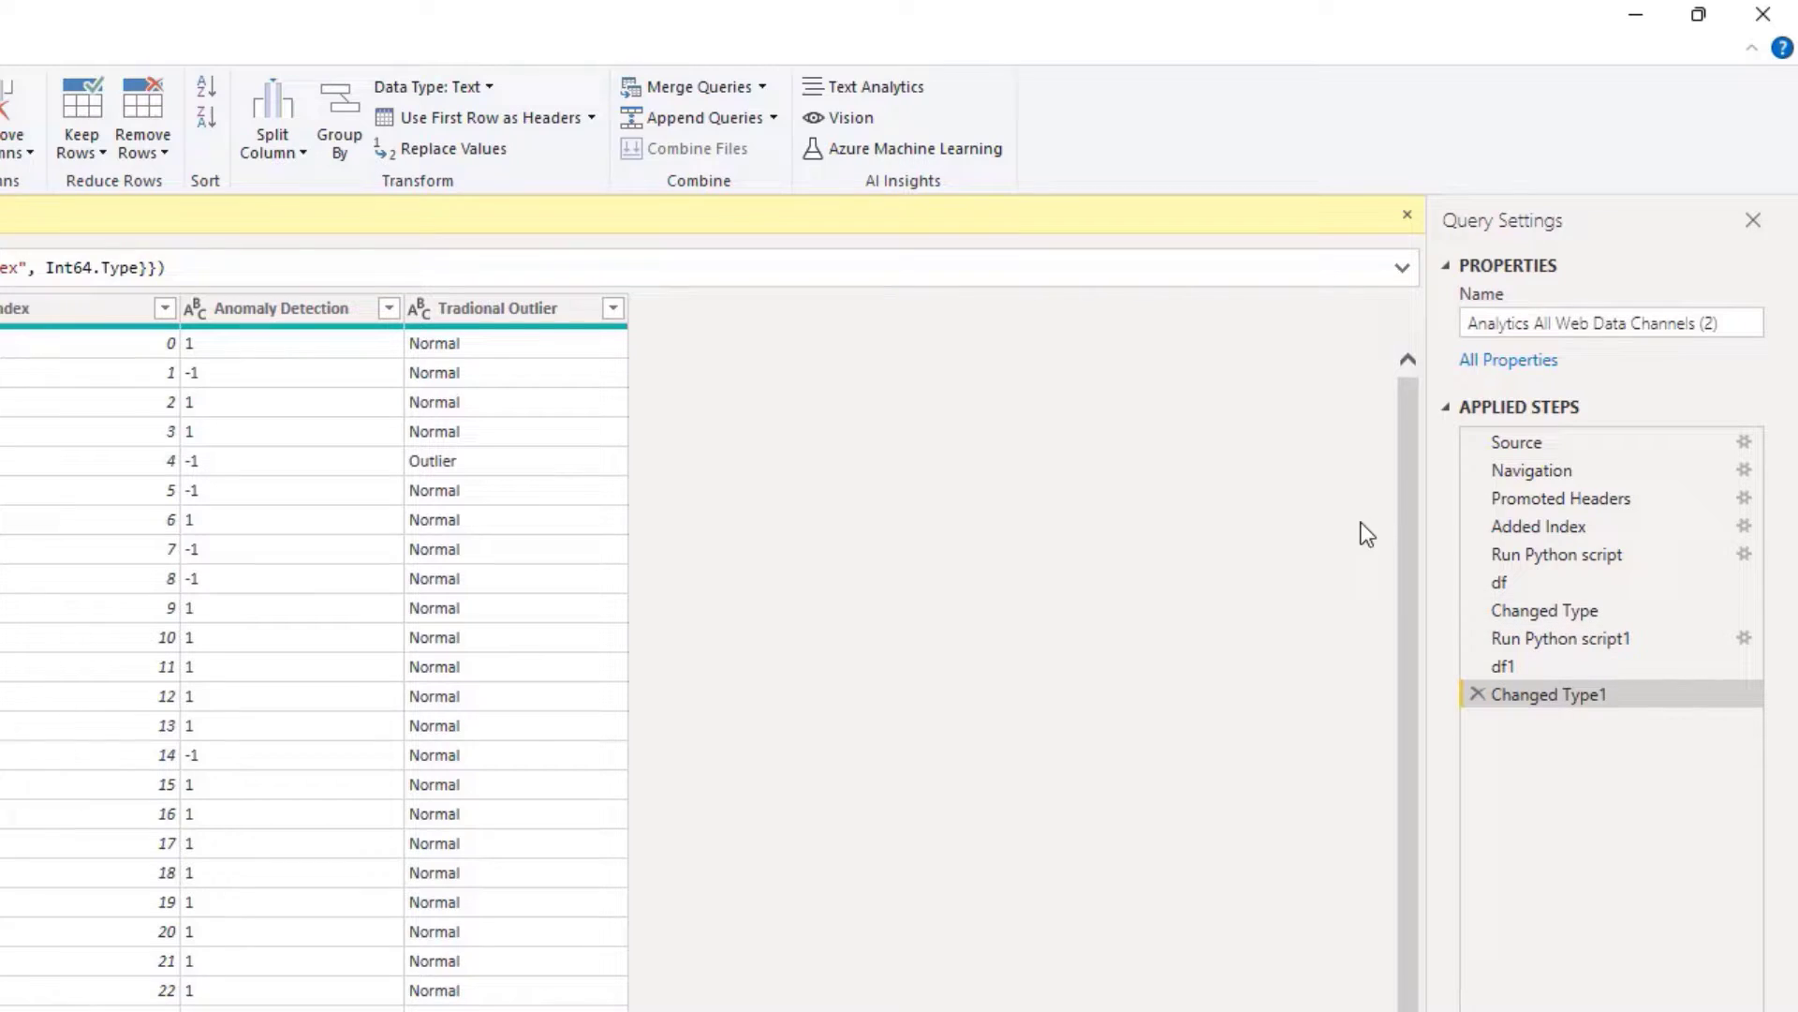
mouse_move(1526, 574)
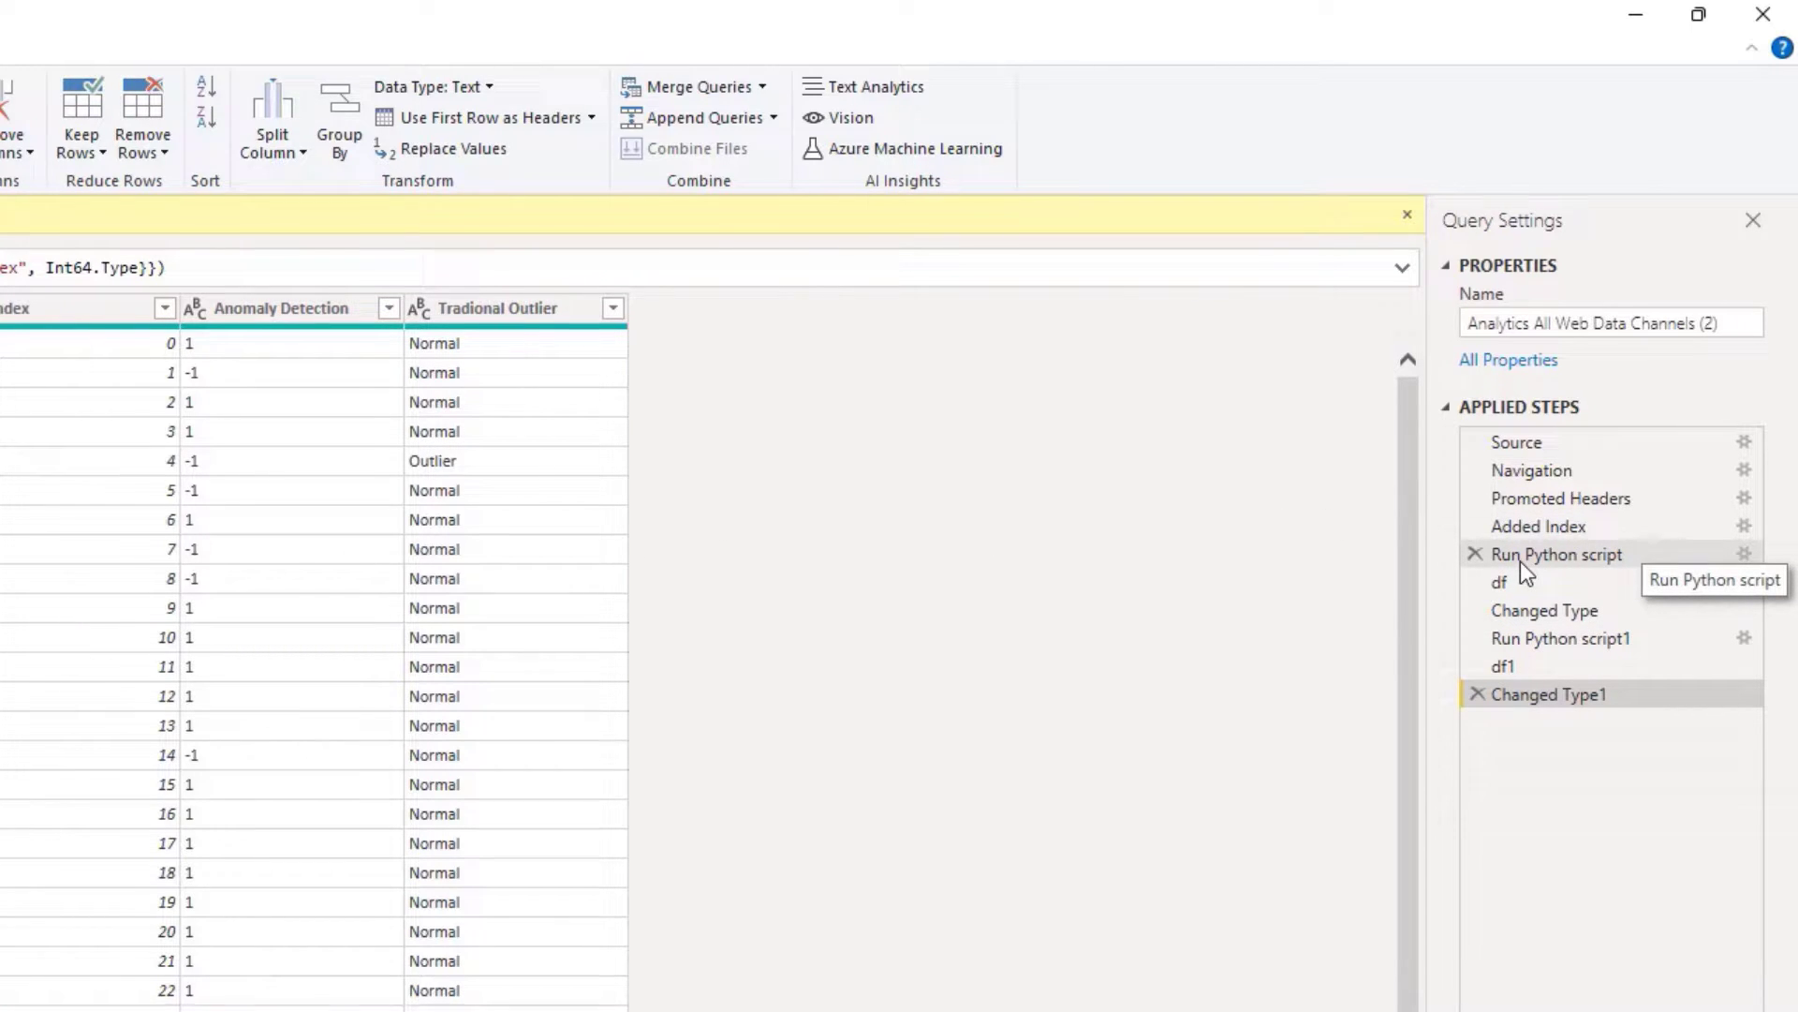
mouse_move(1477, 553)
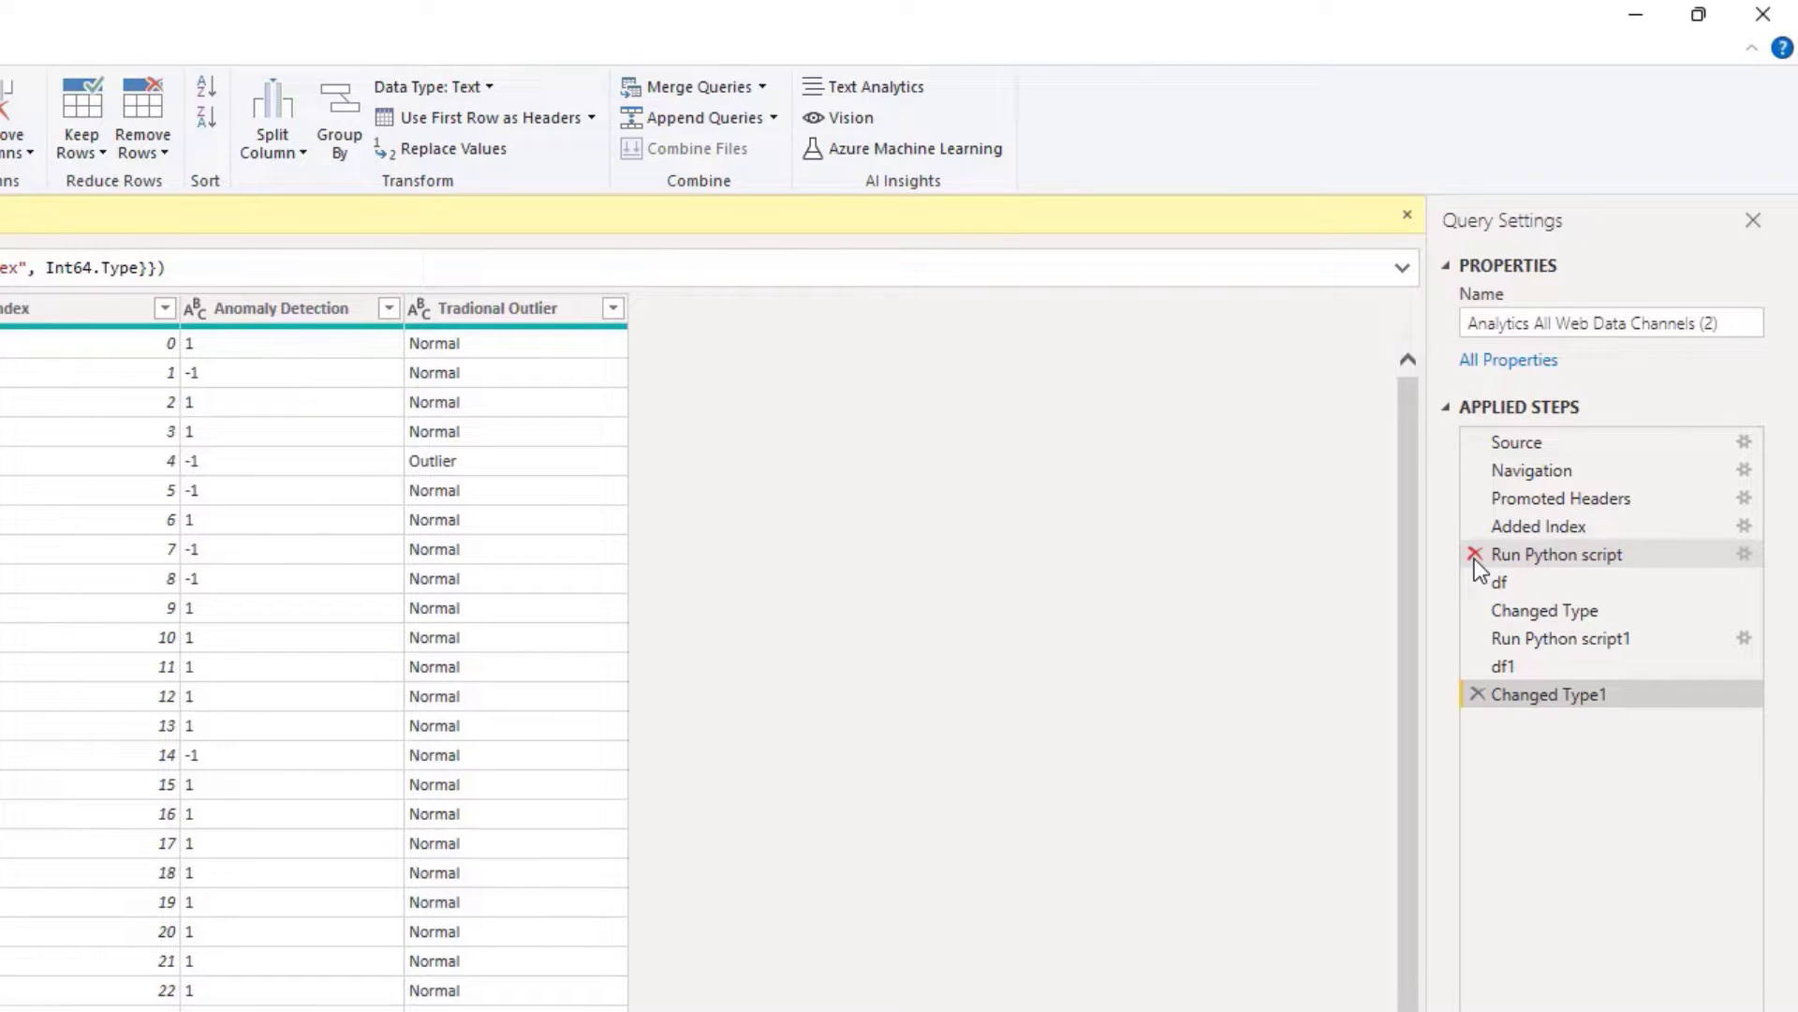
mouse_move(955, 665)
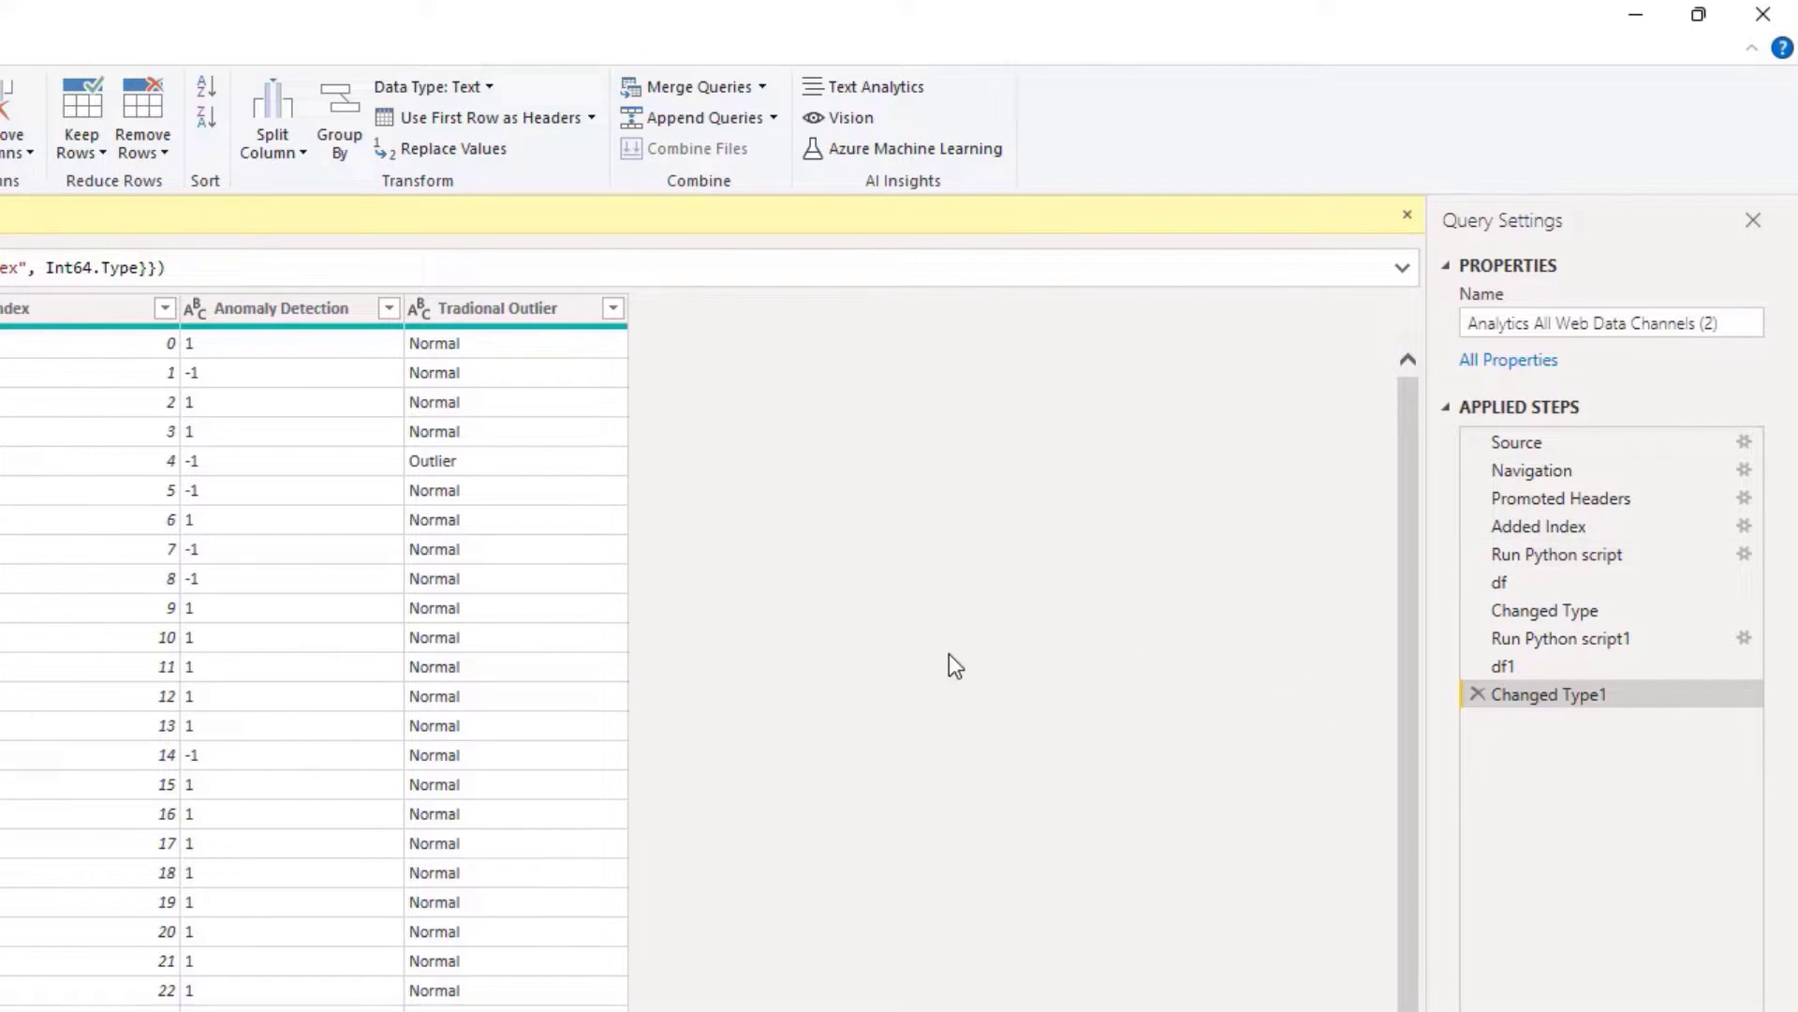
mouse_move(812, 577)
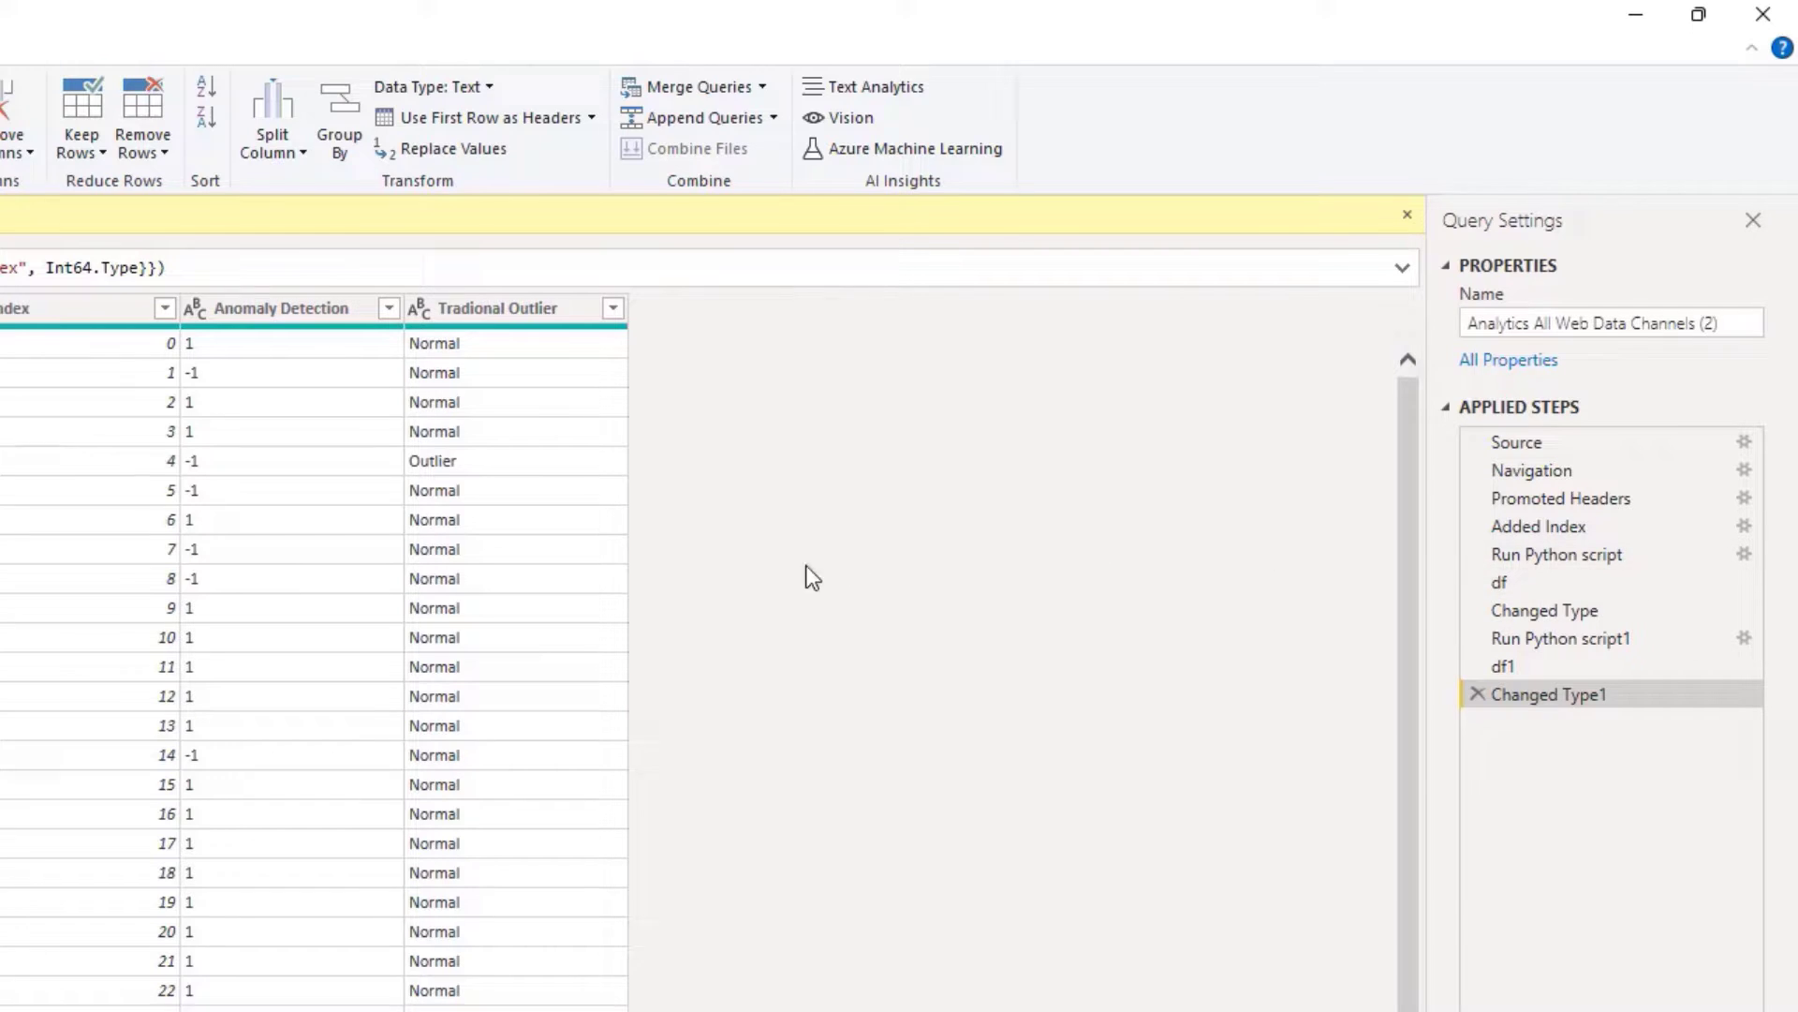
mouse_move(1544, 608)
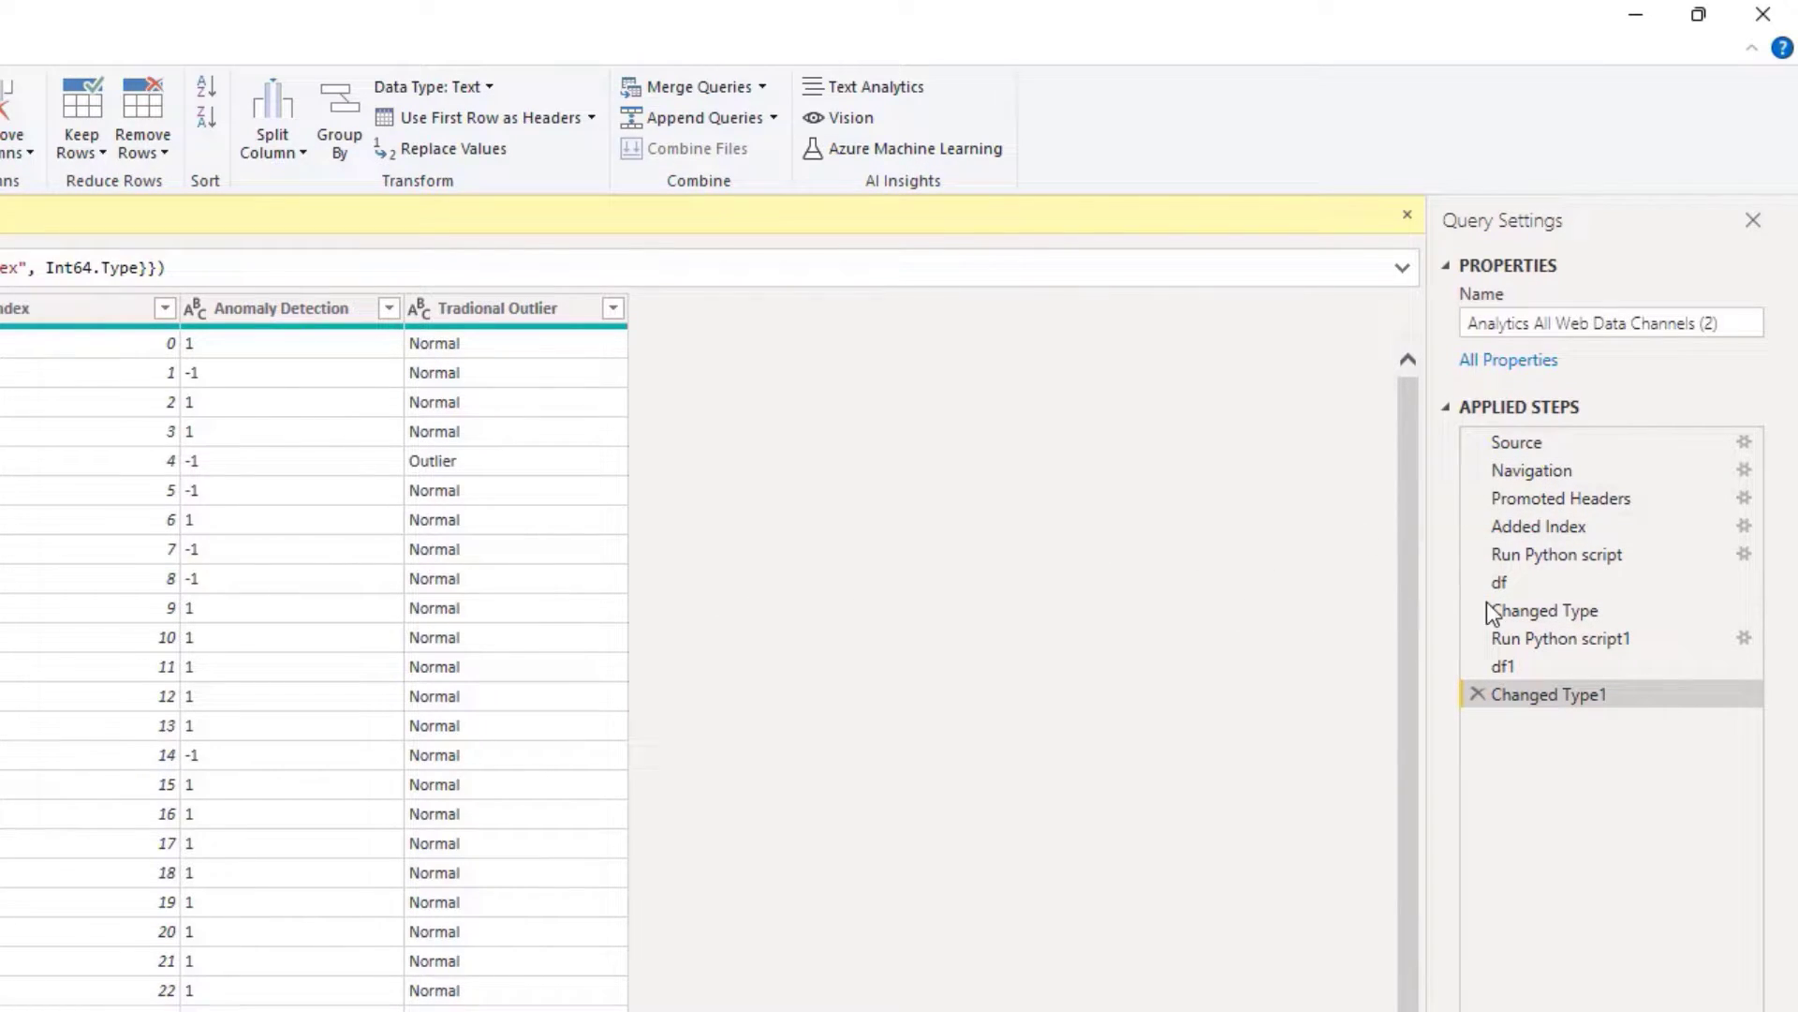
left_click(1573, 516)
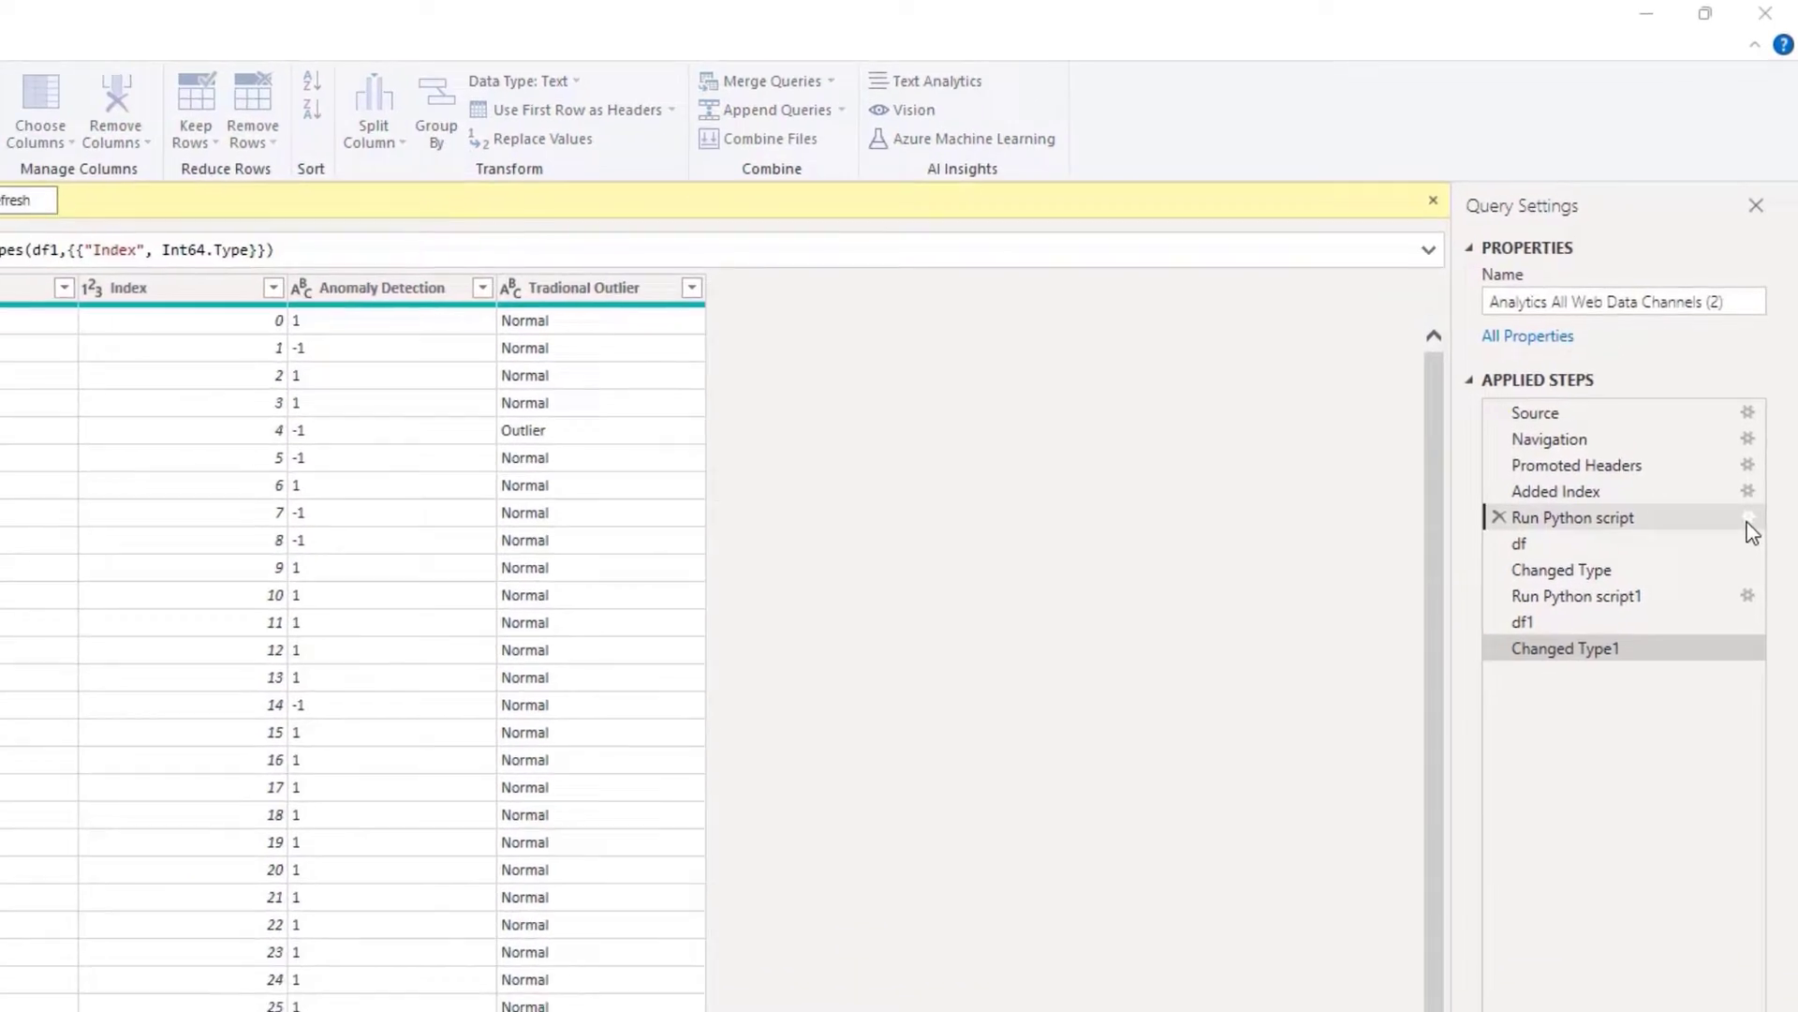
Open the Run Python script step's settings to view the Isolation Forest code
left_click(1751, 516)
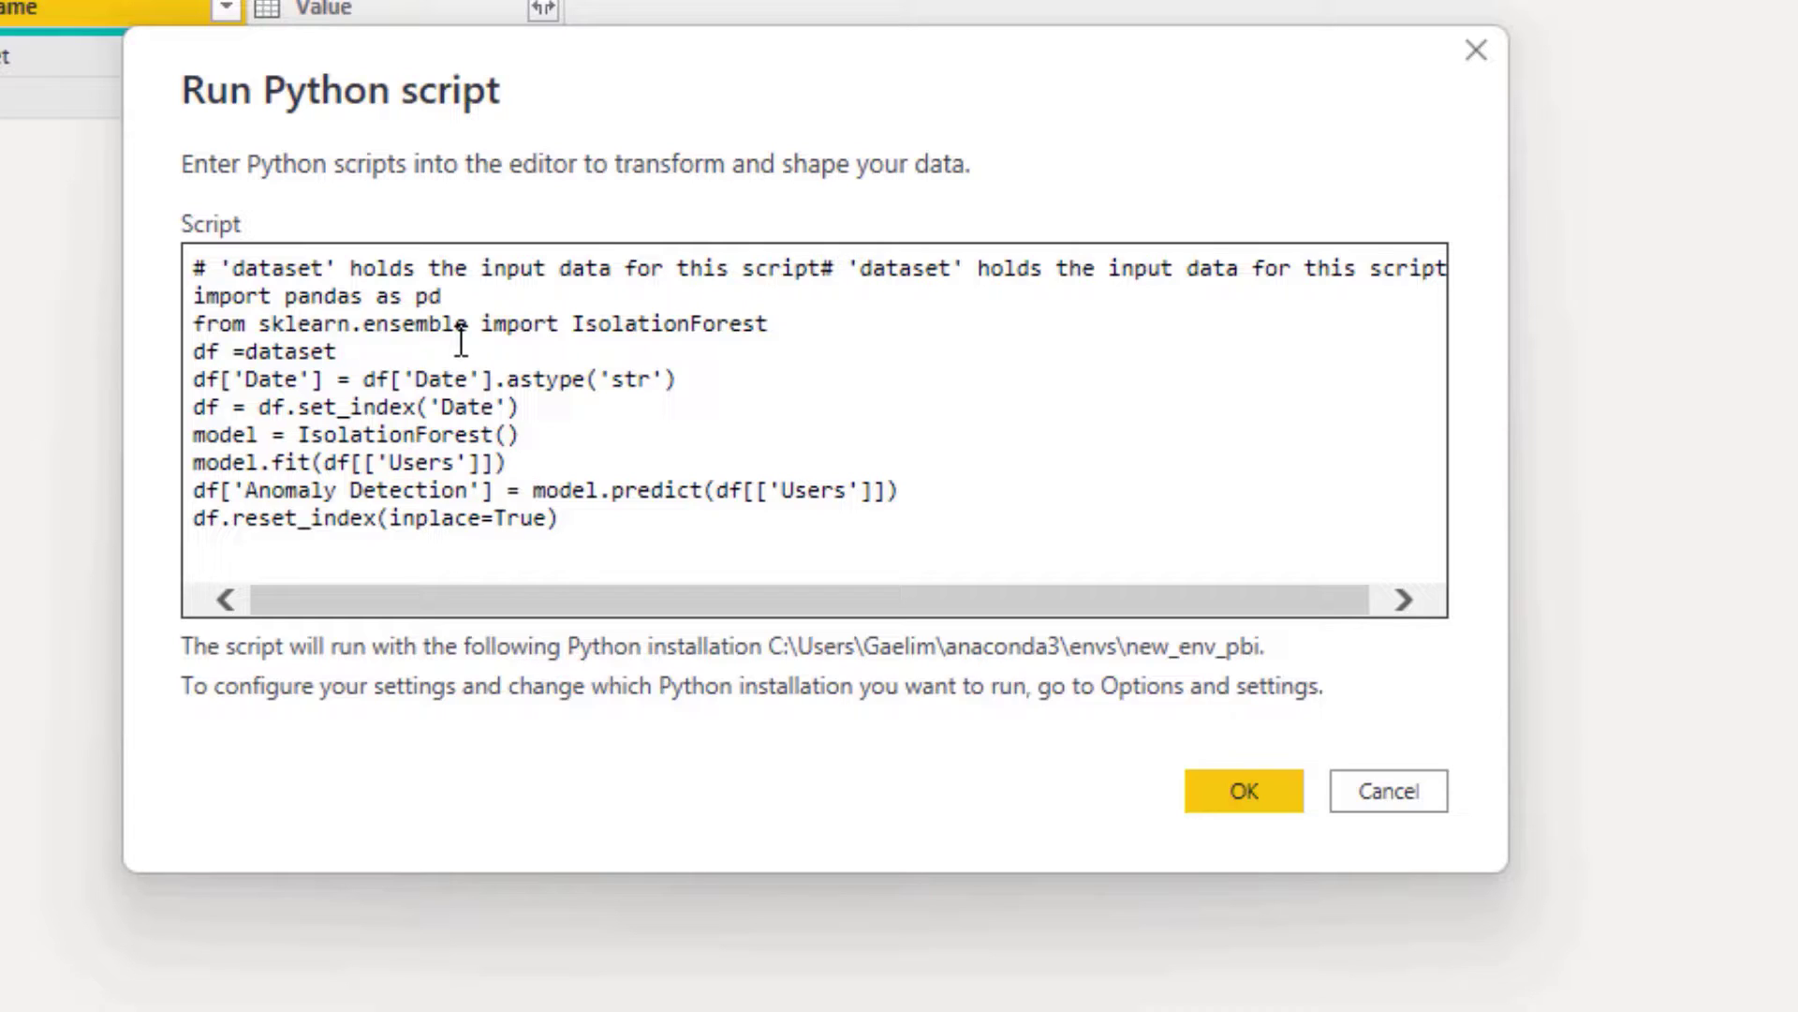
mouse_move(476, 344)
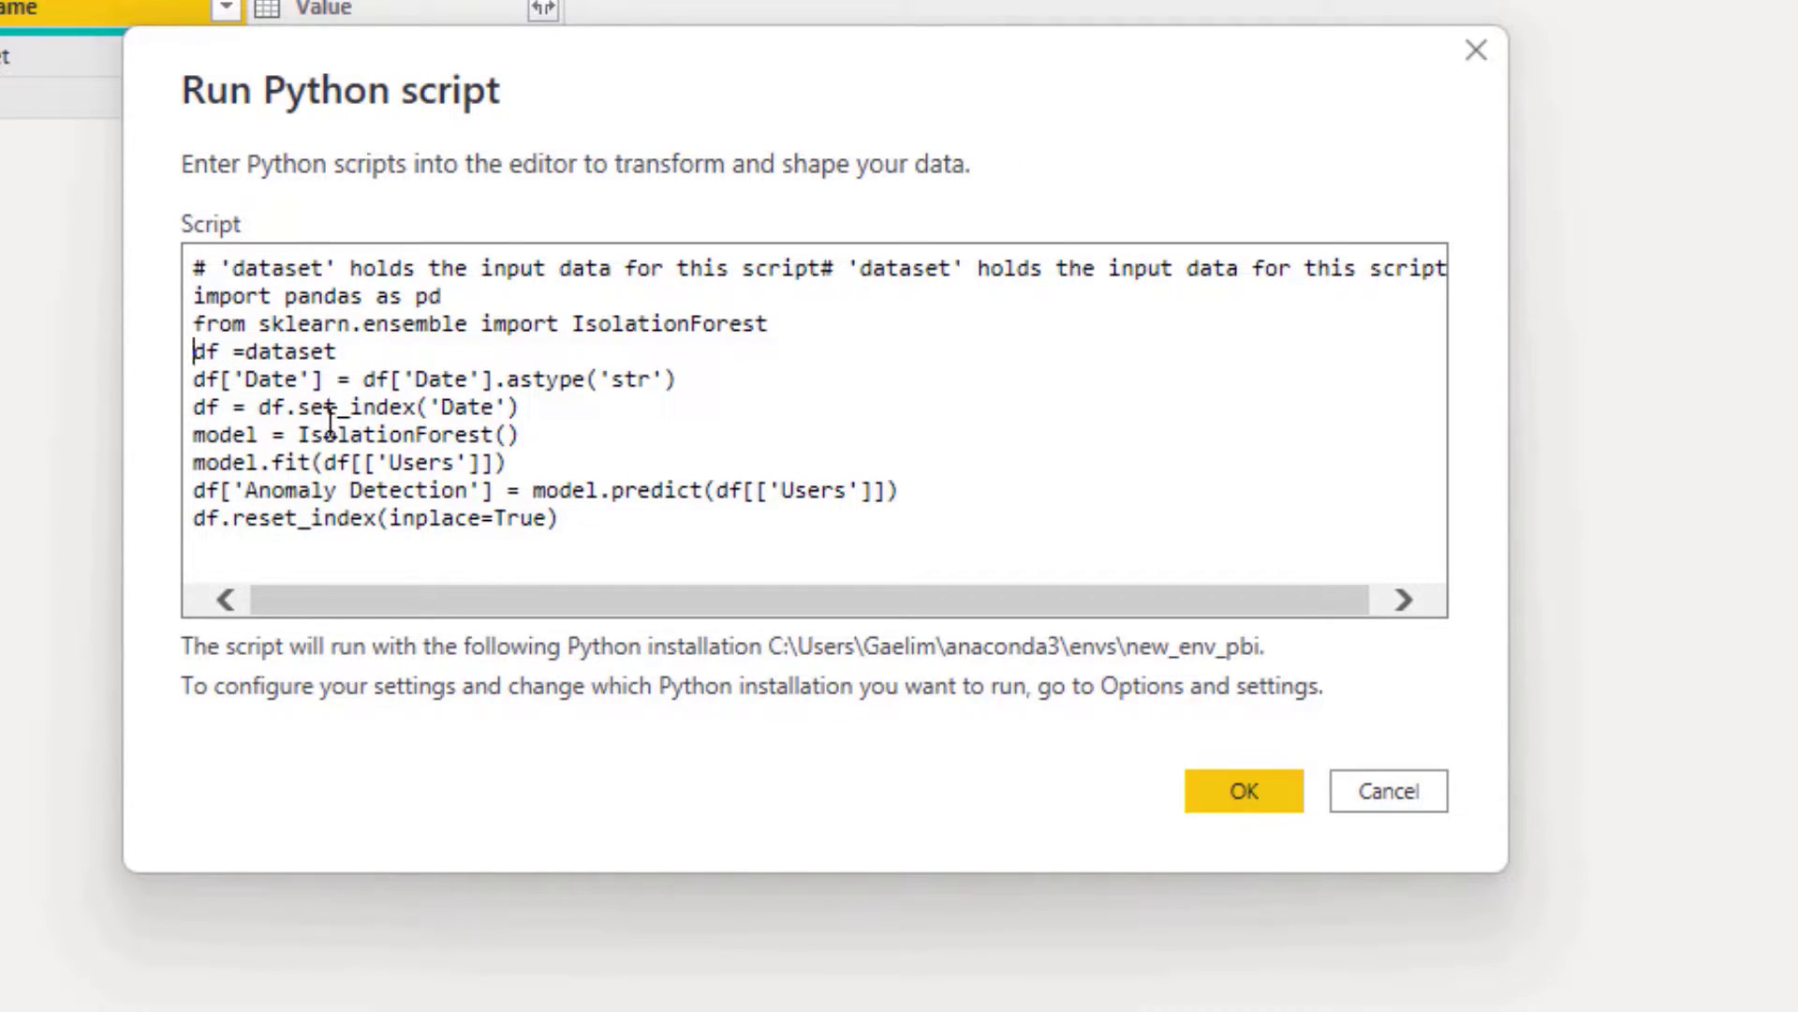
mouse_move(625, 394)
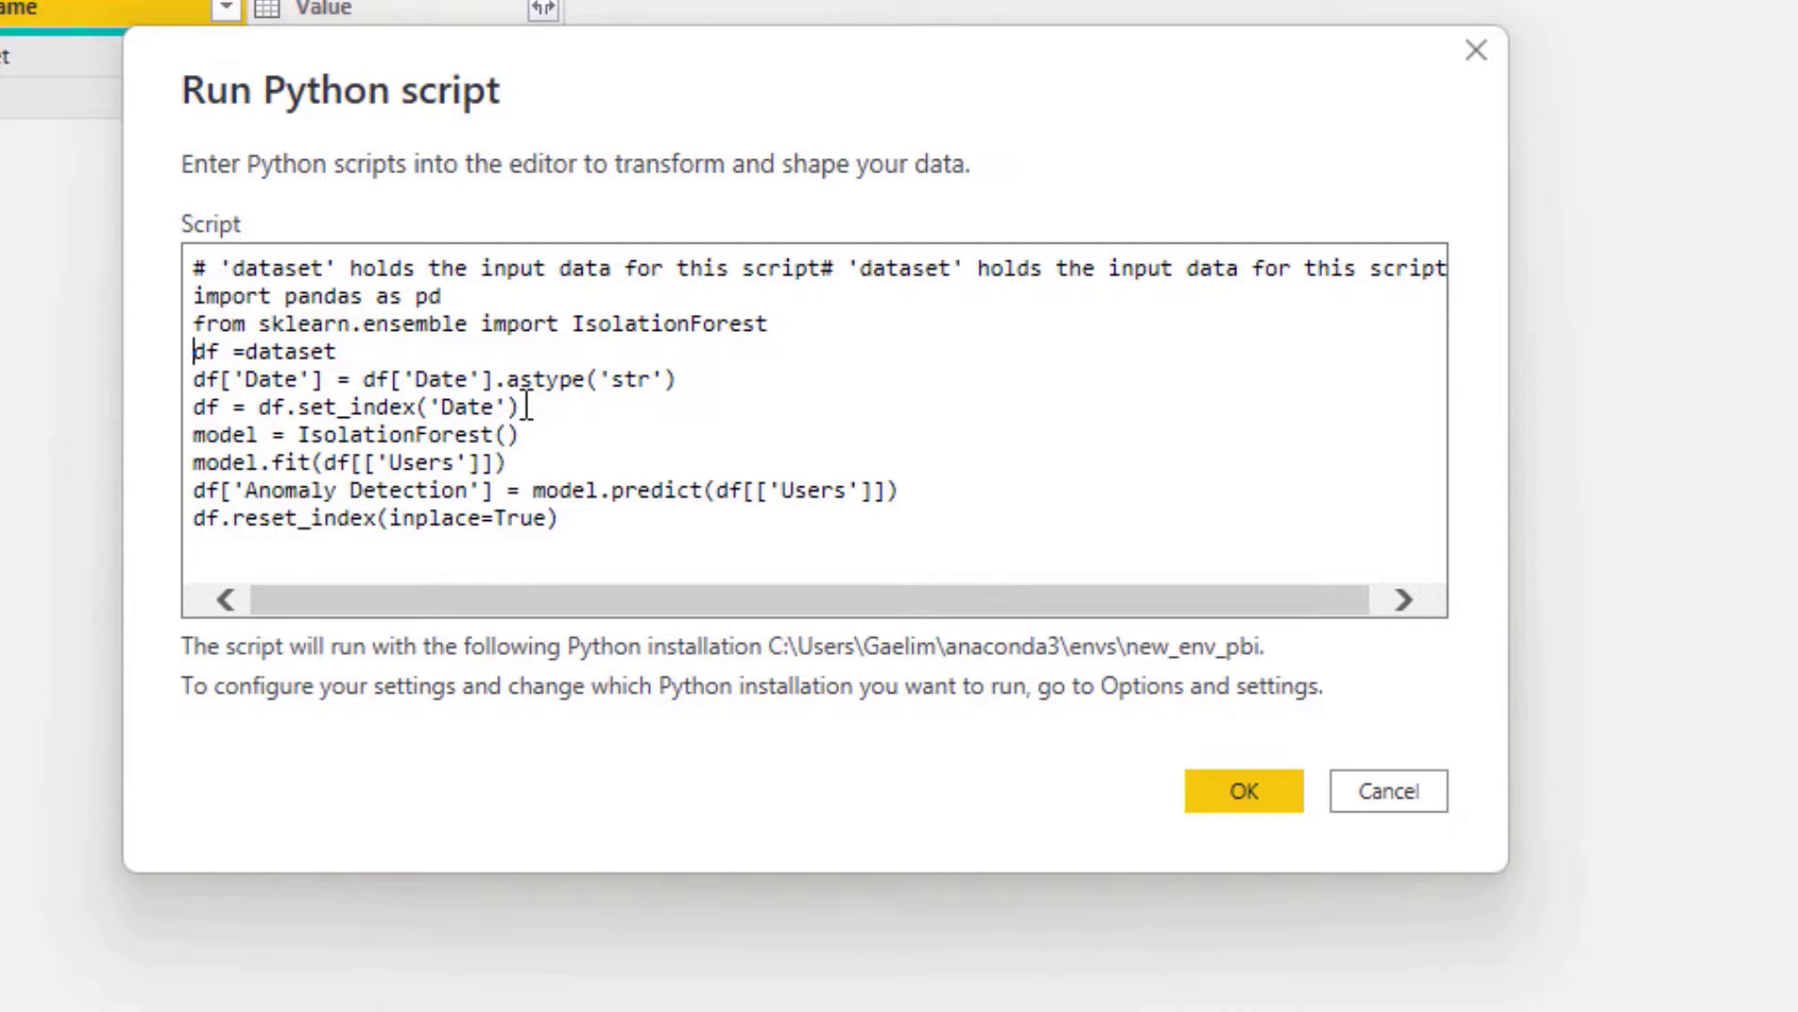
Delete the two script lines converting Date to text and setting it as index
left_click_drag(203, 378, 522, 407)
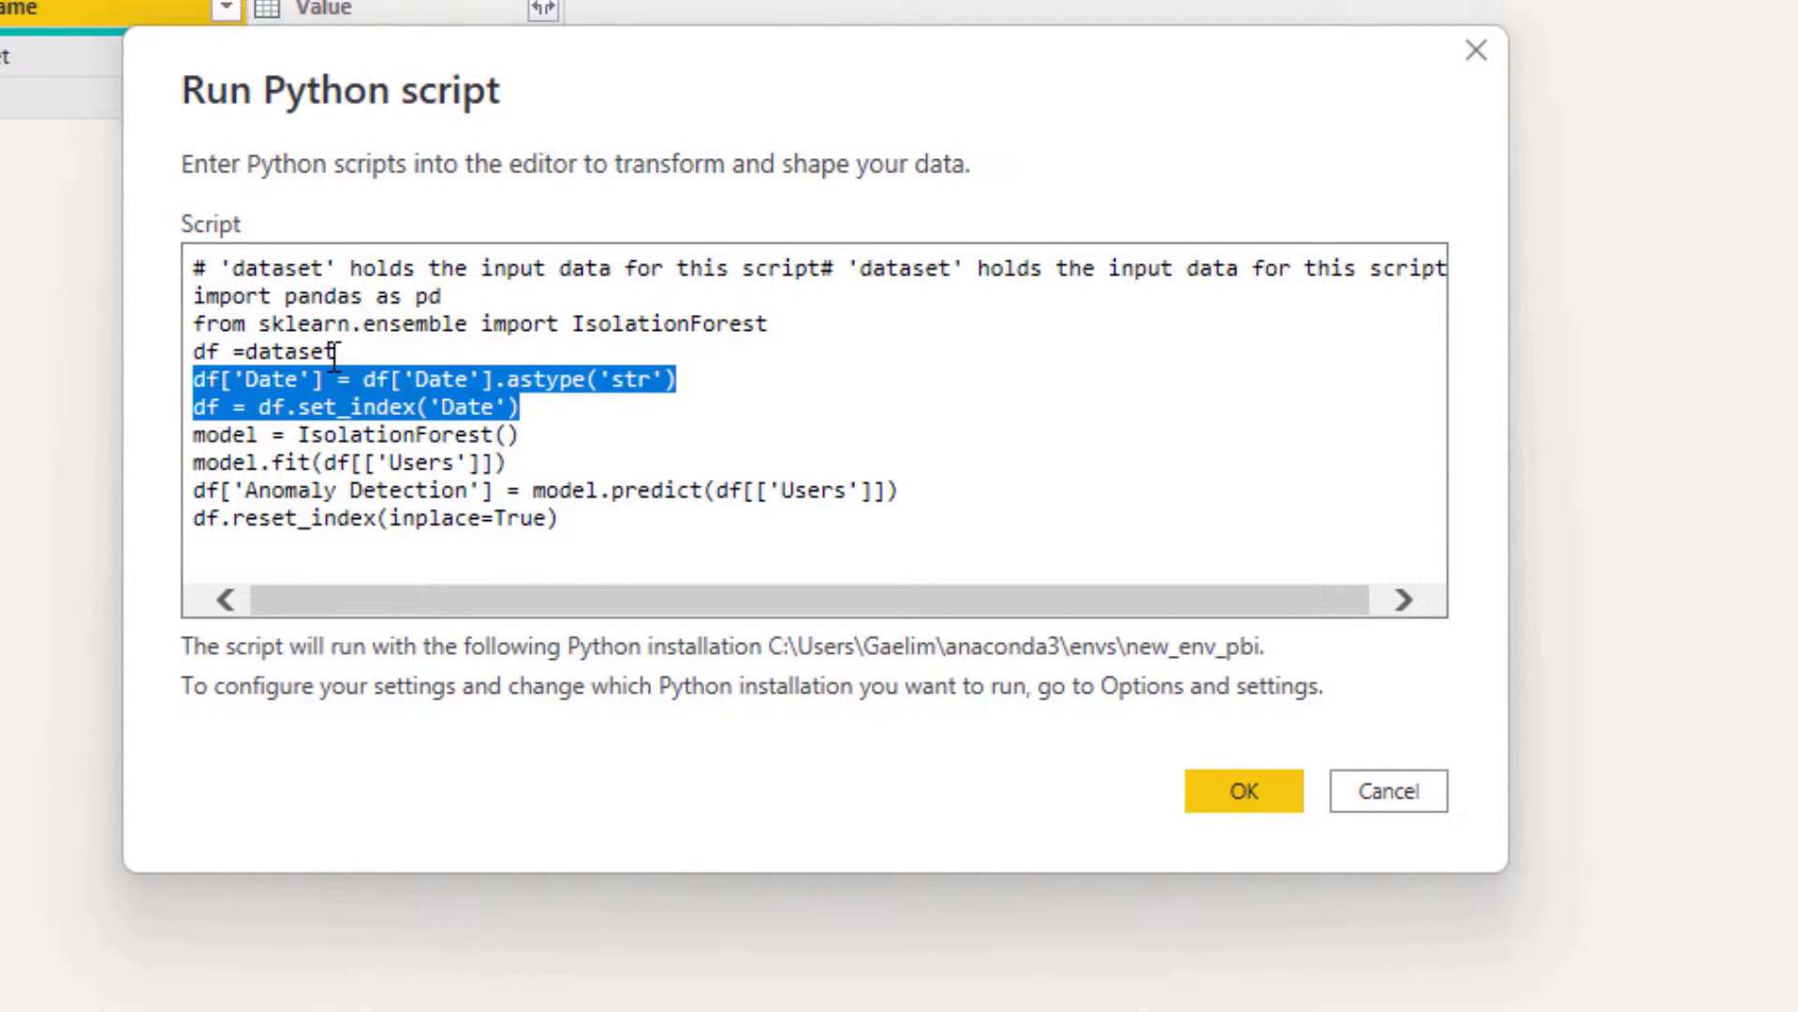
key("Delete")
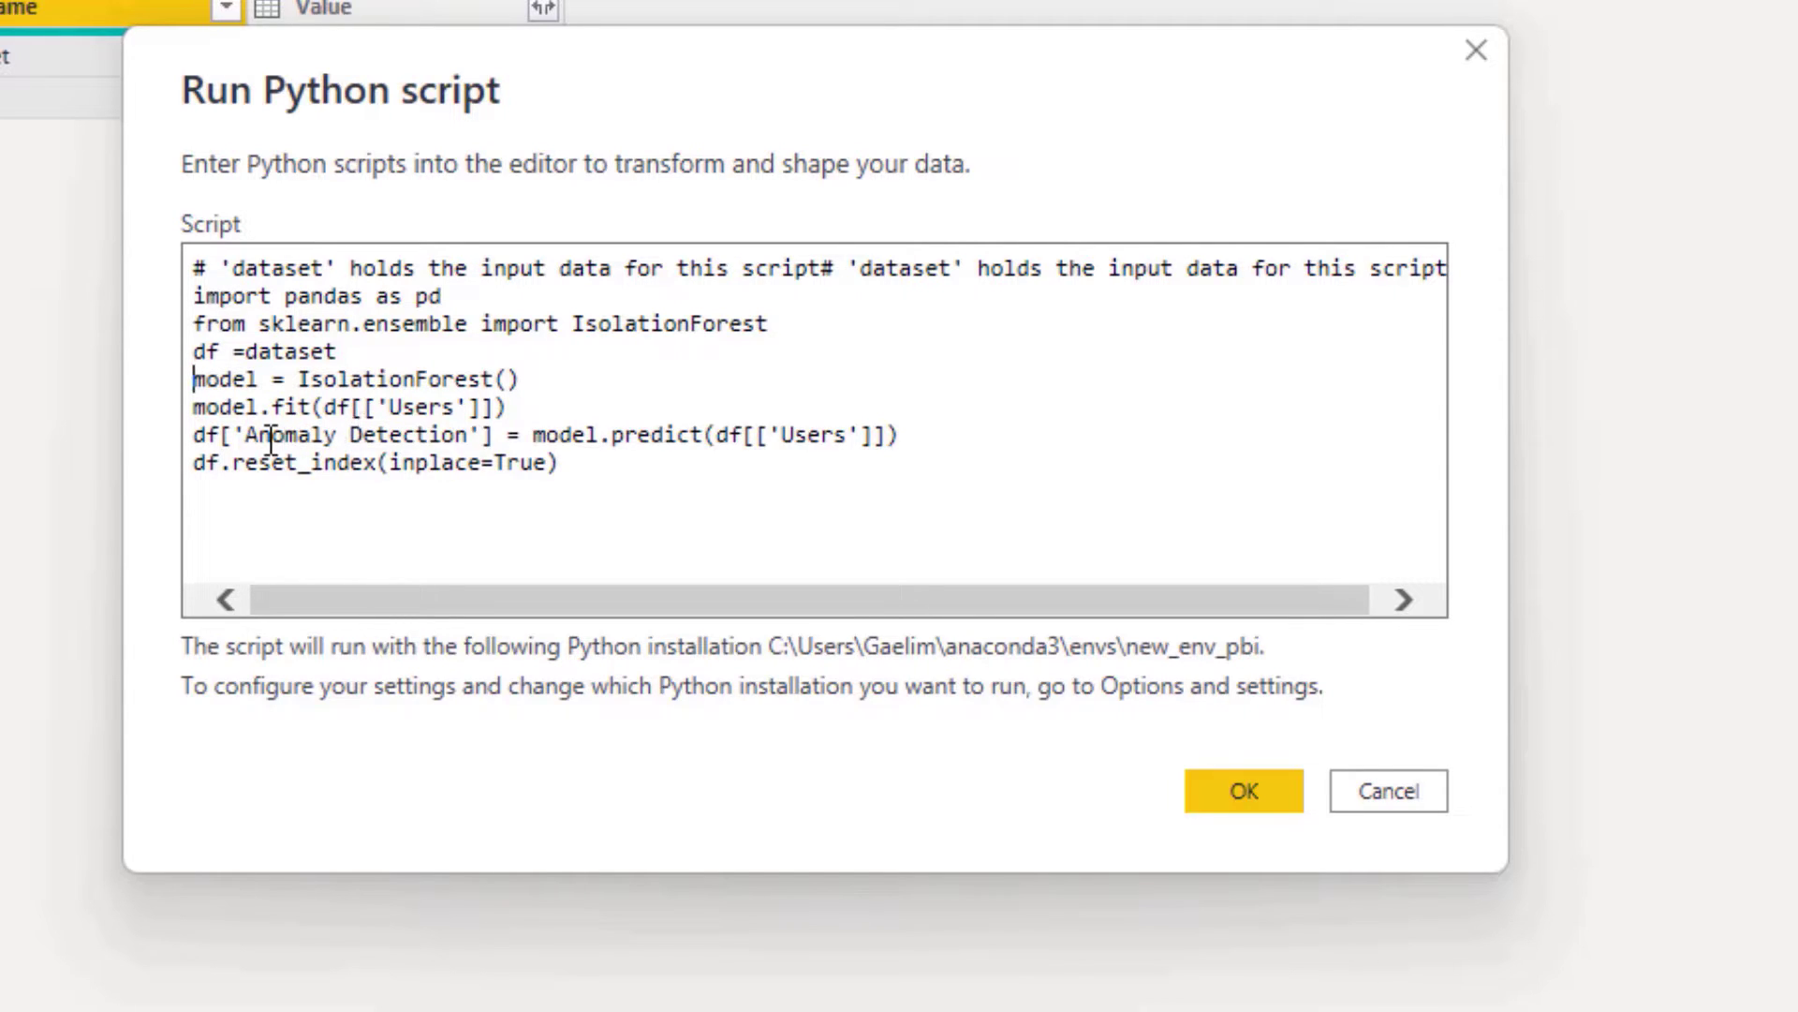
mouse_move(329, 461)
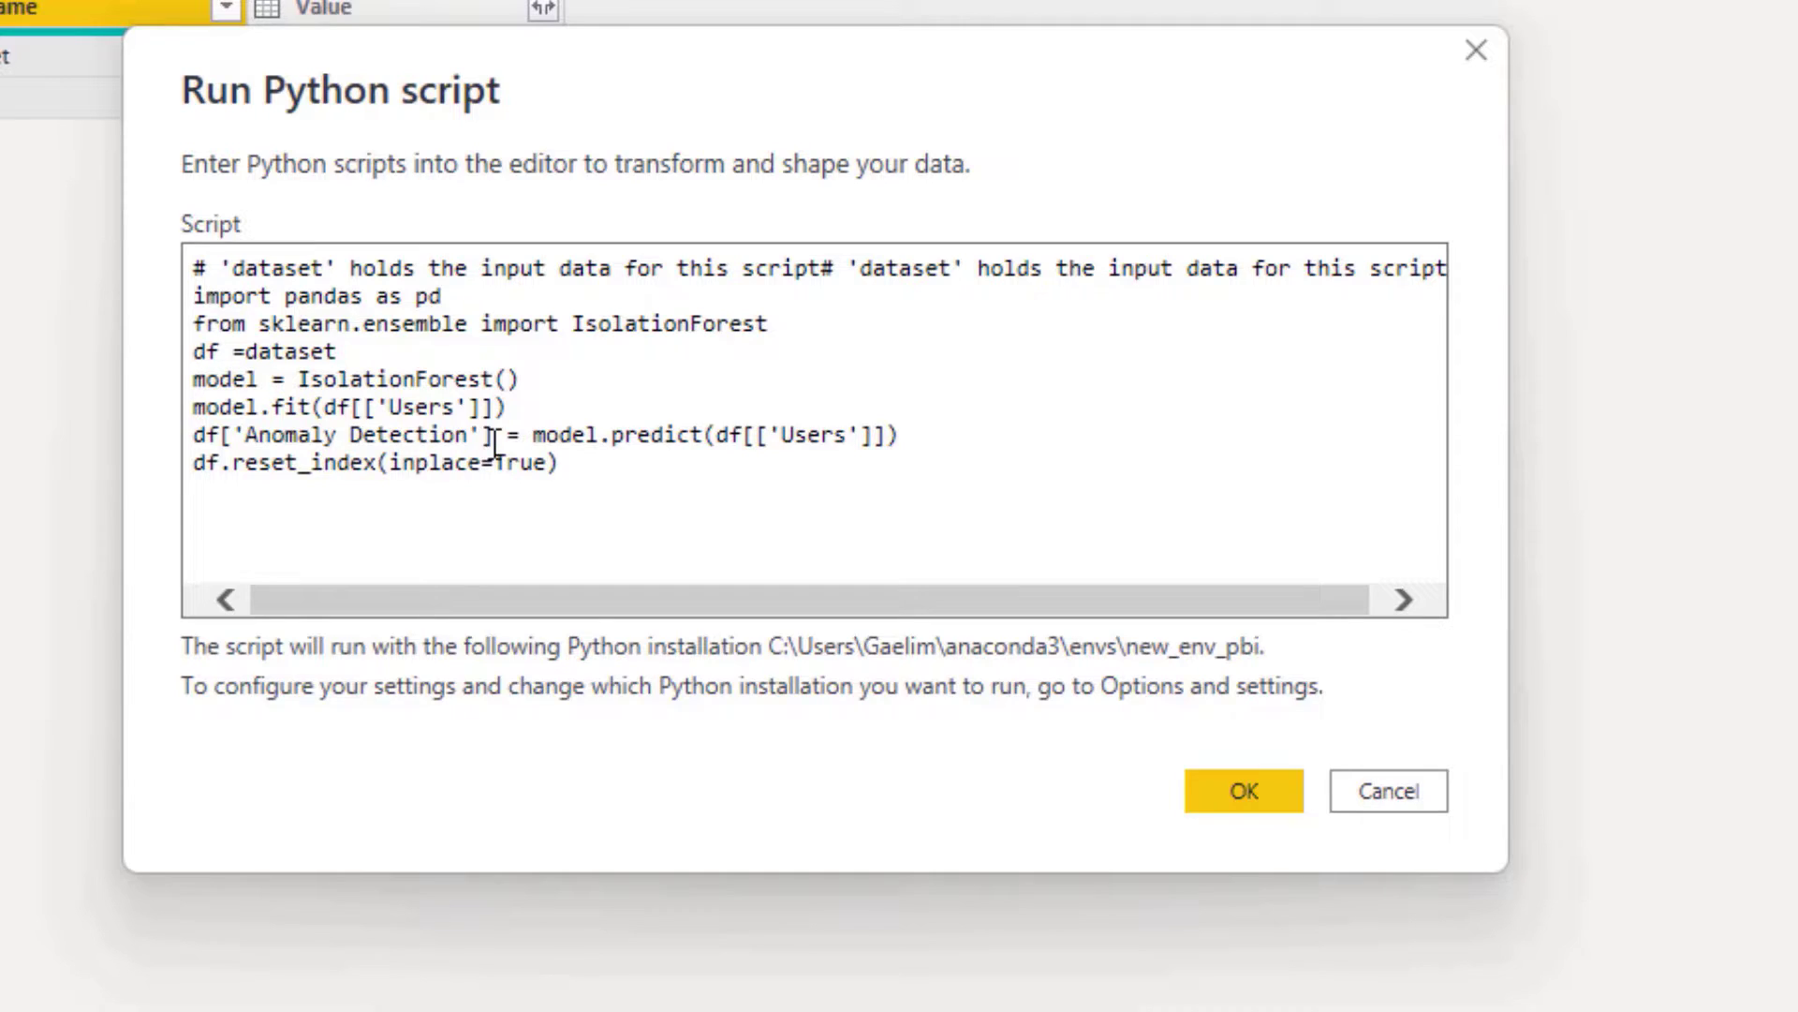
mouse_move(596, 459)
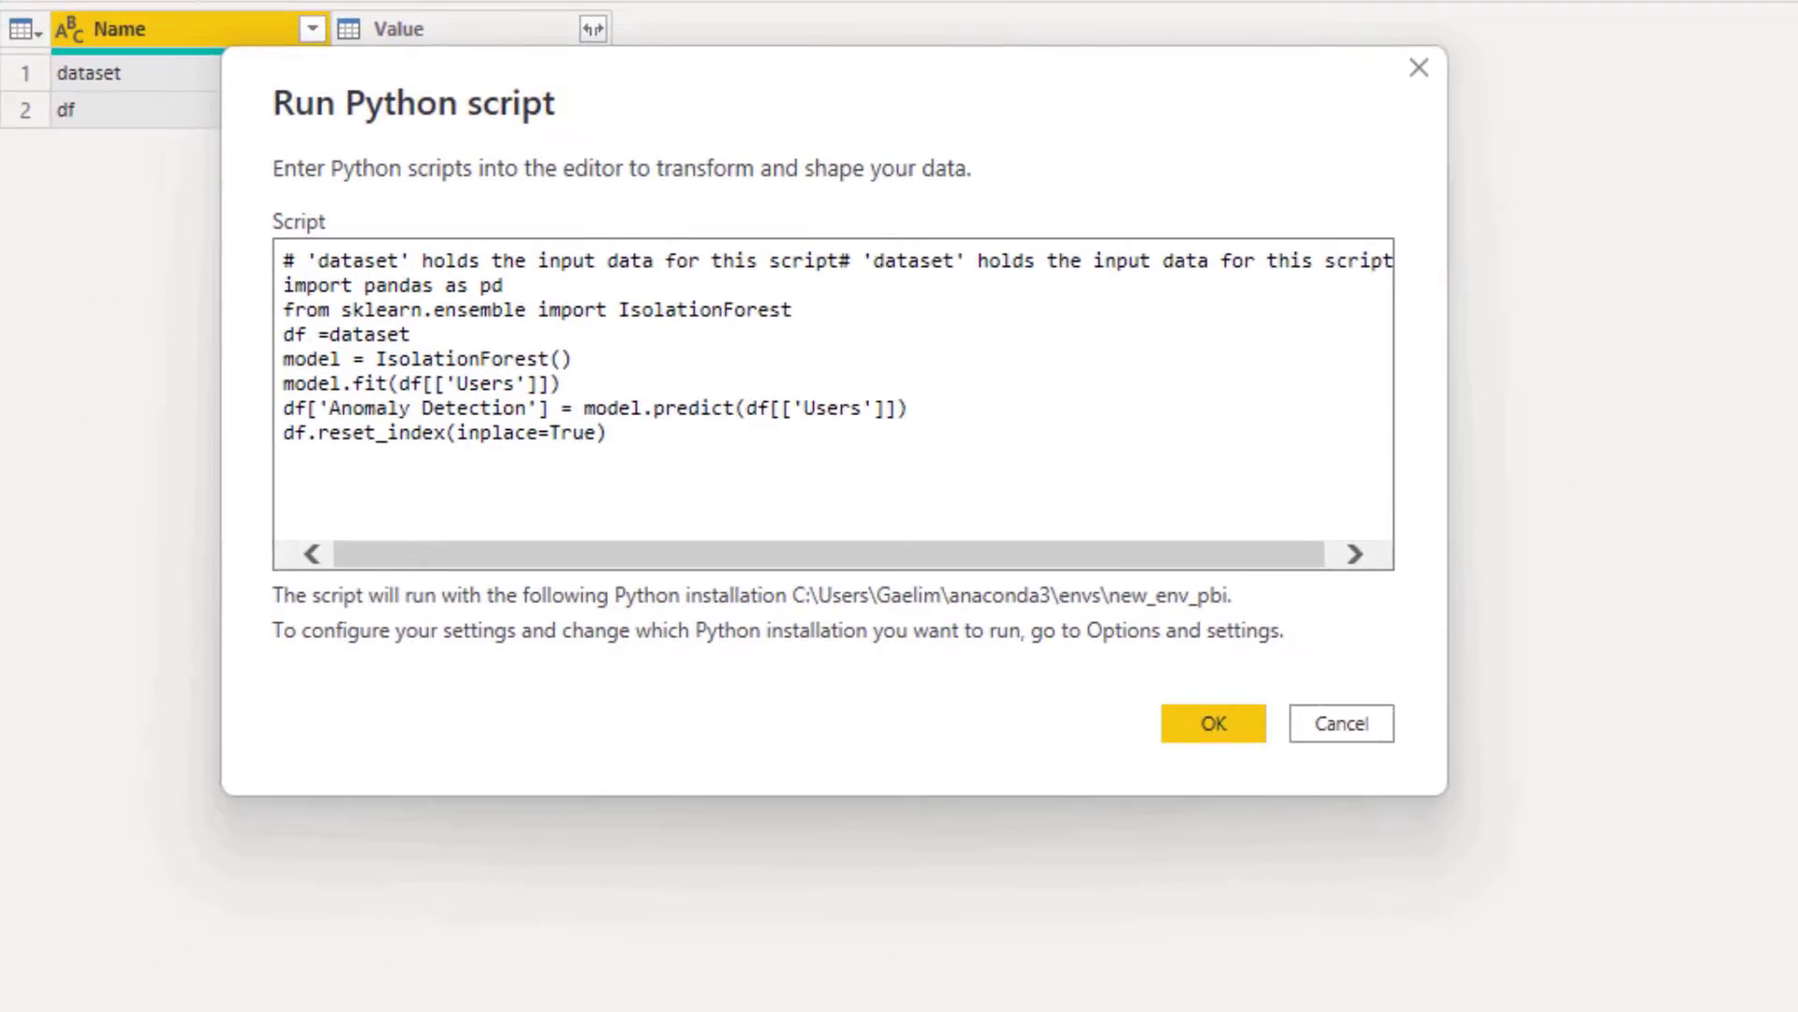
Set IsolationForest(contamination=.1) in the script and apply it
left_click(1211, 722)
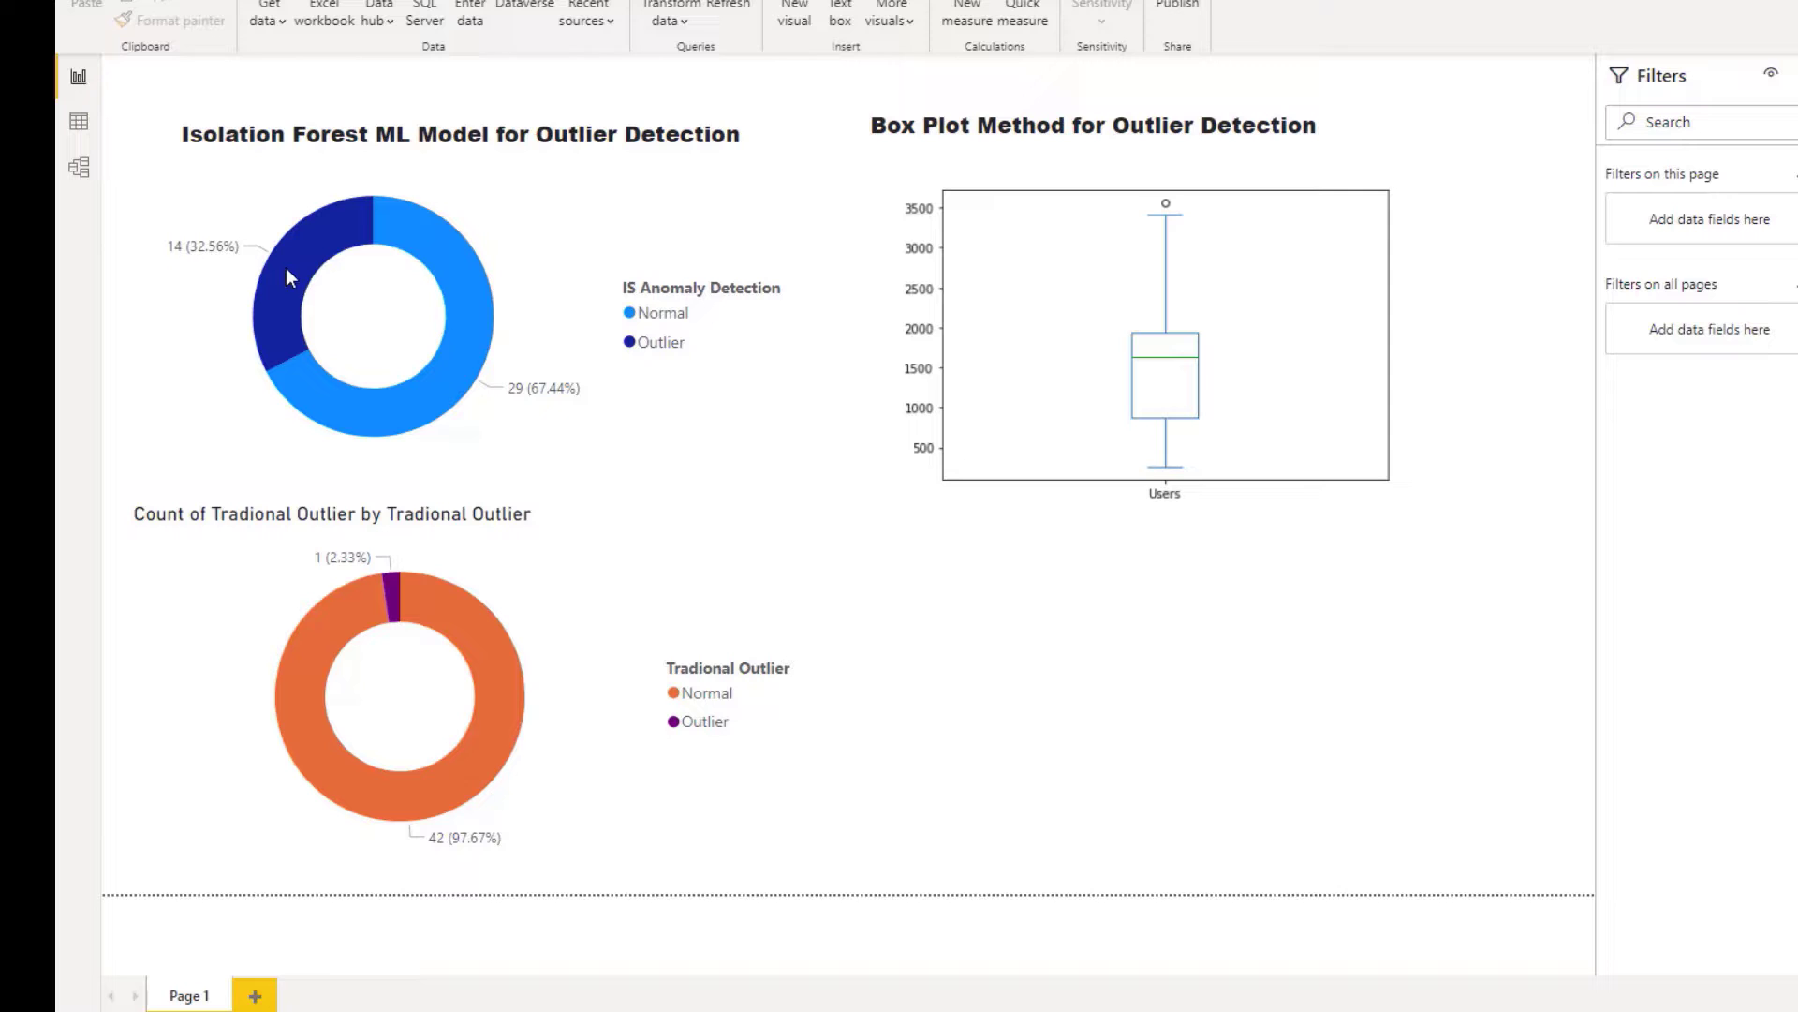
mouse_move(1531, 991)
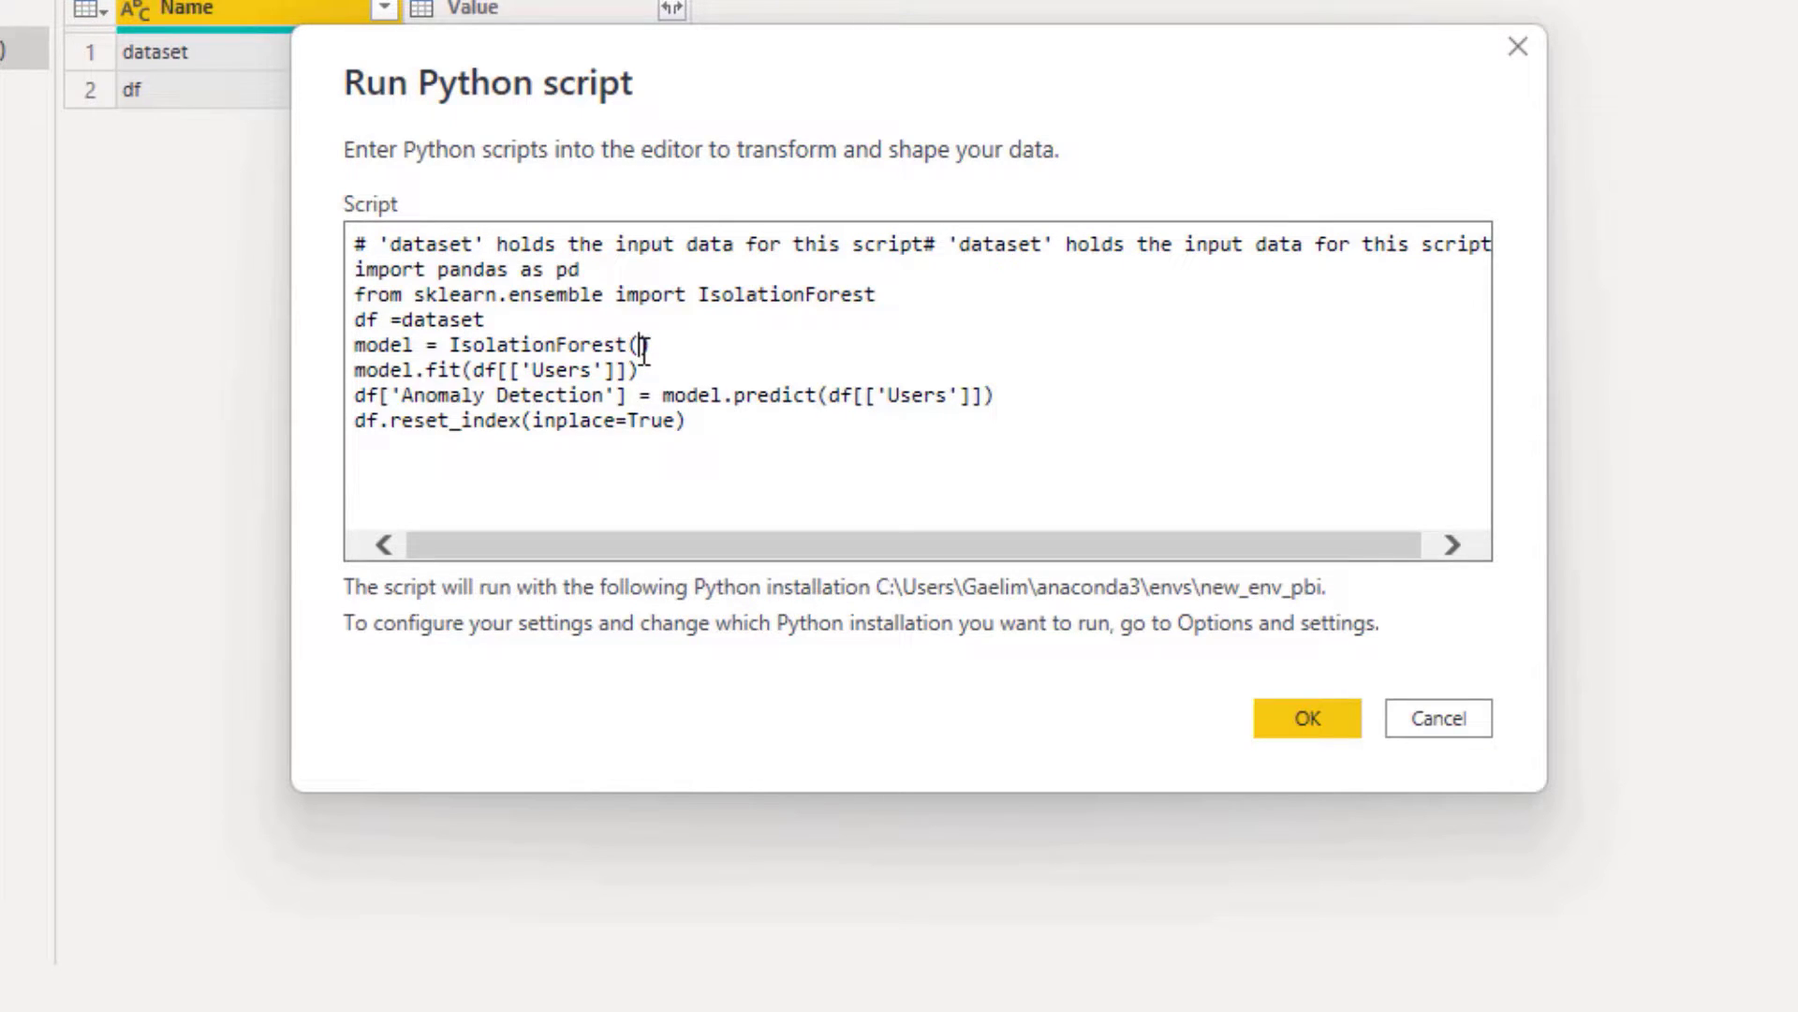
type("contamina")
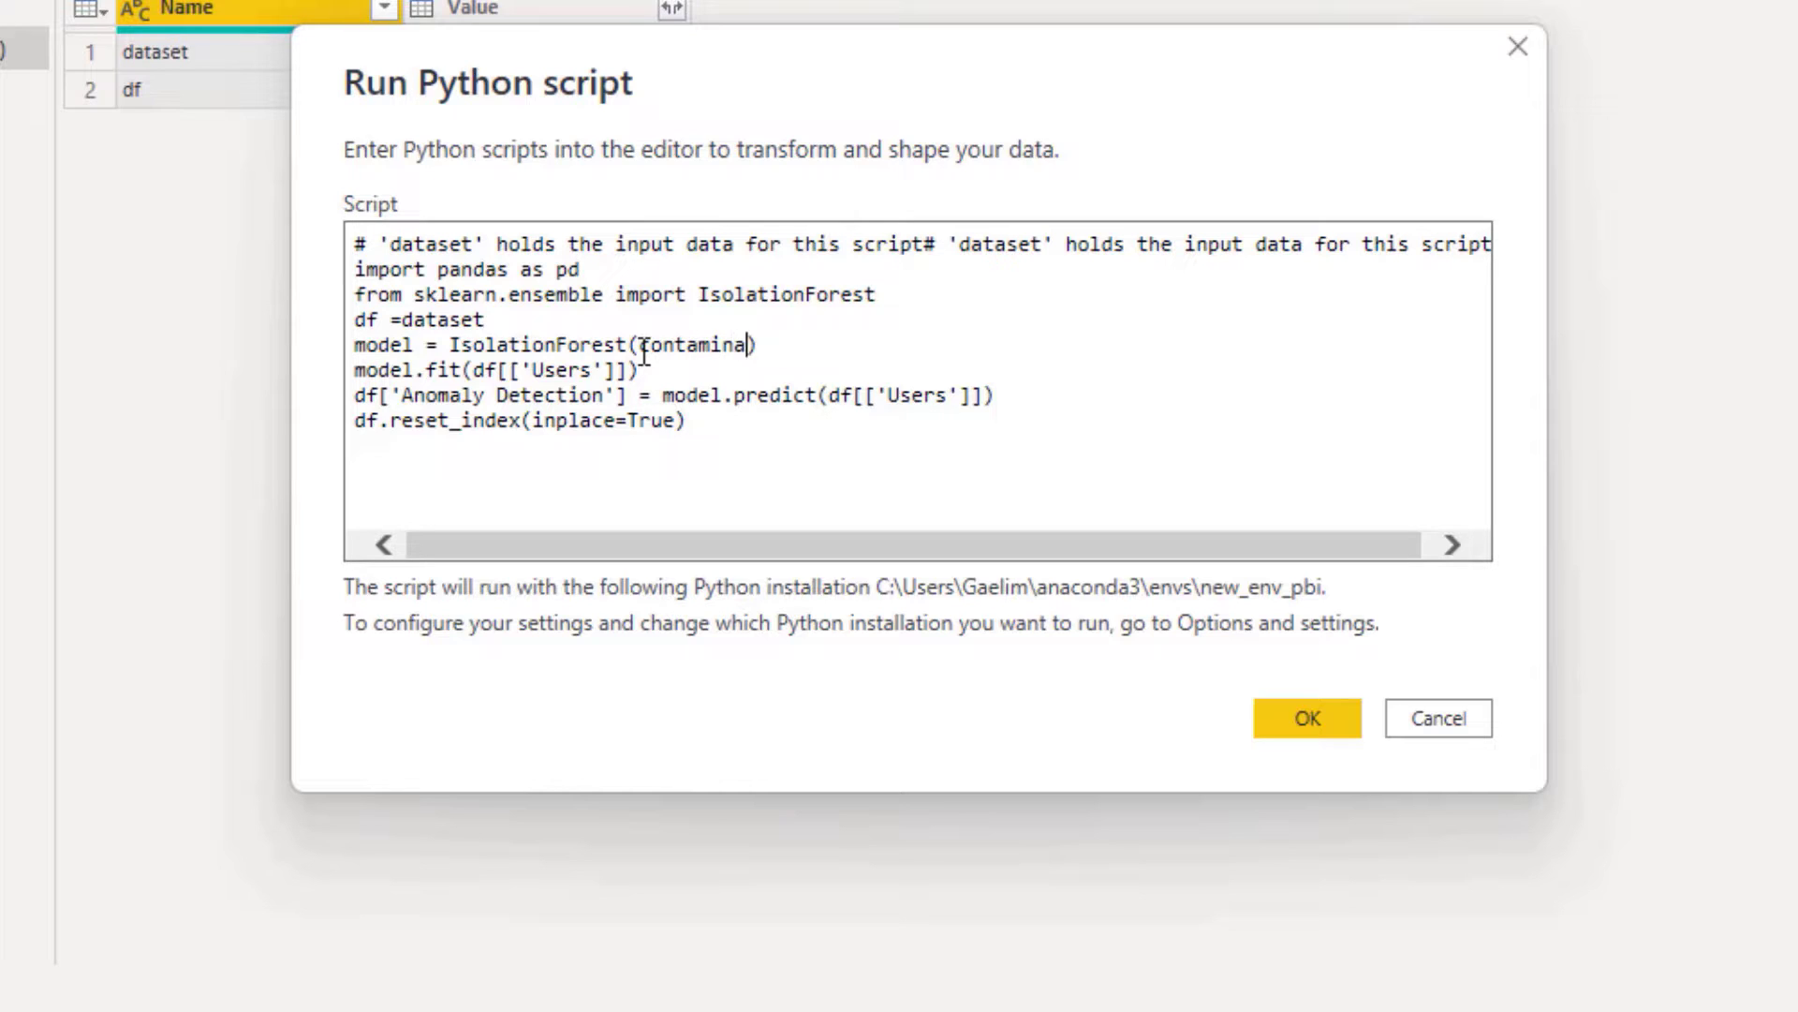
type("tion")
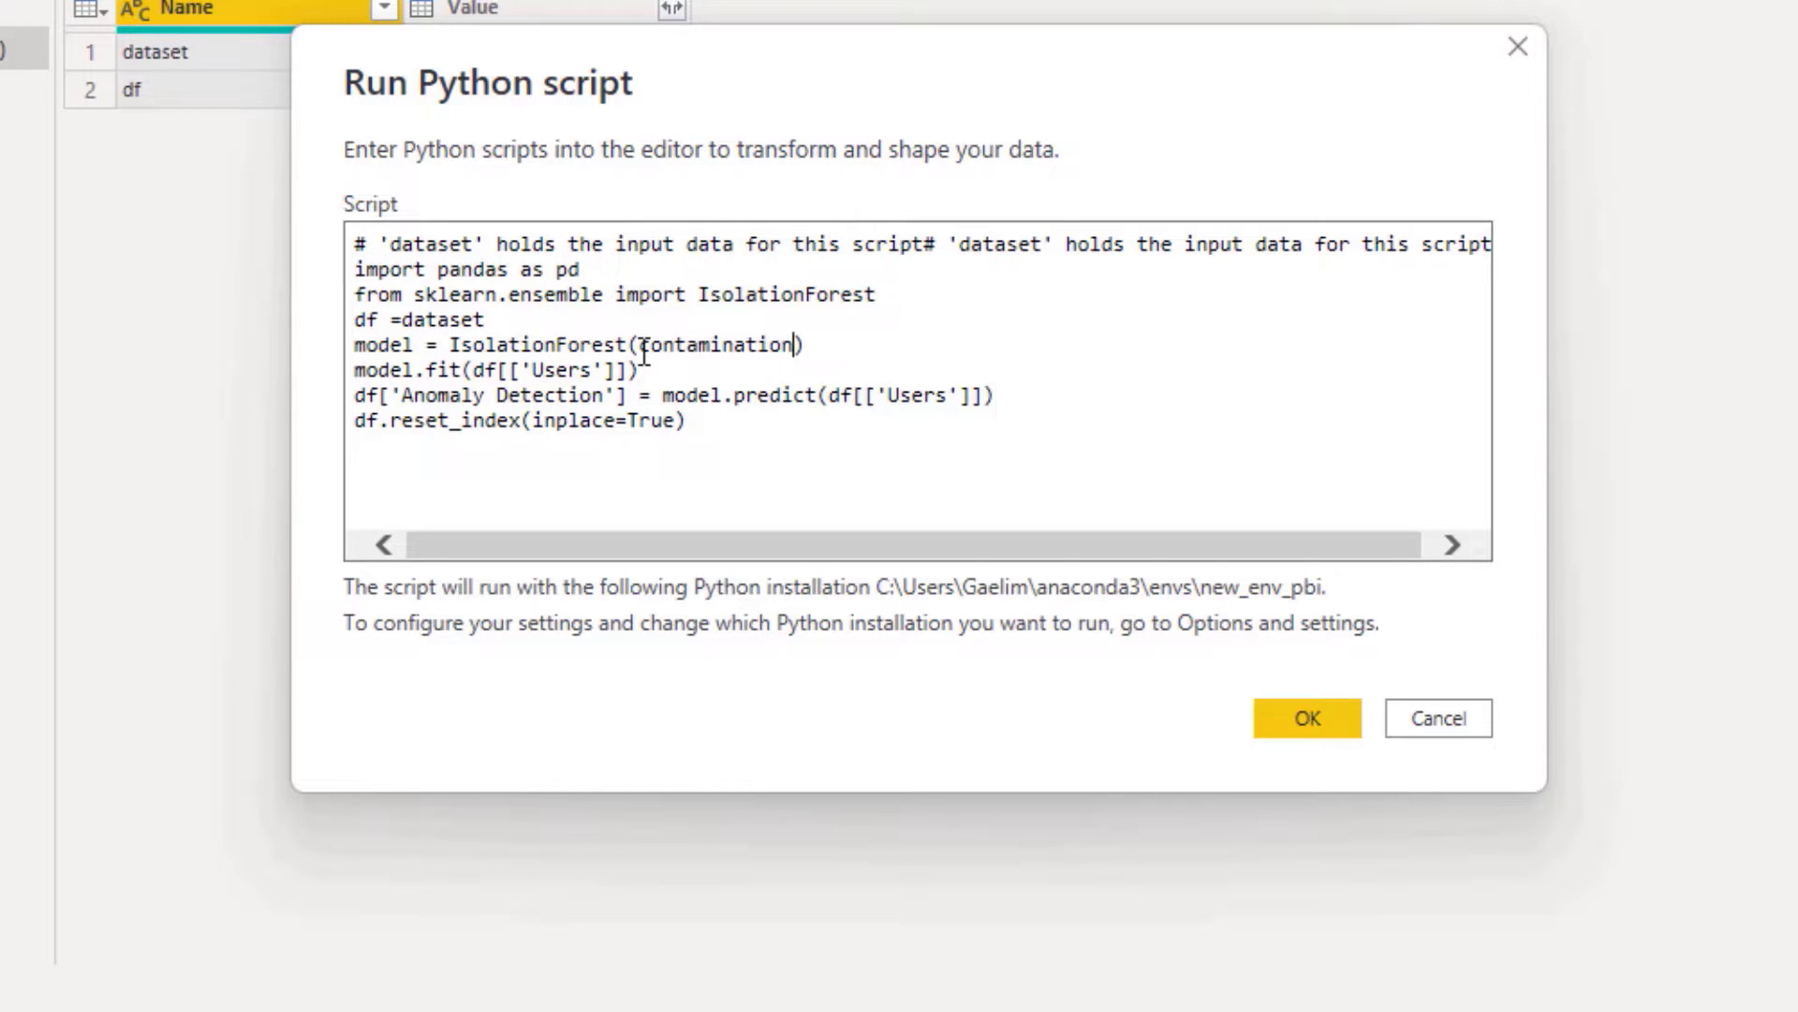
type("=.")
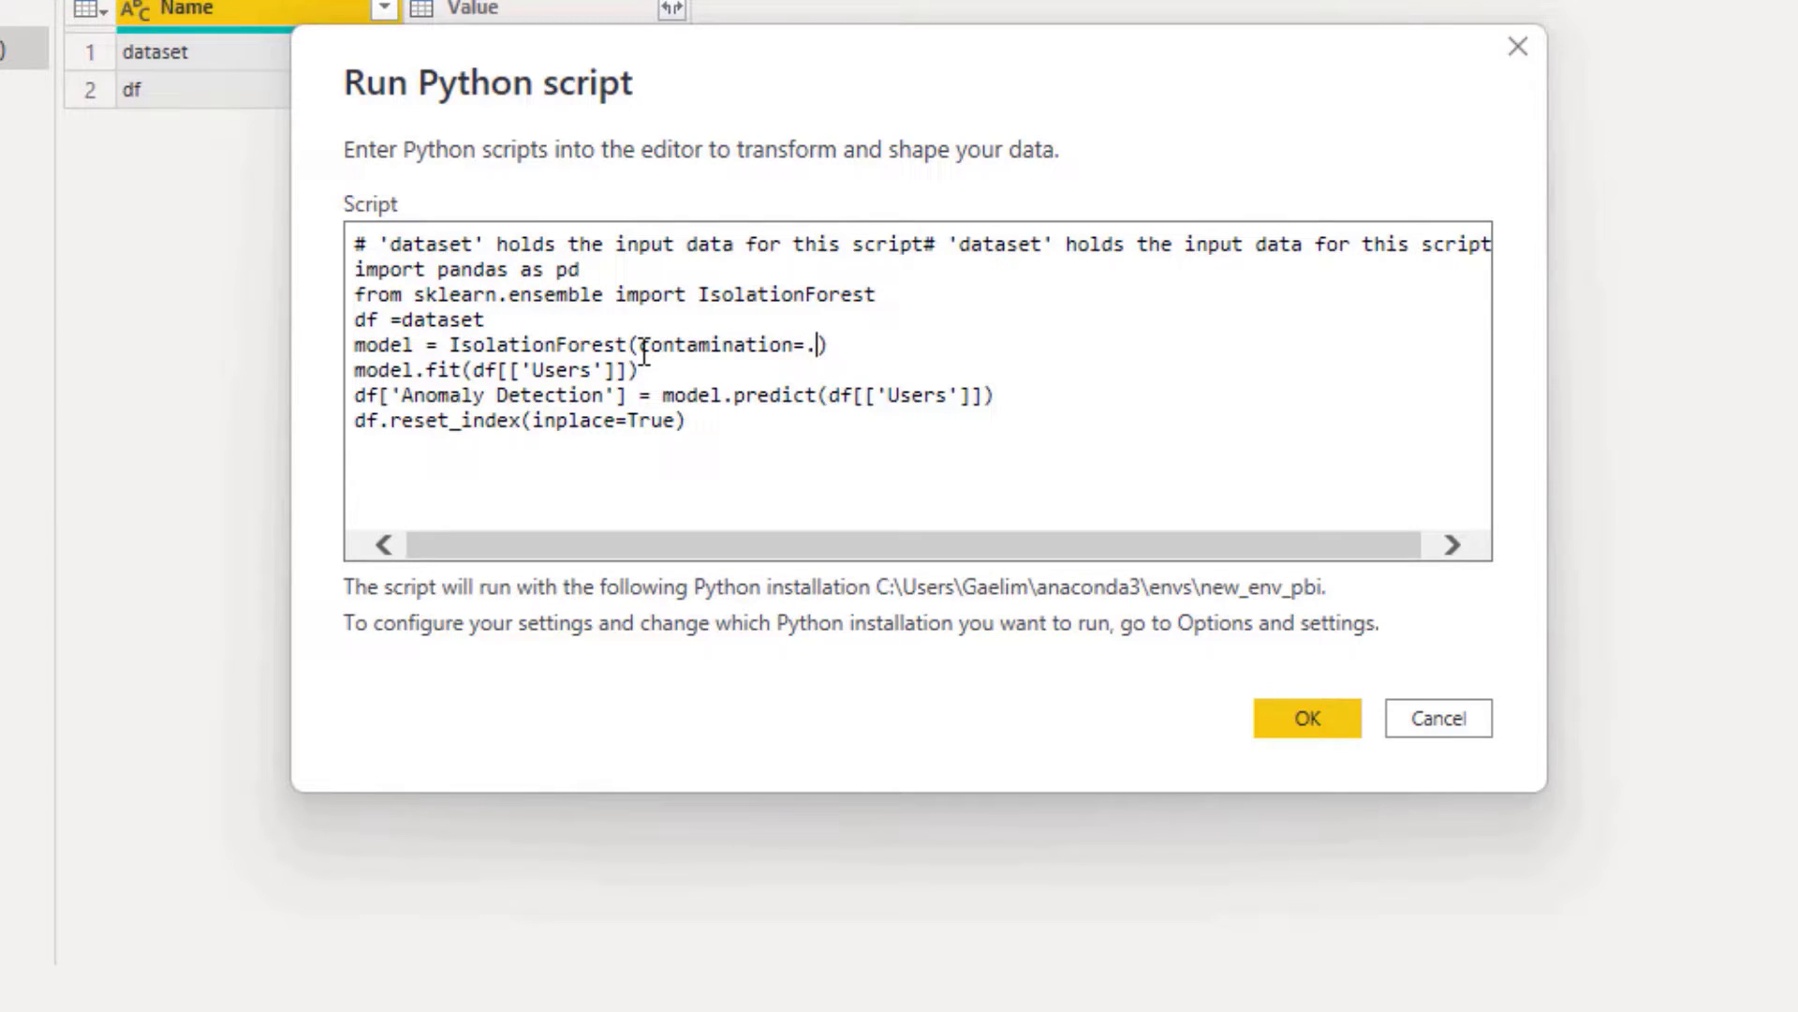
type("1")
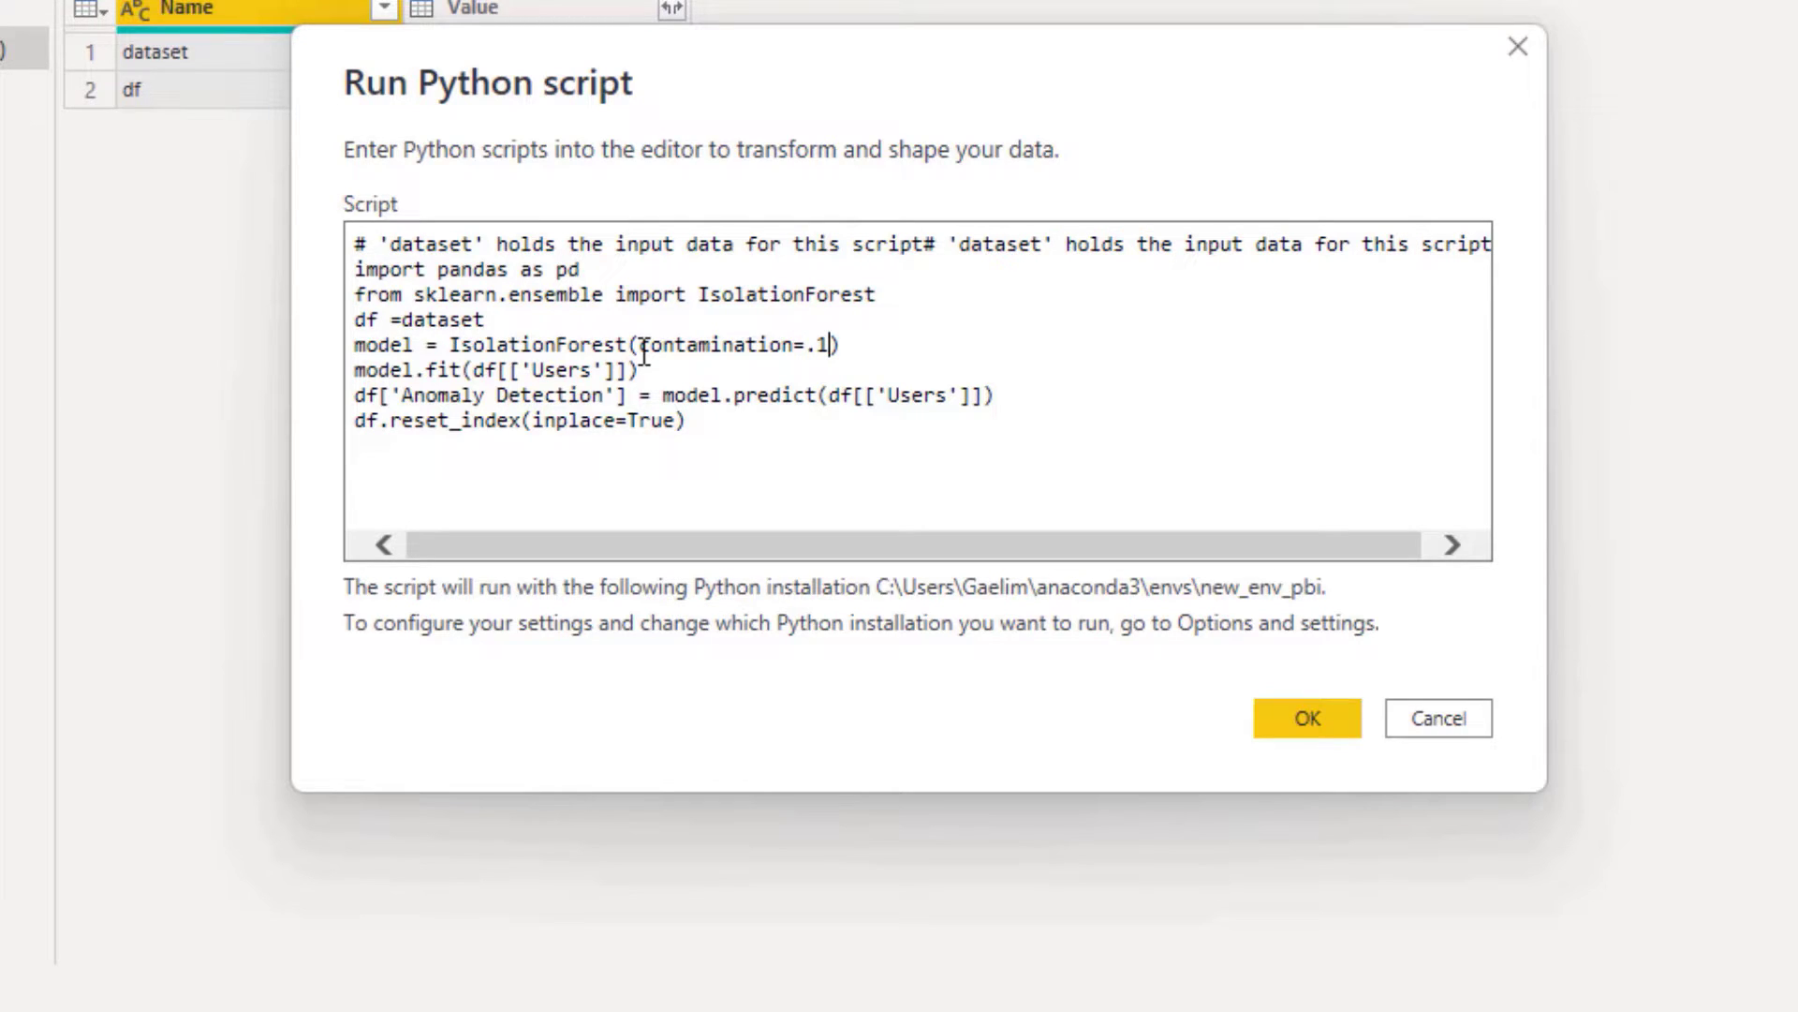
mouse_move(1098, 663)
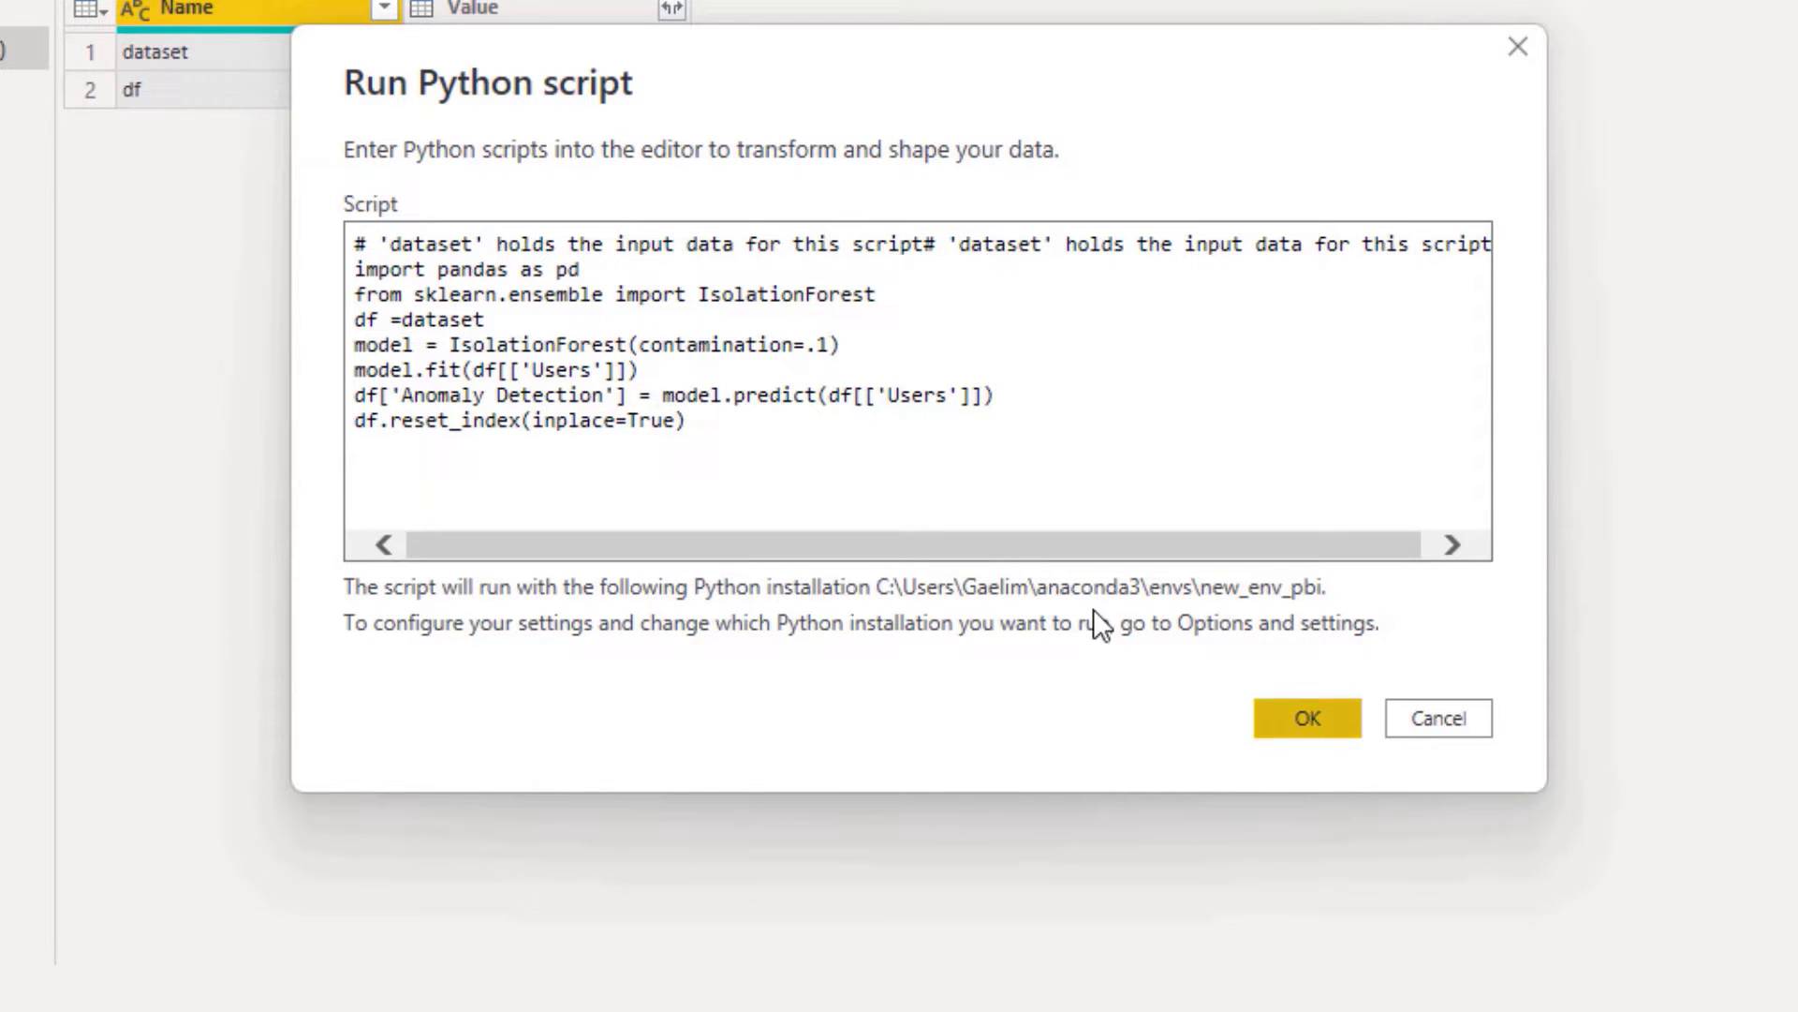
double_click(516, 419)
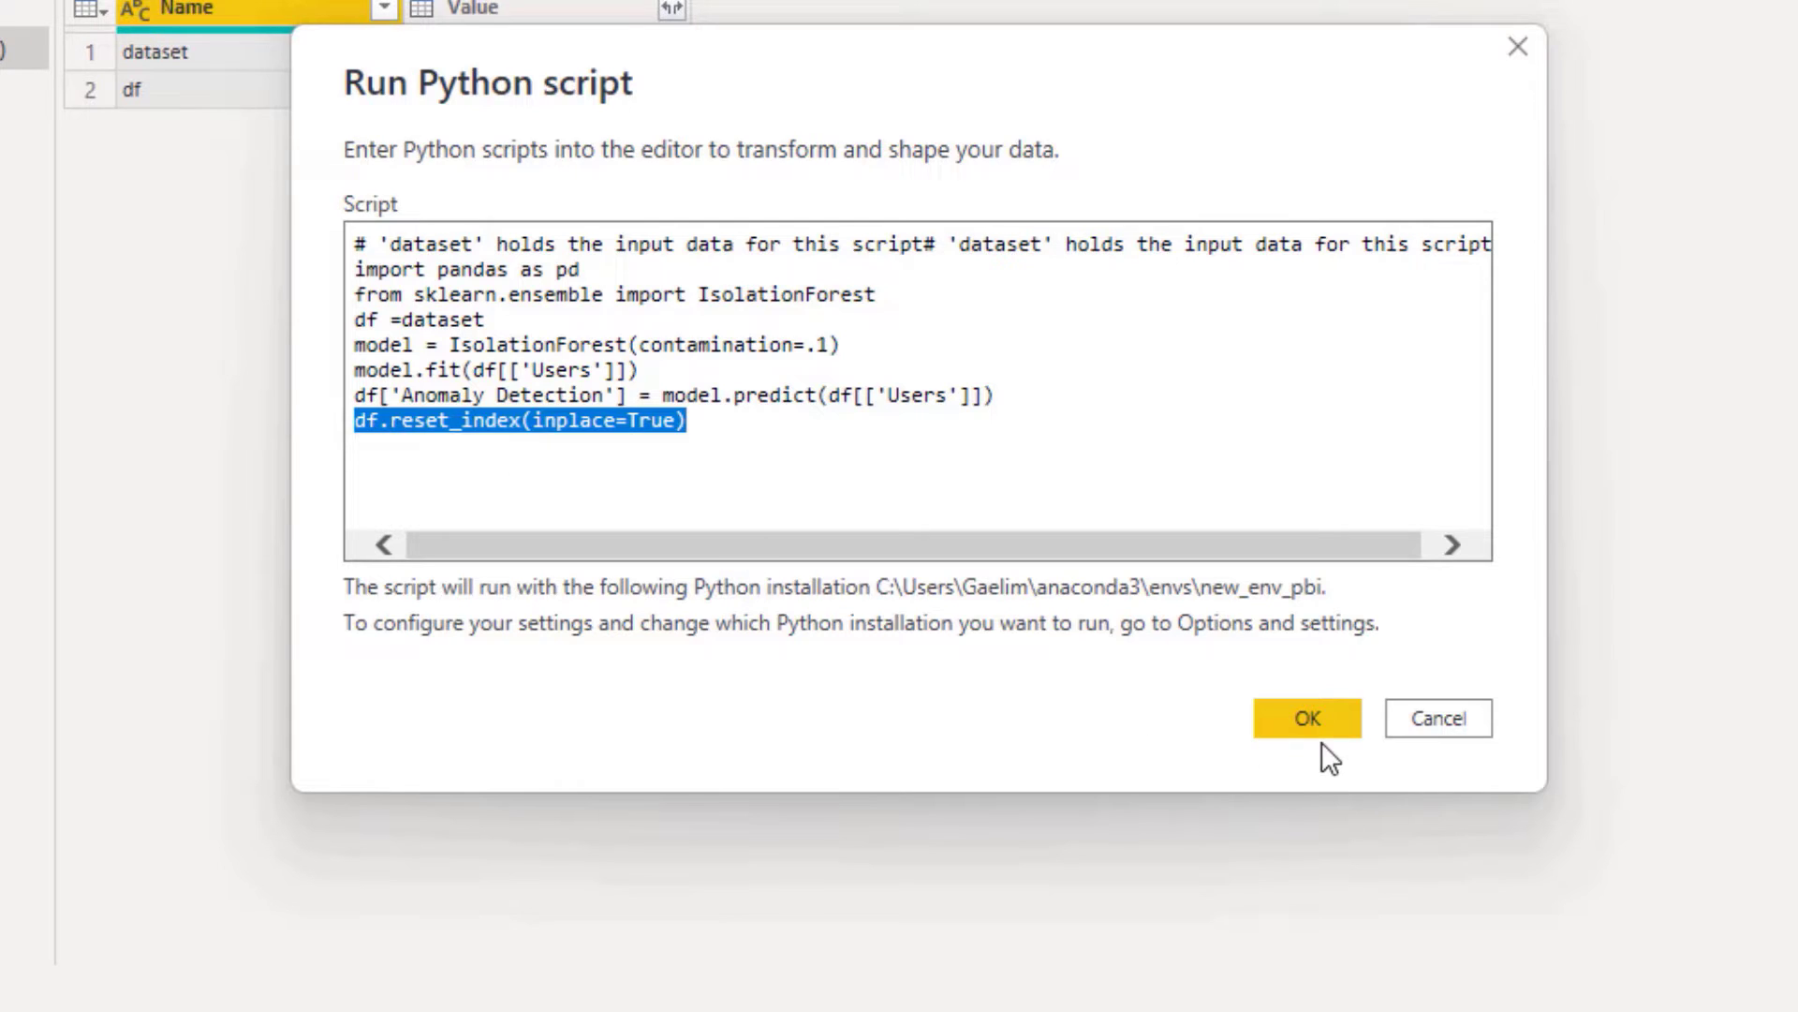
left_click(1305, 718)
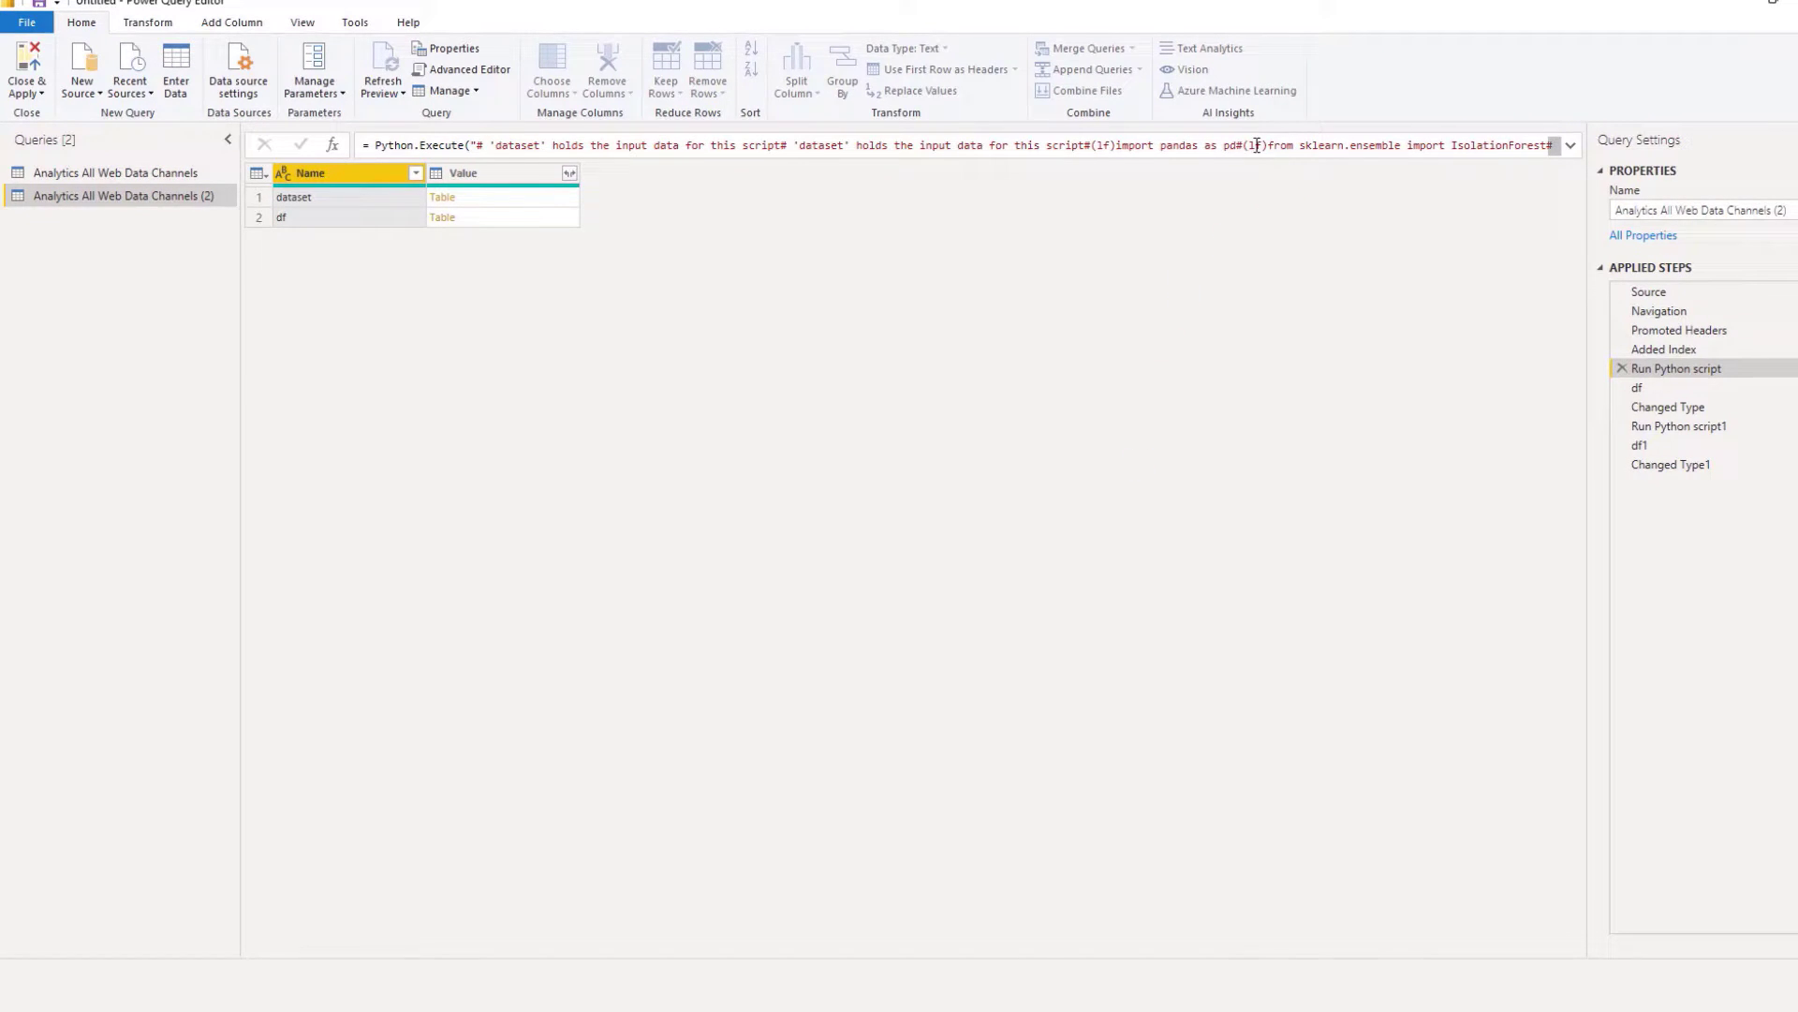
Preview the df step table with its 1/-1 Anomaly Detection column
left_click(1639, 387)
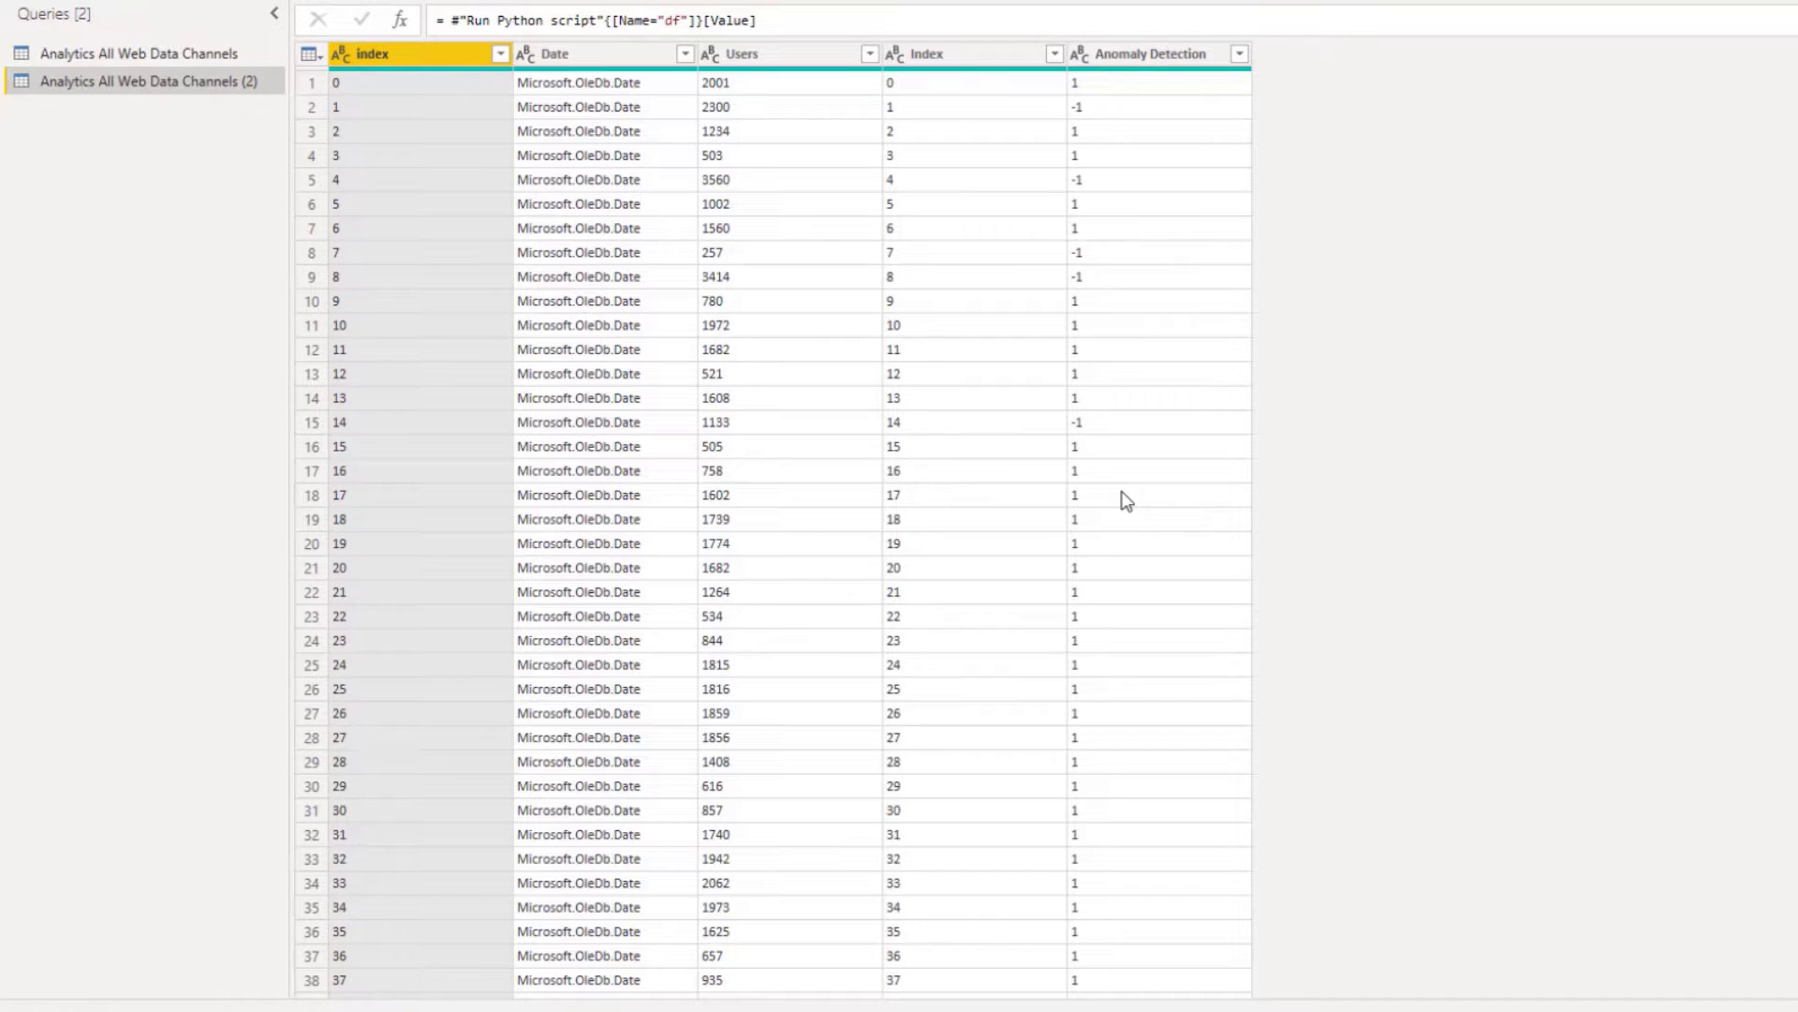
mouse_move(1139, 271)
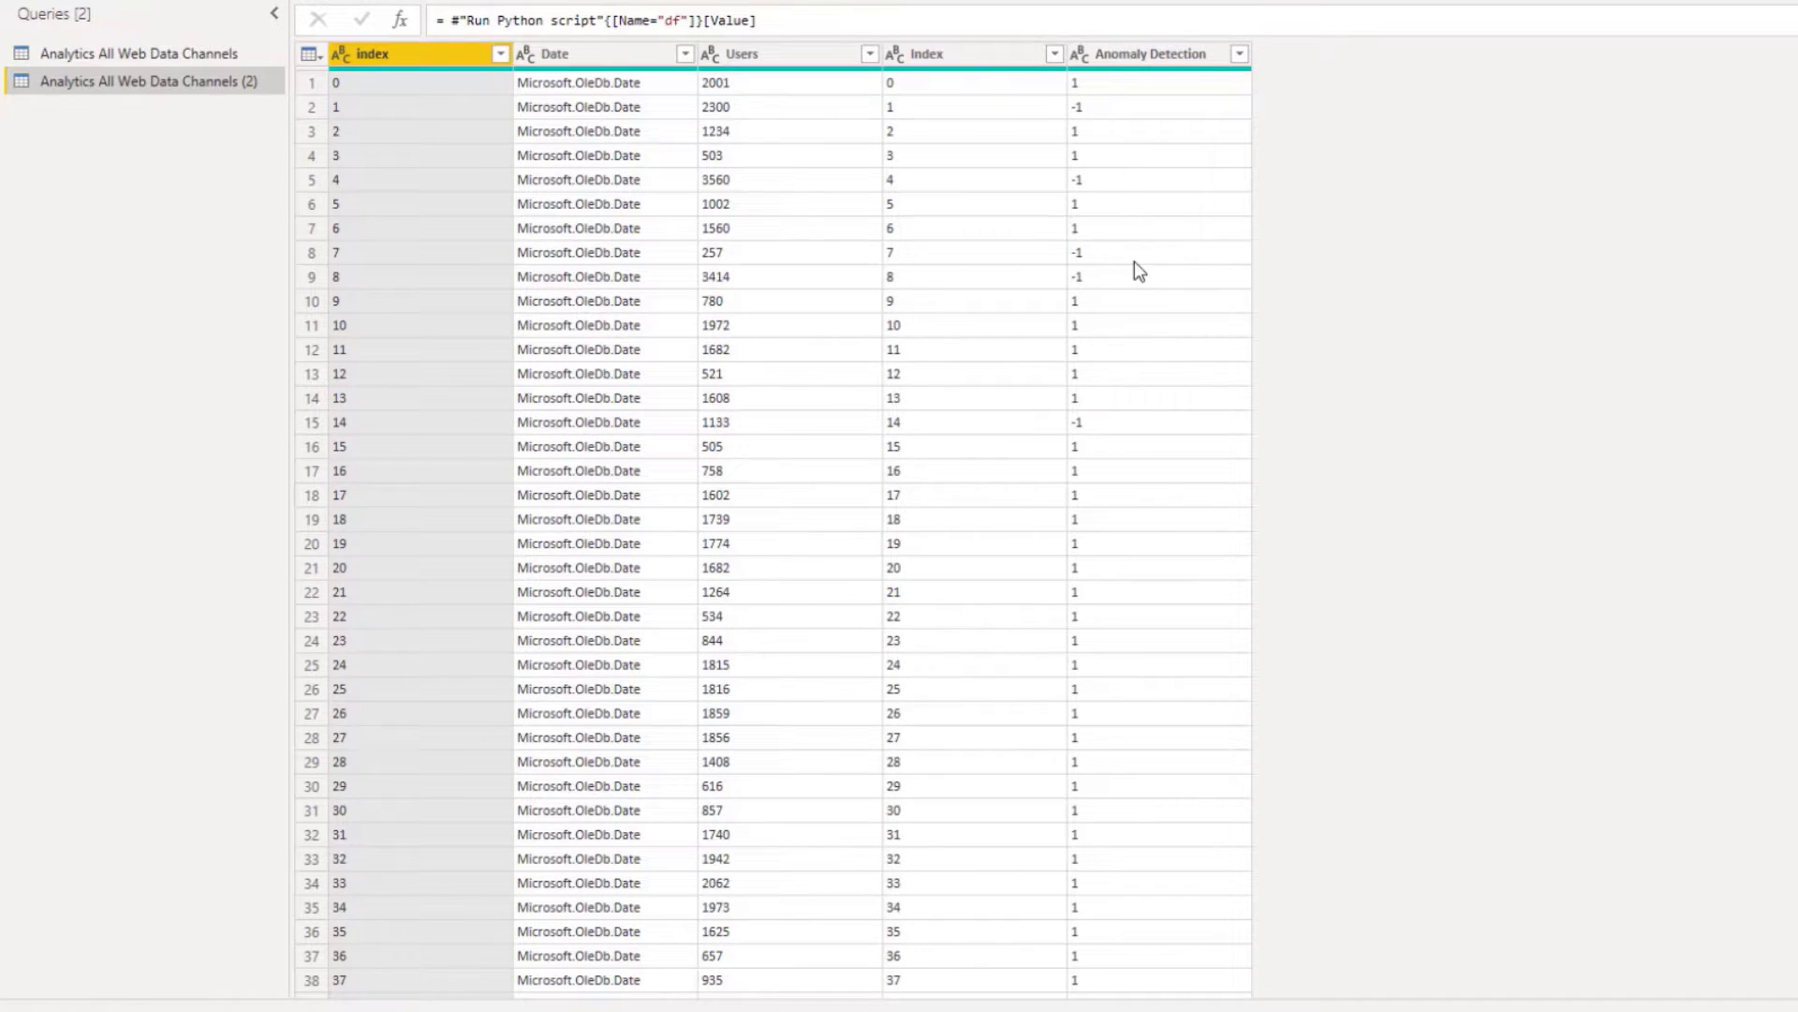
mouse_move(1117, 291)
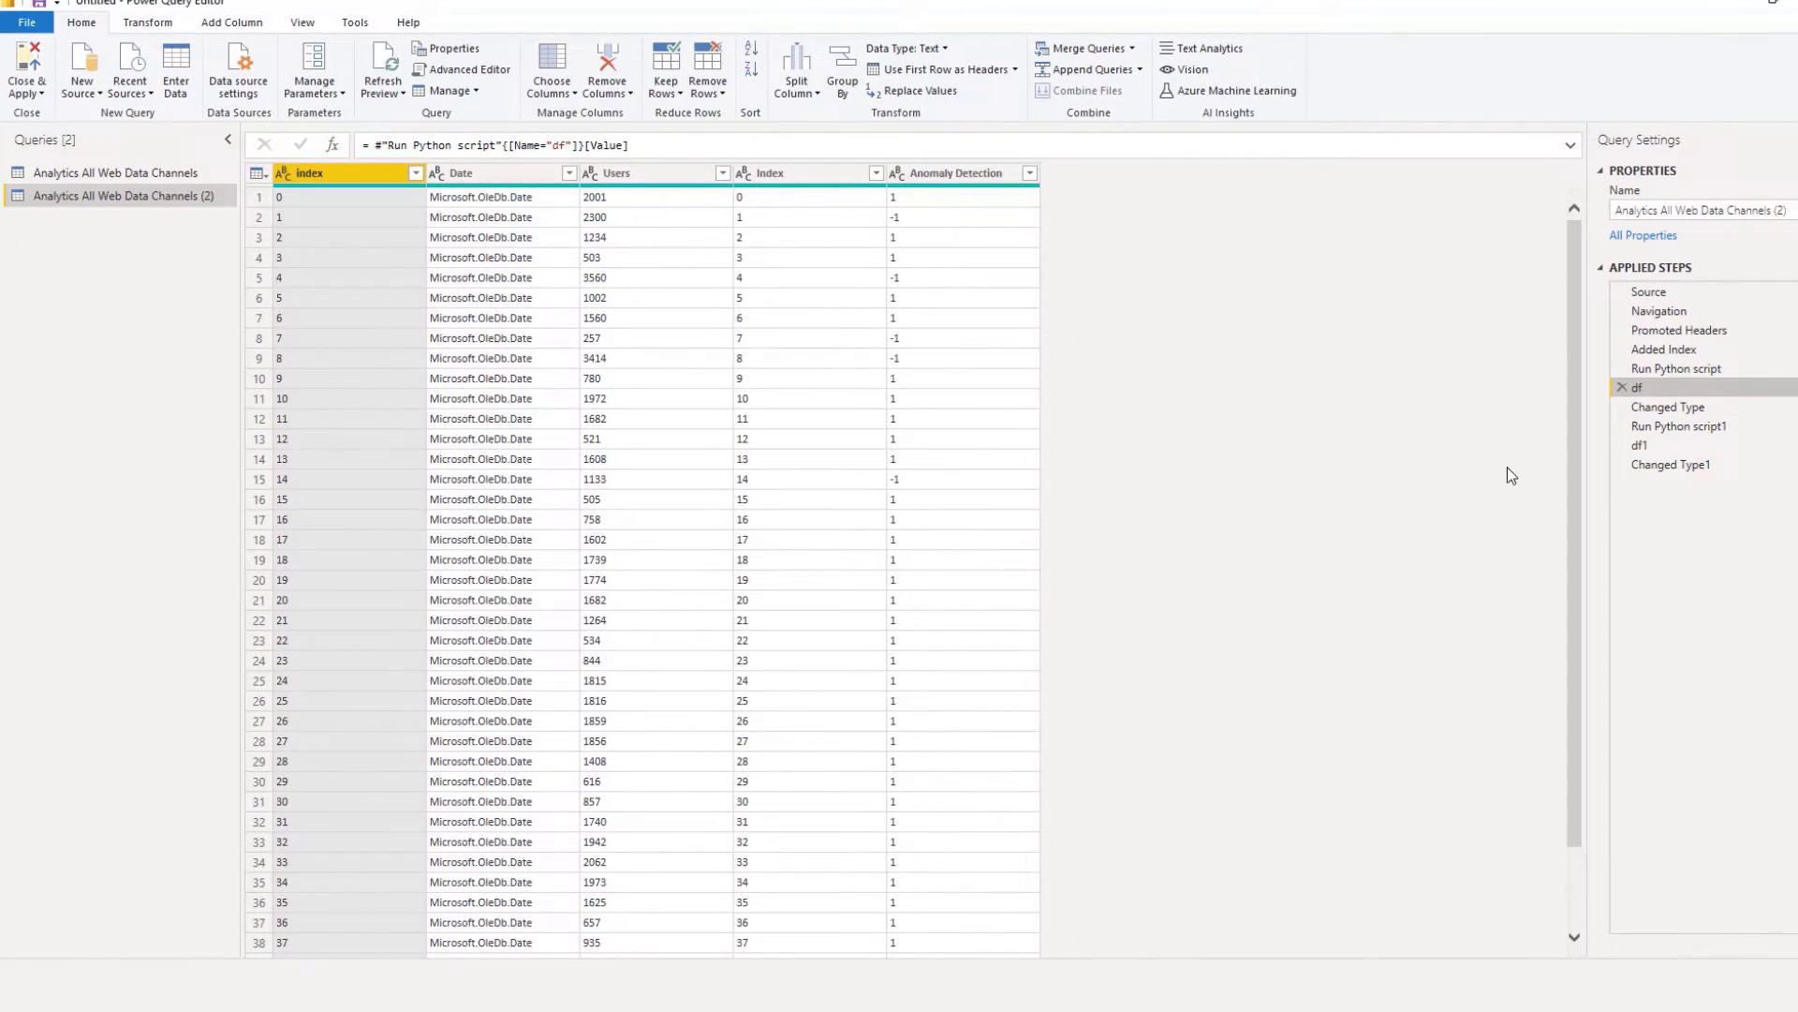
mouse_move(1675, 414)
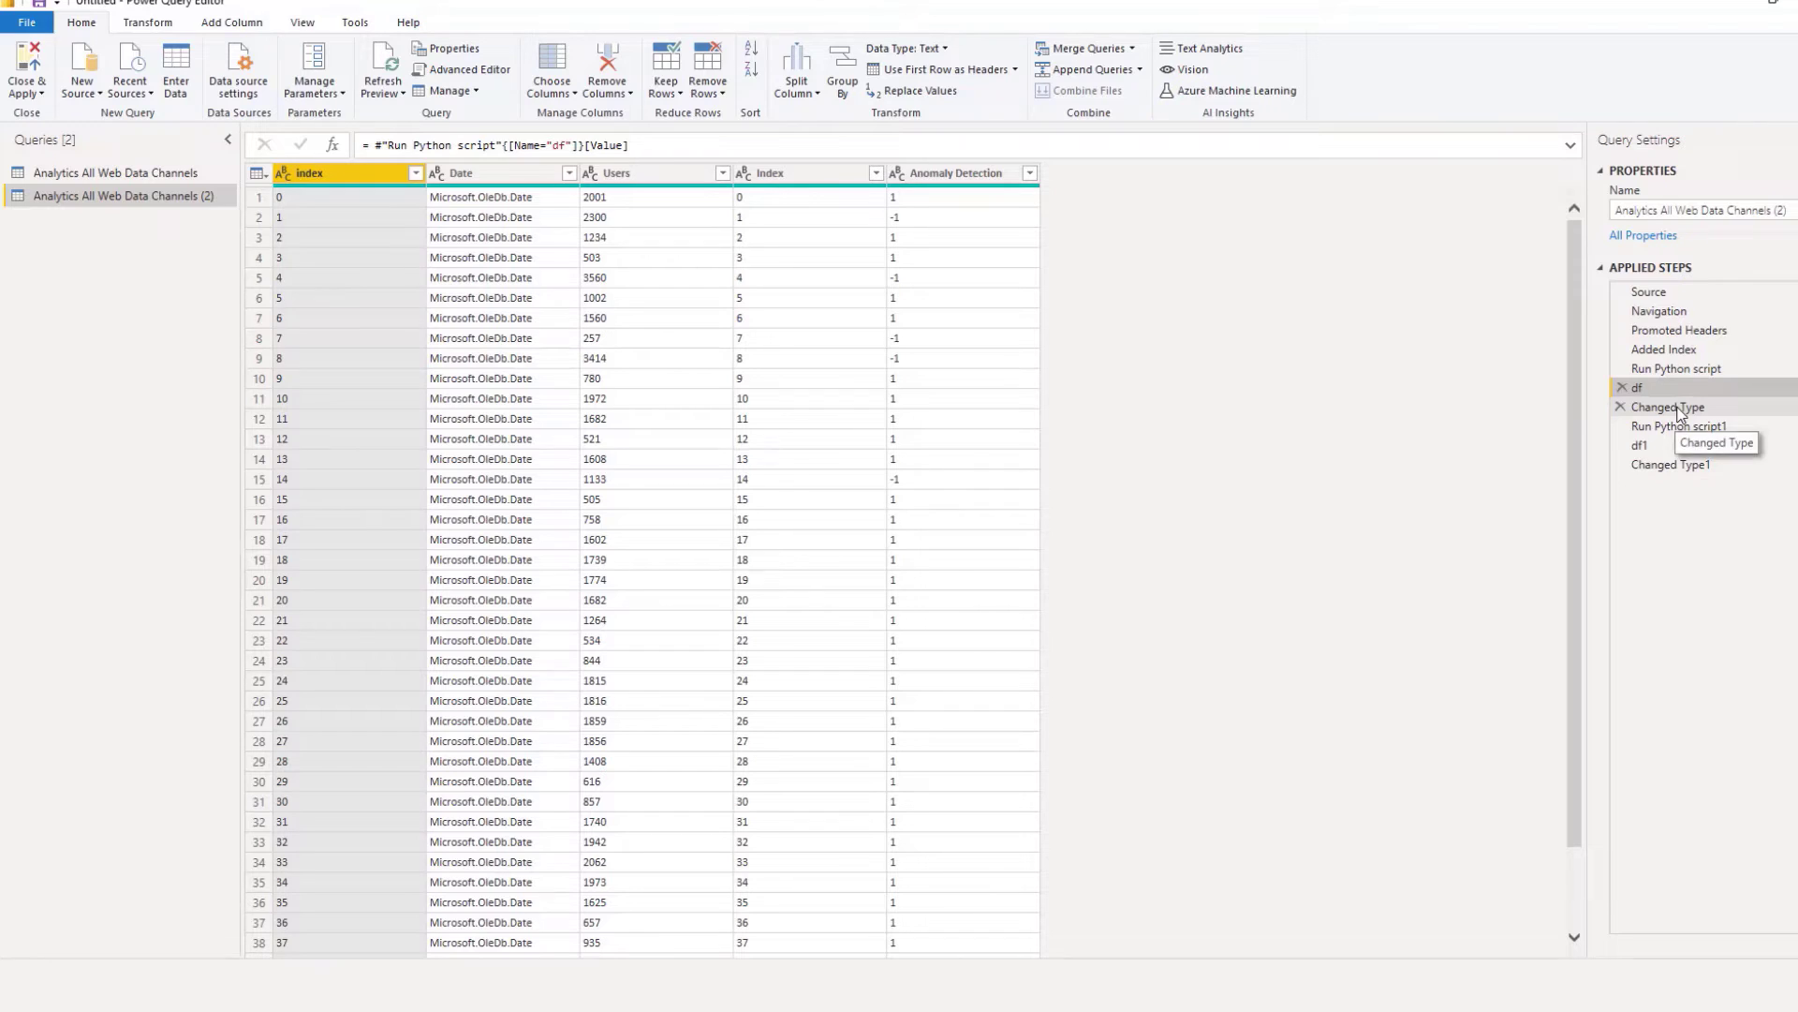
Review the Run Python script1 IQR Traditional Outlier script and re-apply it
left_click(1675, 425)
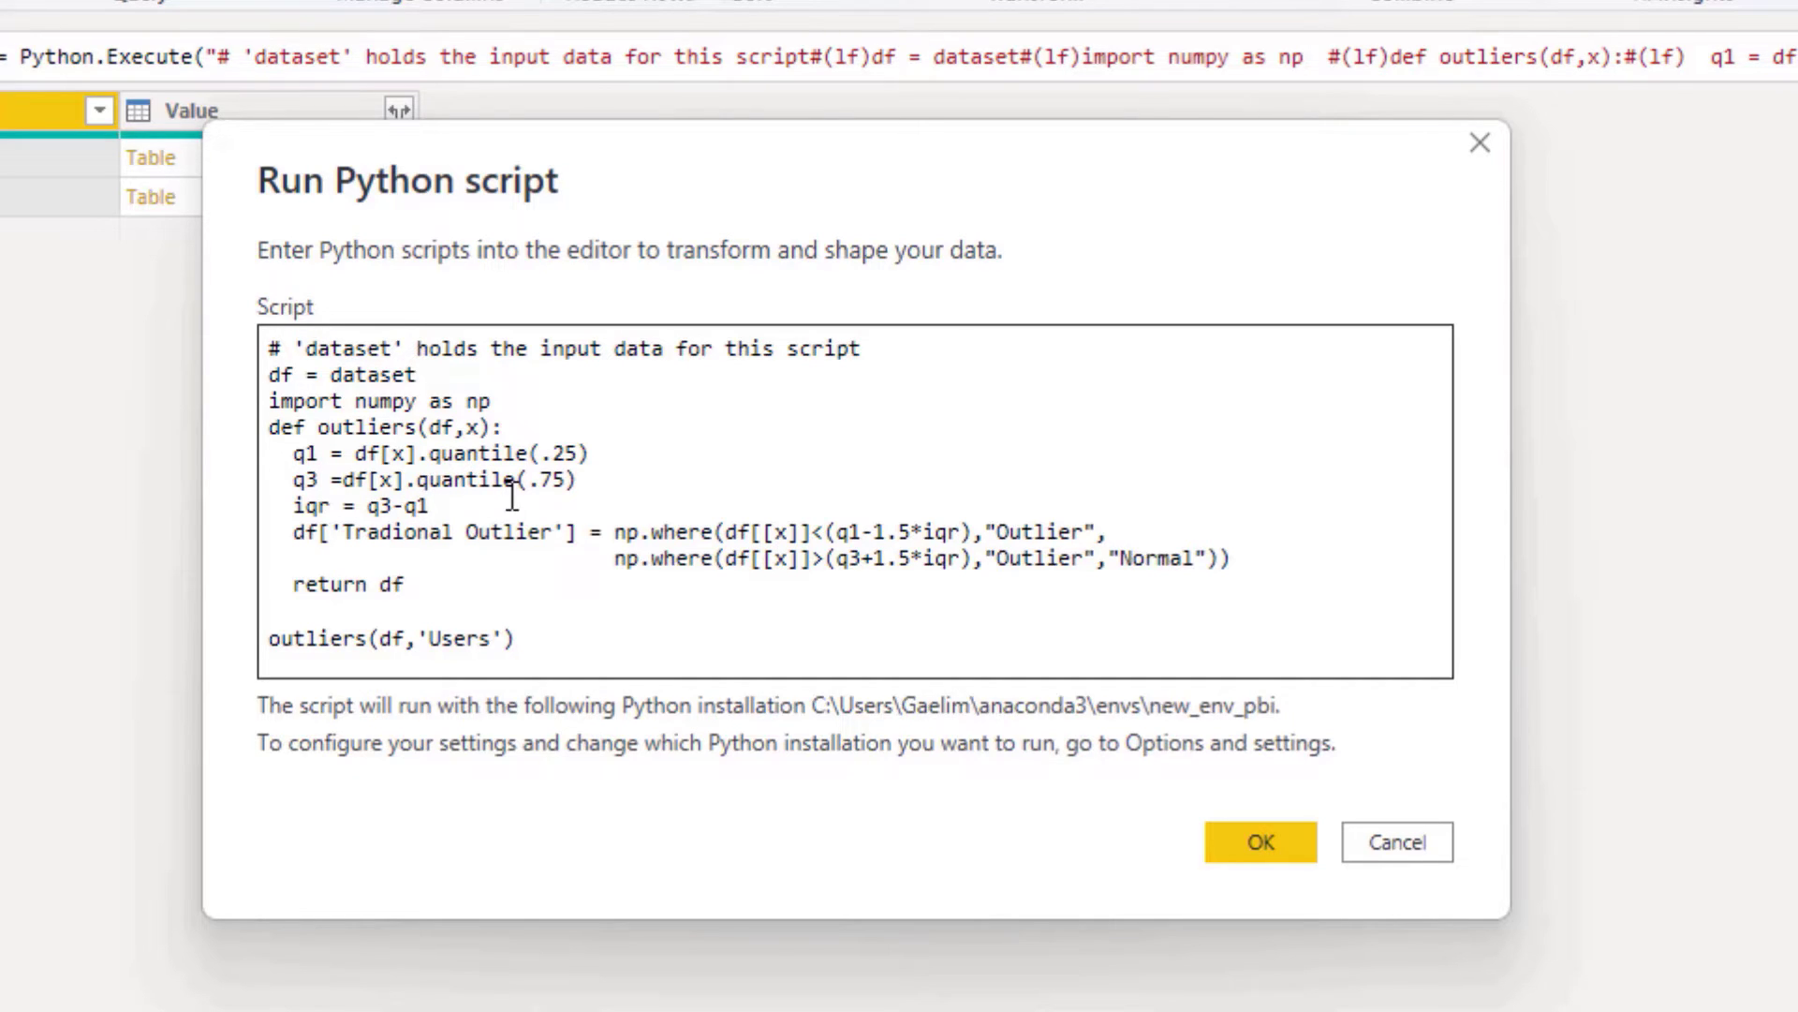
mouse_move(740, 616)
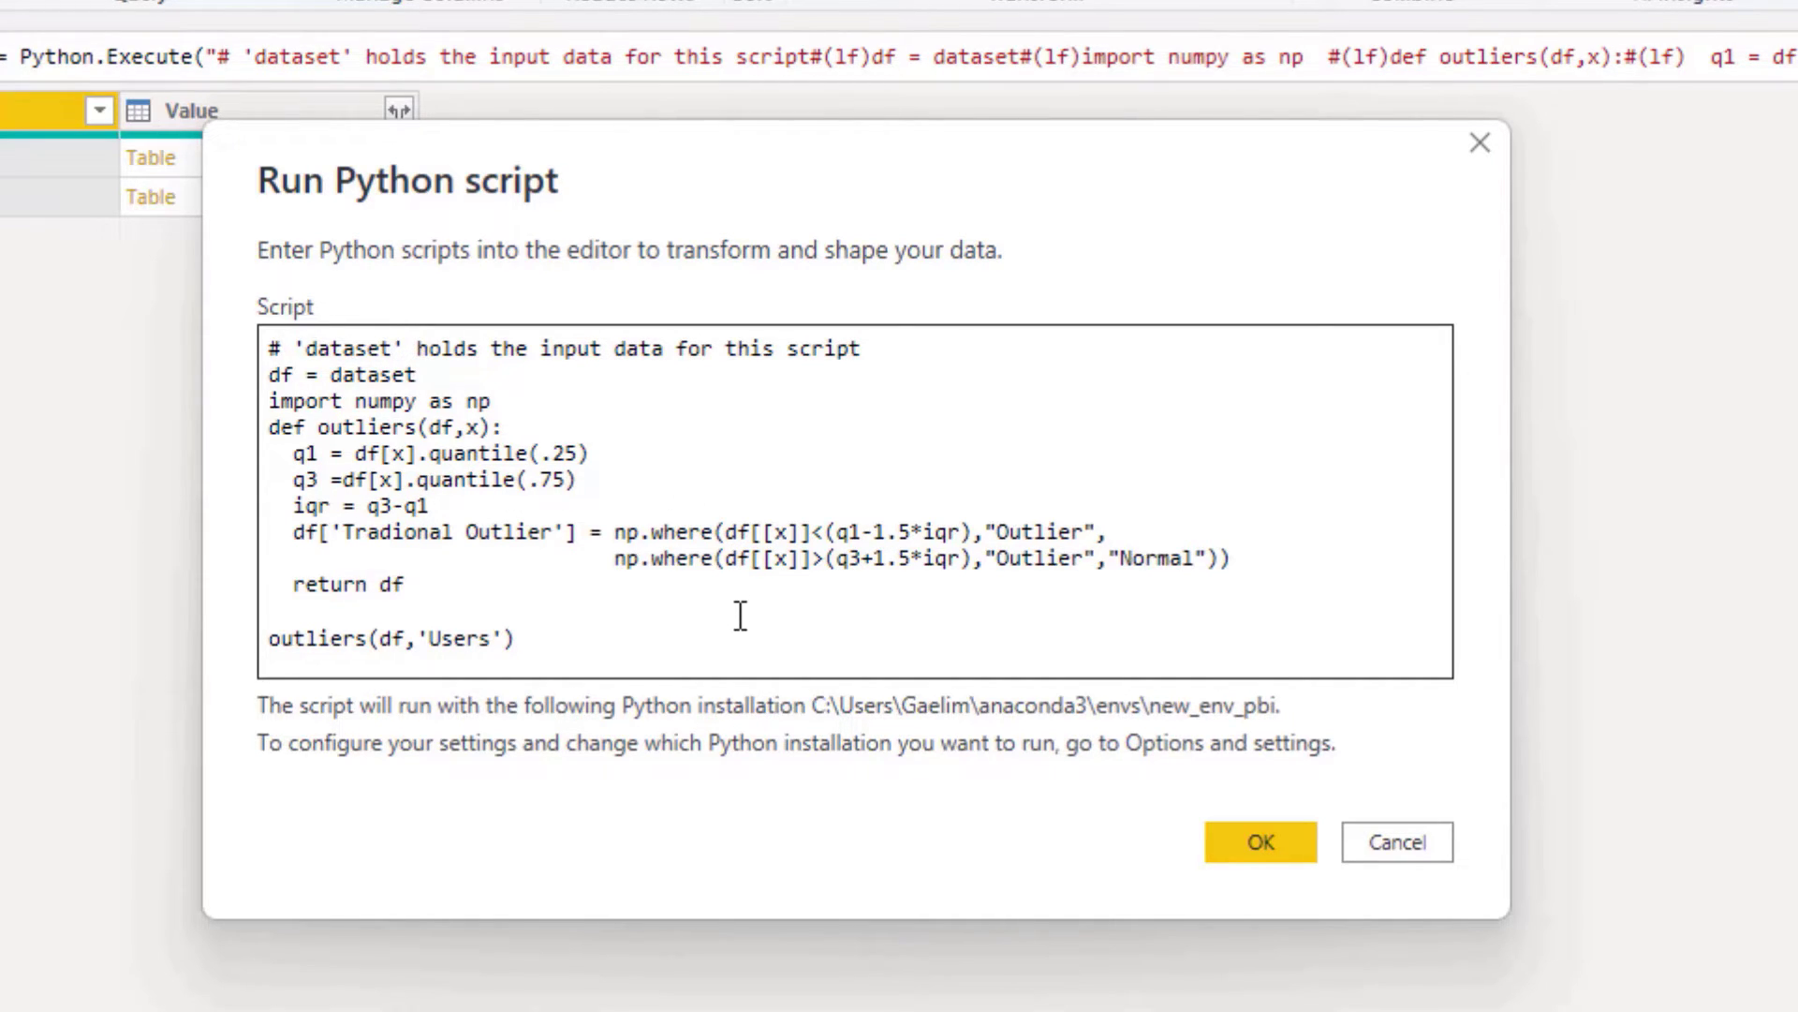
mouse_move(557, 591)
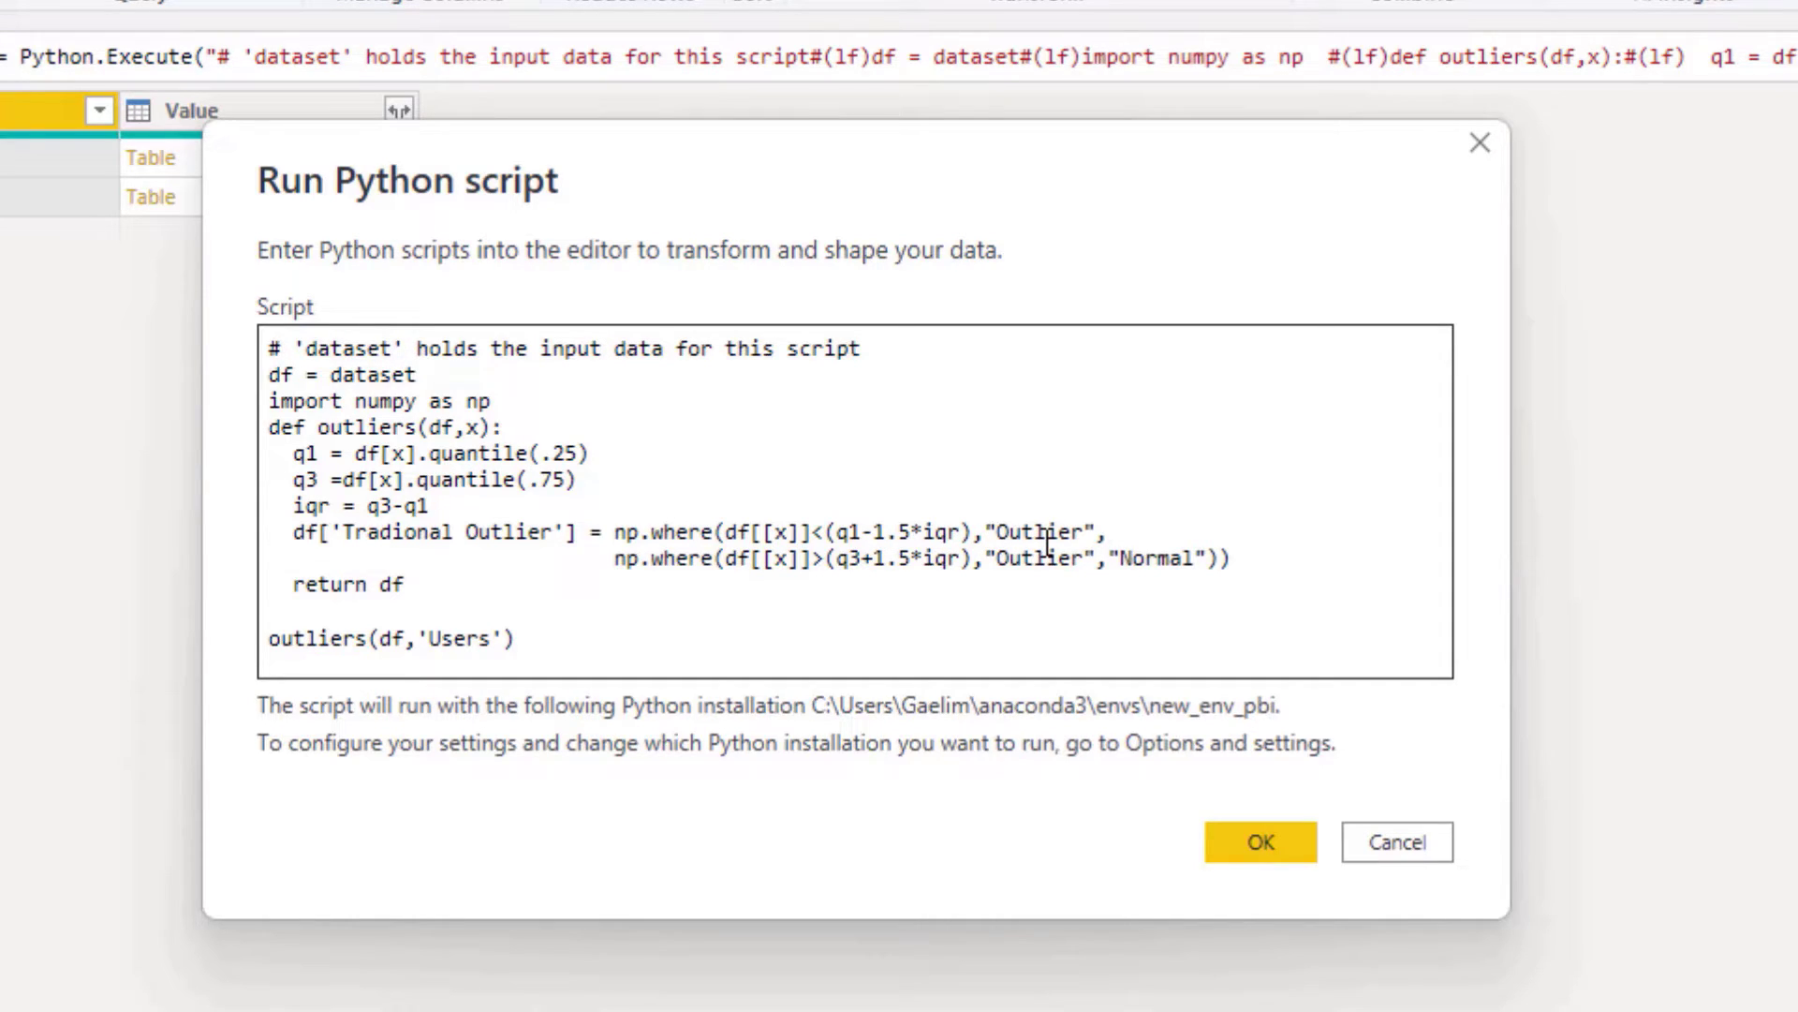
mouse_move(1089, 508)
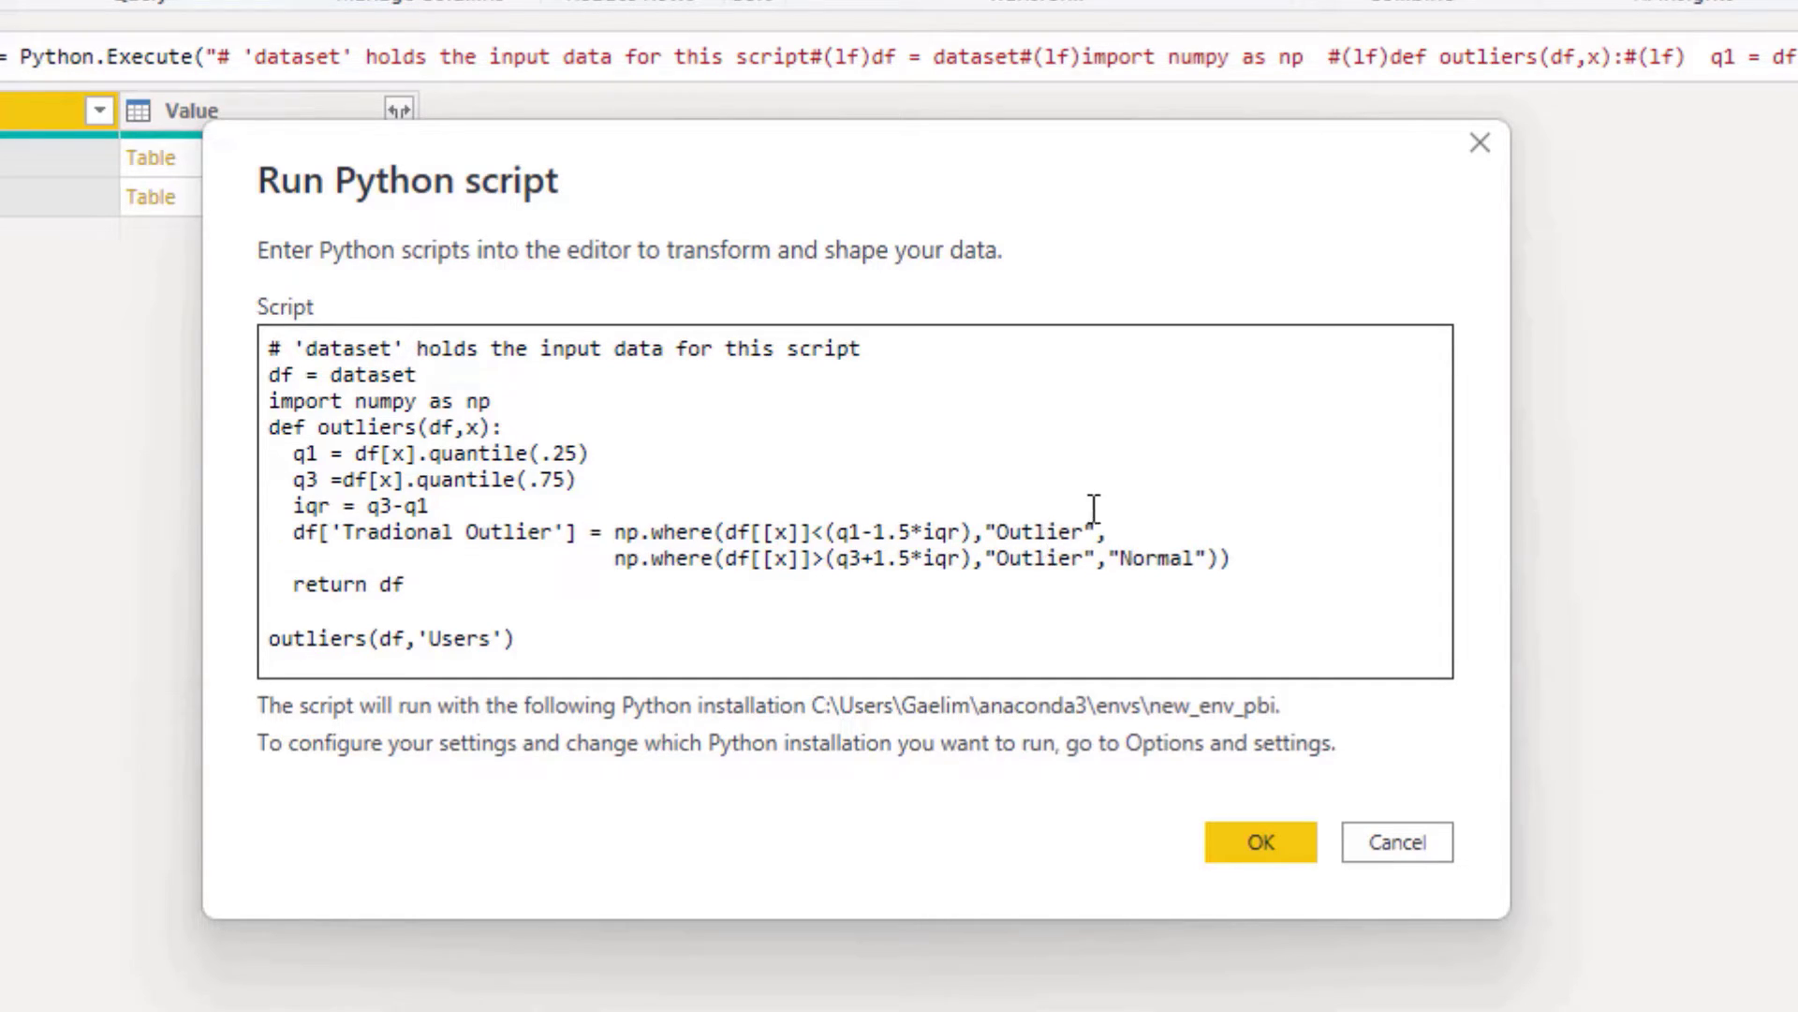
mouse_move(653, 581)
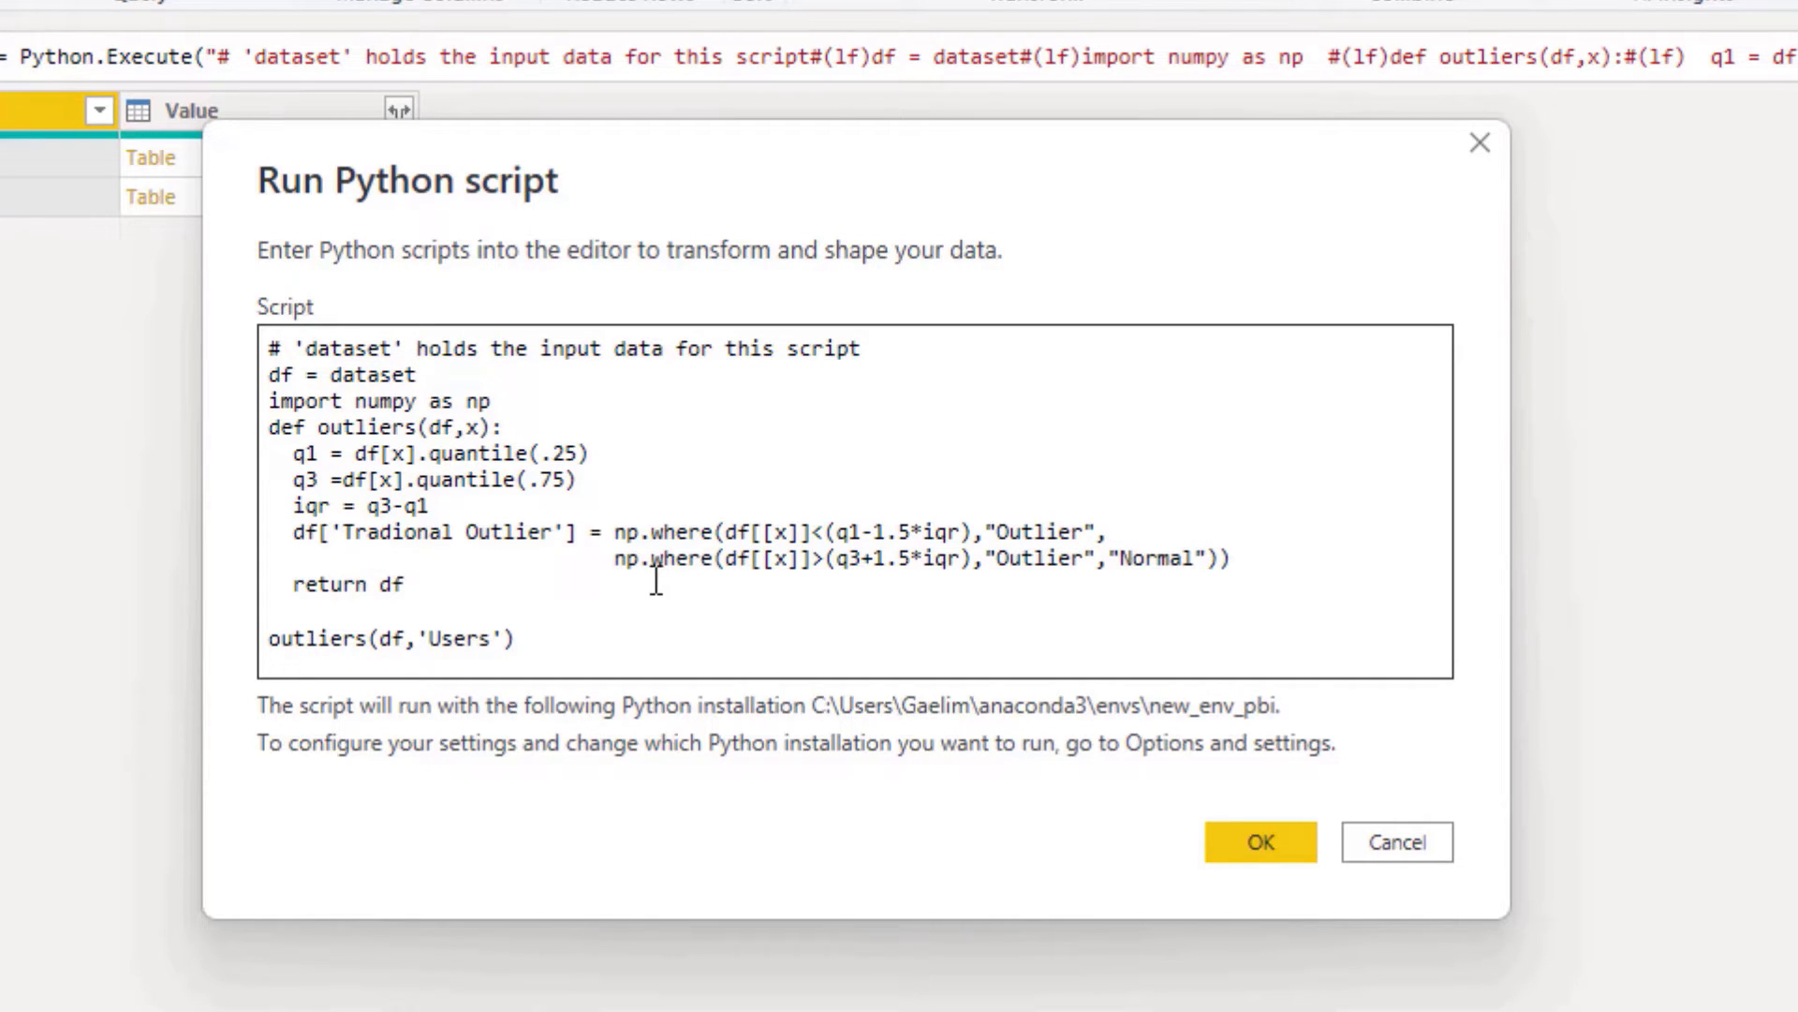
mouse_move(668, 583)
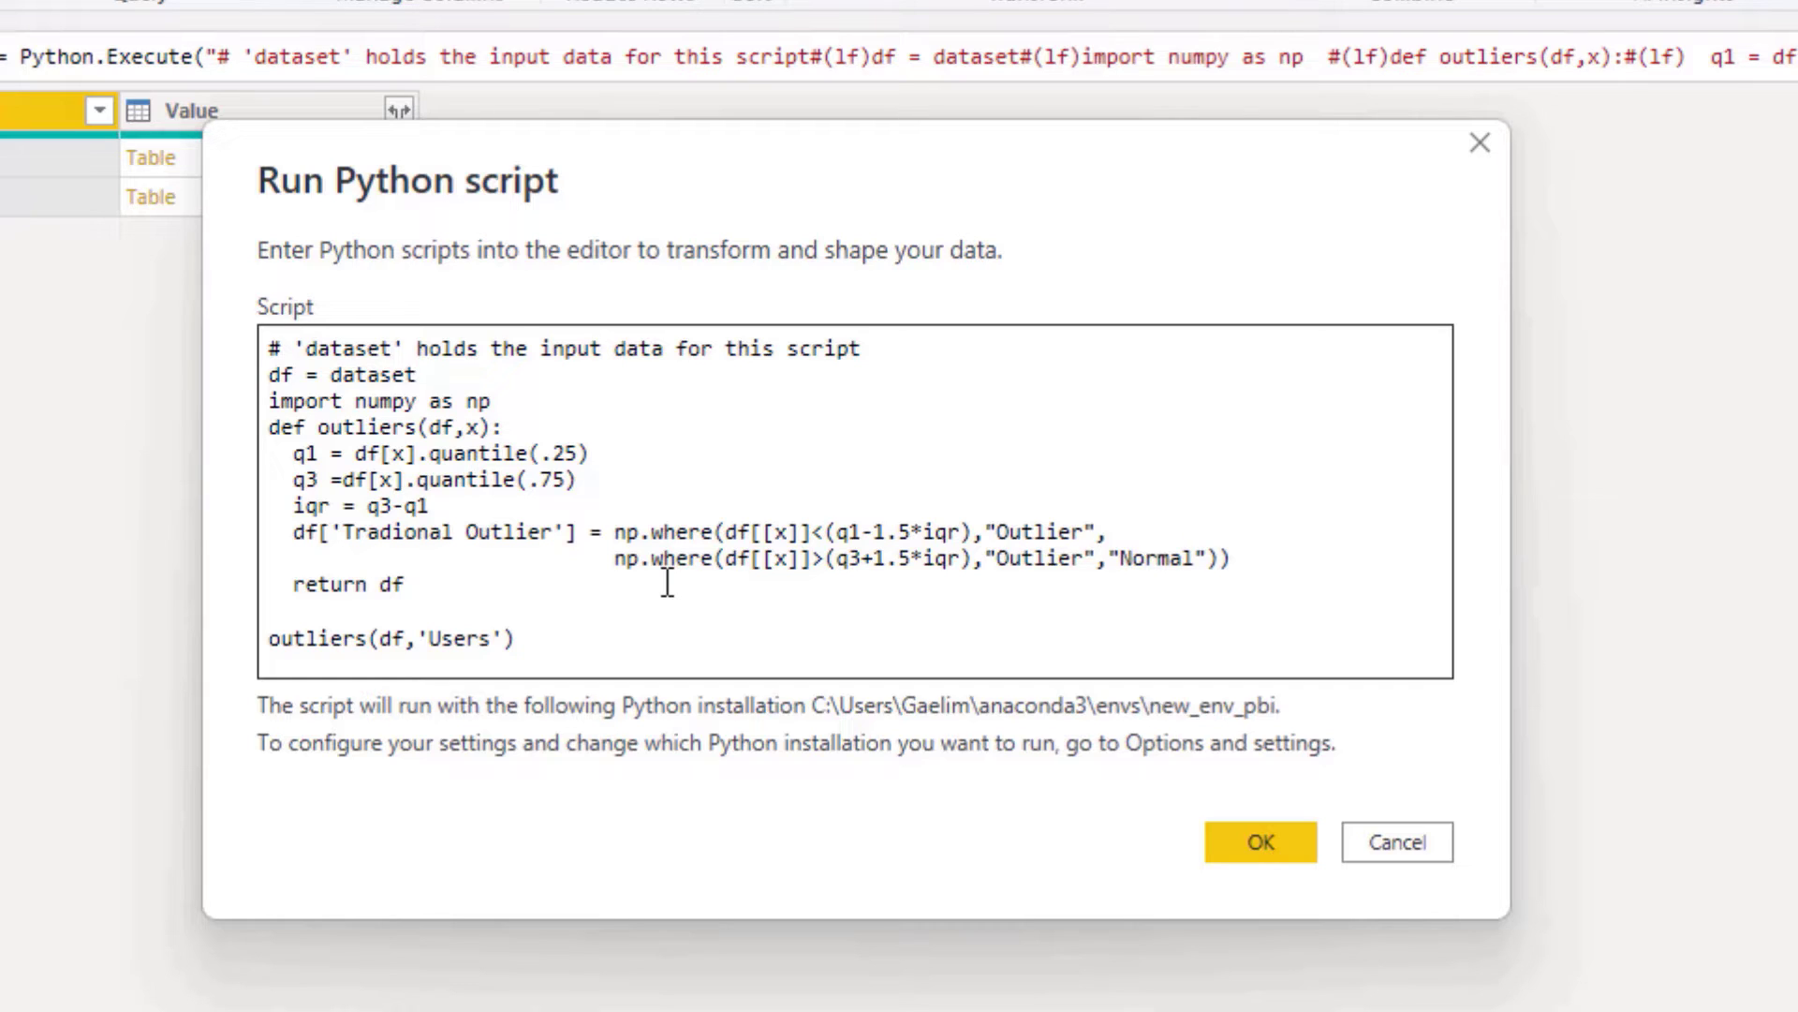
mouse_move(855, 589)
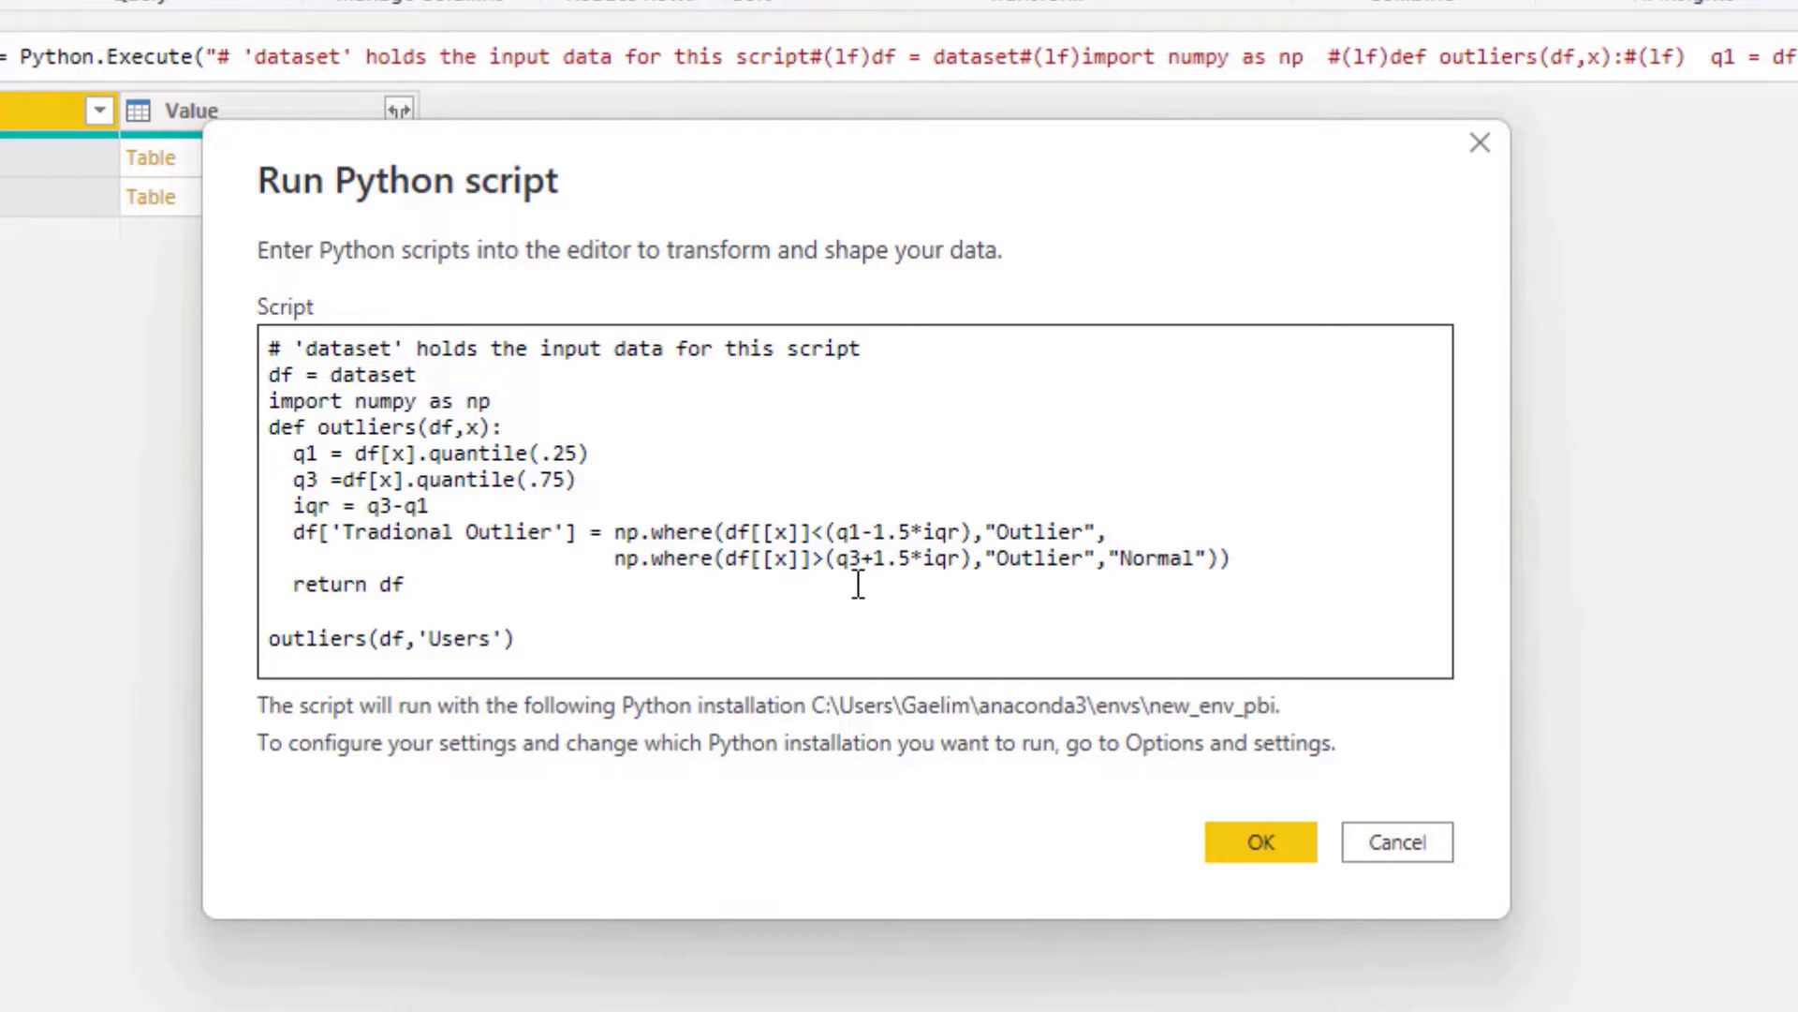
mouse_move(935, 579)
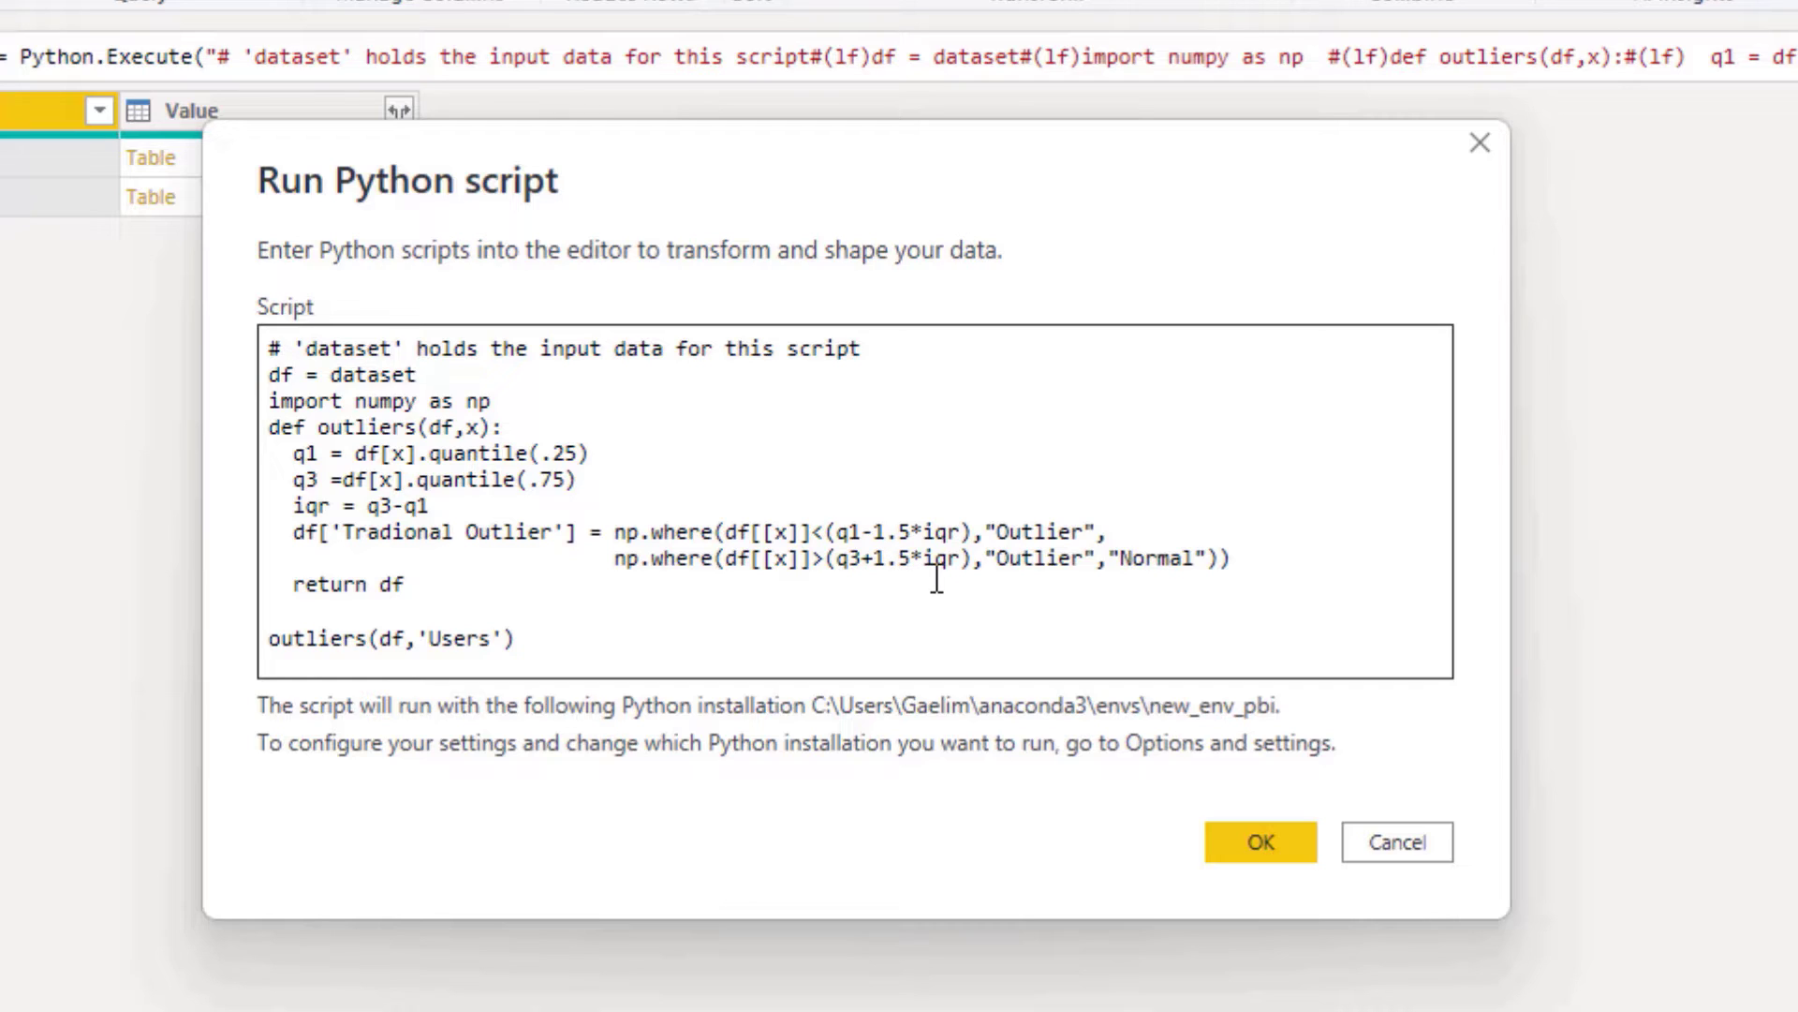
mouse_move(975, 579)
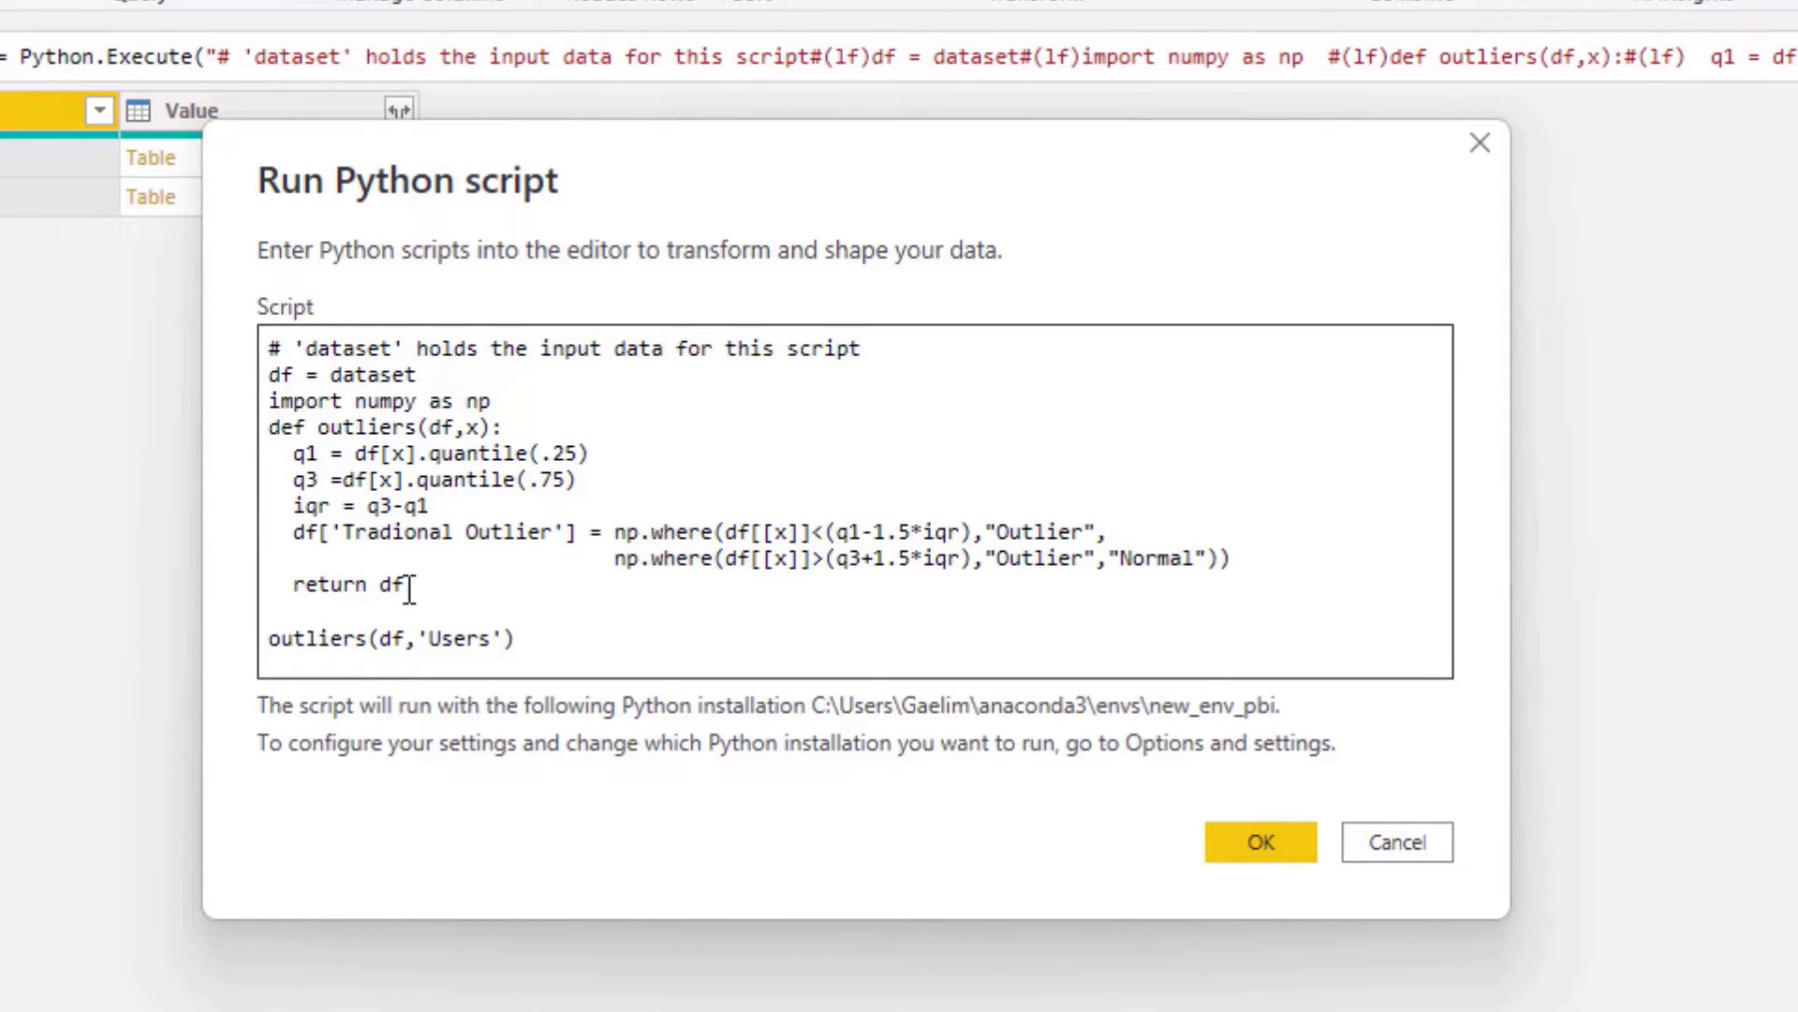
mouse_move(449, 464)
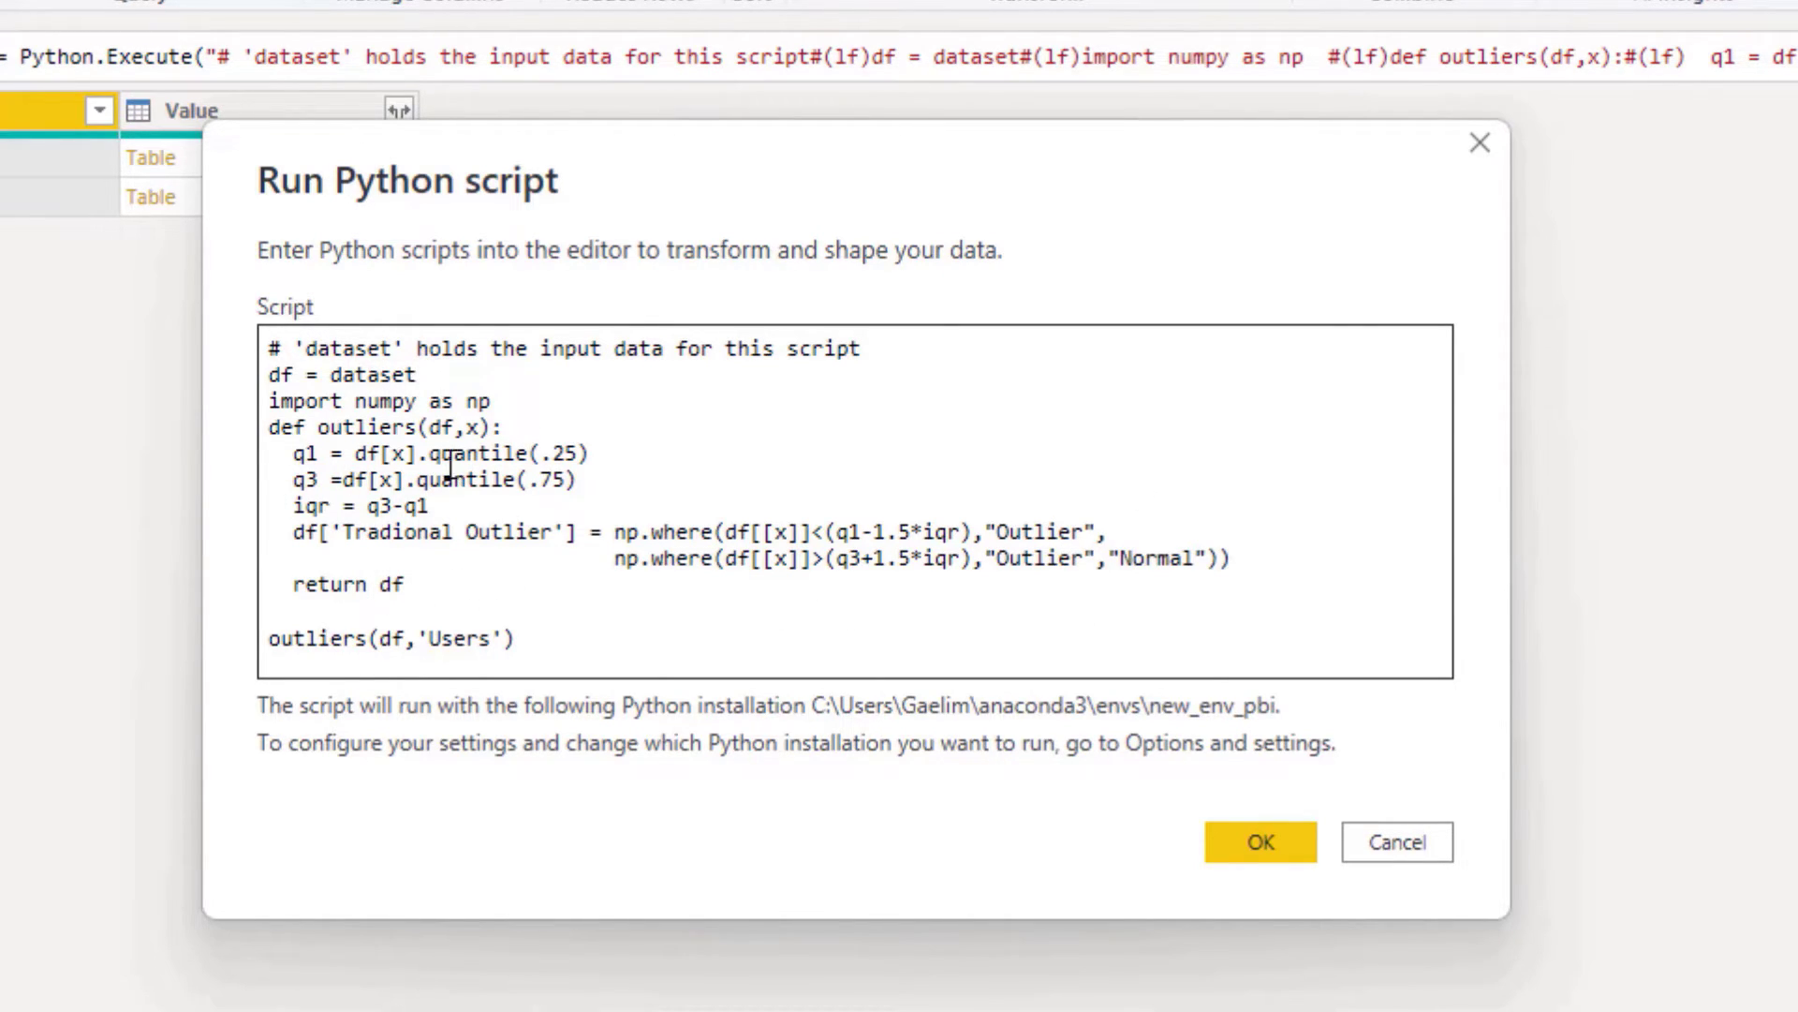
double_click(320, 639)
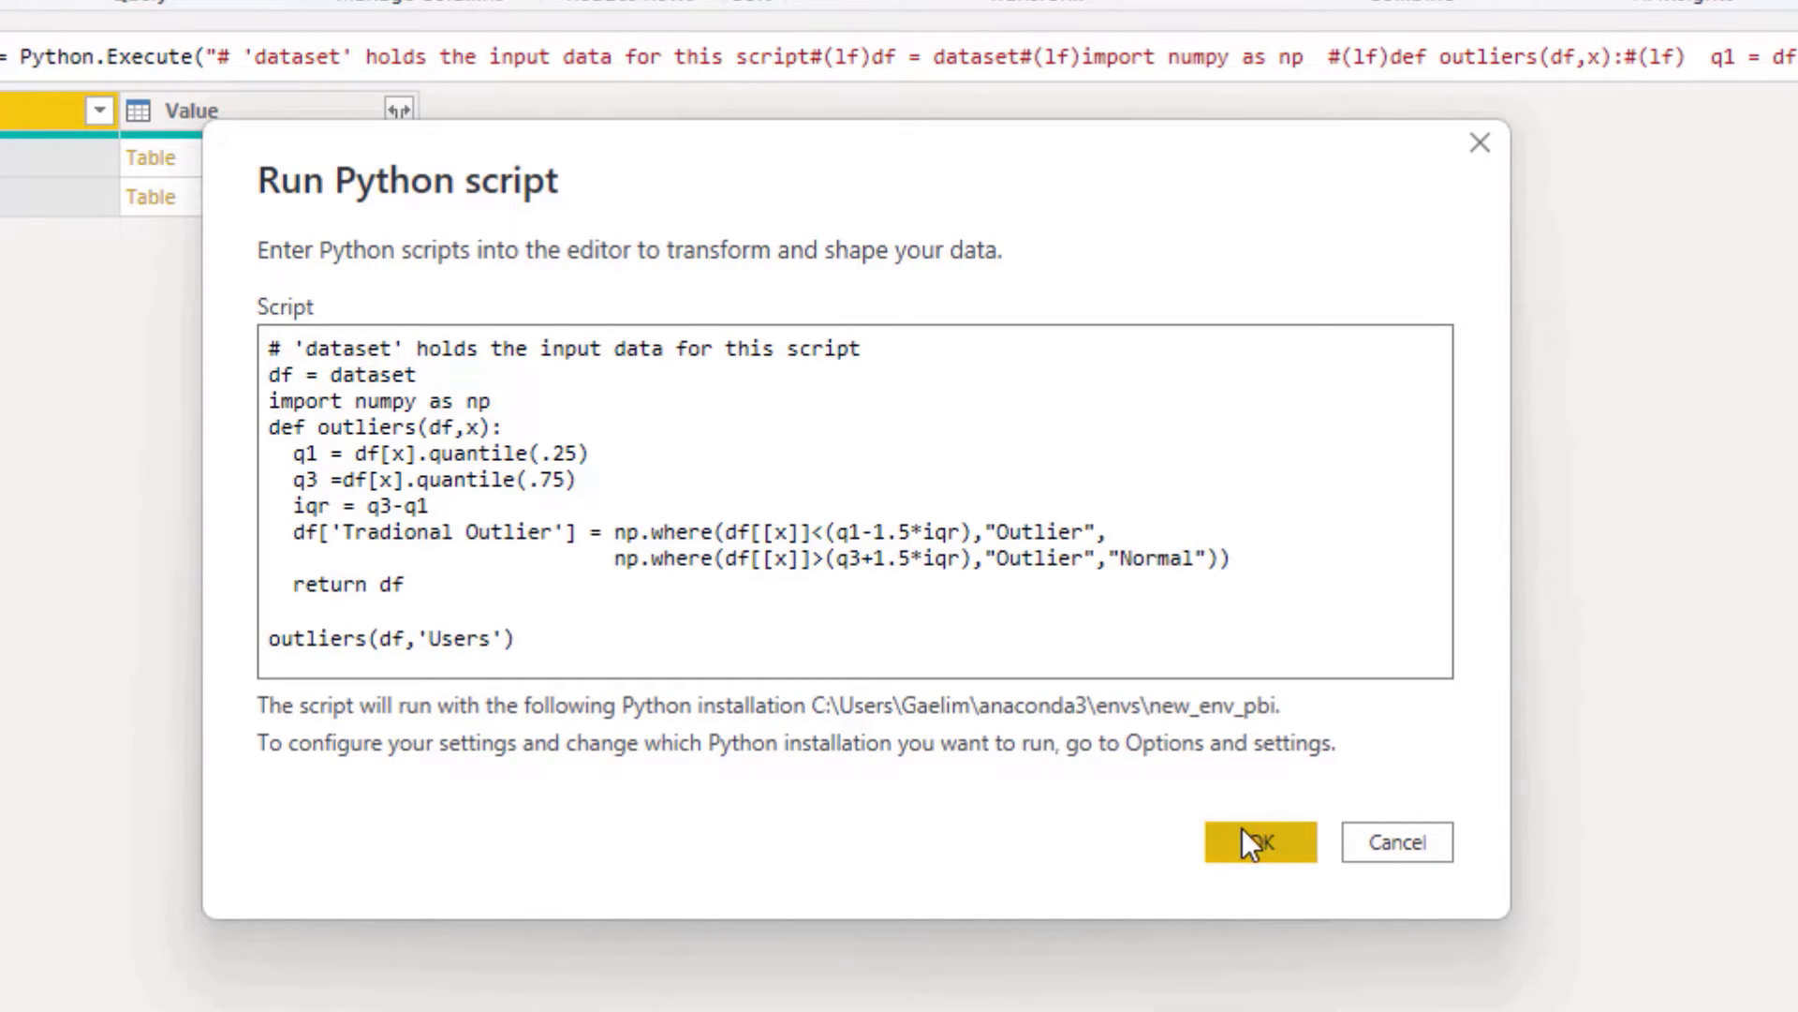
left_click(1259, 841)
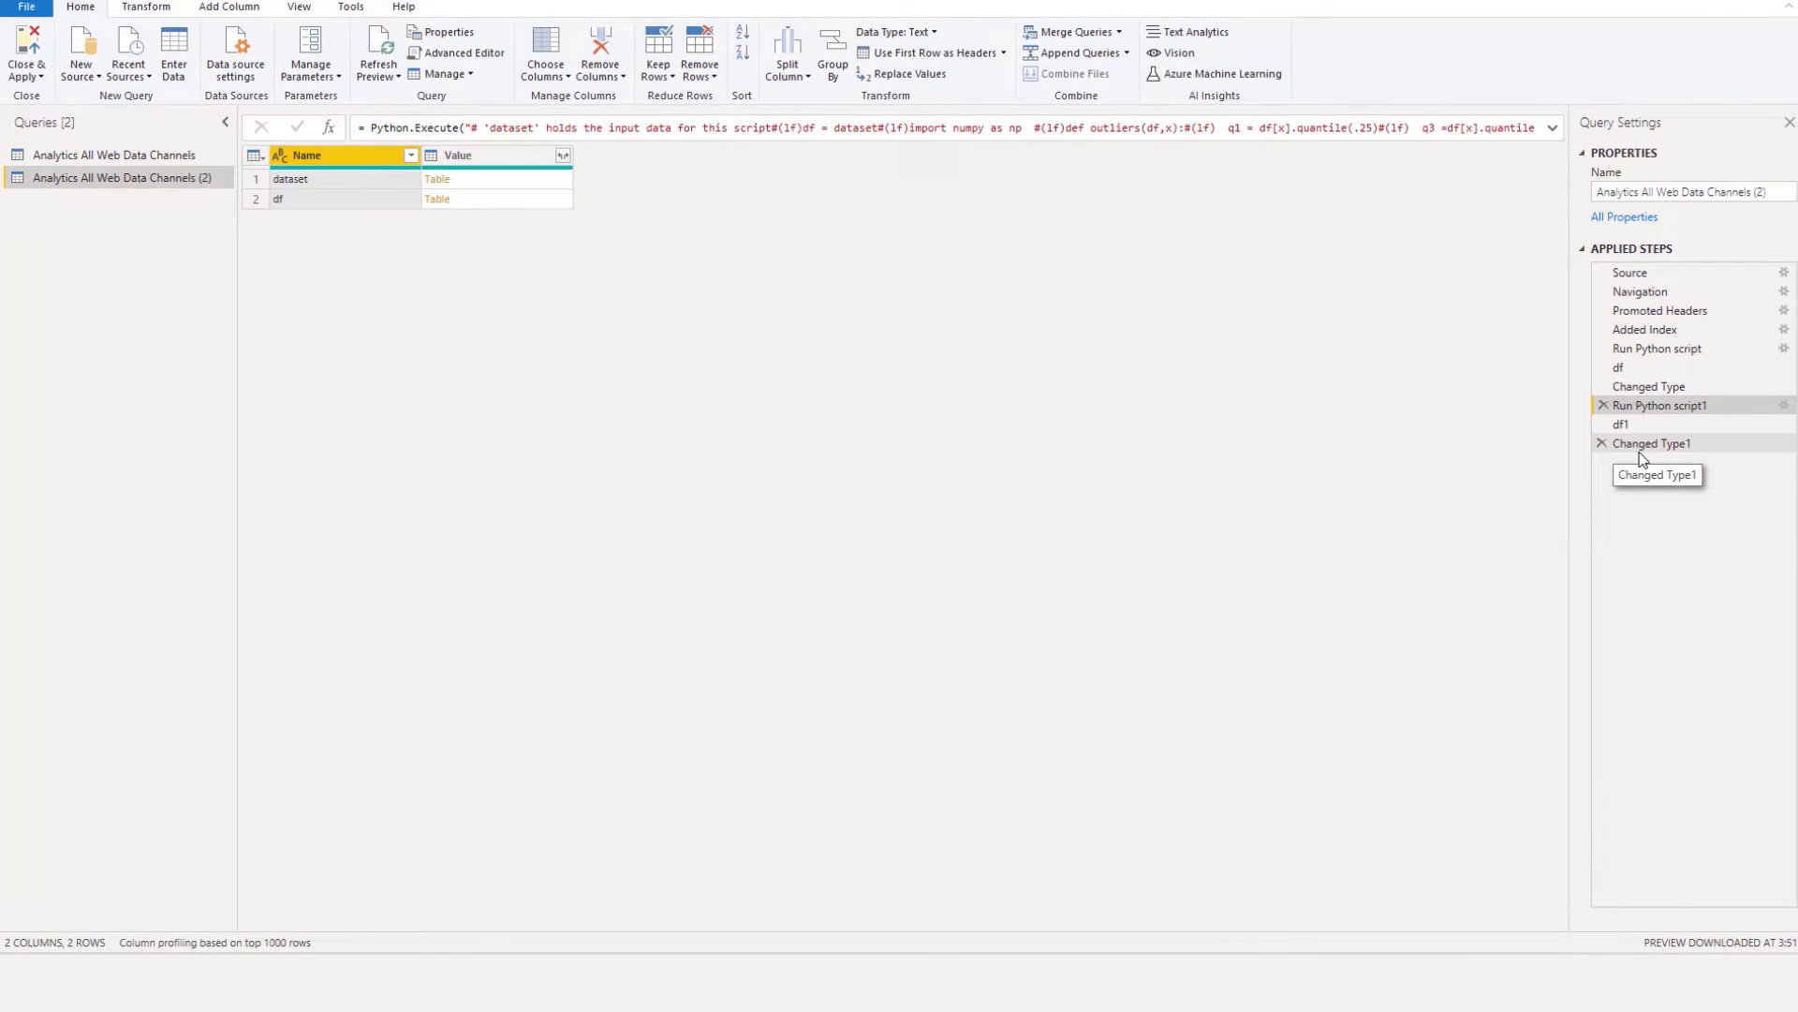
Preview the final table with both outlier columns, then select the first Analytics All Web Data Channels query
left_click(1652, 443)
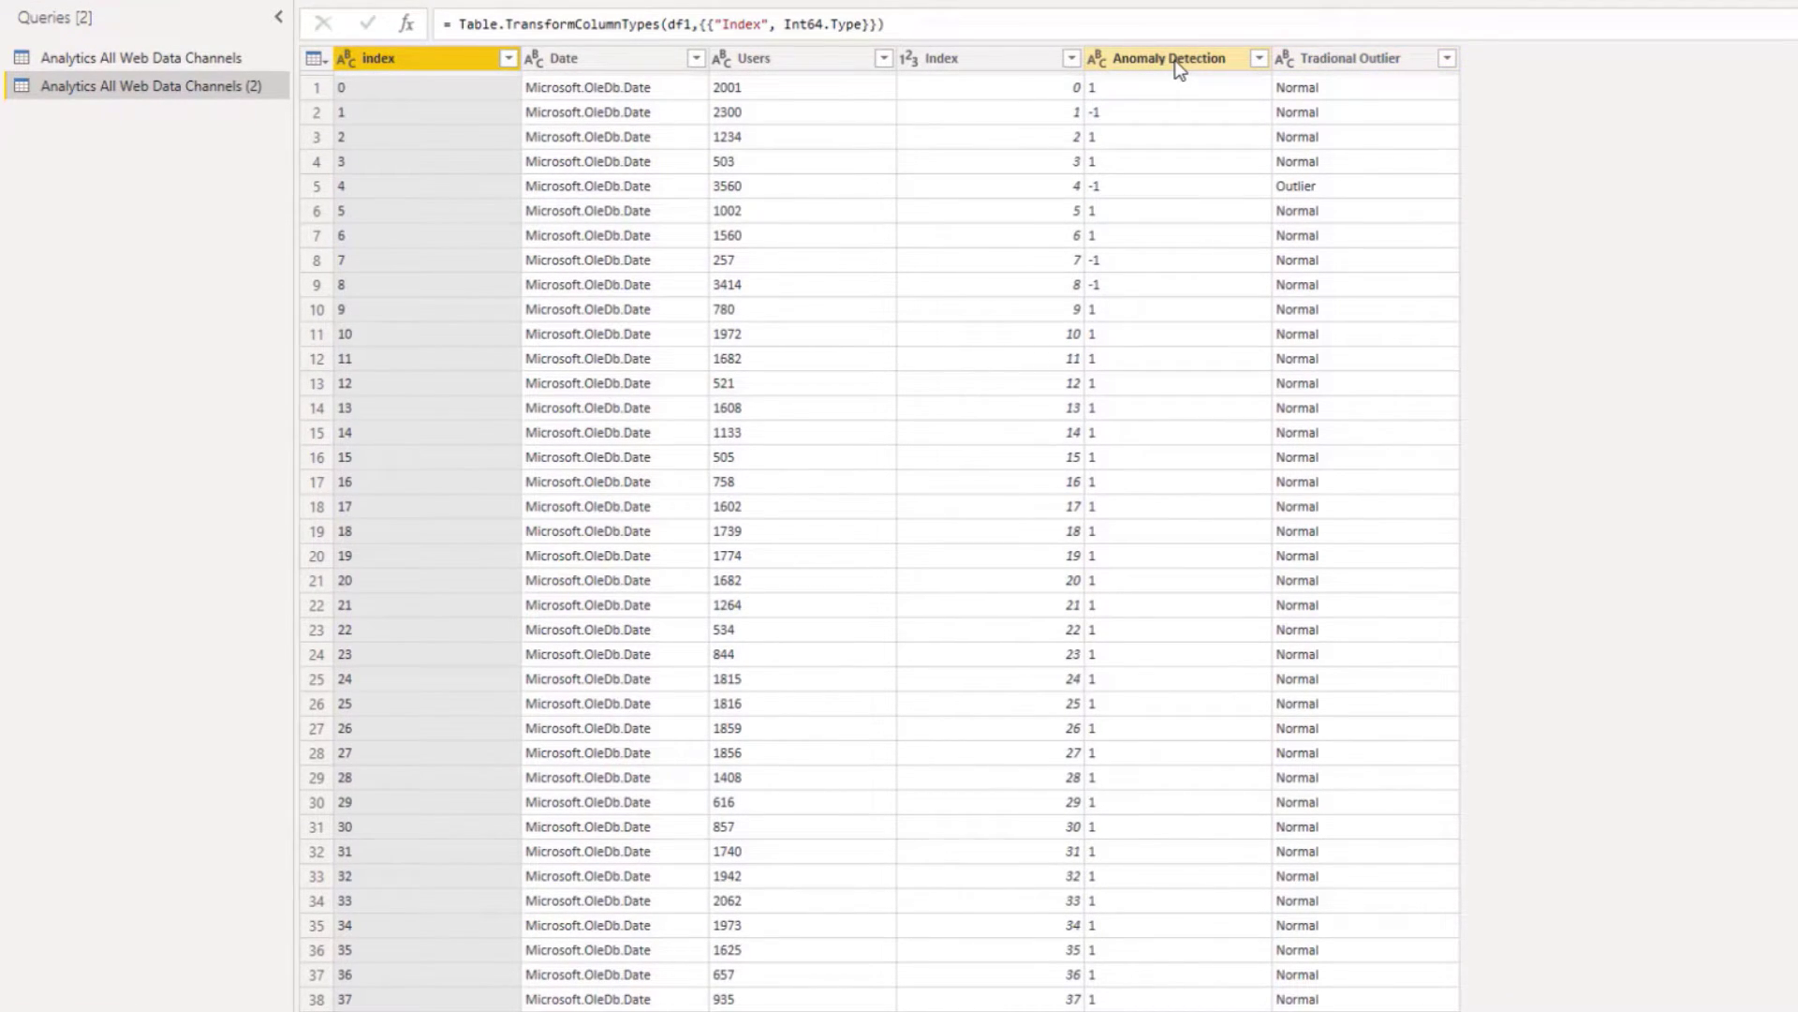
mouse_move(1179, 173)
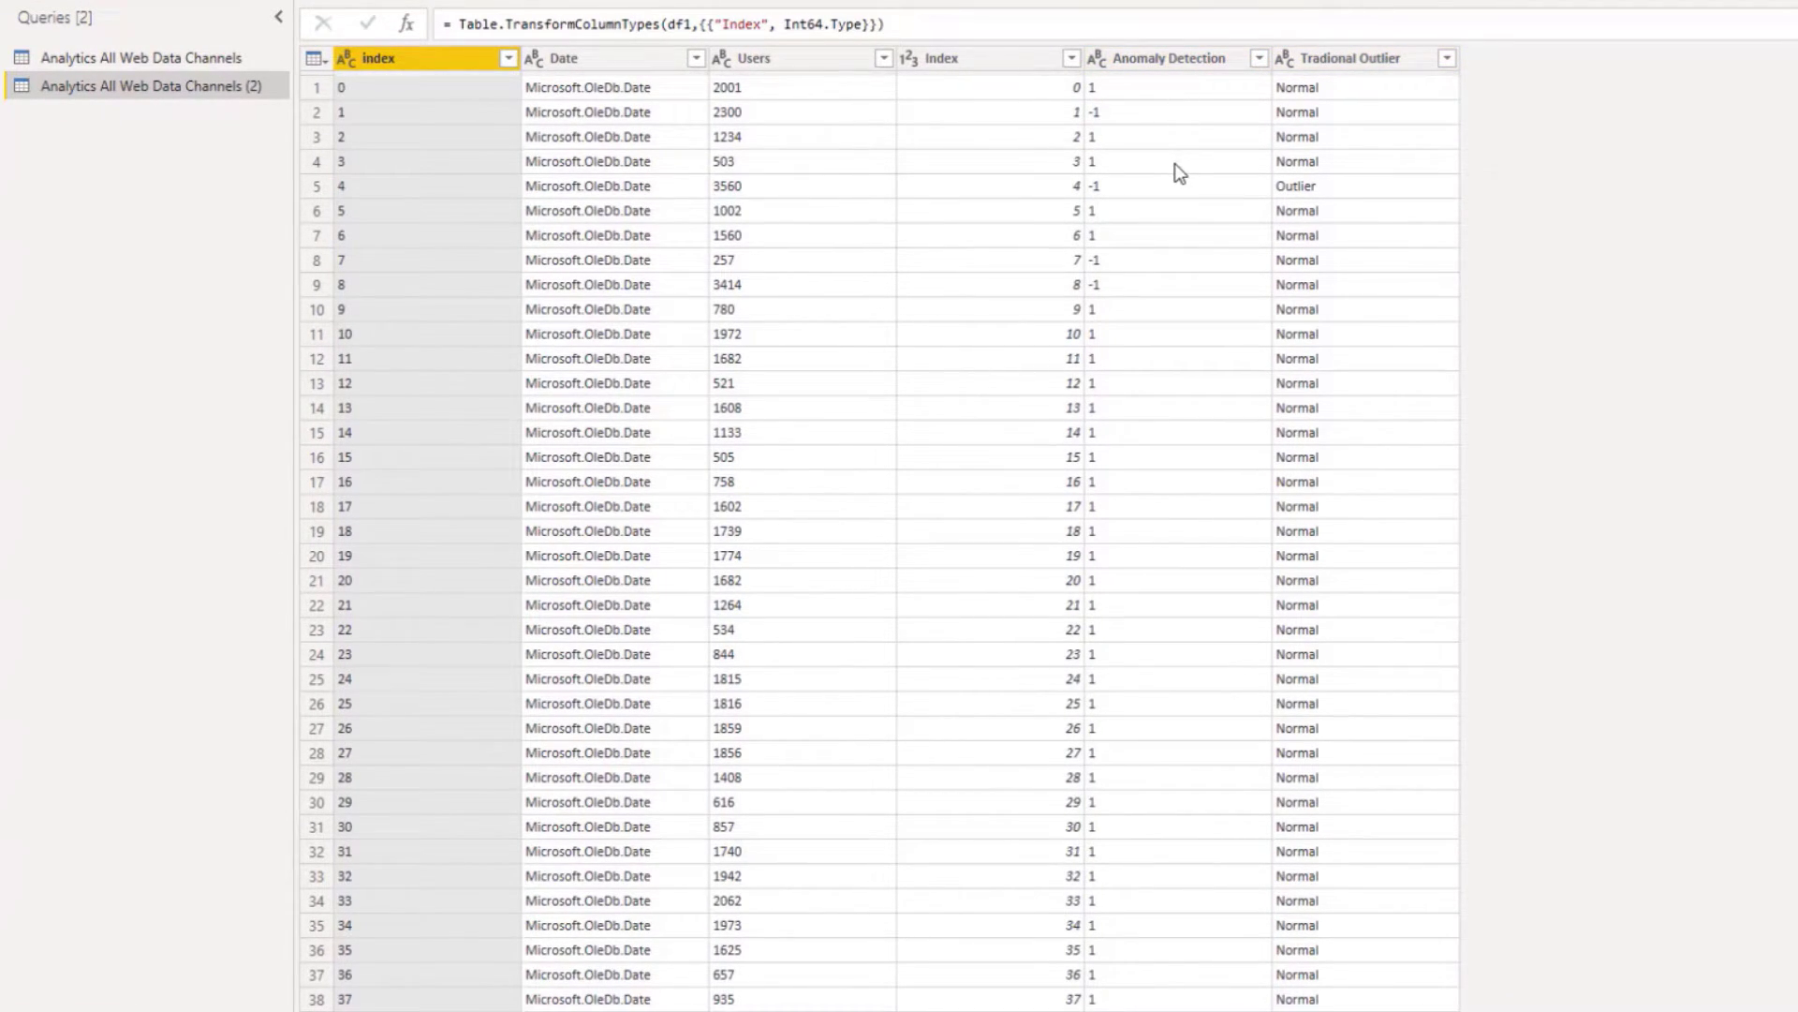
mouse_move(1230, 152)
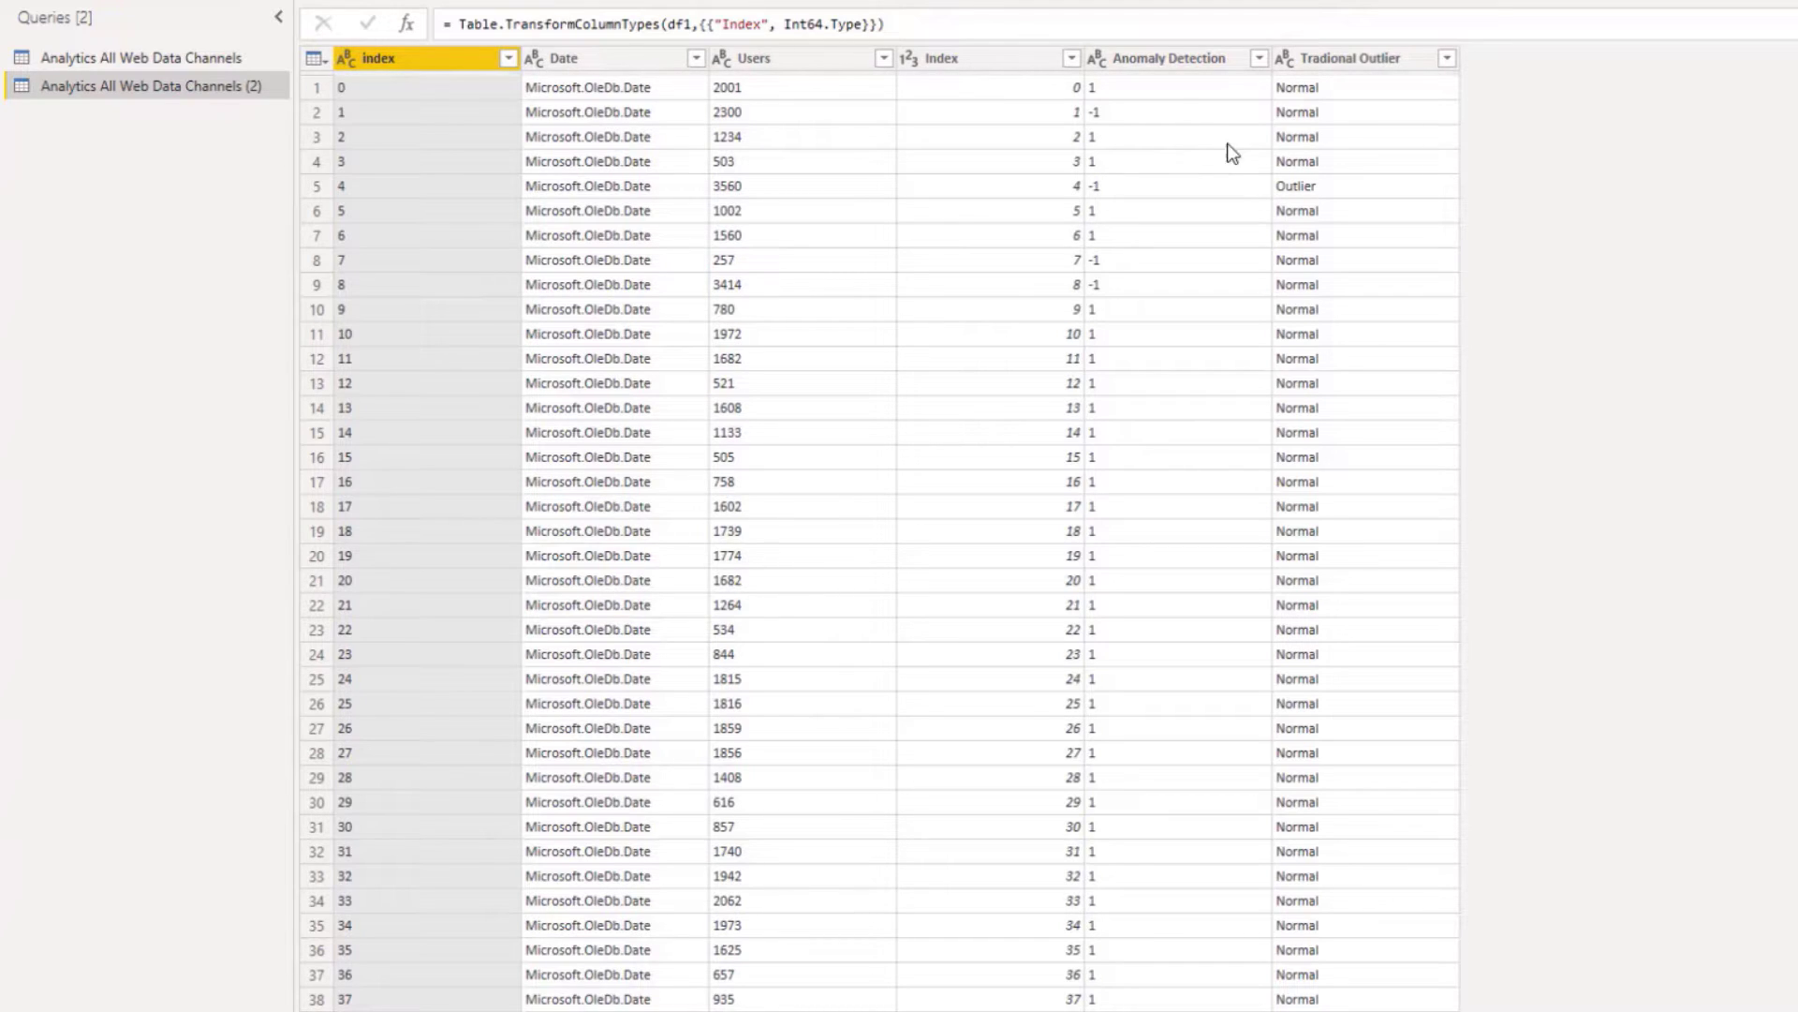
mouse_move(658, 179)
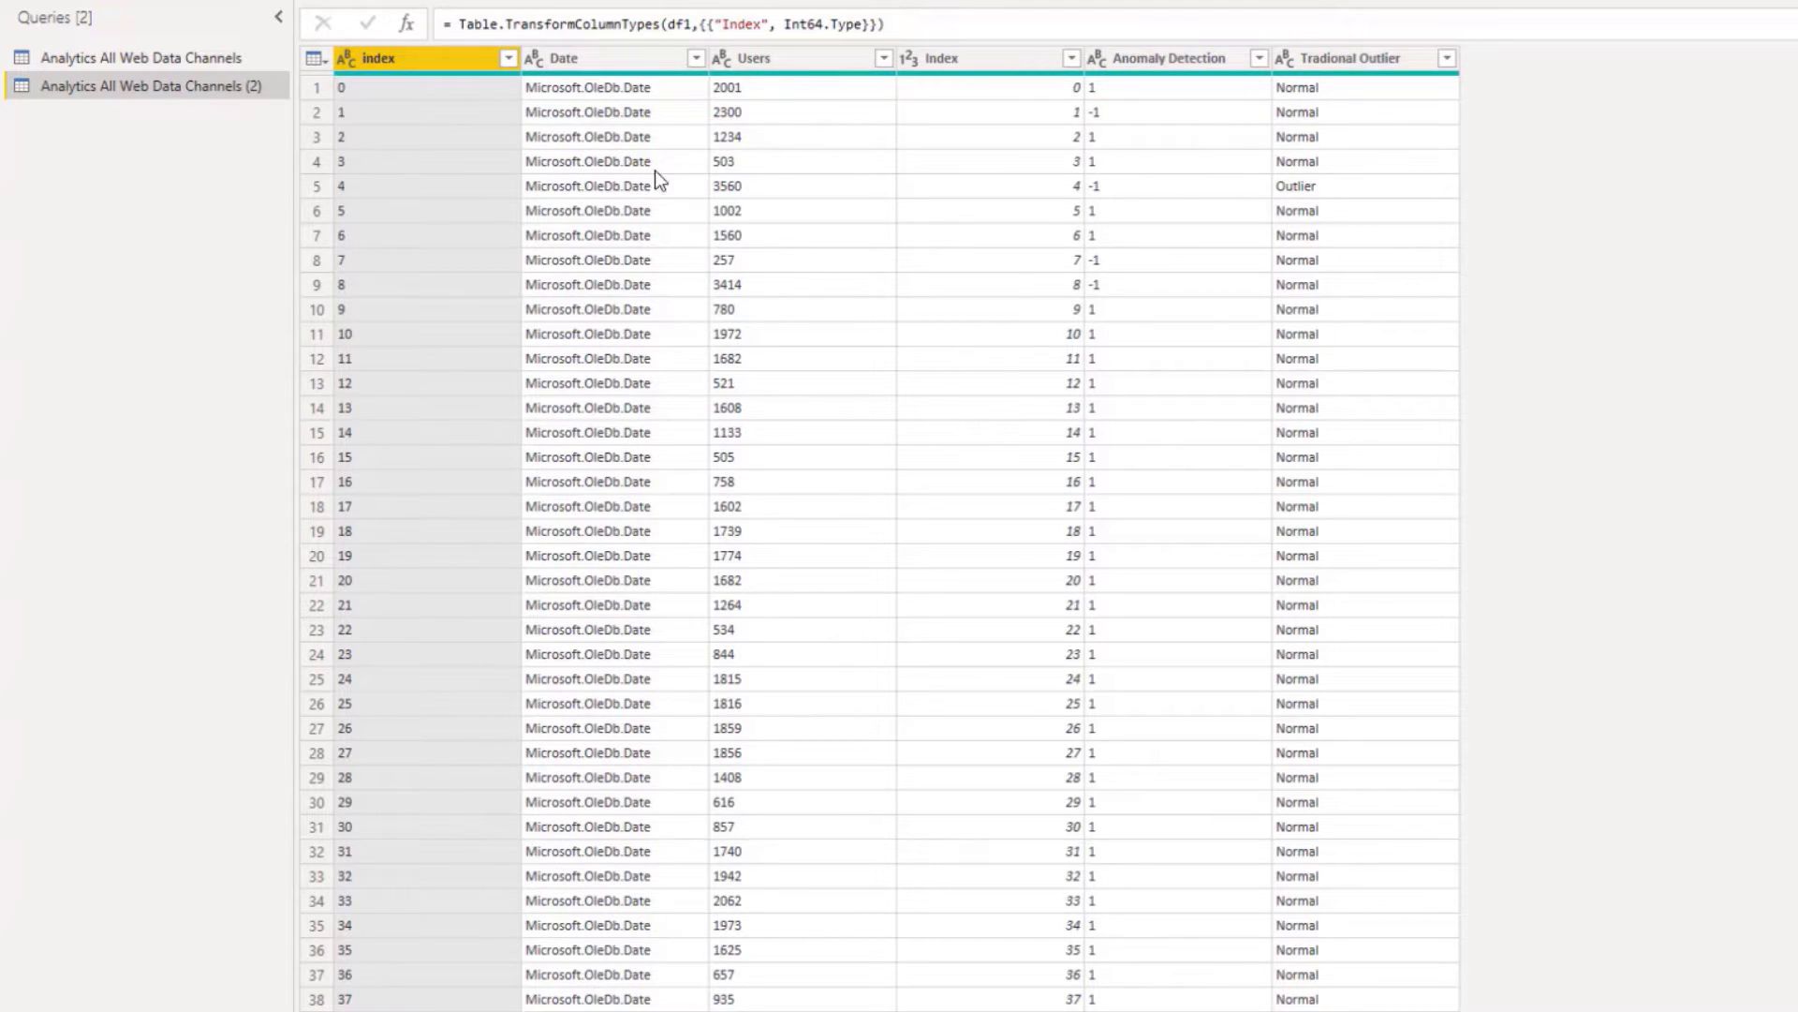
mouse_move(646, 261)
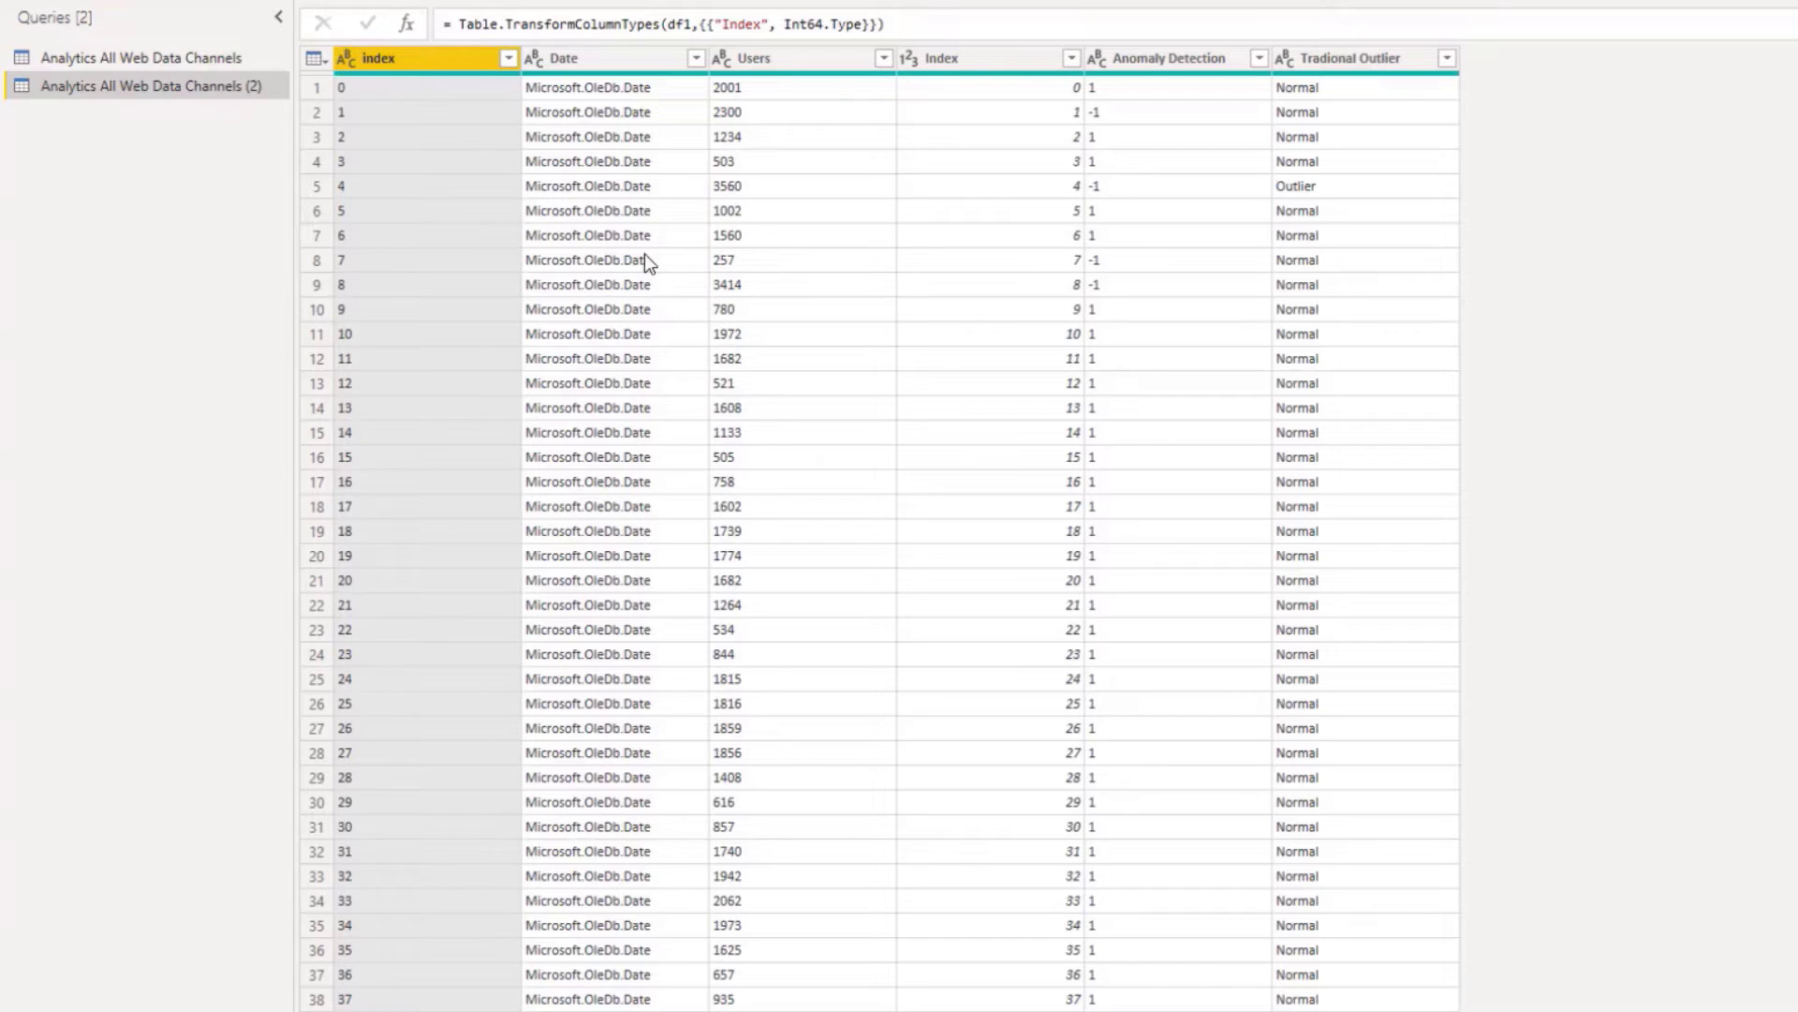
mouse_move(675, 408)
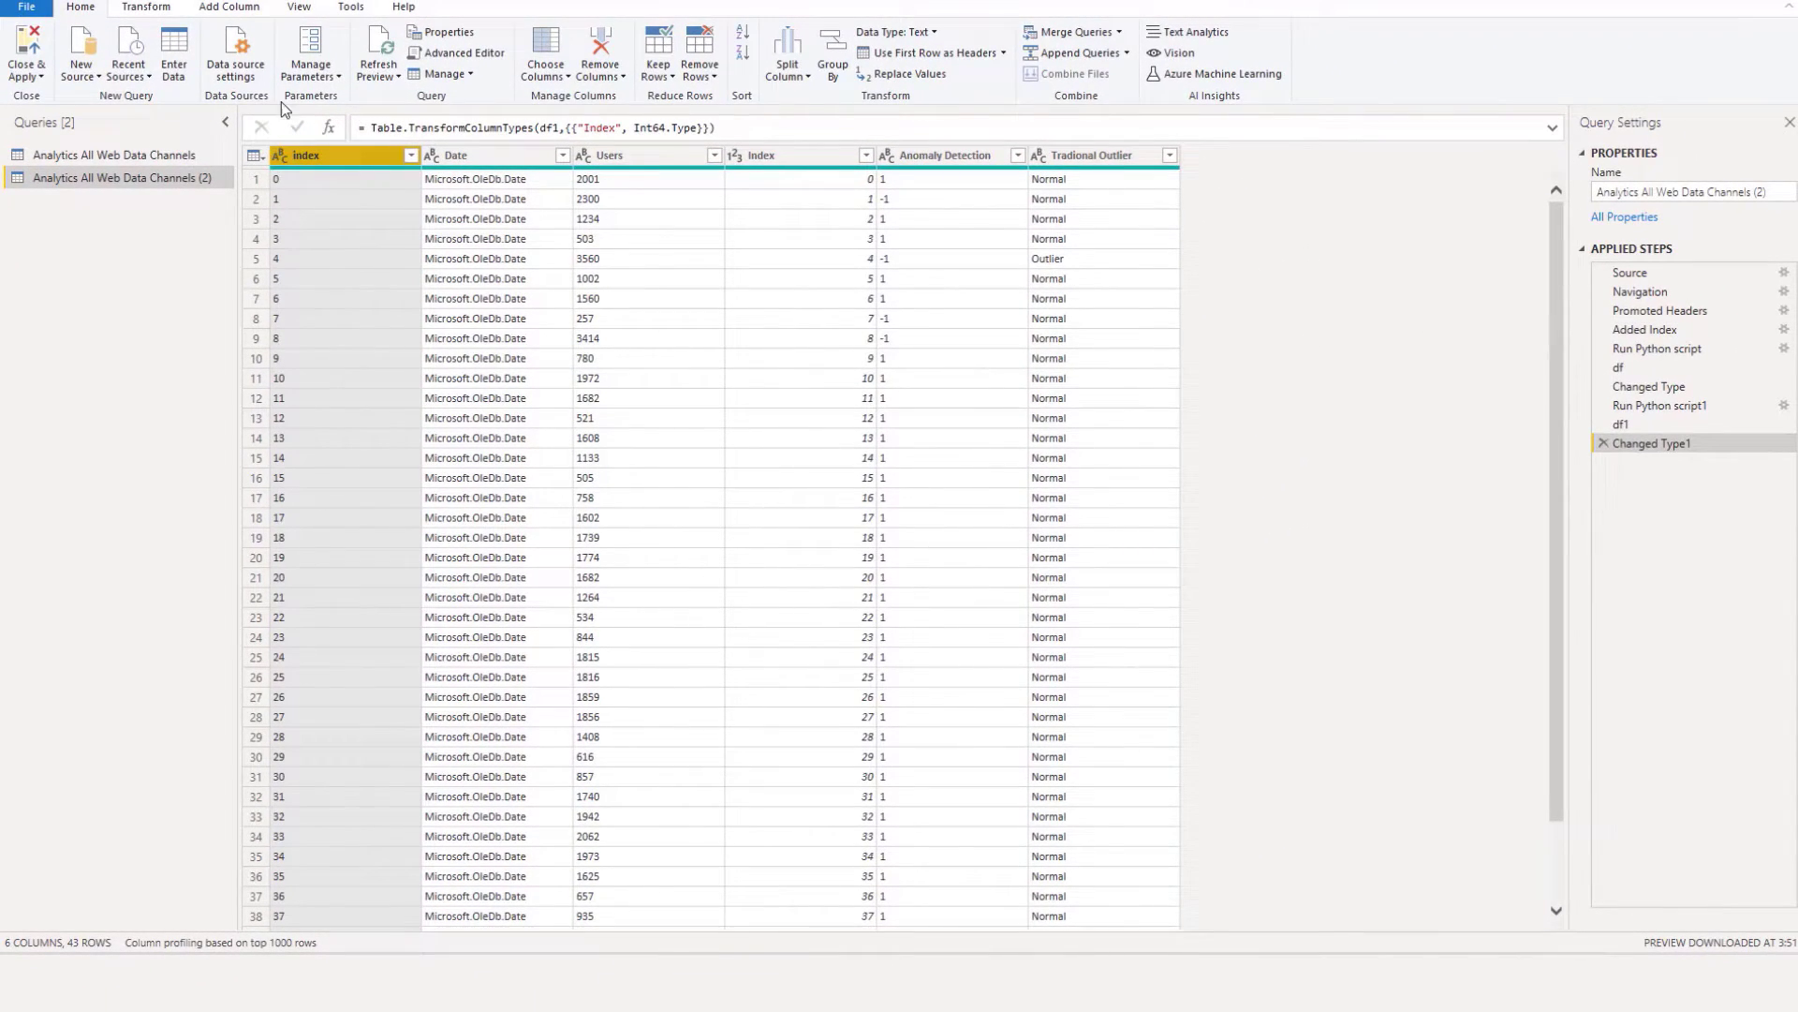
left_click(230, 6)
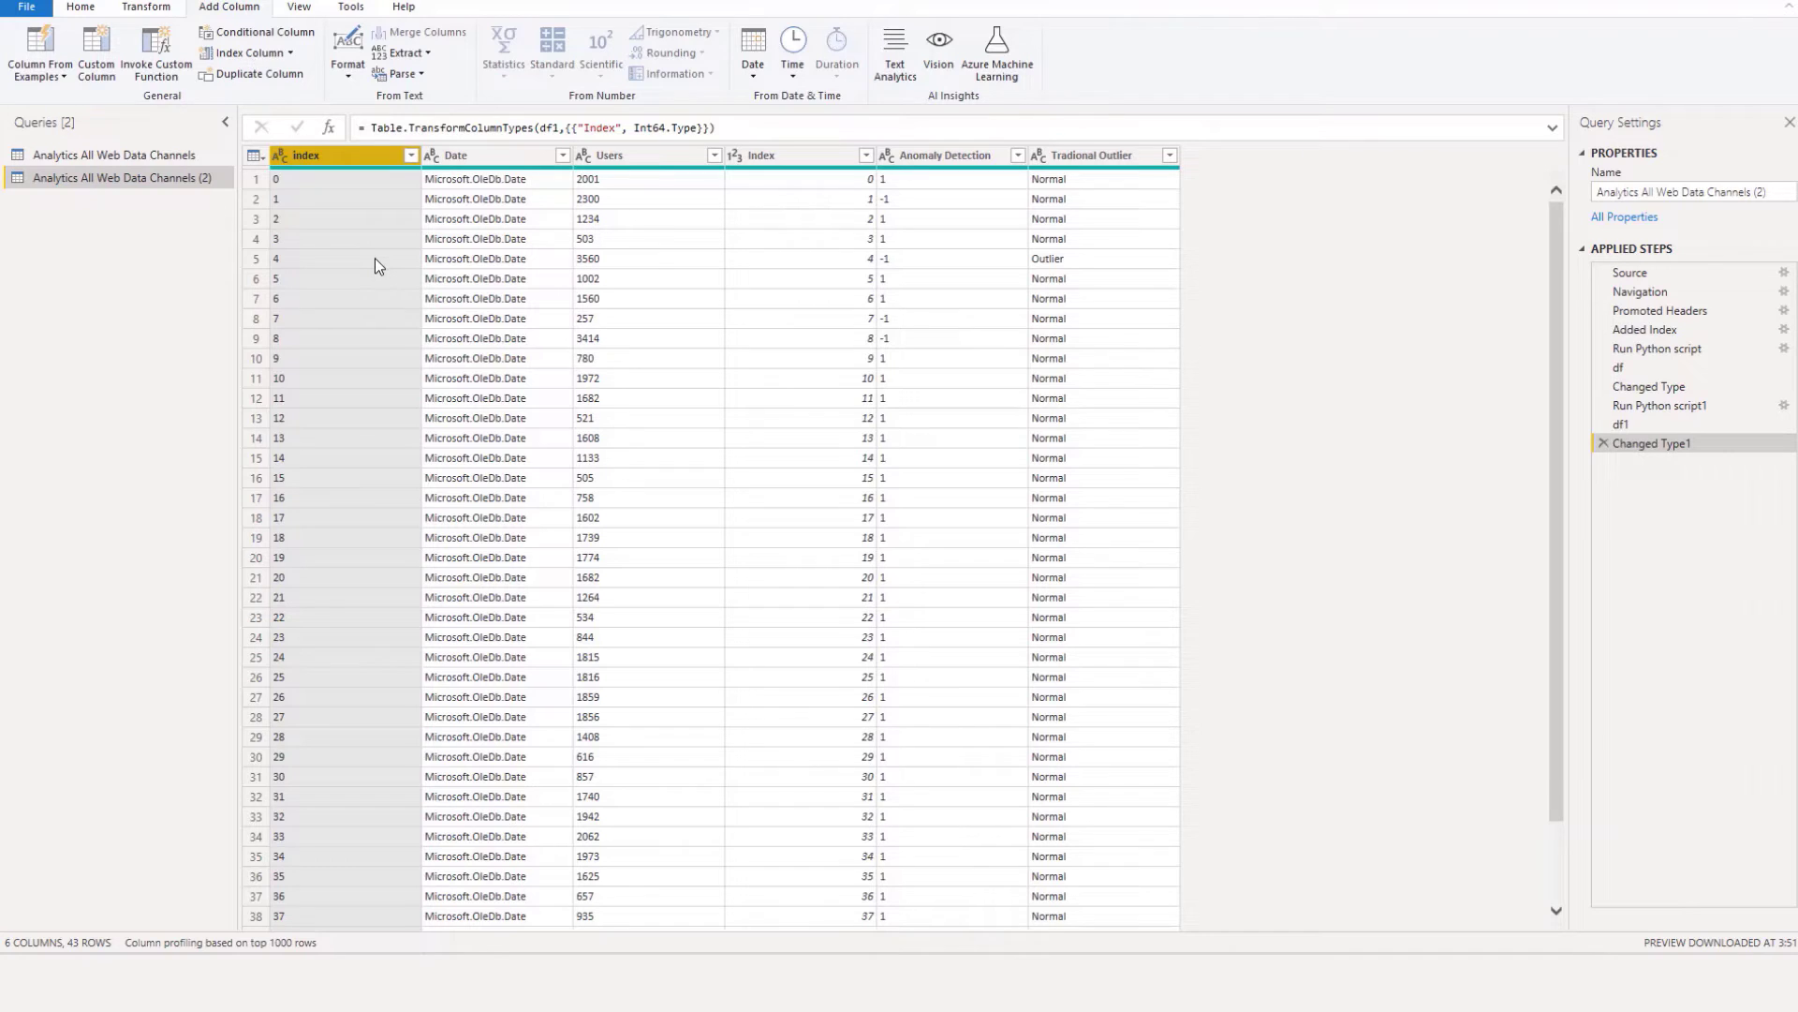
mouse_move(379, 322)
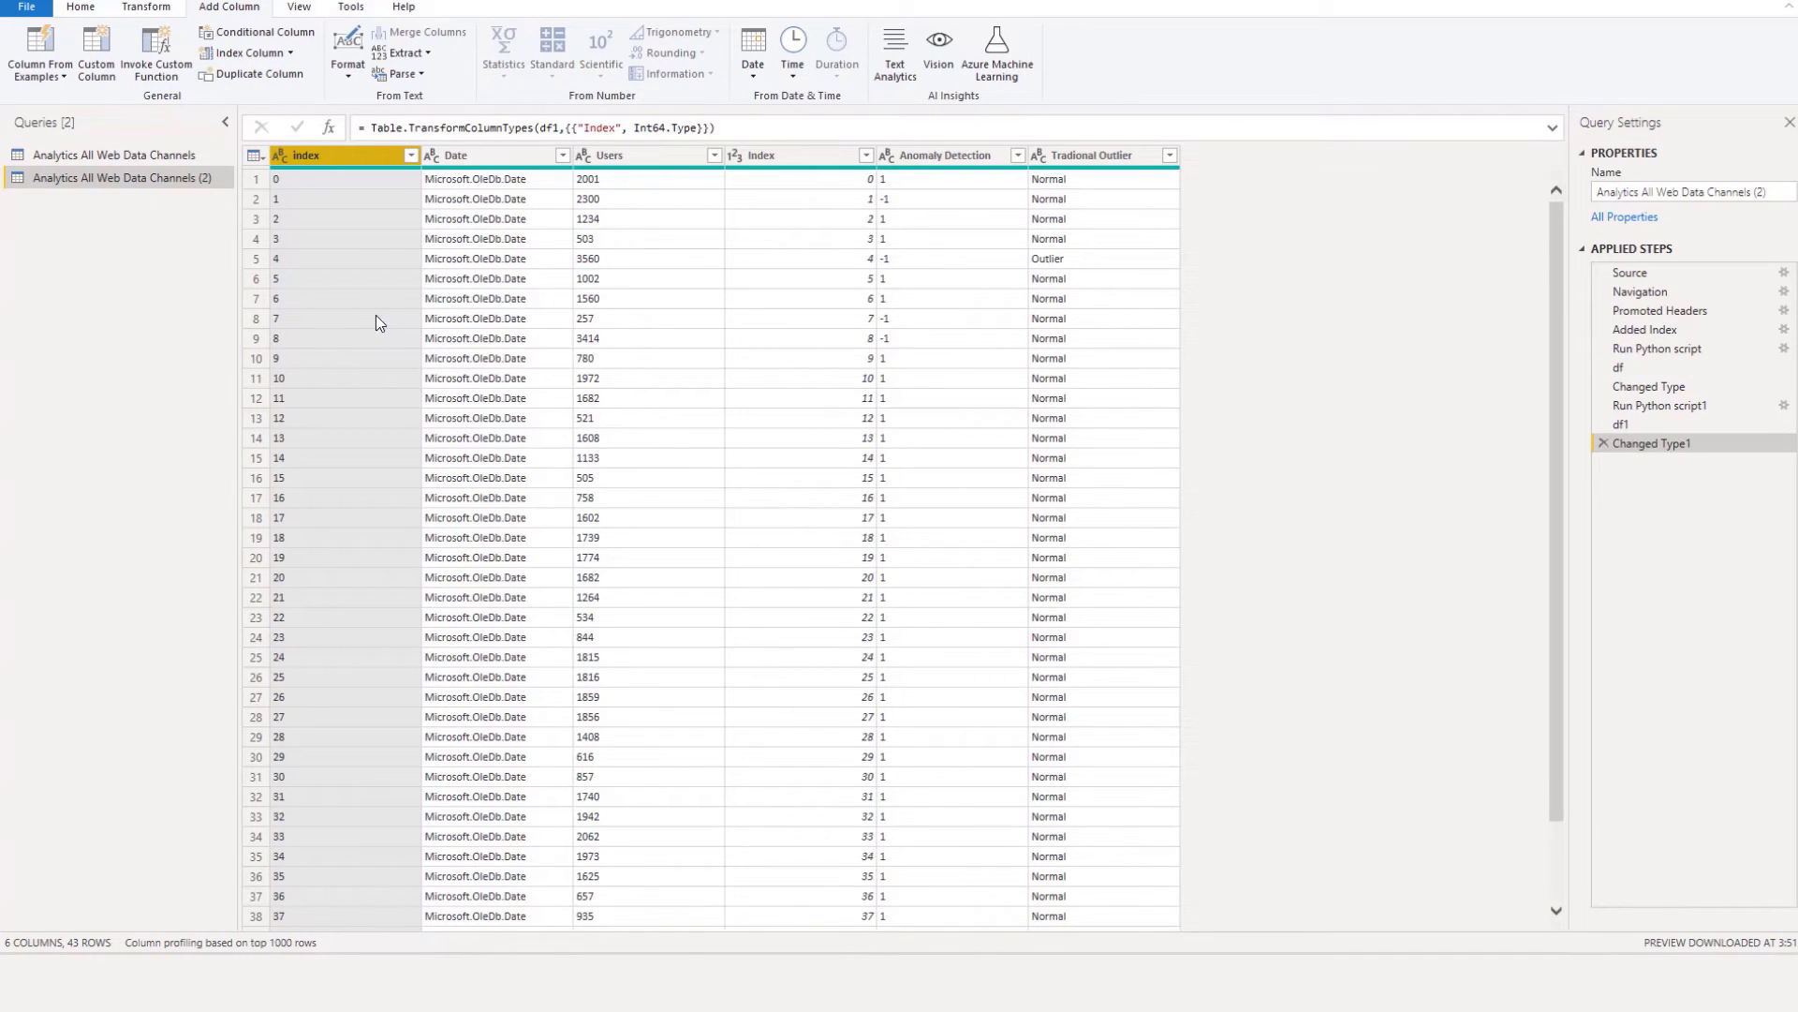
left_click(114, 155)
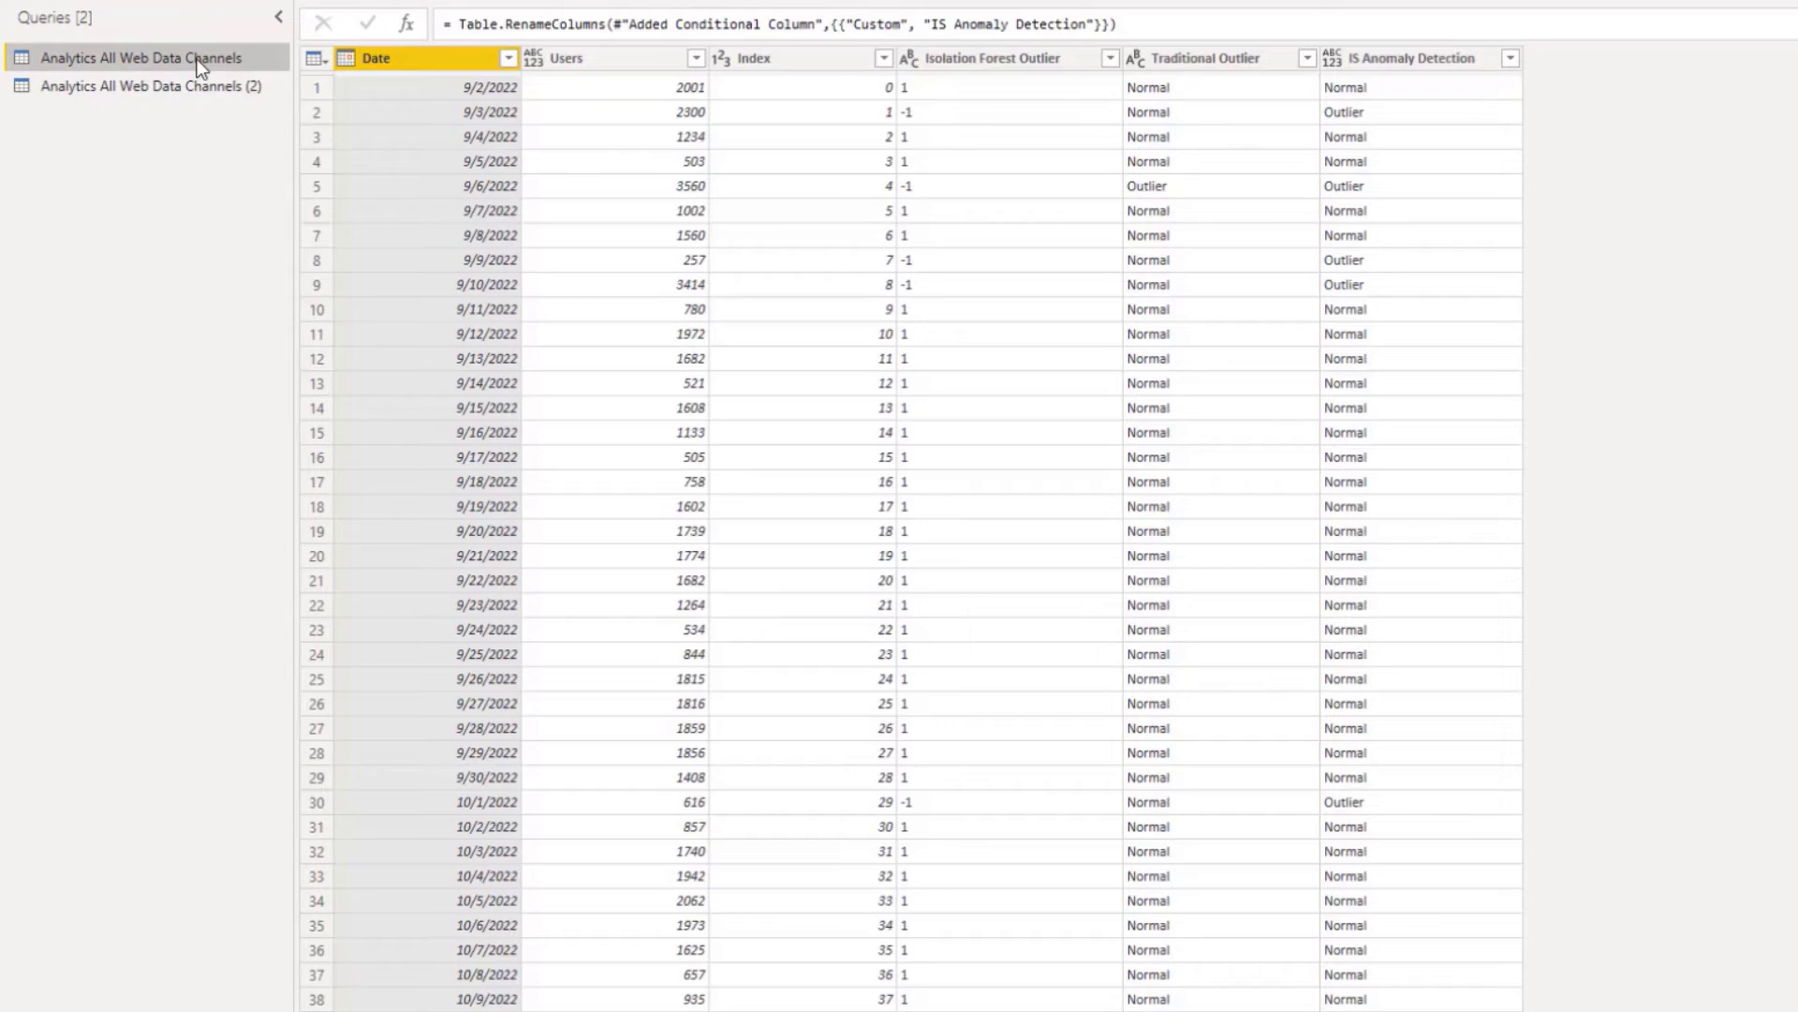
mouse_move(634, 921)
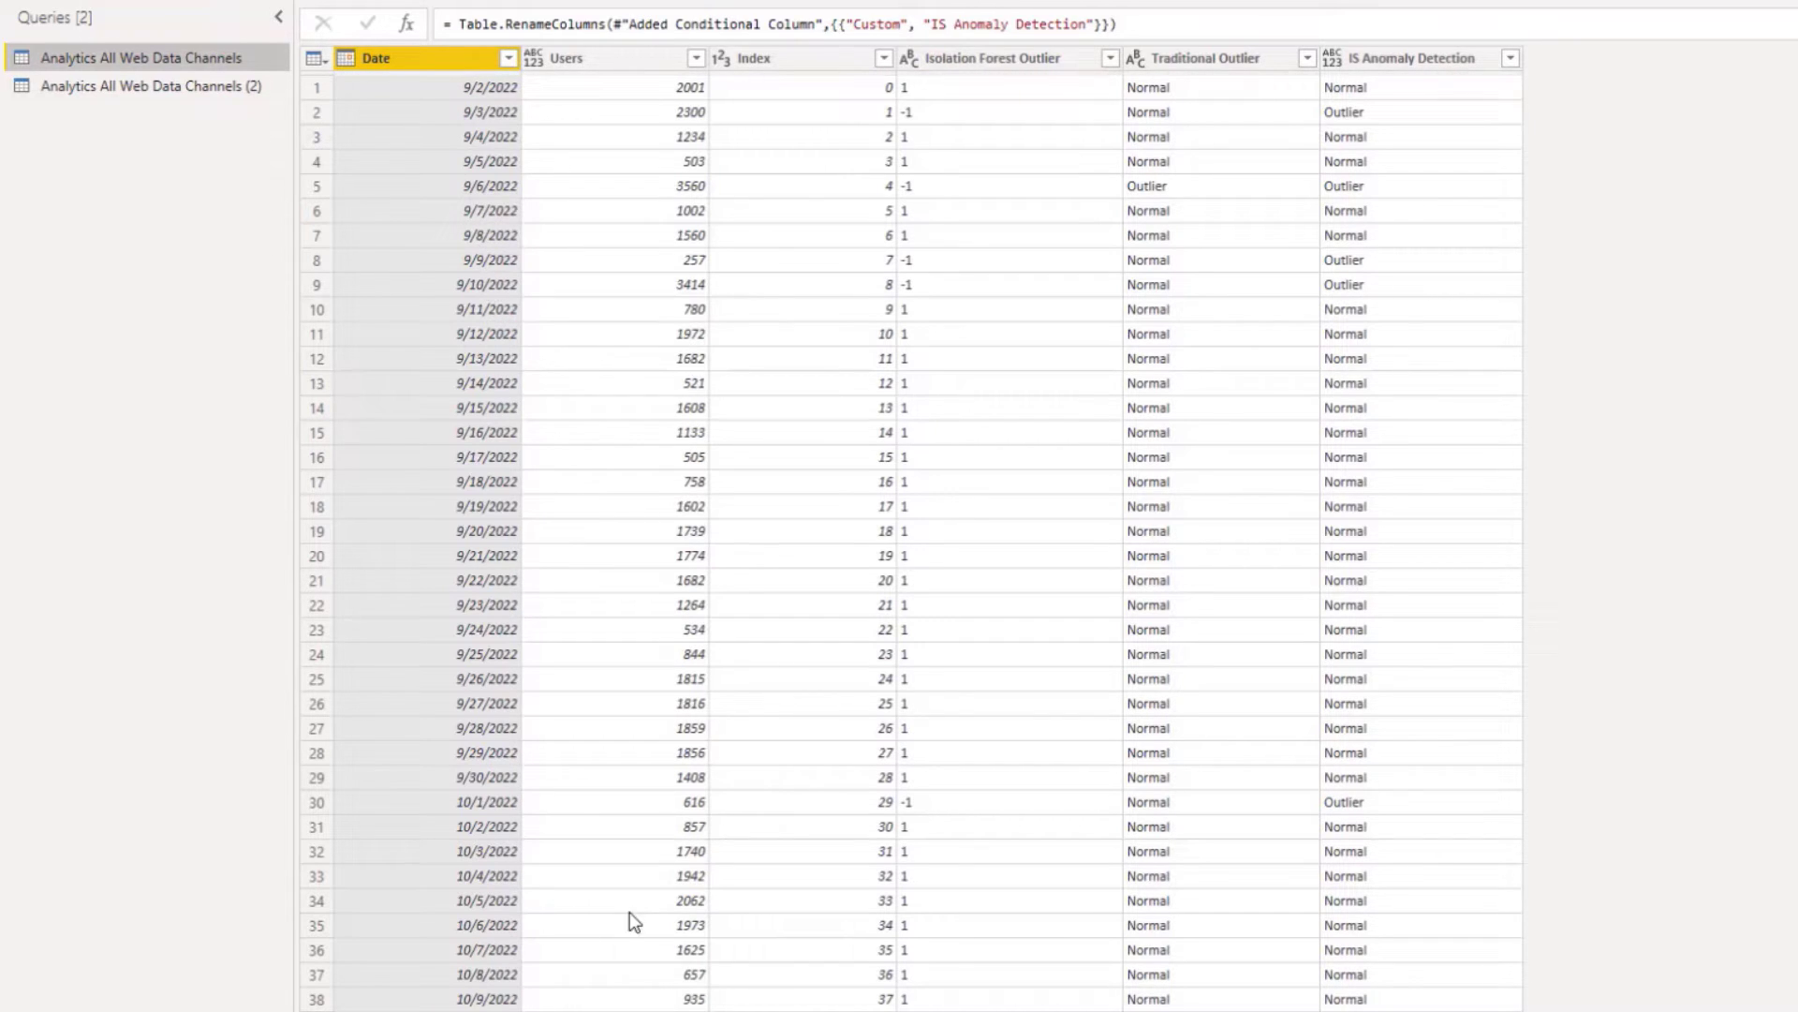
mouse_move(1339, 390)
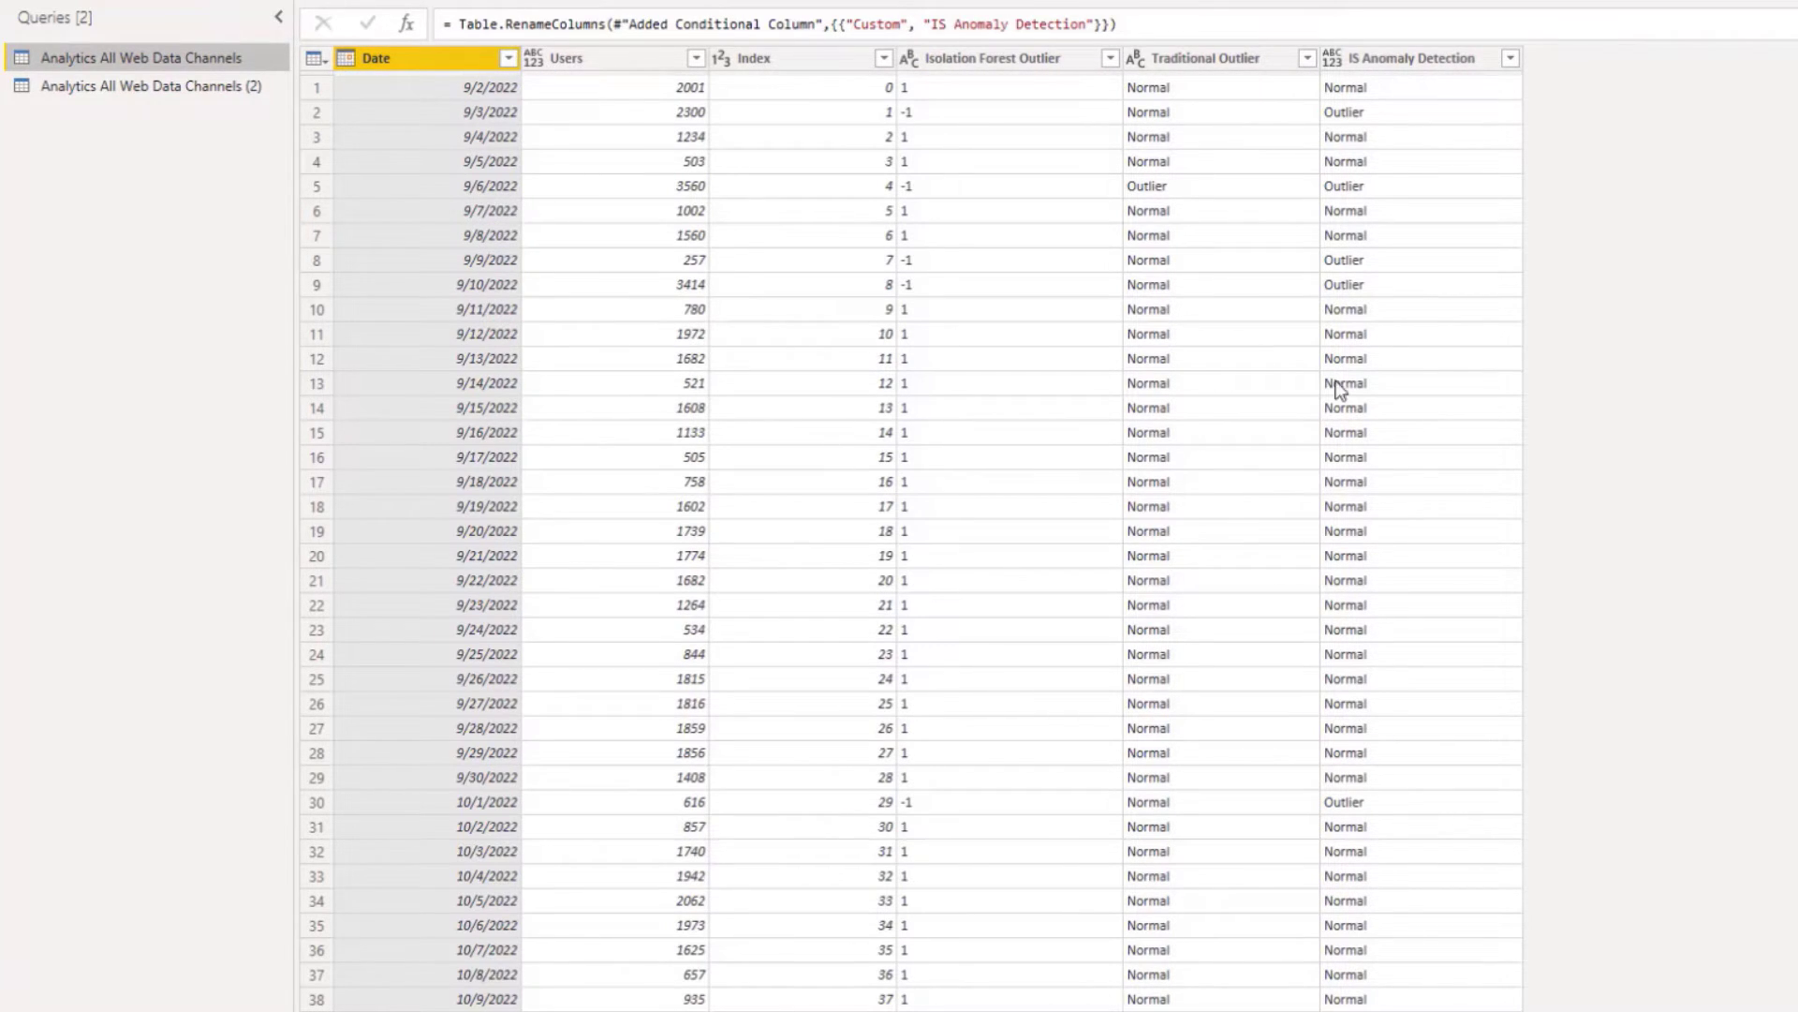
mouse_move(722, 248)
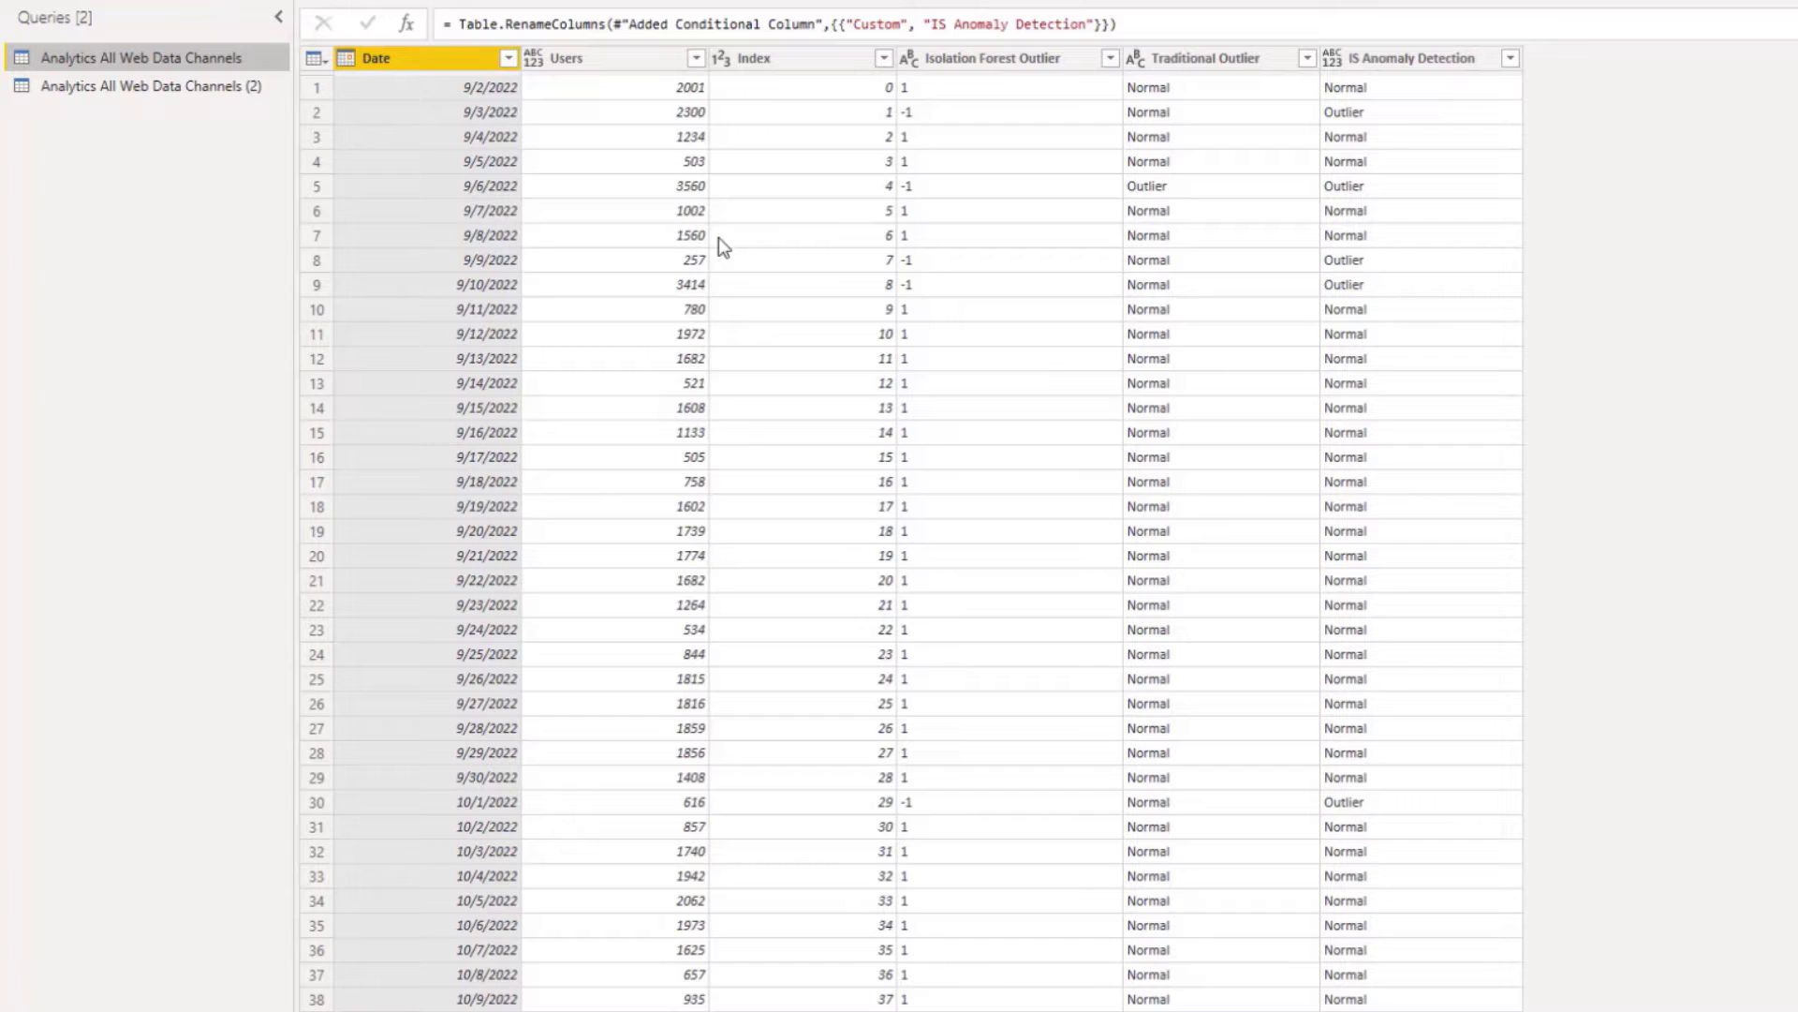
mouse_move(669, 221)
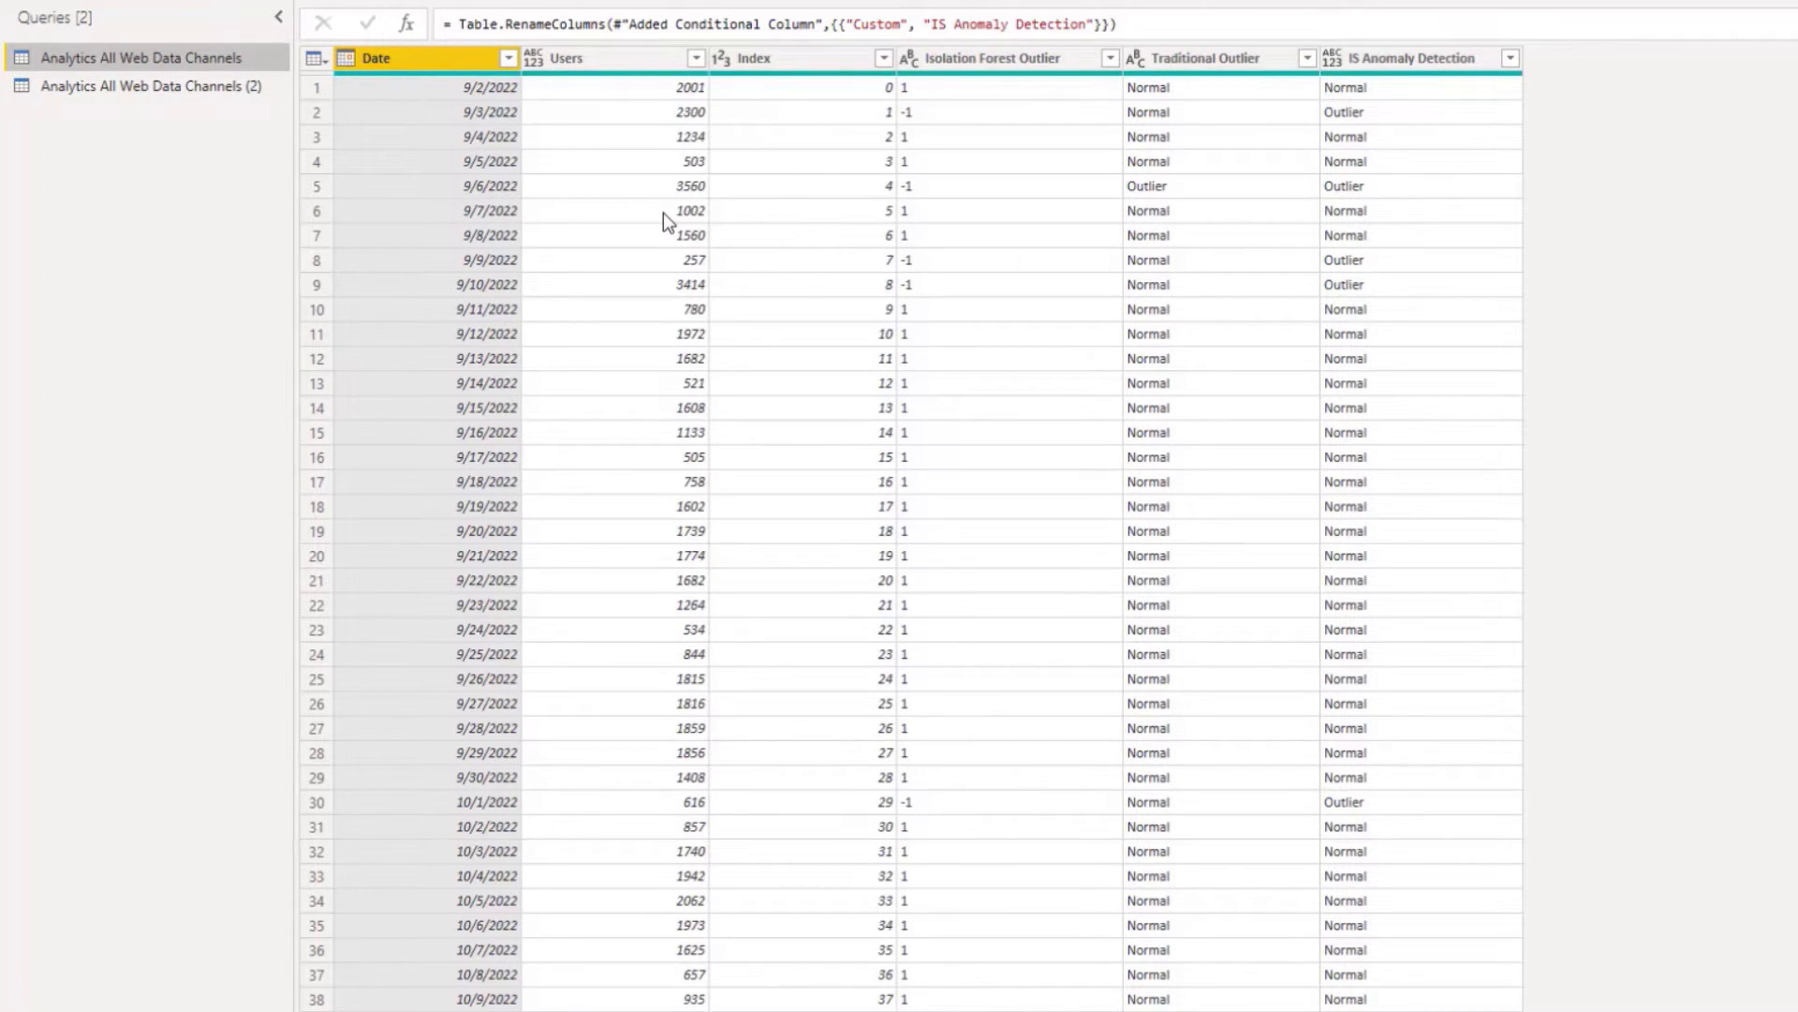
mouse_move(1322, 160)
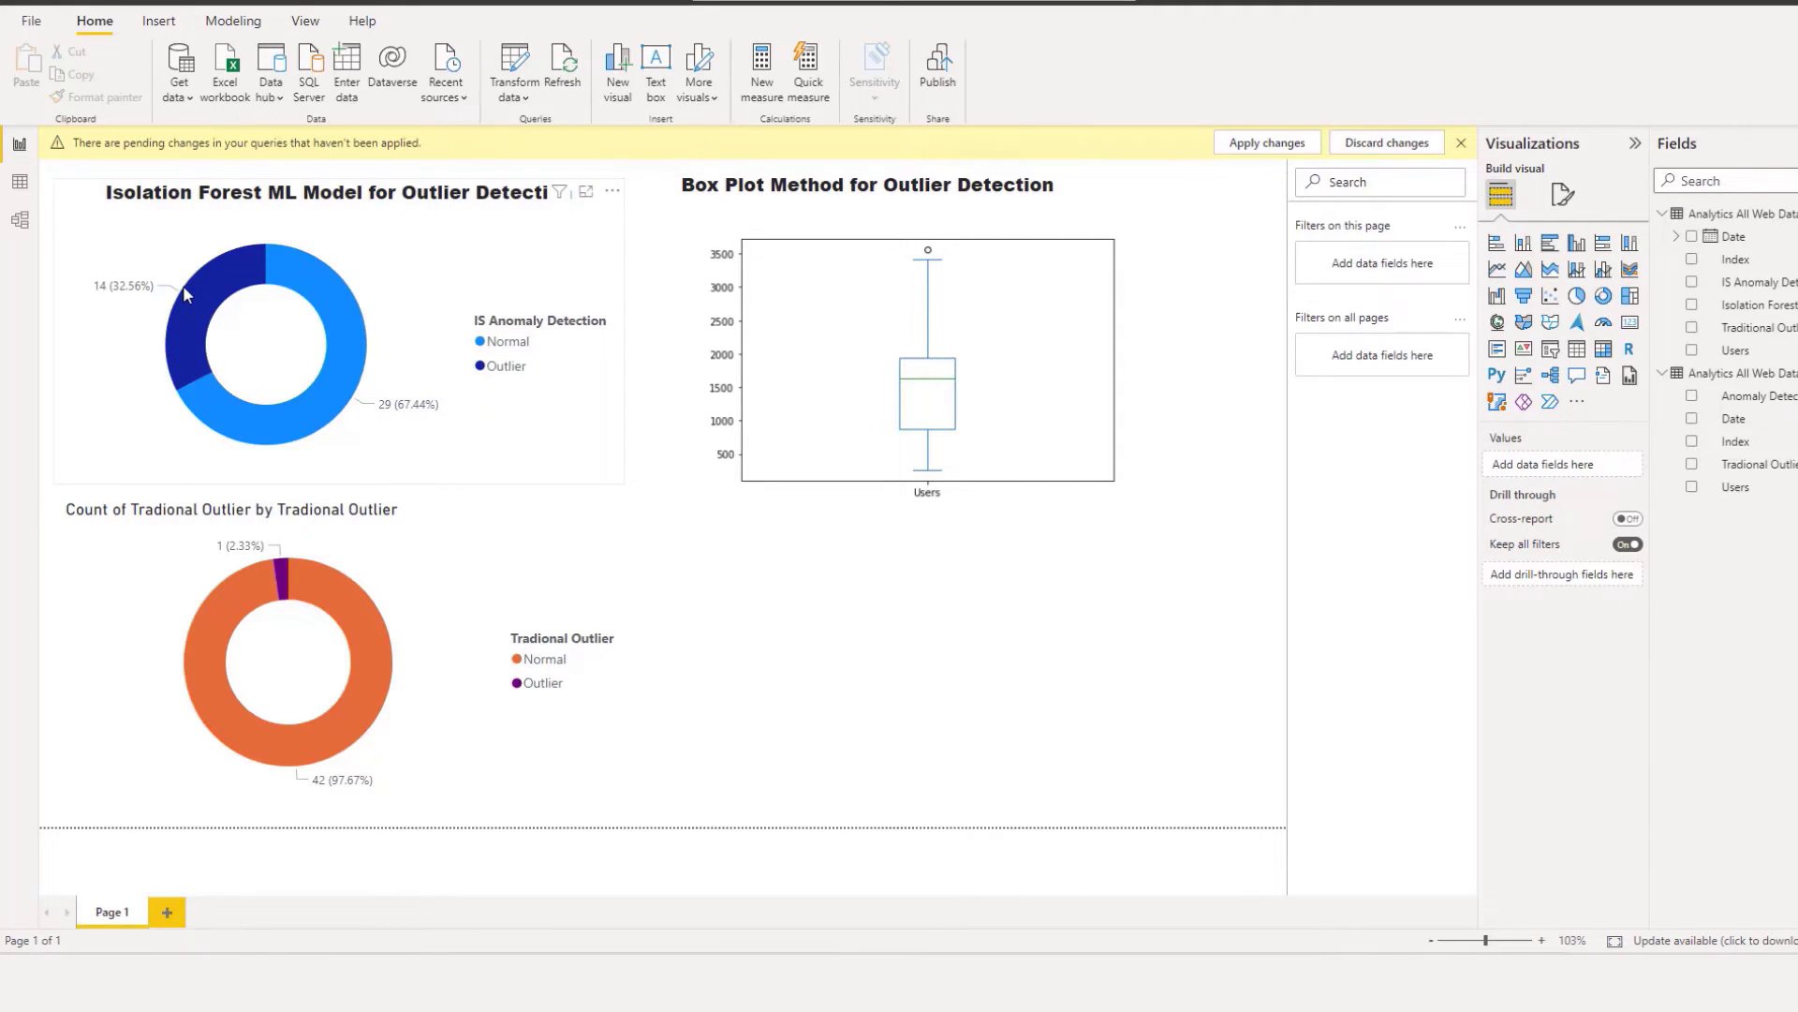
mouse_move(206, 373)
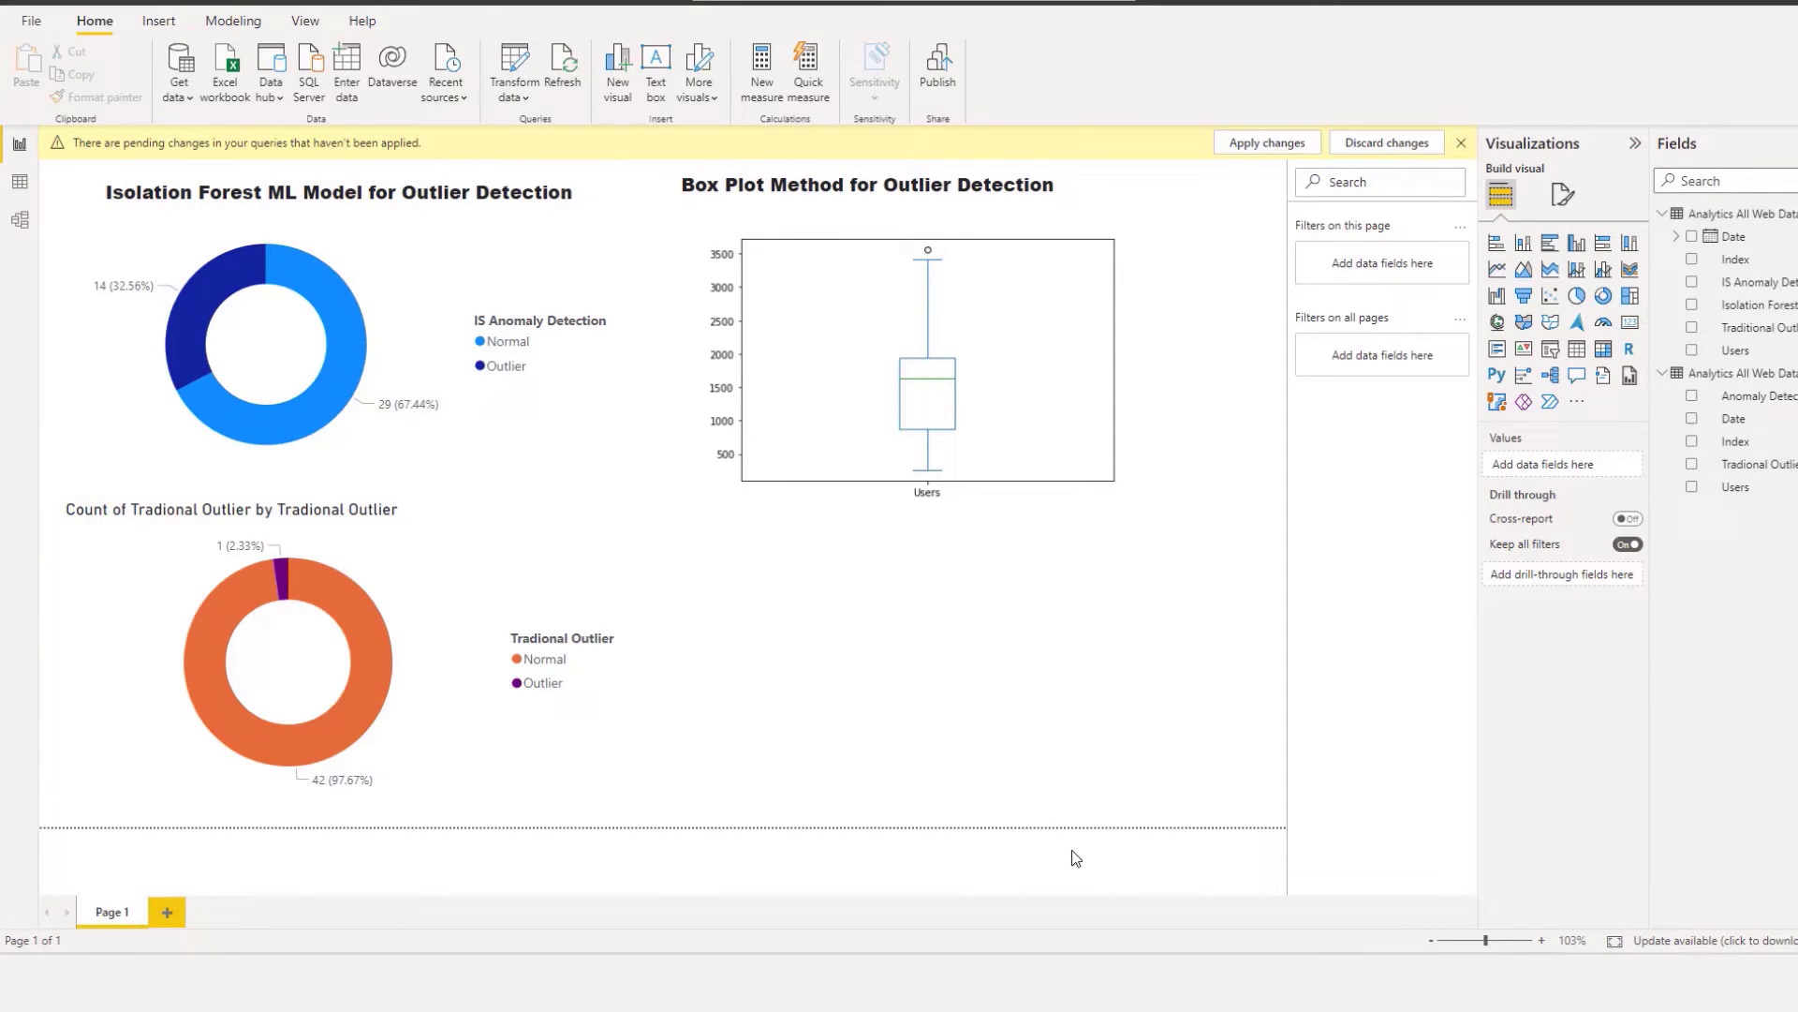
mouse_move(1249, 218)
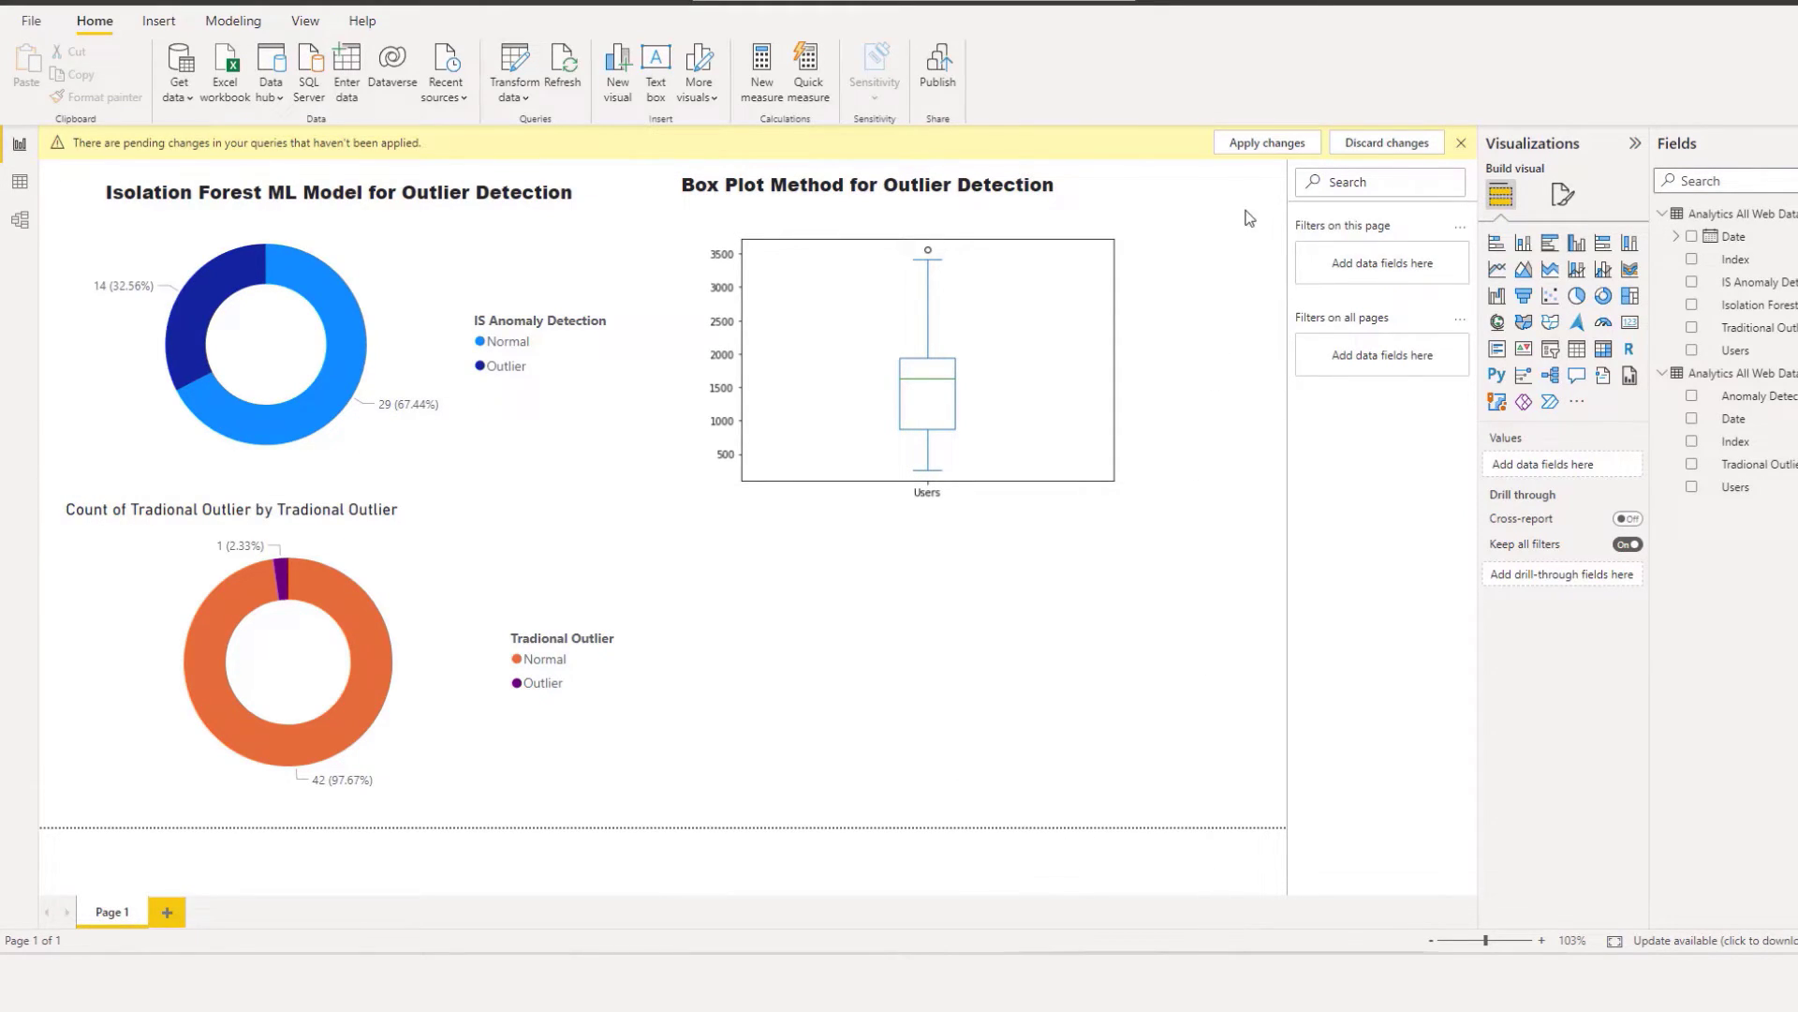
Apply the pending query changes so the Isolation Forest donut shows 5 outliers
left_click(1267, 143)
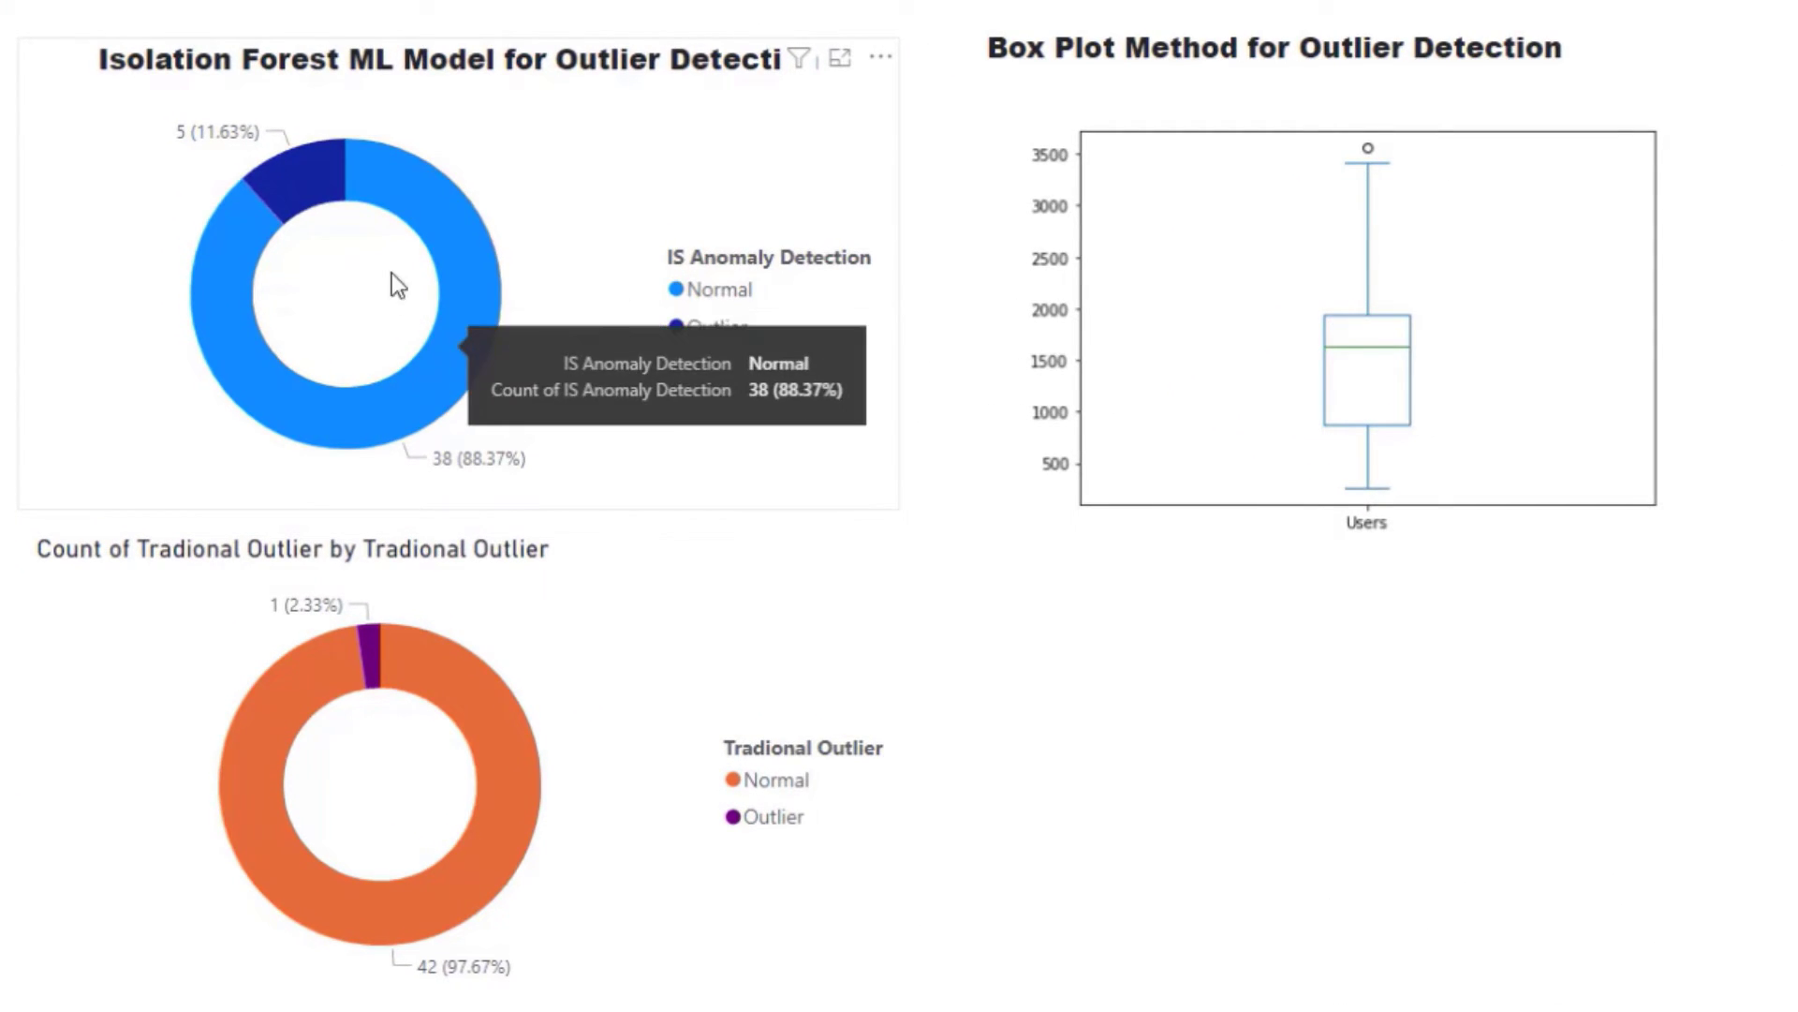
mouse_move(671, 235)
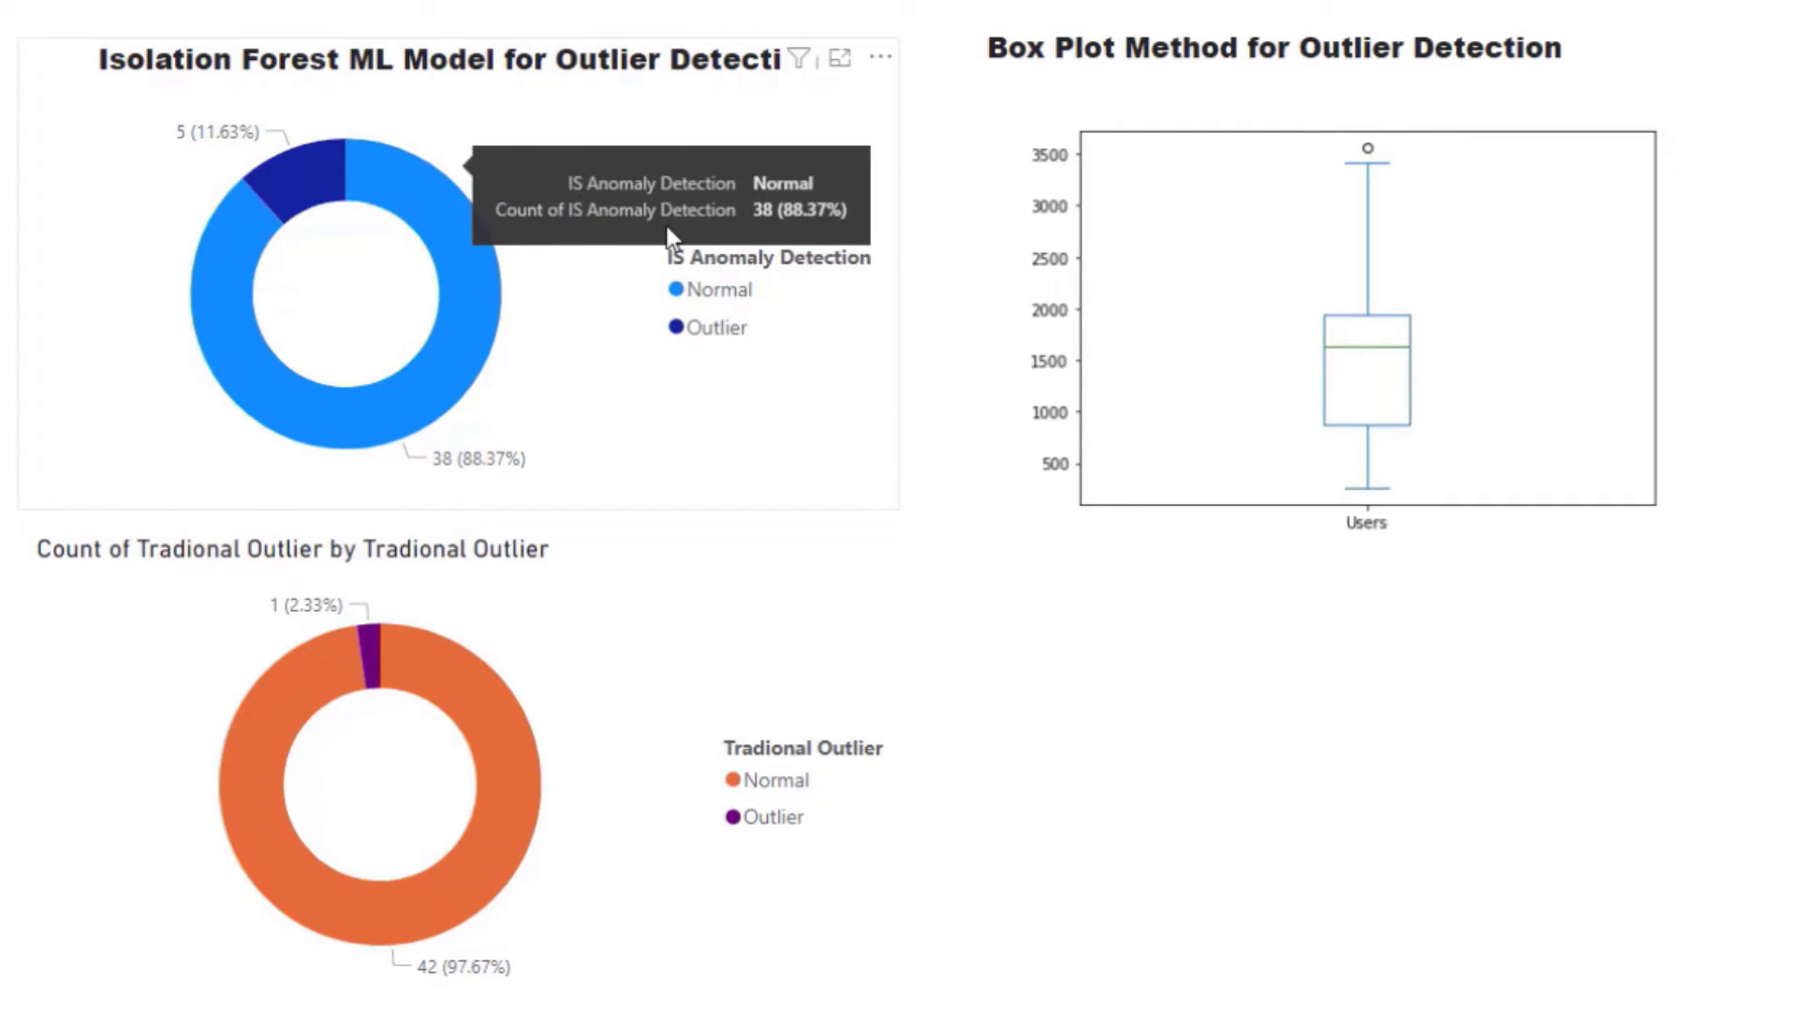
mouse_move(271, 184)
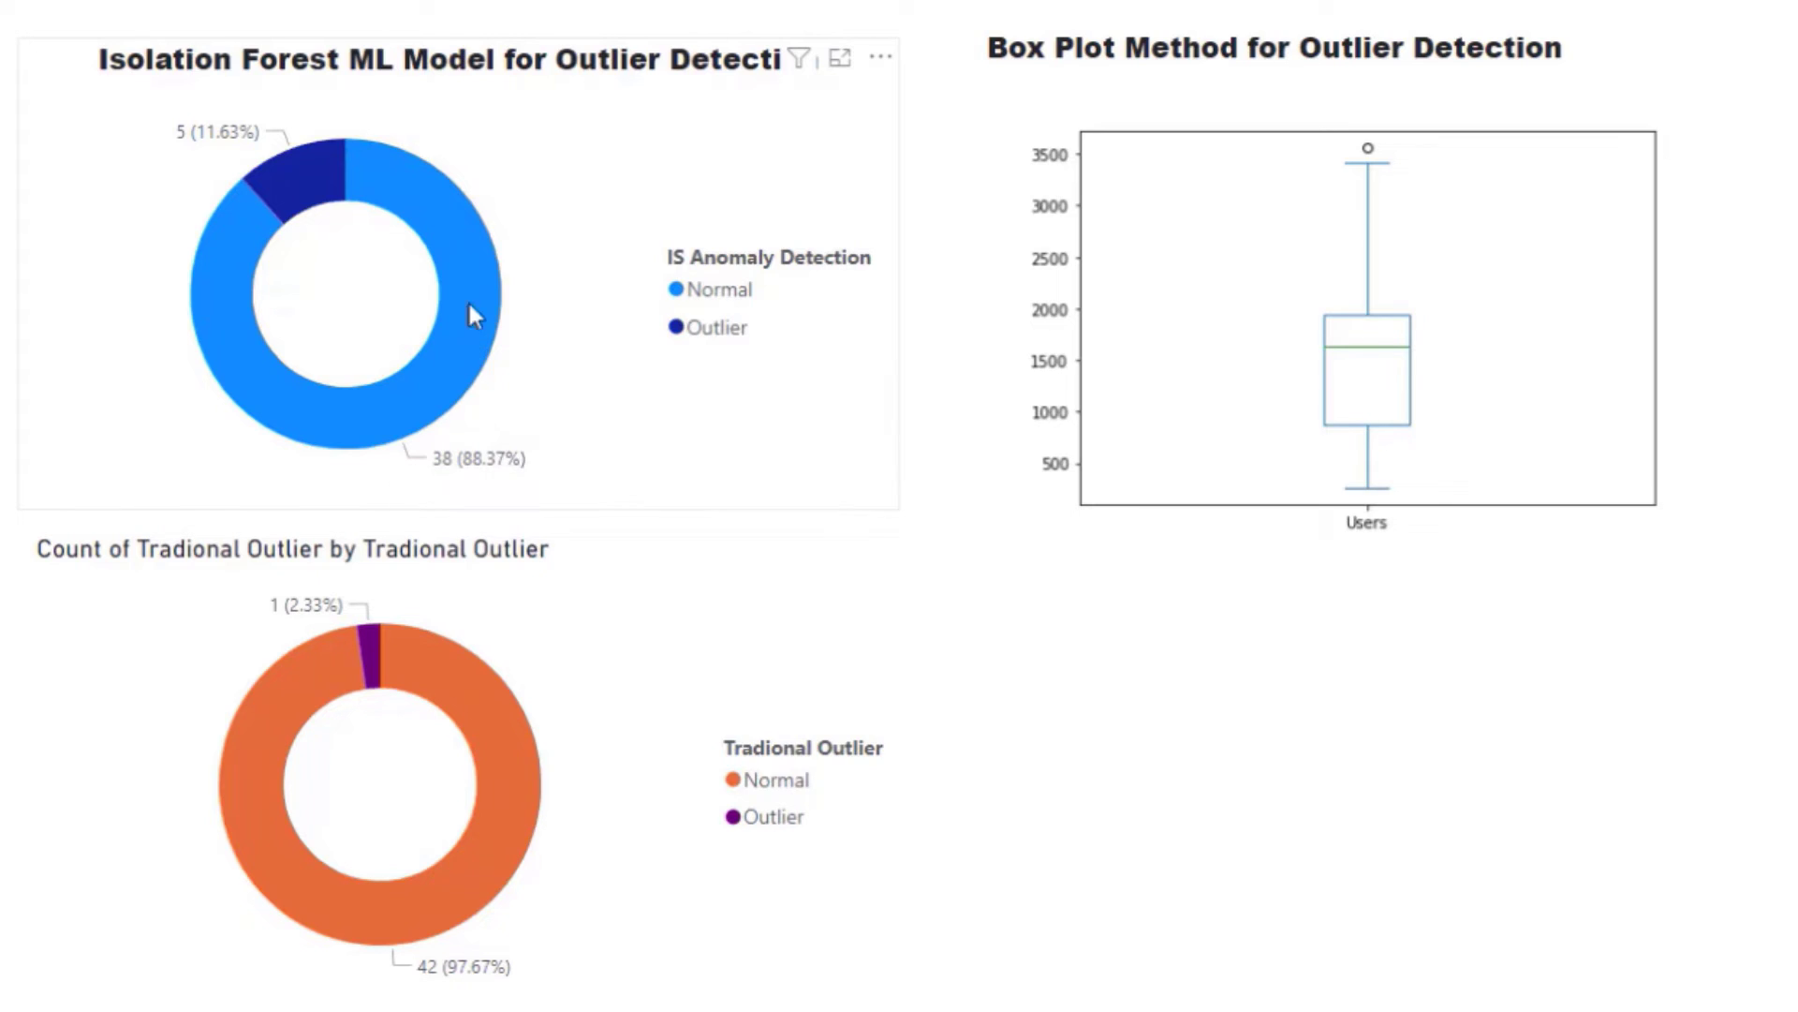
mouse_move(227, 411)
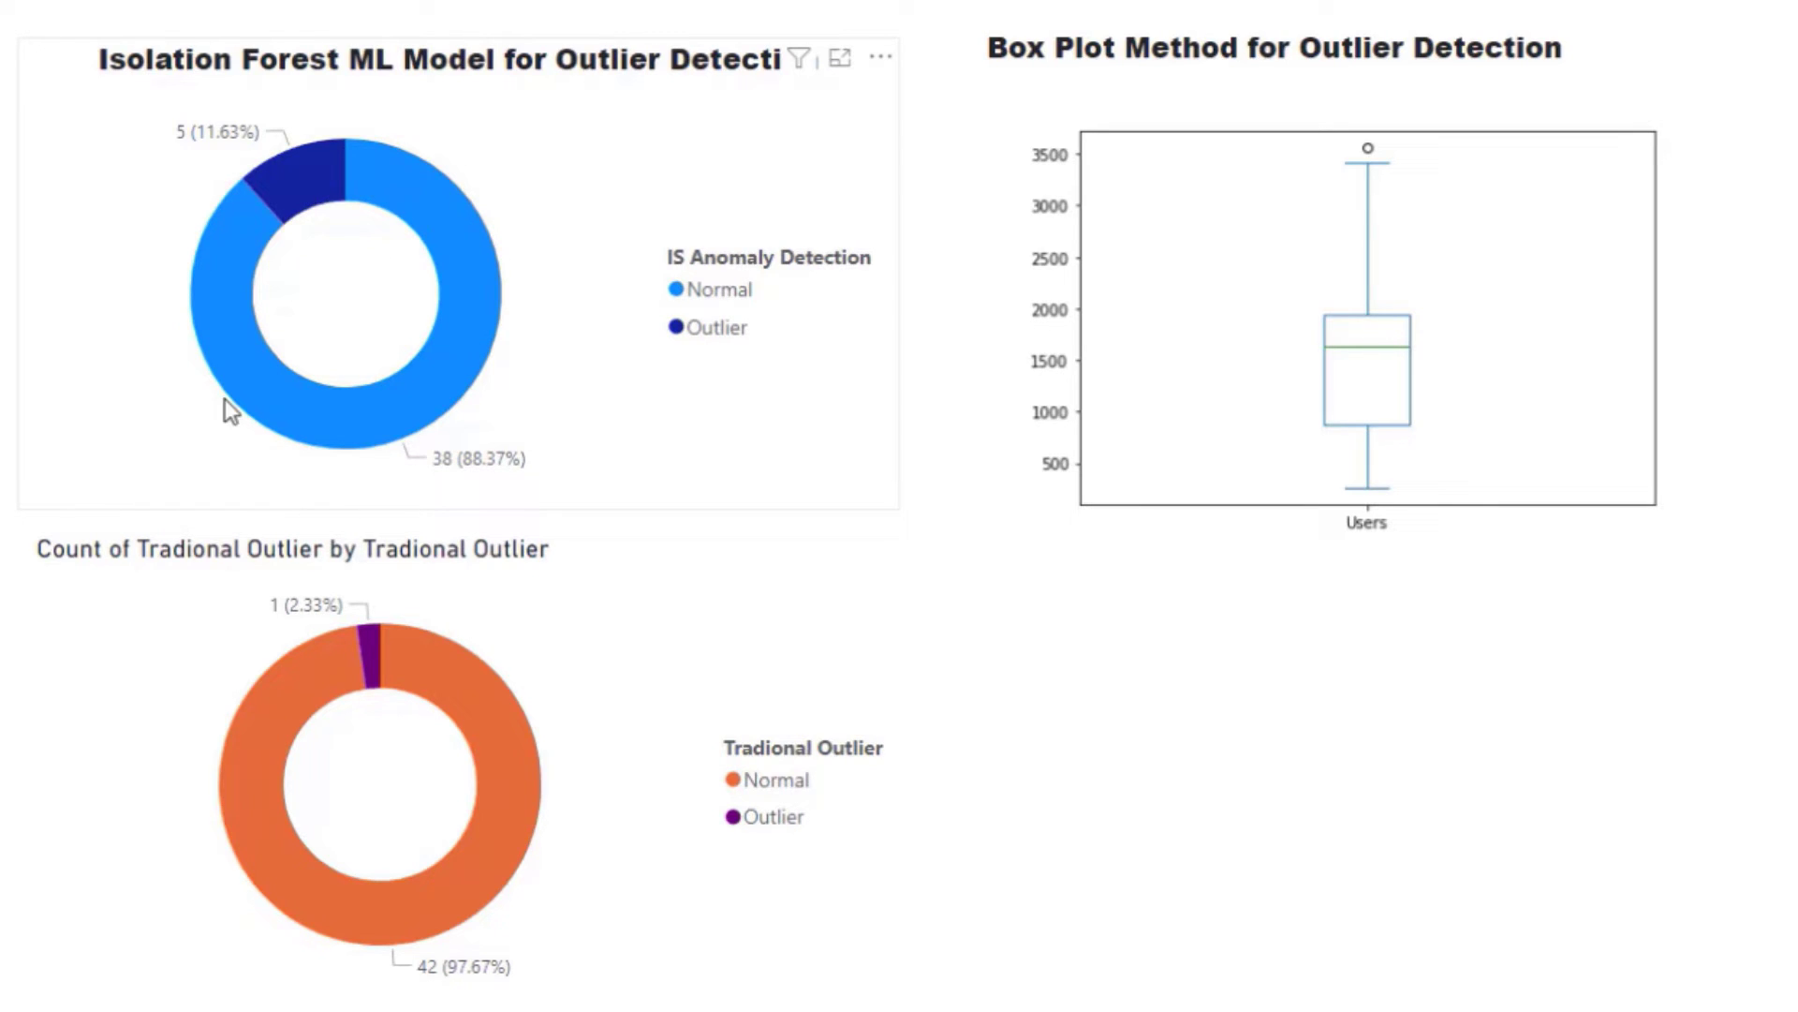
mouse_move(407, 430)
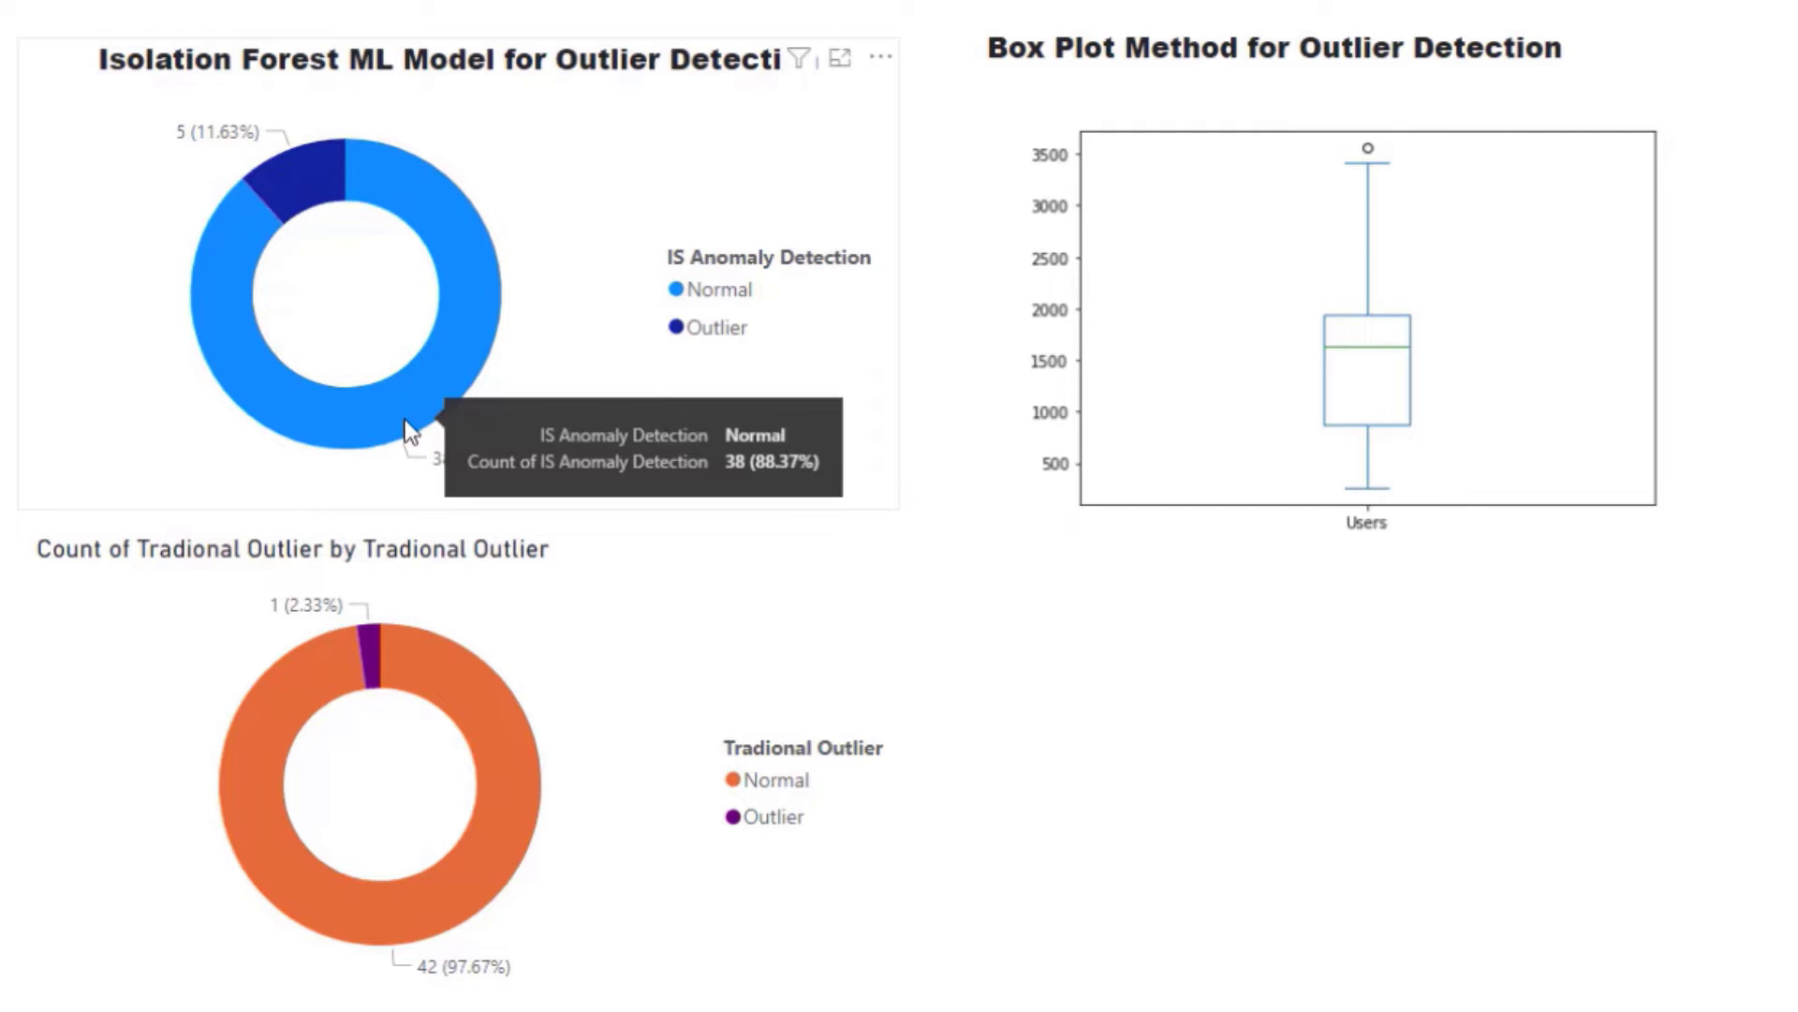
mouse_move(640, 710)
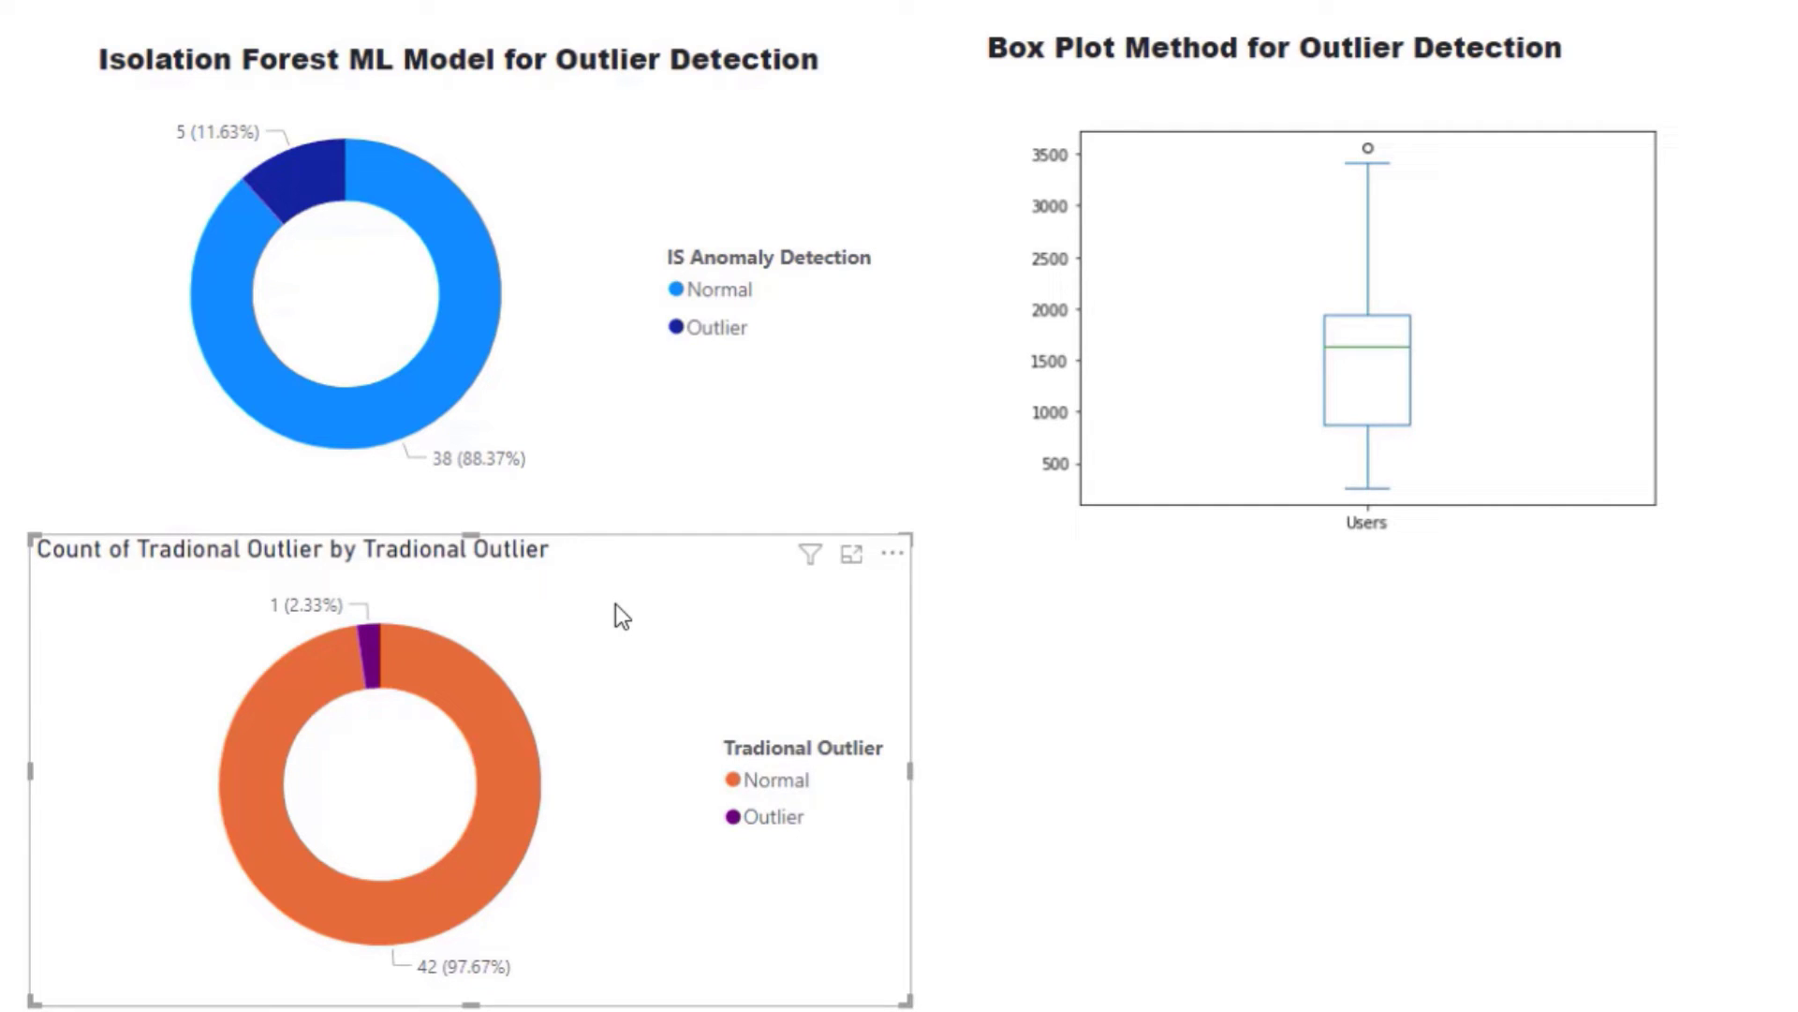
mouse_move(1376, 312)
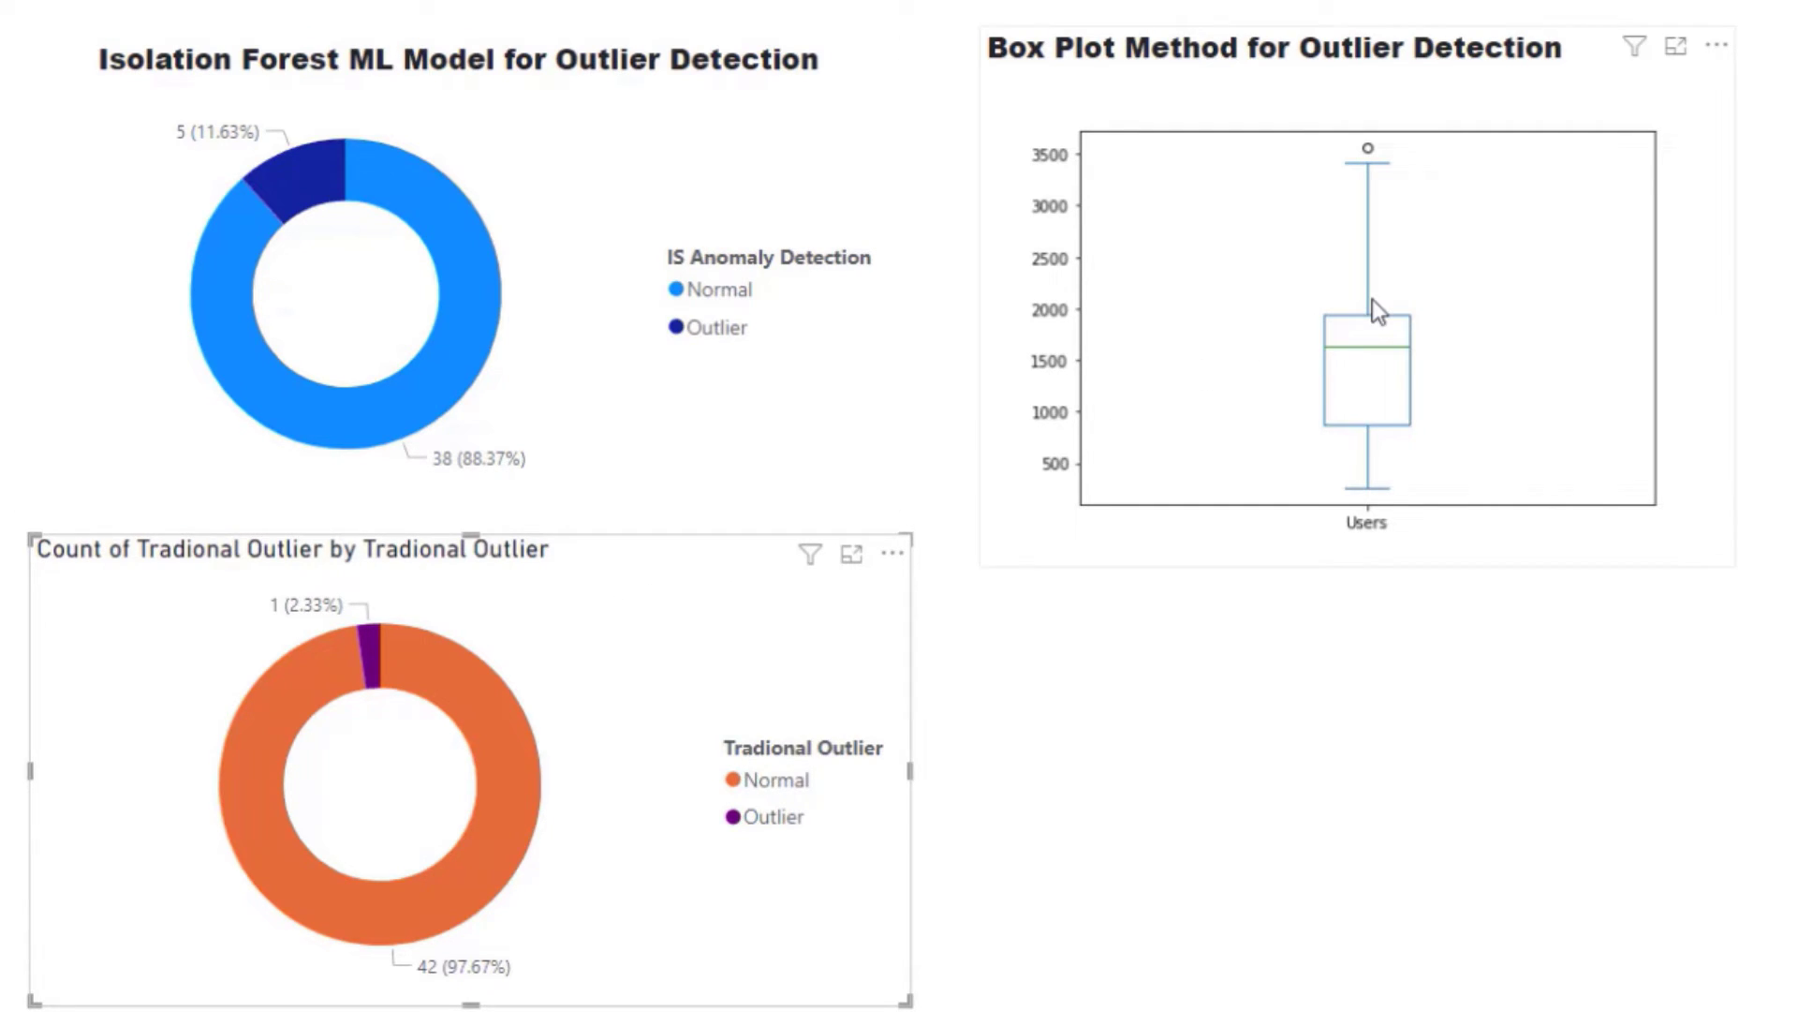
mouse_move(1364, 195)
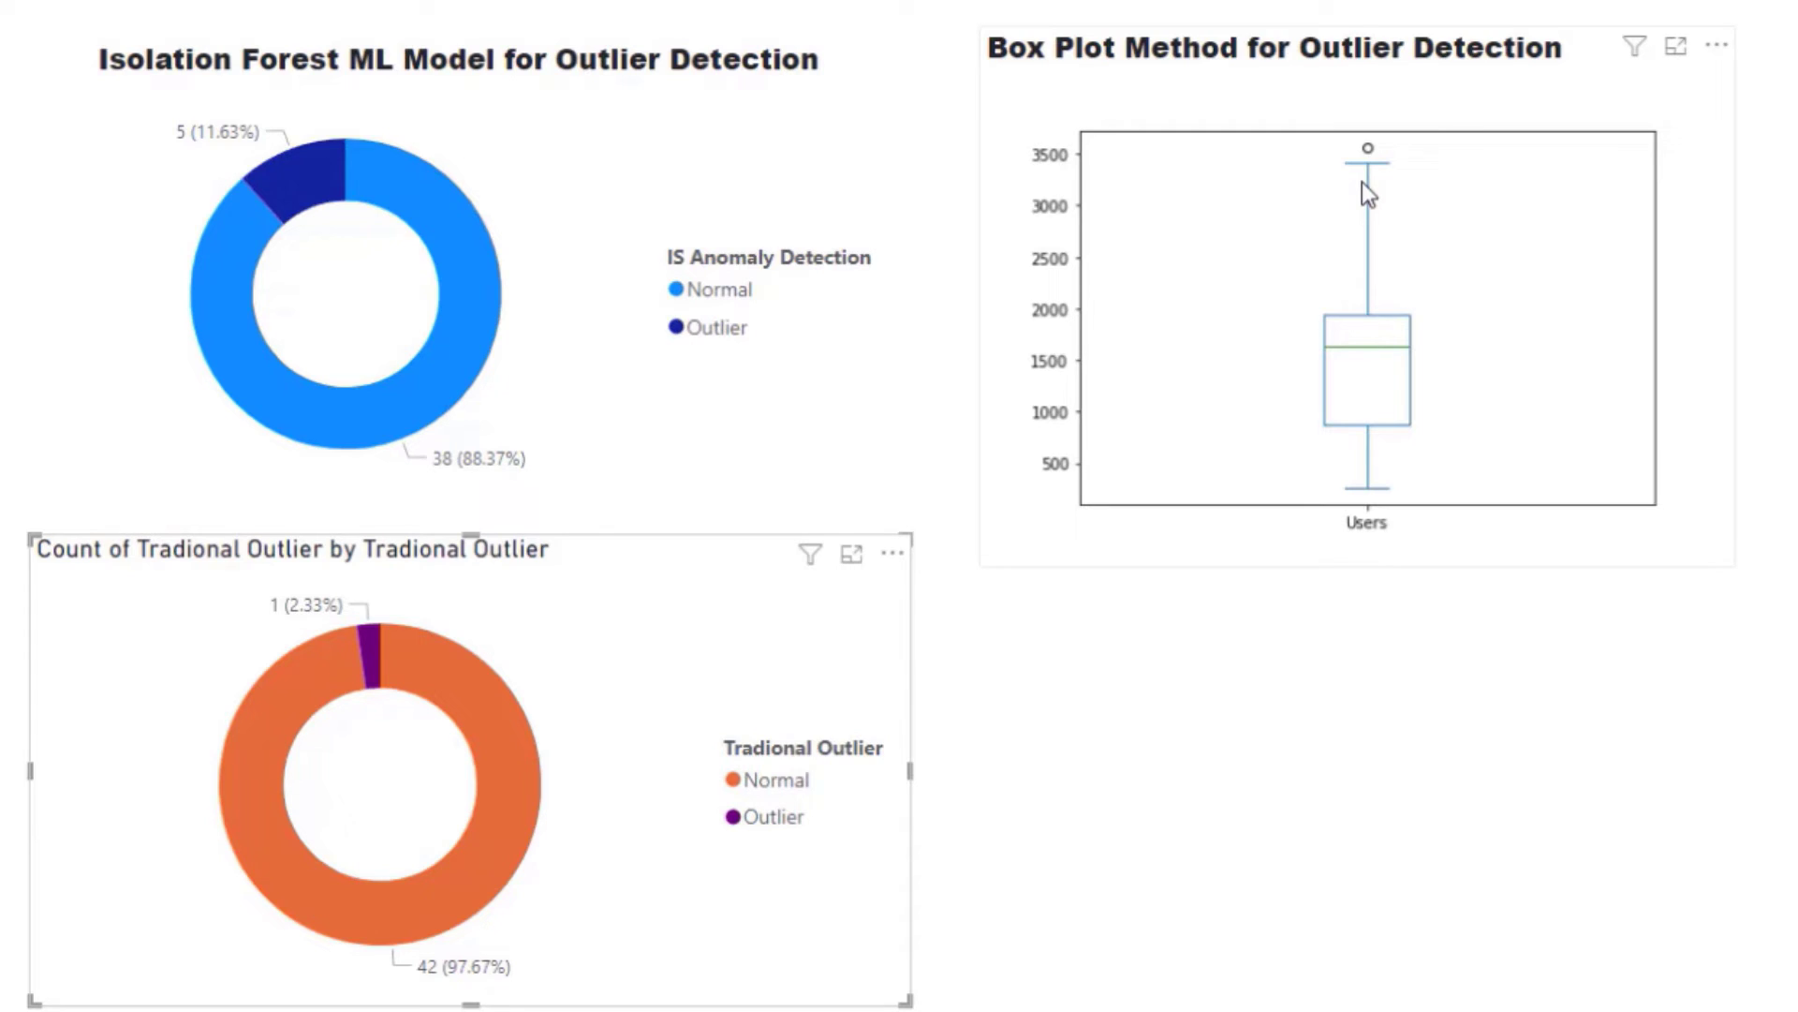
mouse_move(1339, 172)
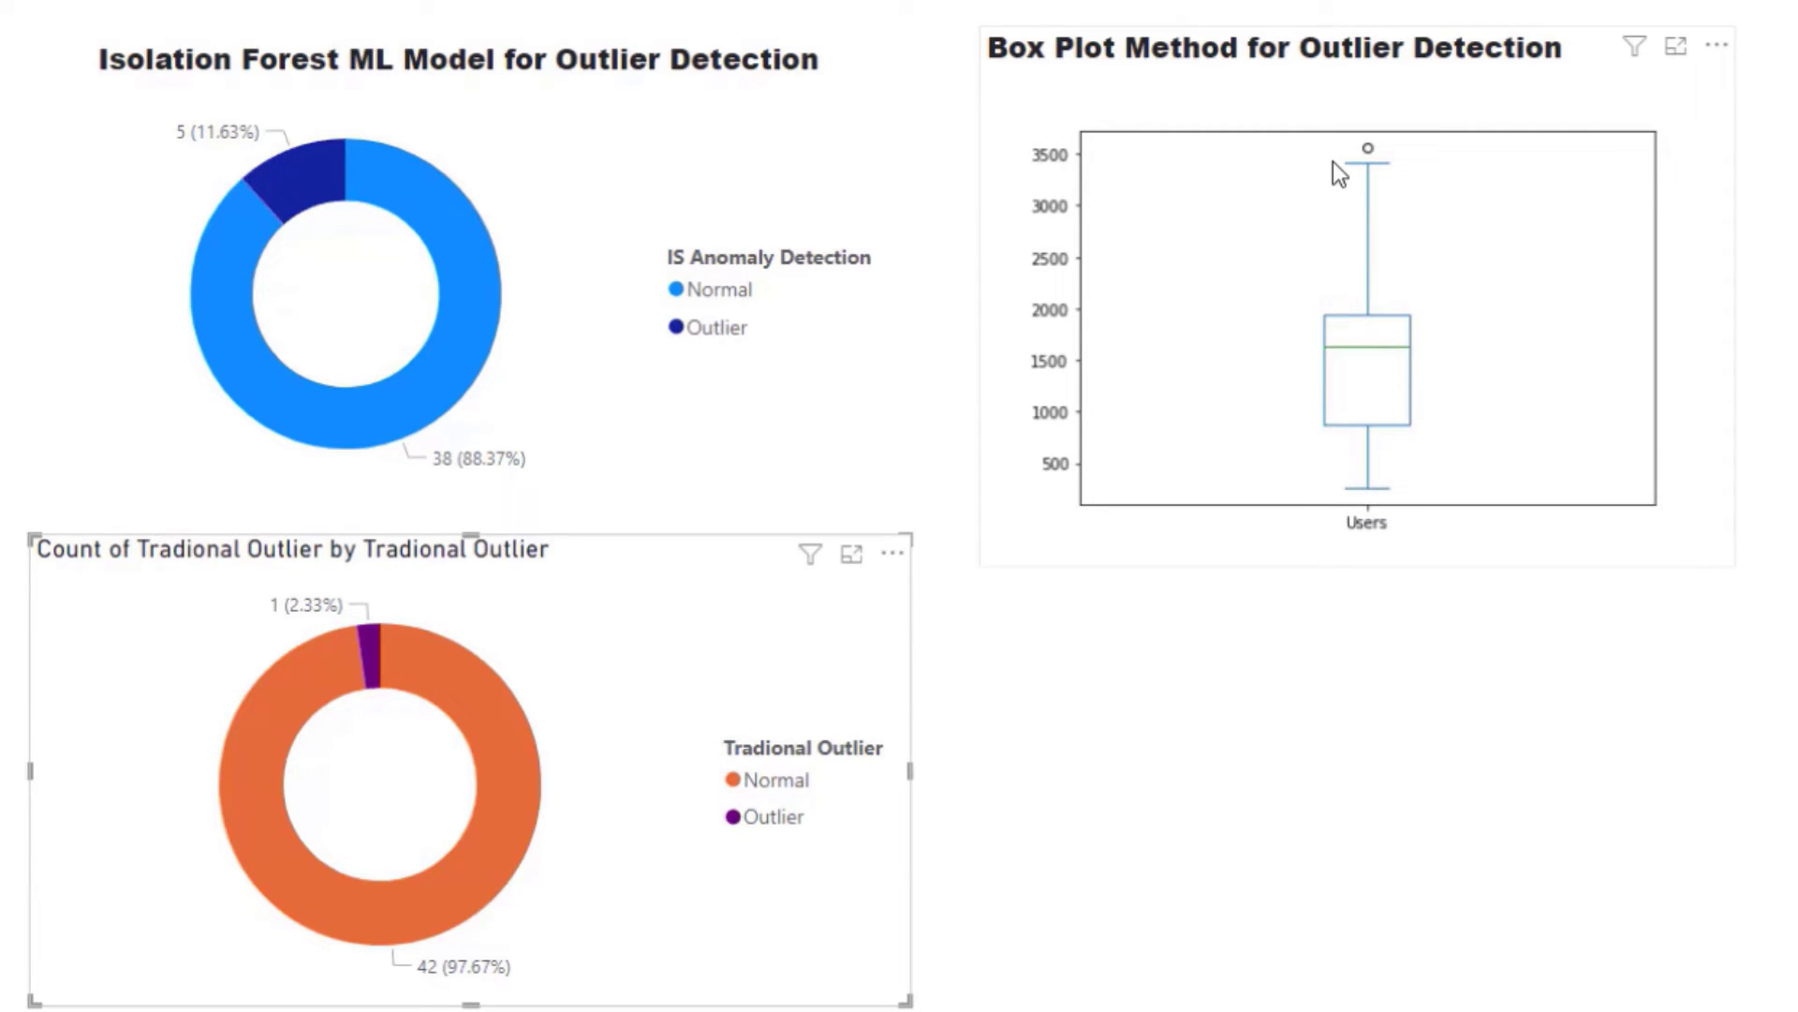
mouse_move(1374, 307)
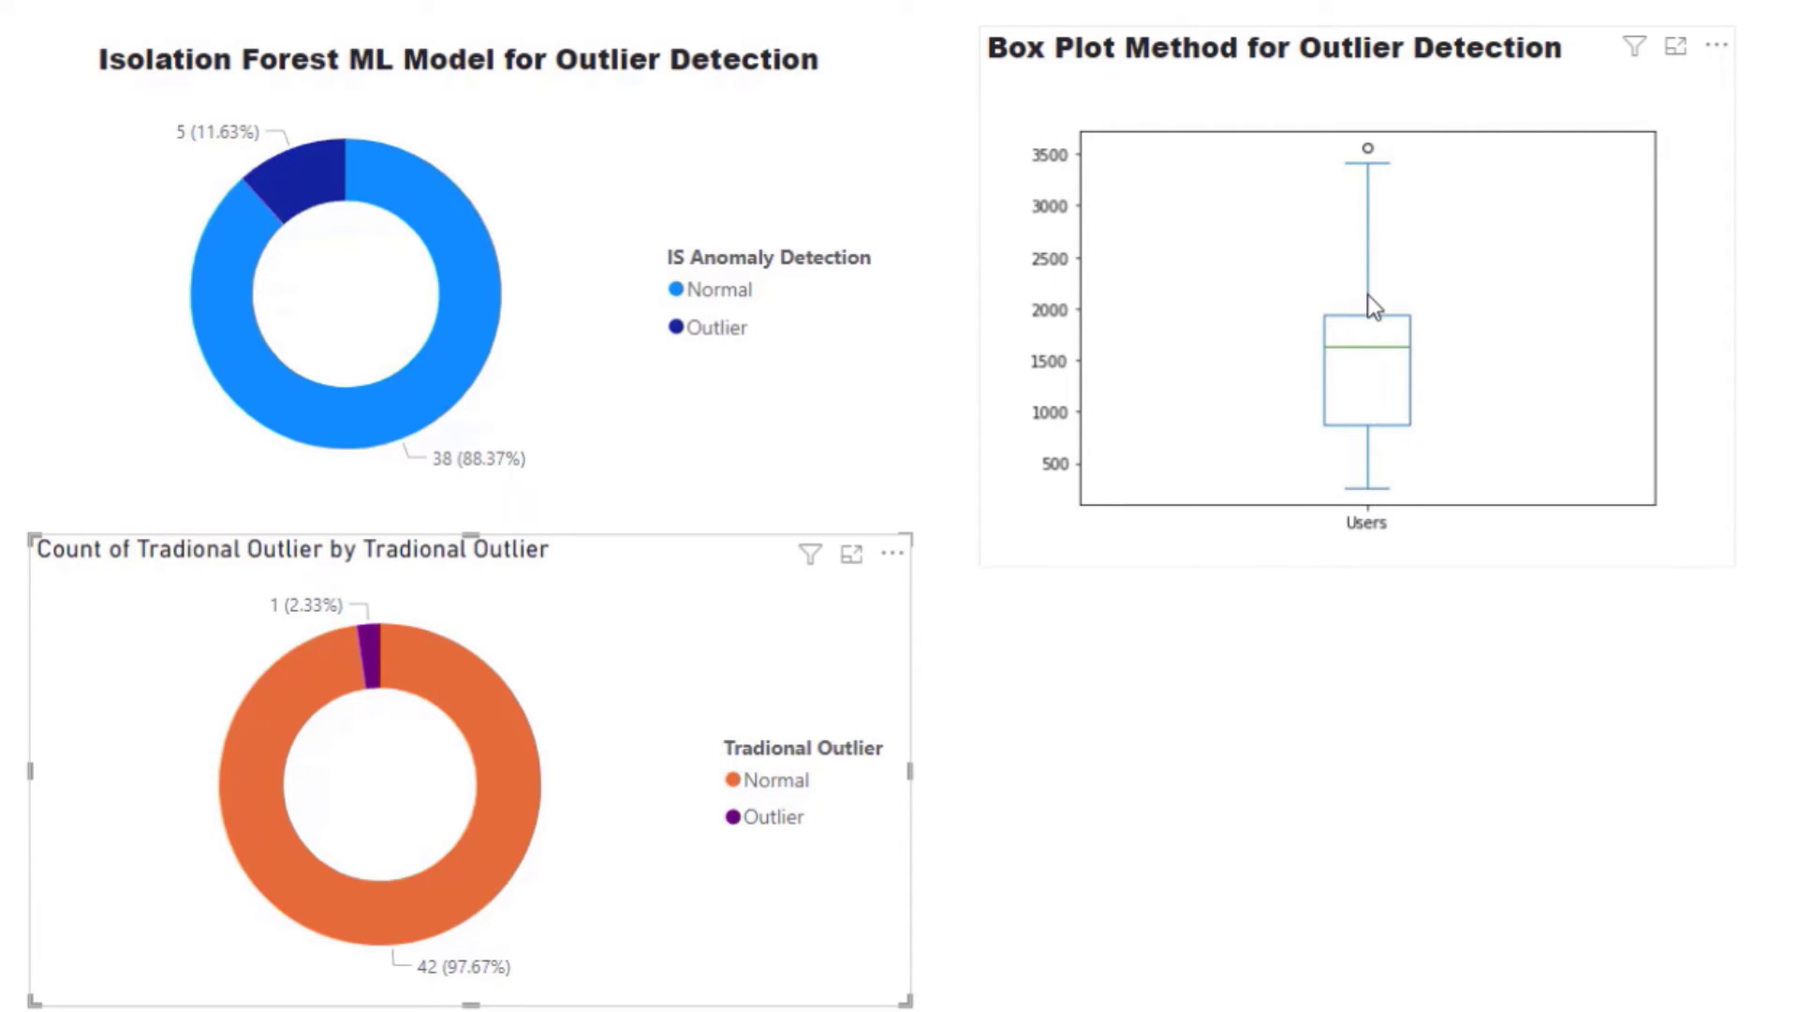
mouse_move(970, 520)
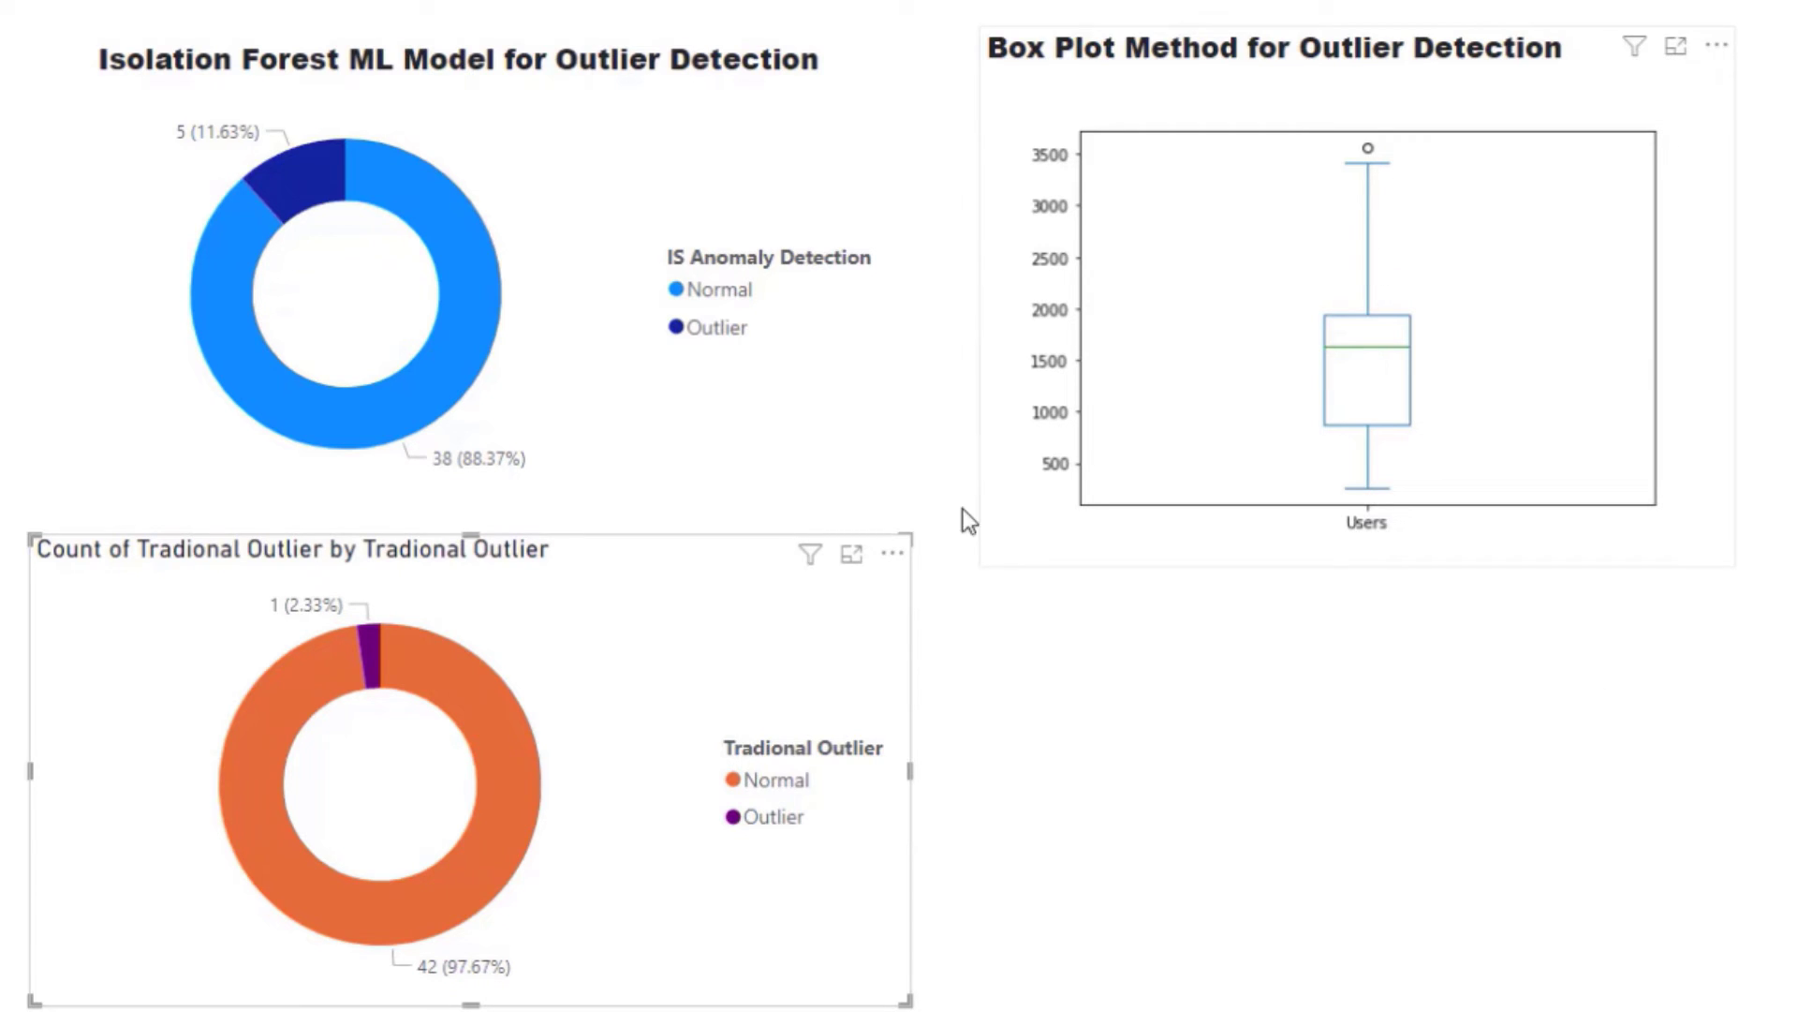
mouse_move(1411, 413)
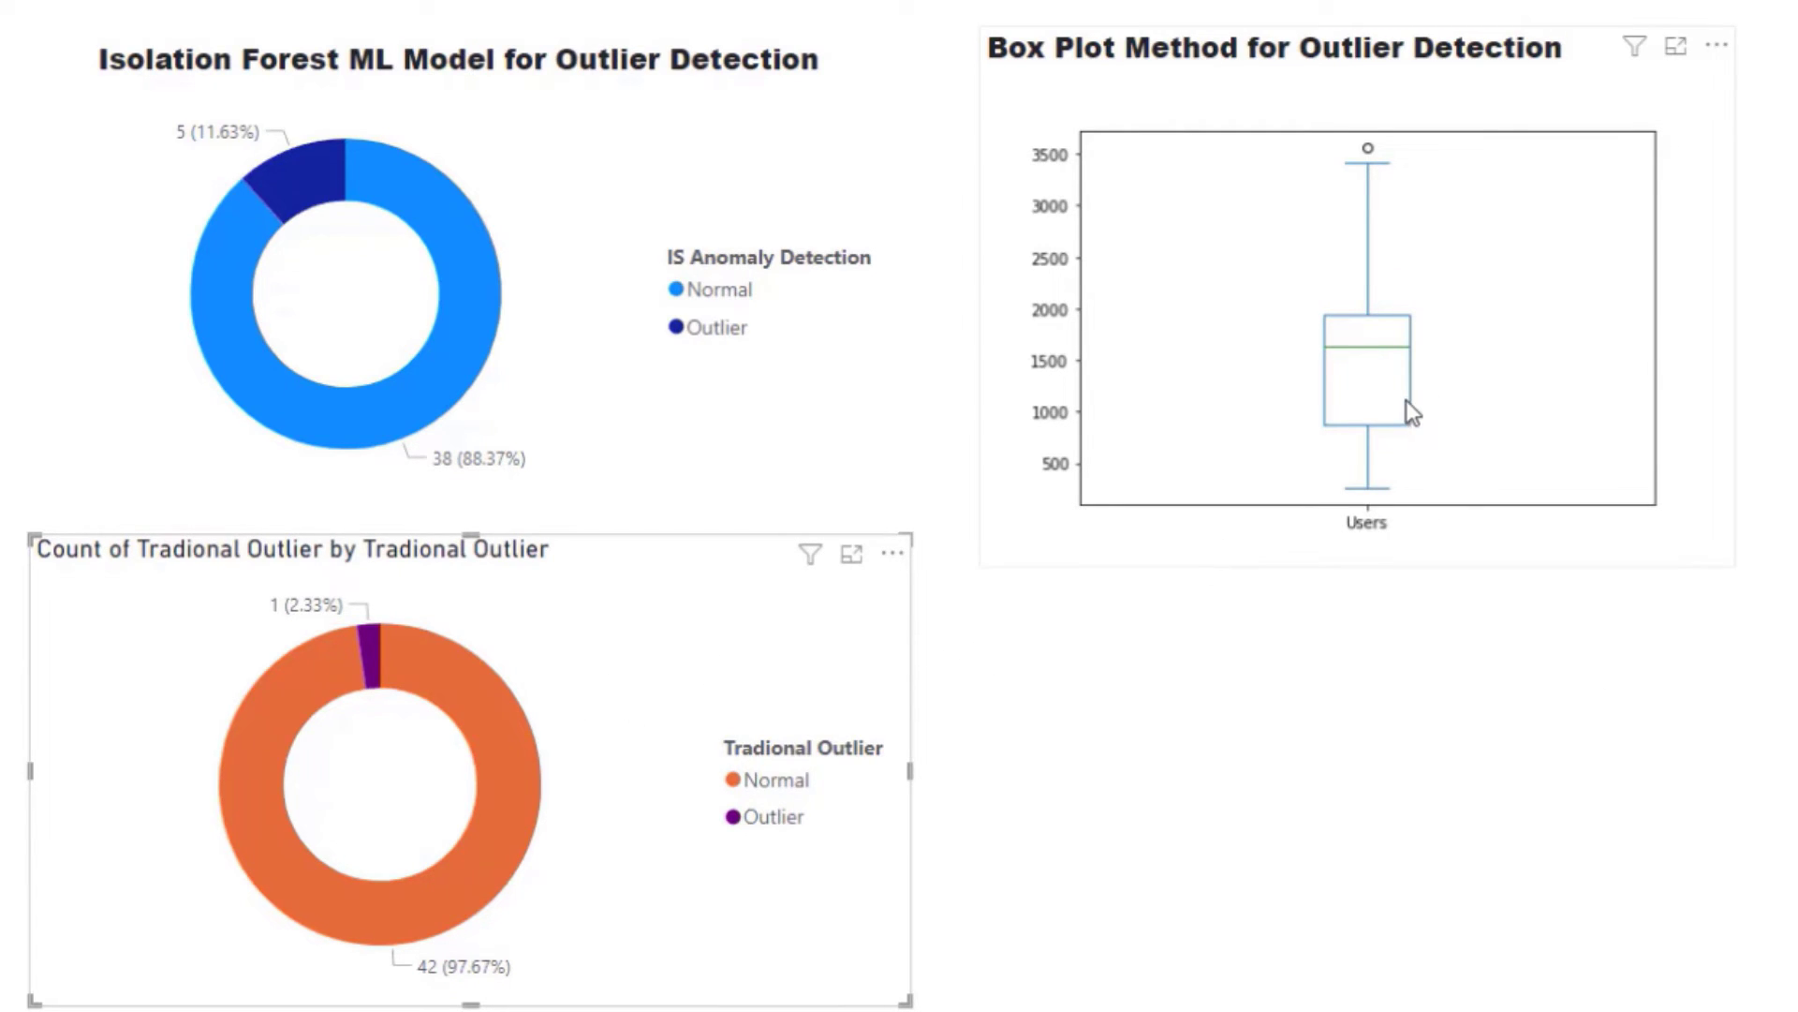
mouse_move(193, 812)
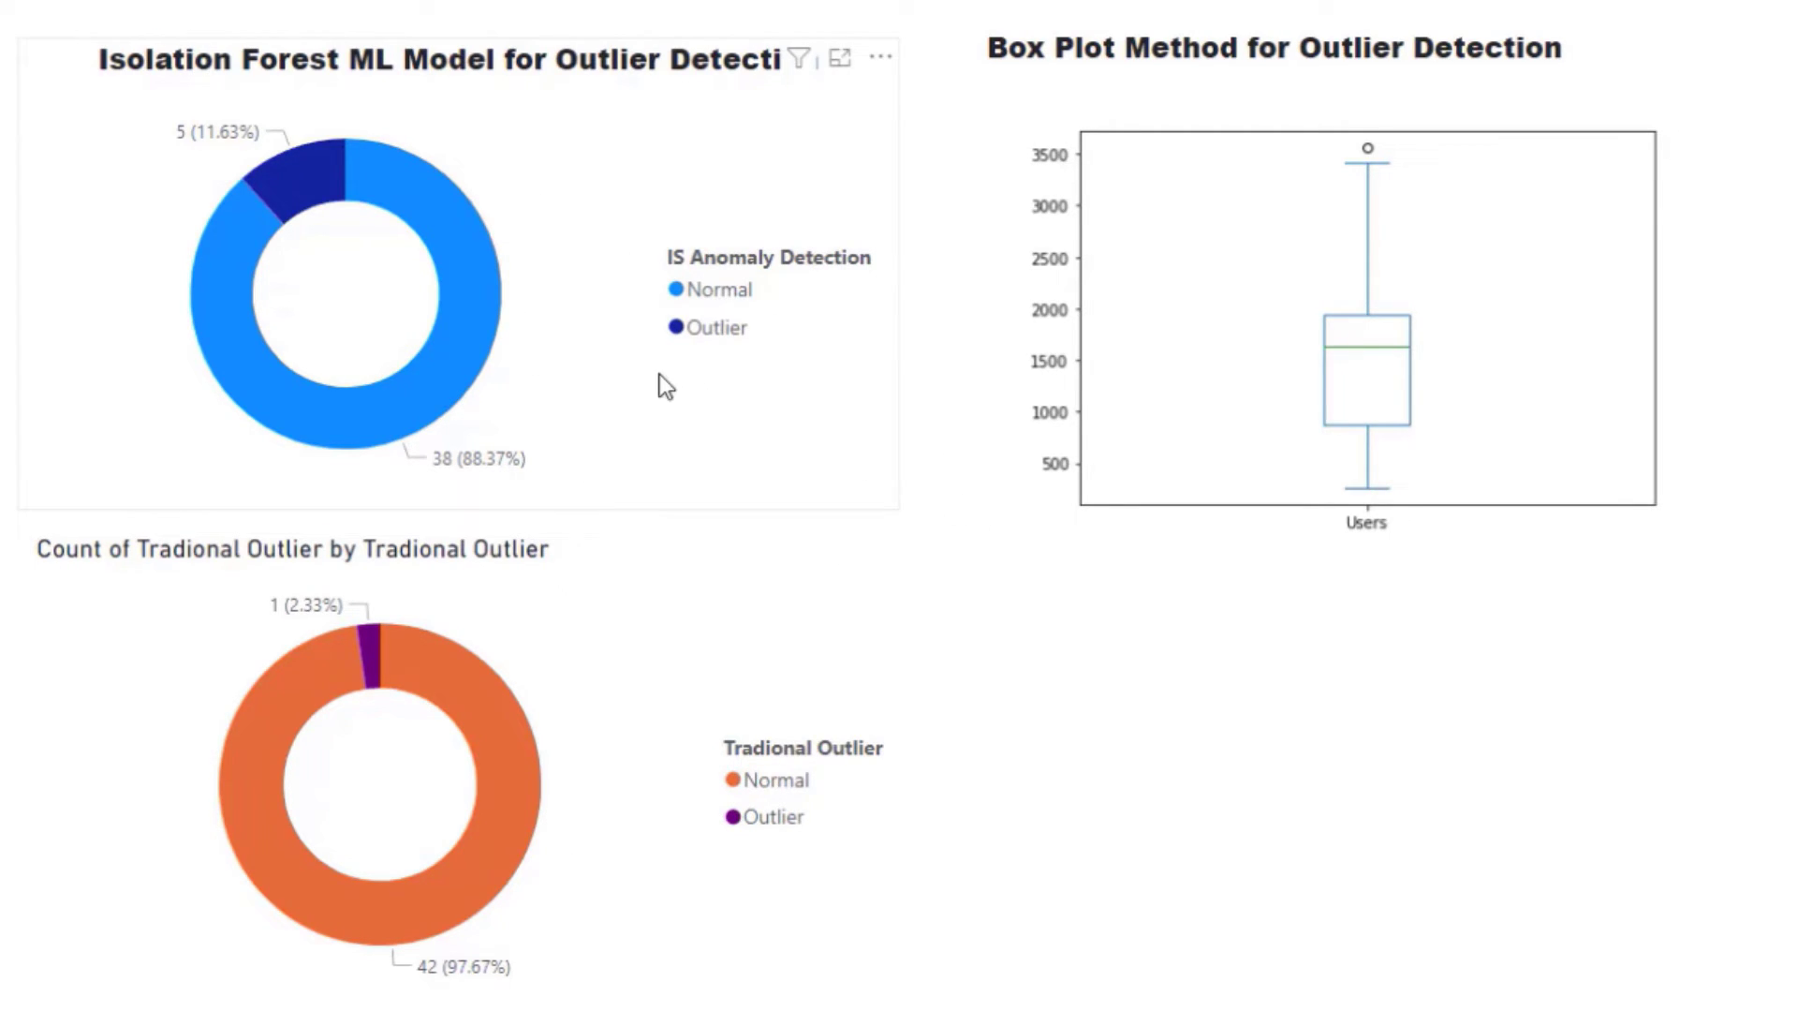
mouse_move(1051, 663)
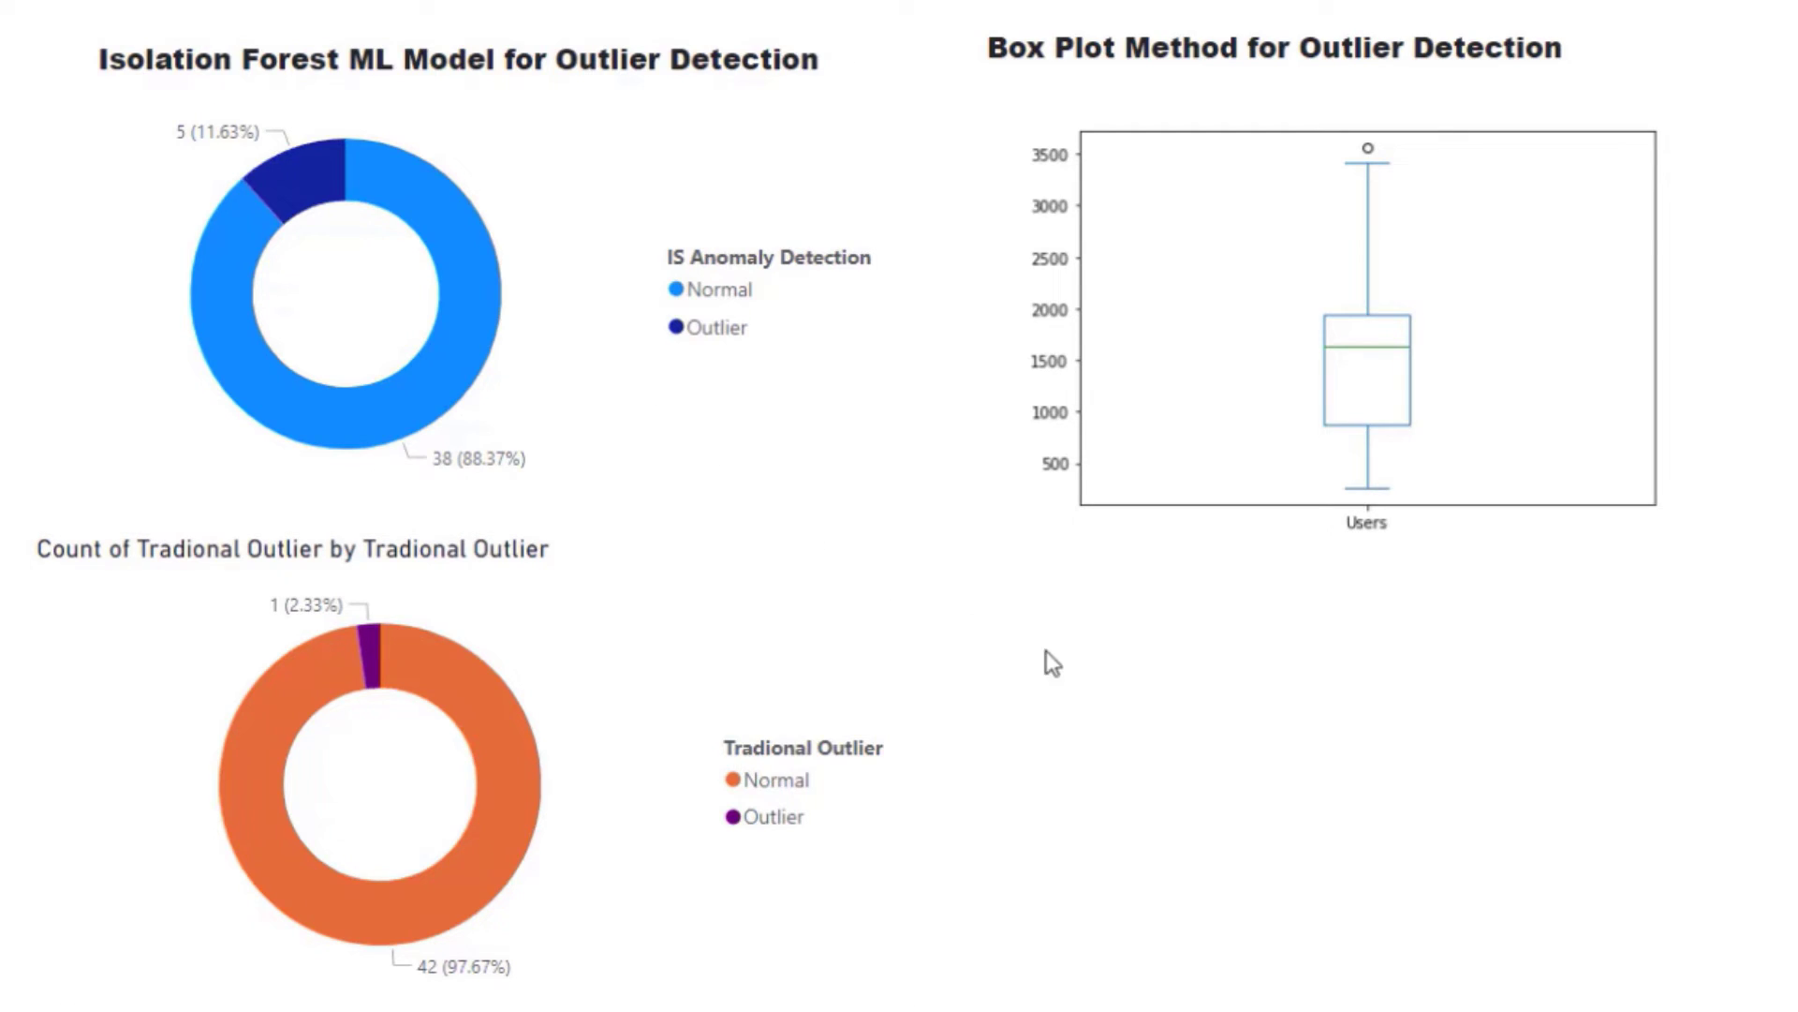
mouse_move(413, 252)
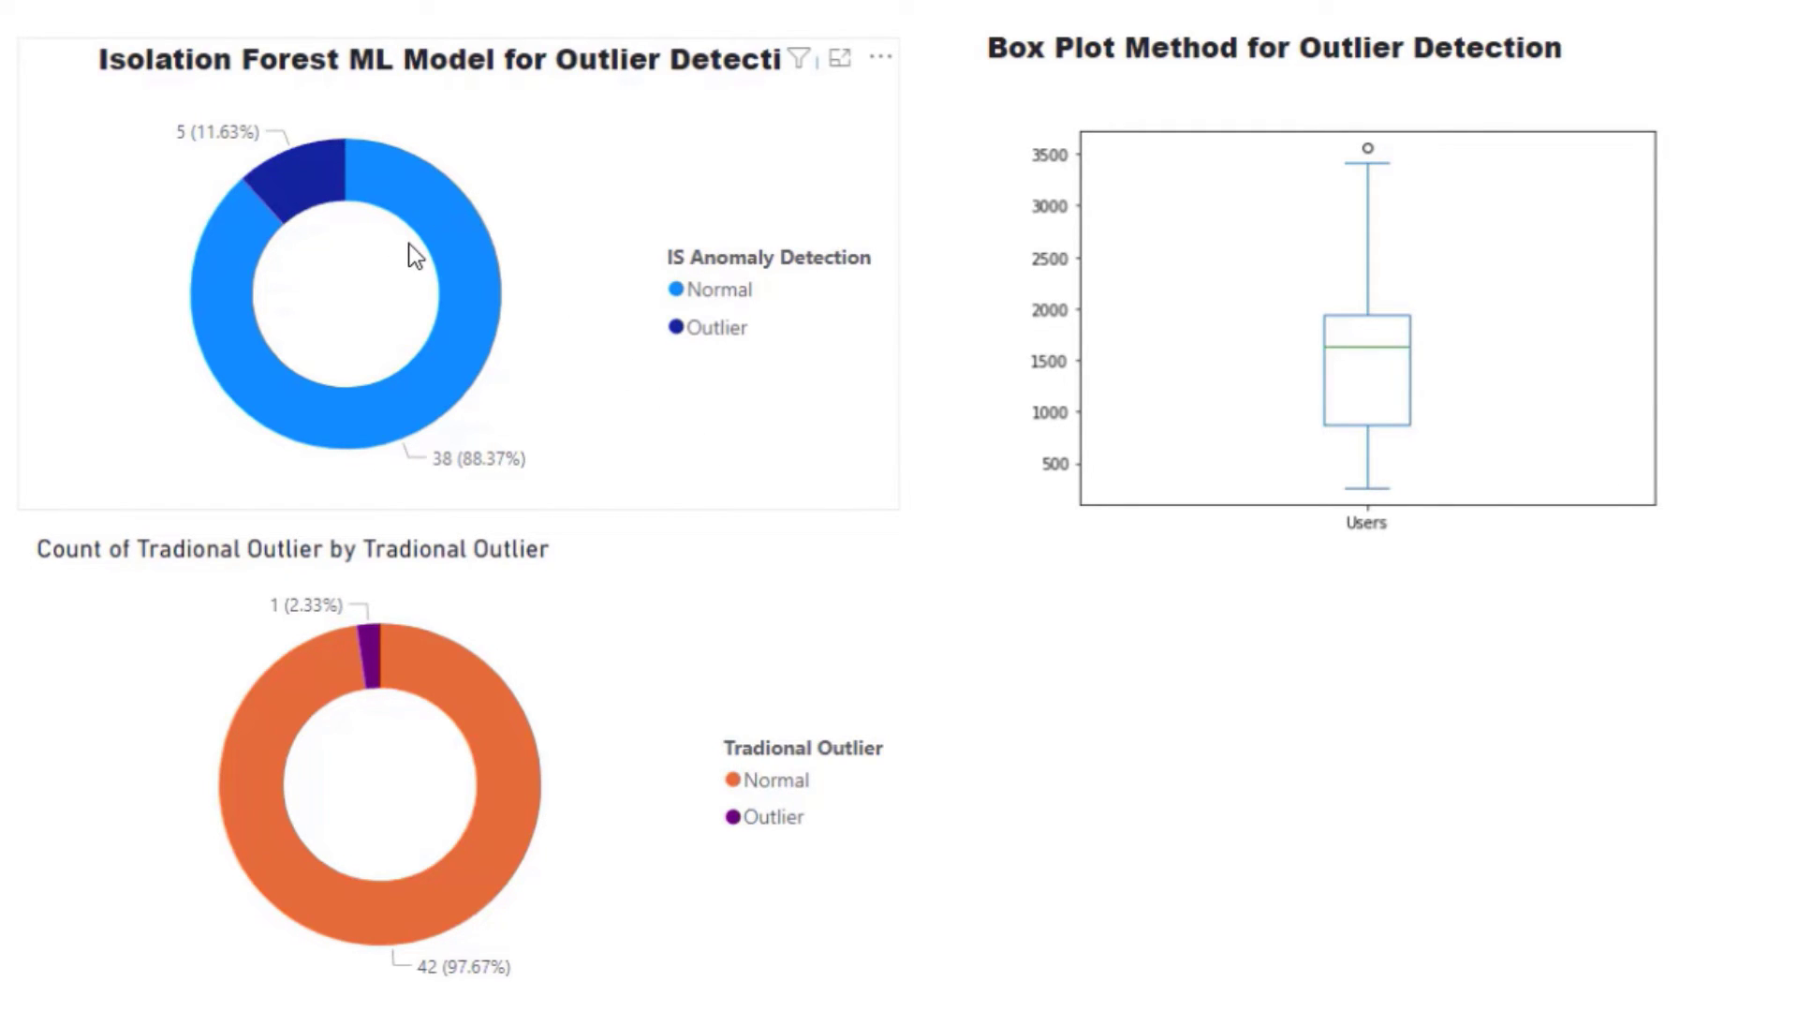
mouse_move(338, 186)
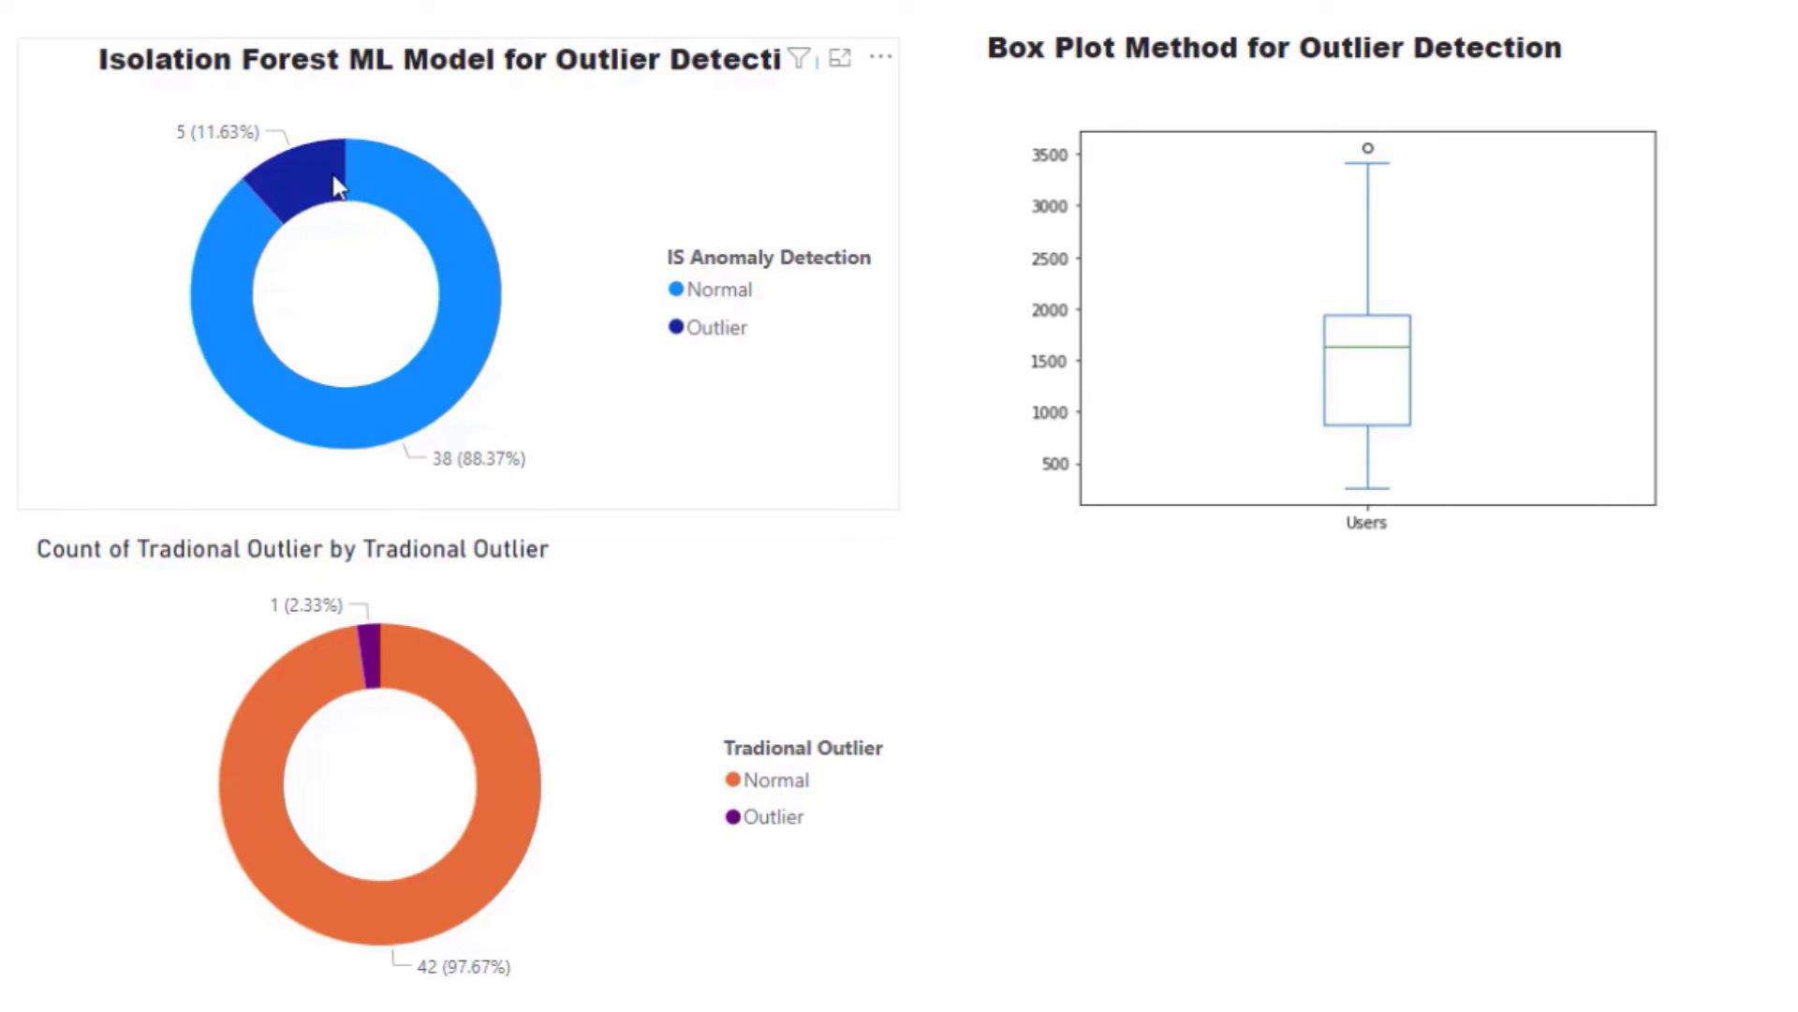
mouse_move(338, 183)
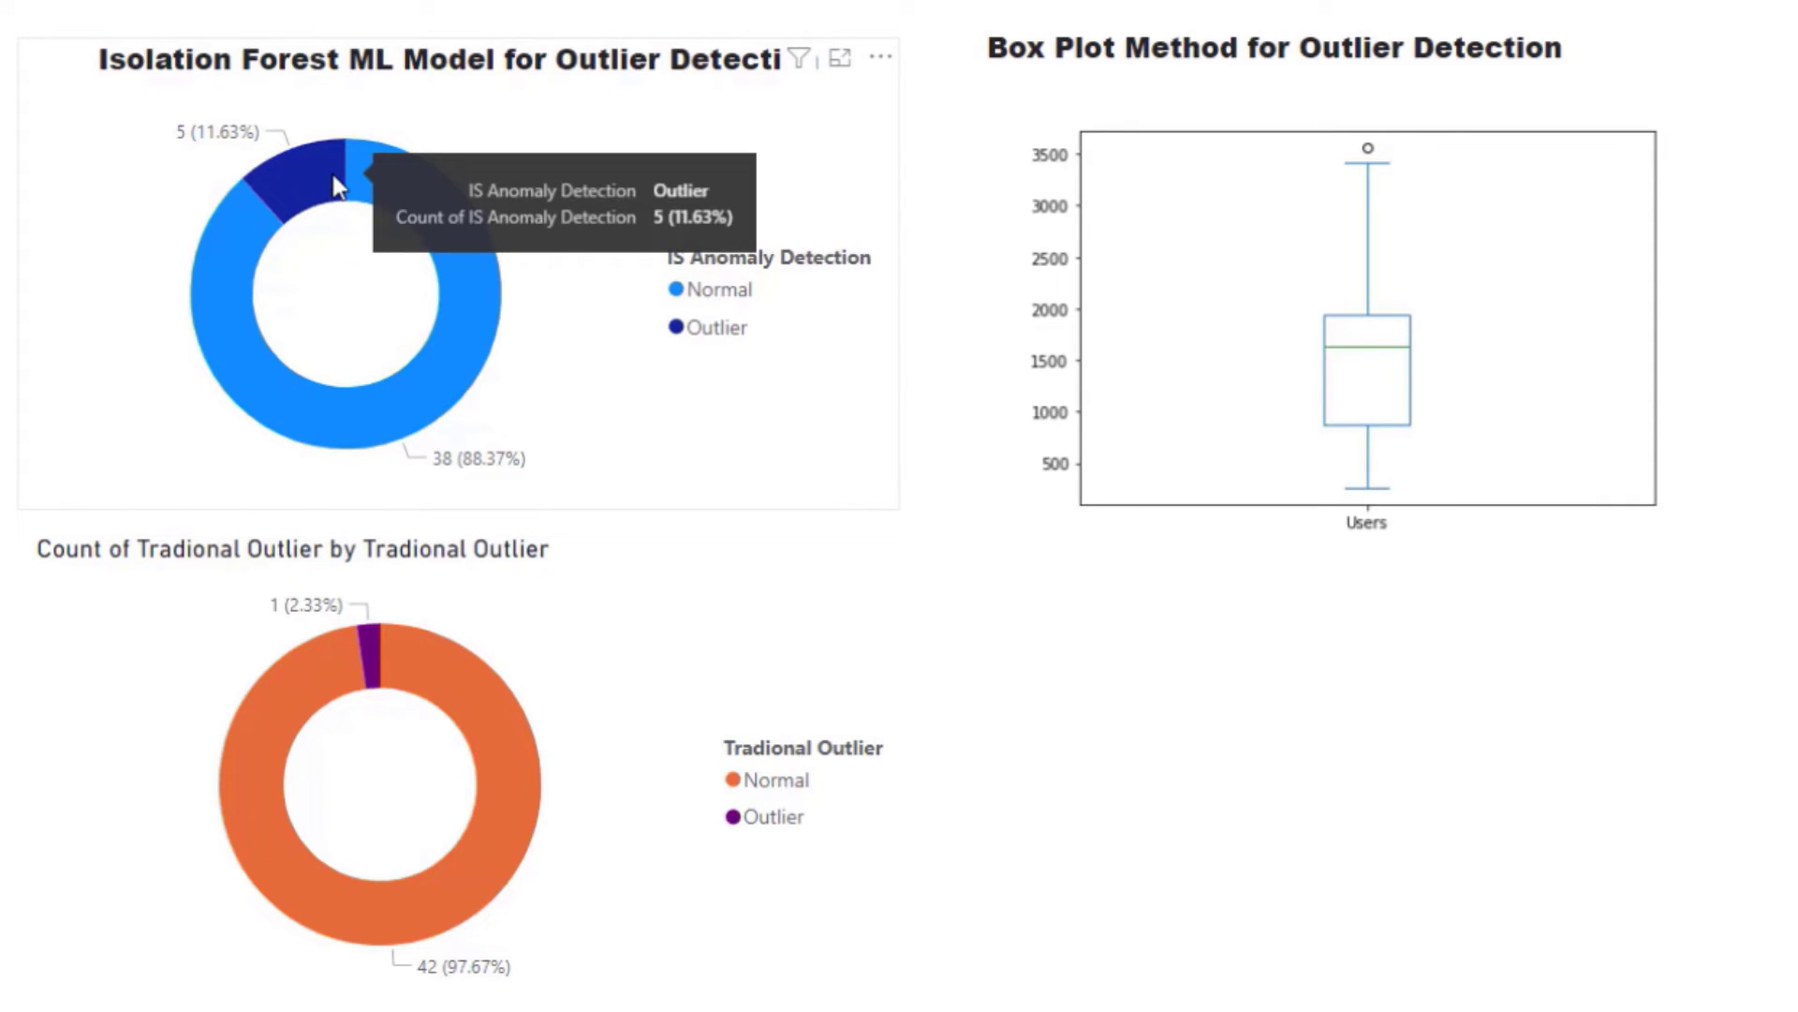